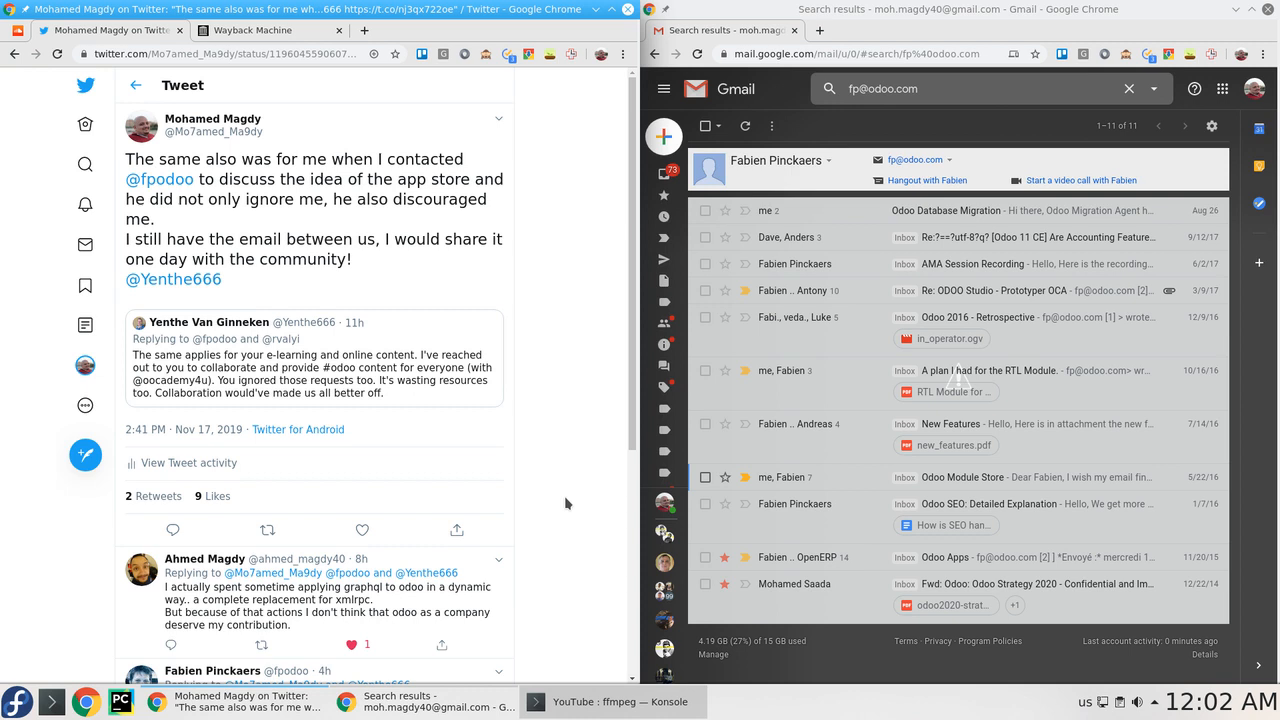
{"action": "mouse_move", "coordinate": [532, 480]}
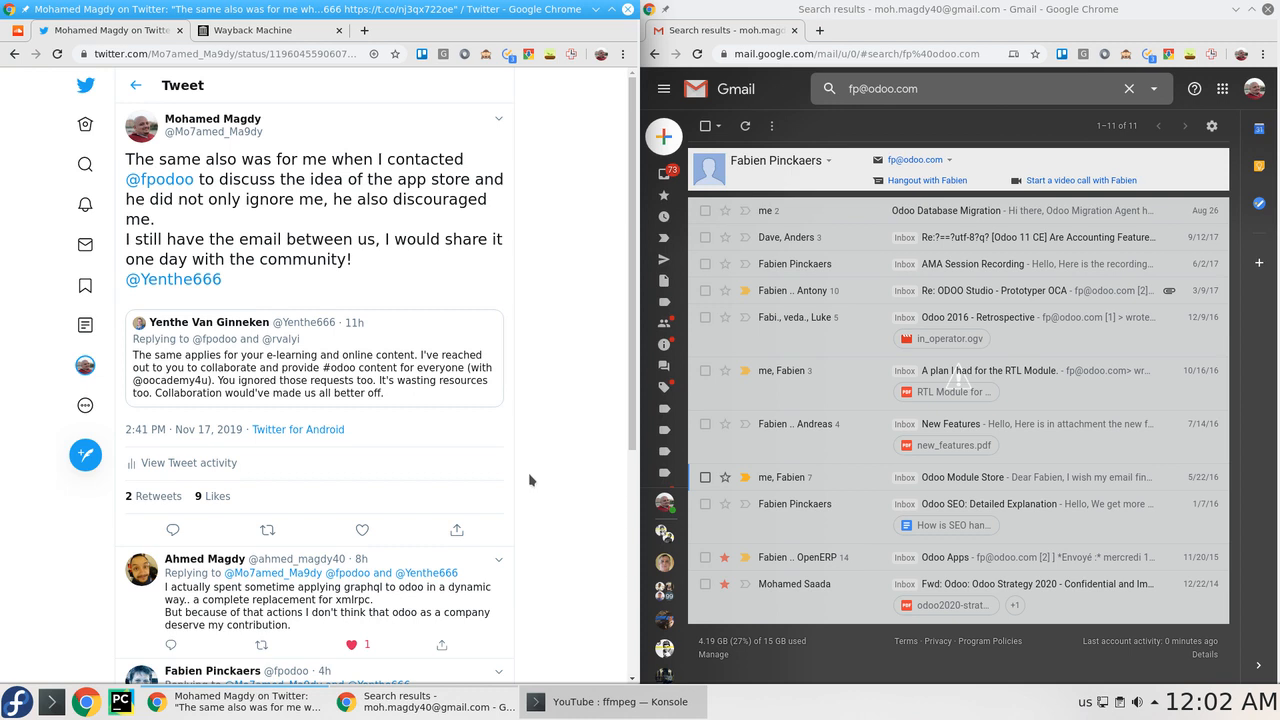
{"action": "mouse_move", "coordinate": [290, 368]}
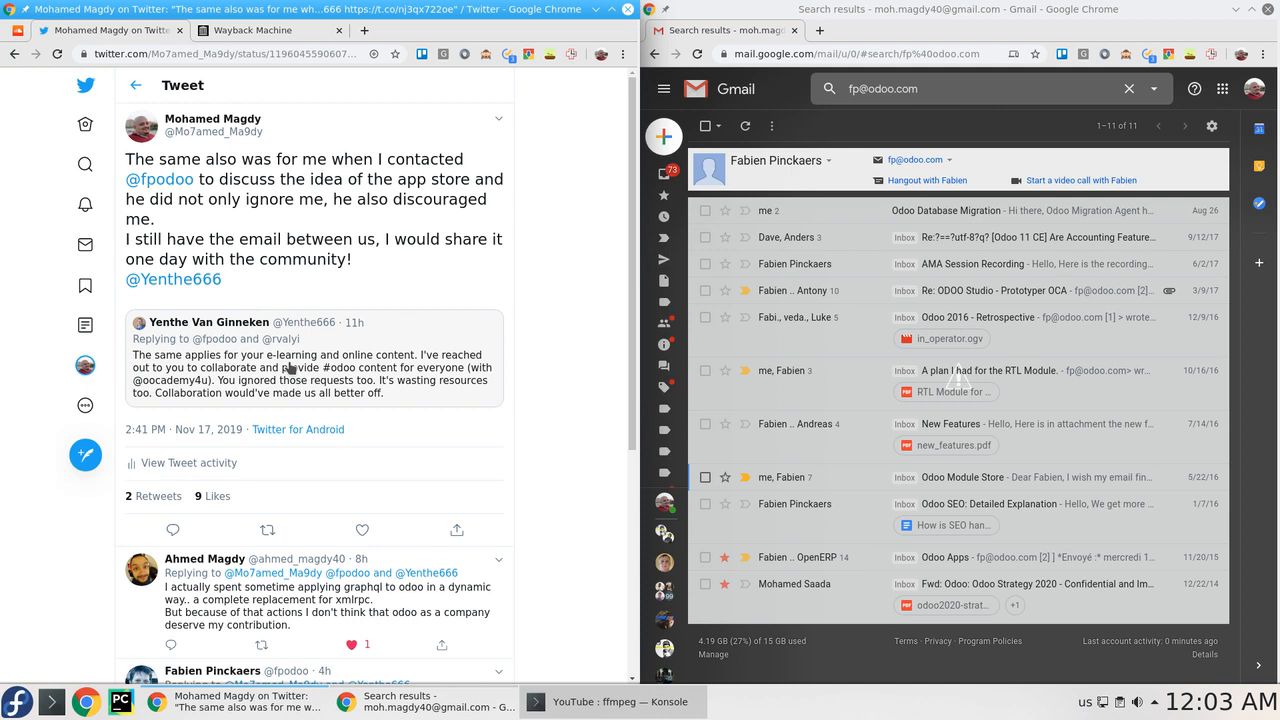
{"action": "mouse_move", "coordinate": [300, 376]}
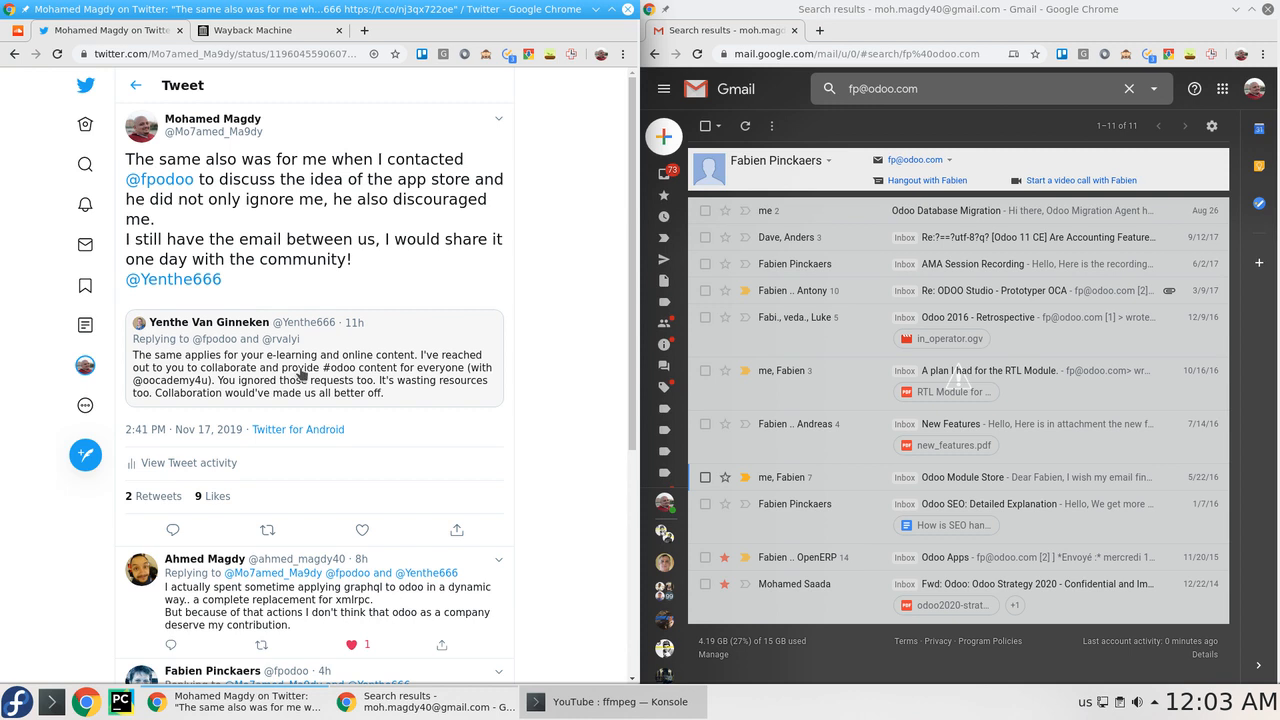
{"action": "mouse_move", "coordinate": [318, 412]}
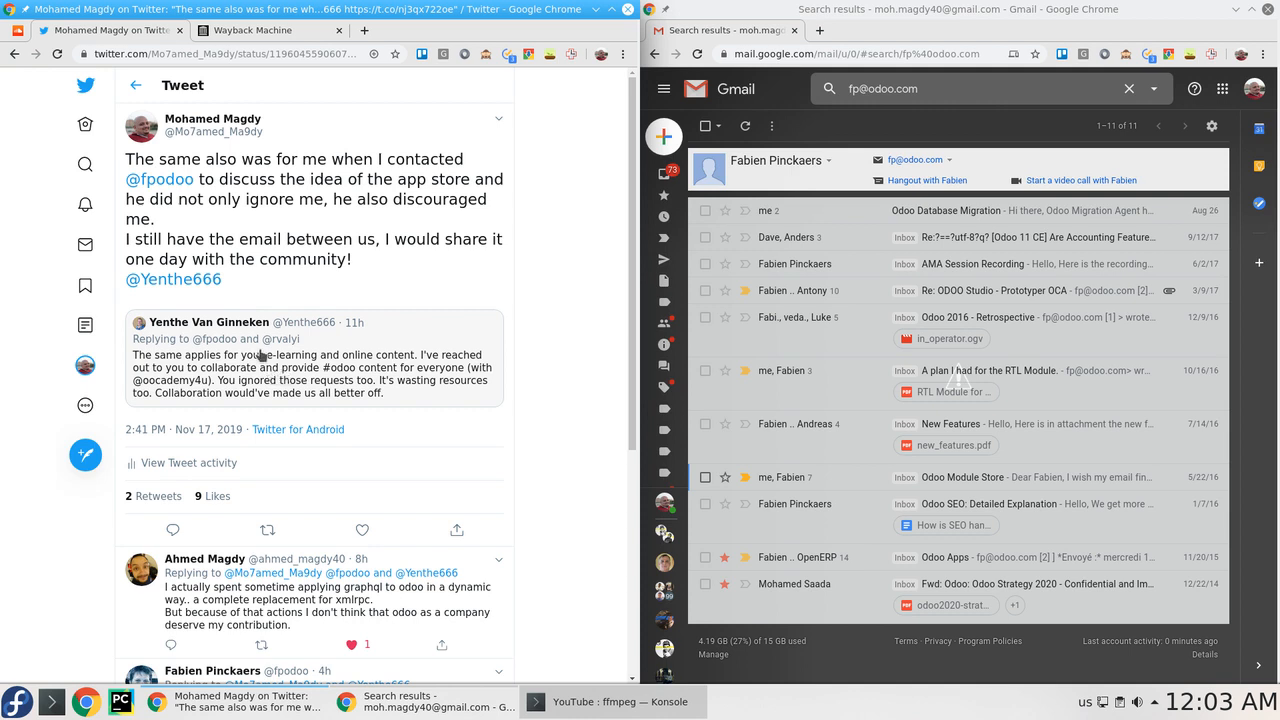
{"action": "mouse_move", "coordinate": [332, 360]}
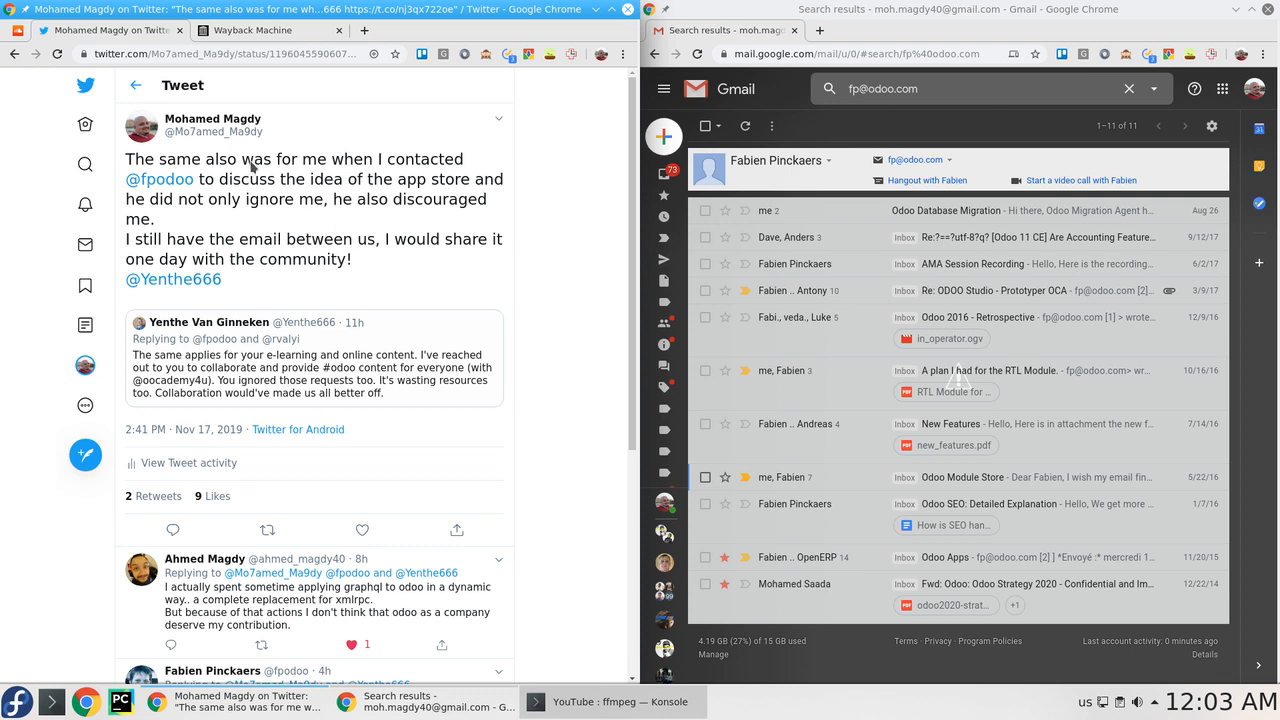
{"action": "mouse_move", "coordinate": [284, 178]}
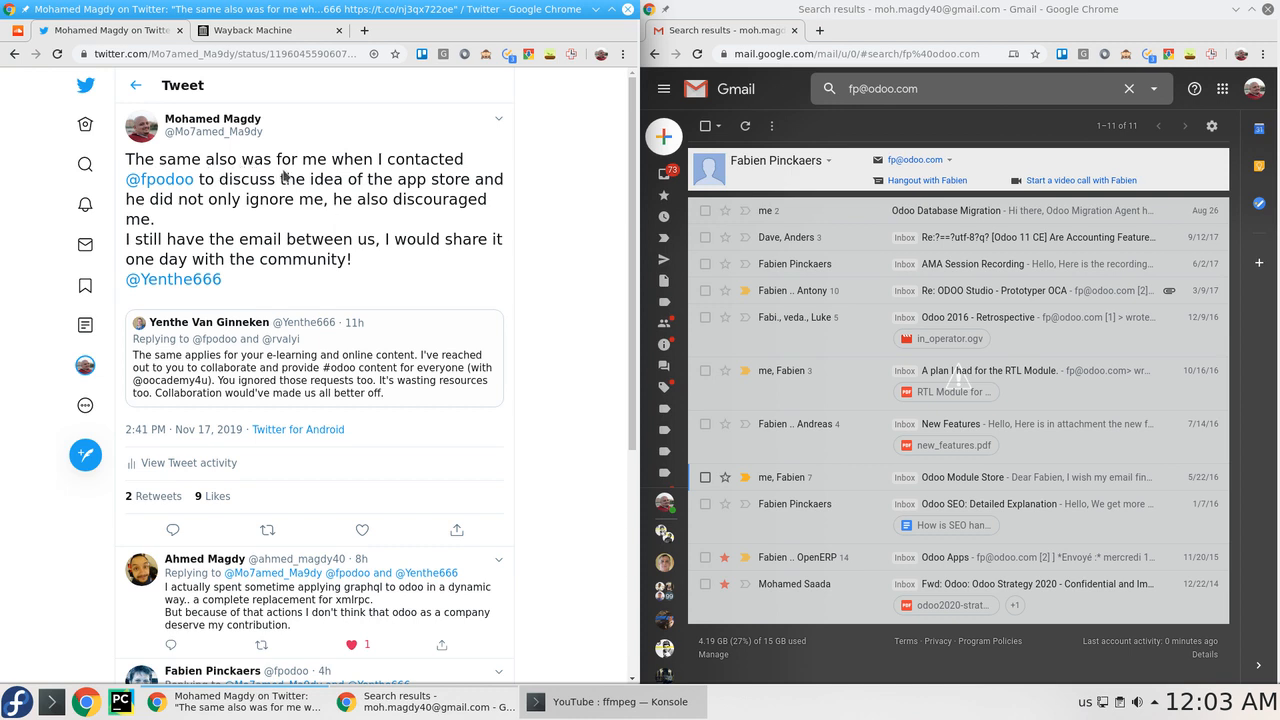
{"action": "mouse_move", "coordinate": [210, 200]}
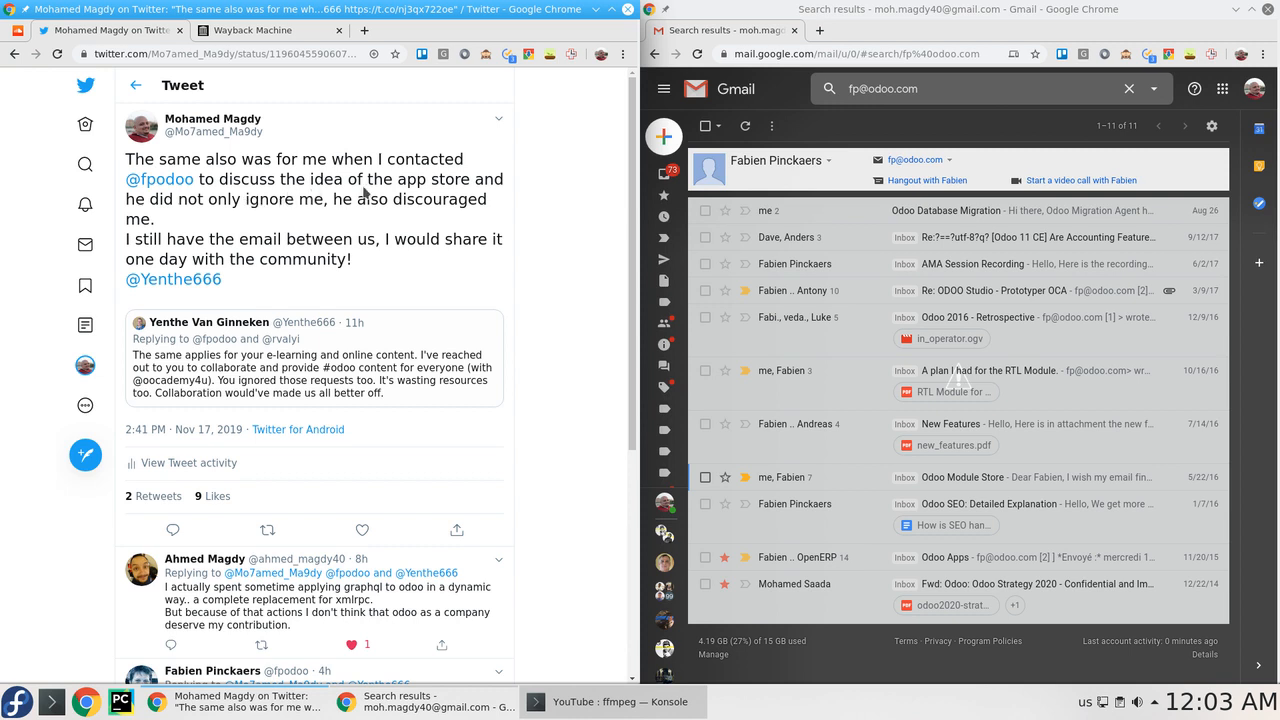
{"action": "mouse_move", "coordinate": [218, 236]}
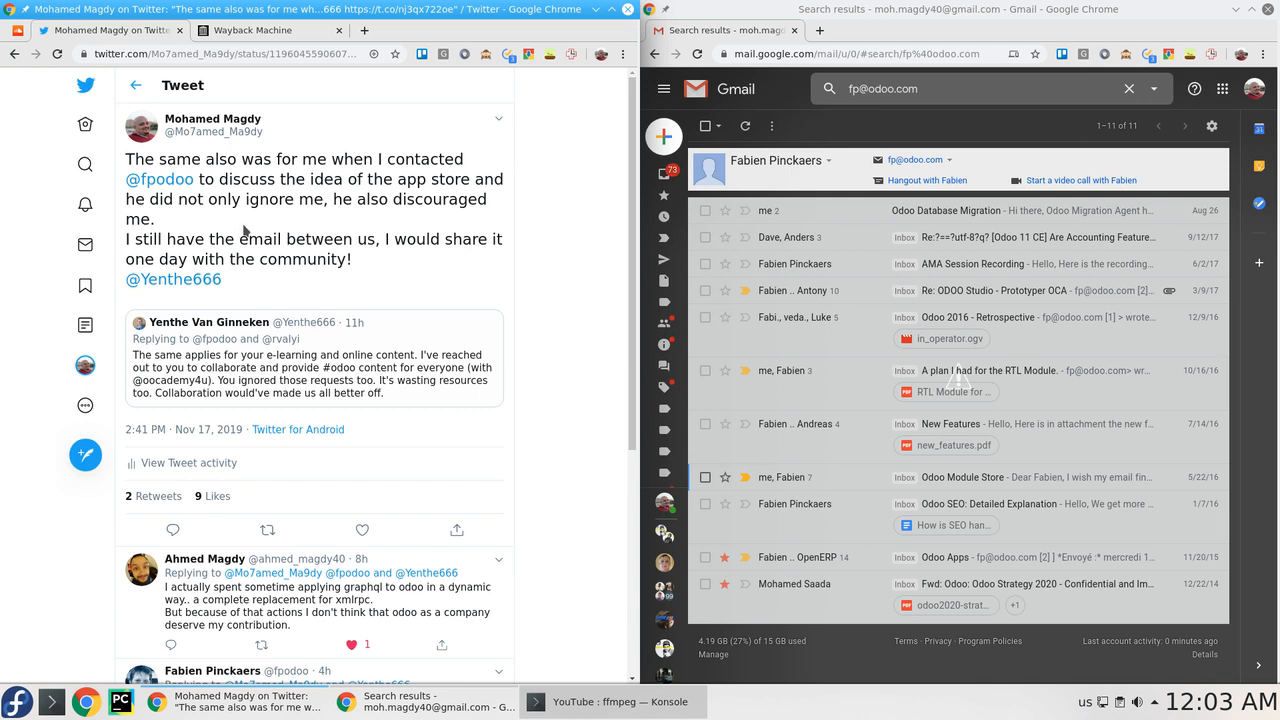
{"action": "mouse_move", "coordinate": [400, 220]}
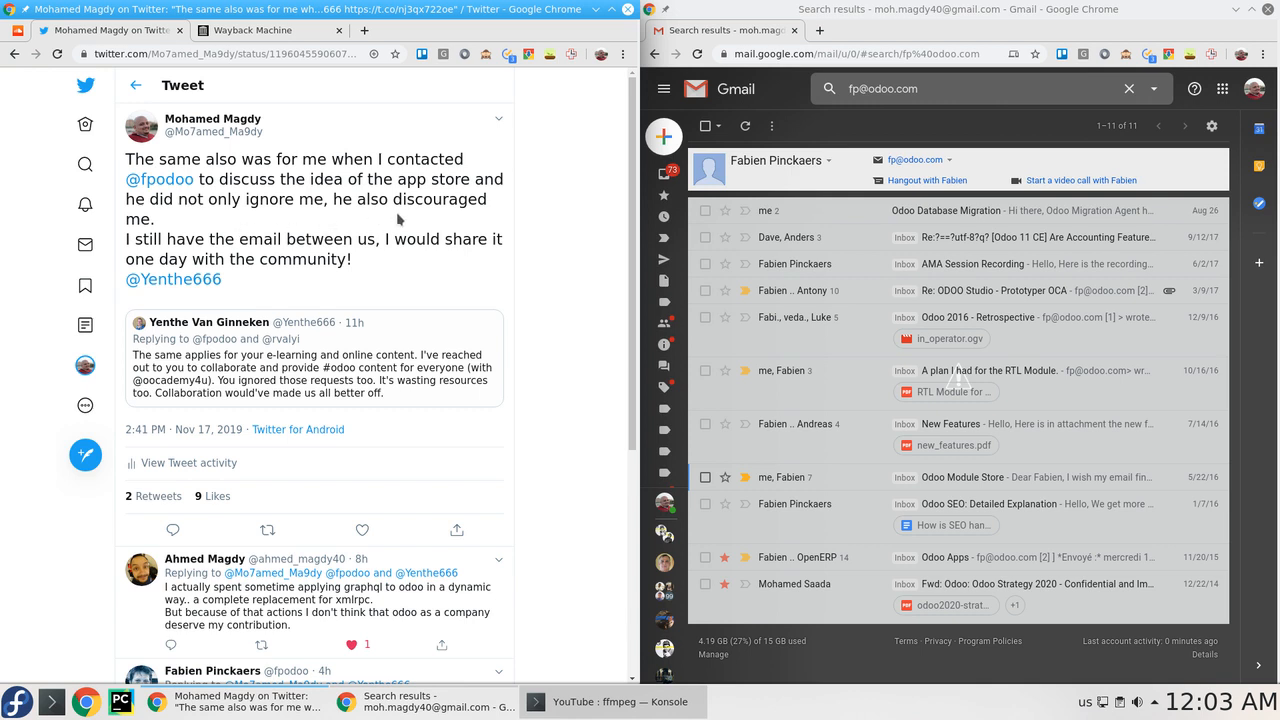
{"action": "mouse_move", "coordinate": [312, 256]}
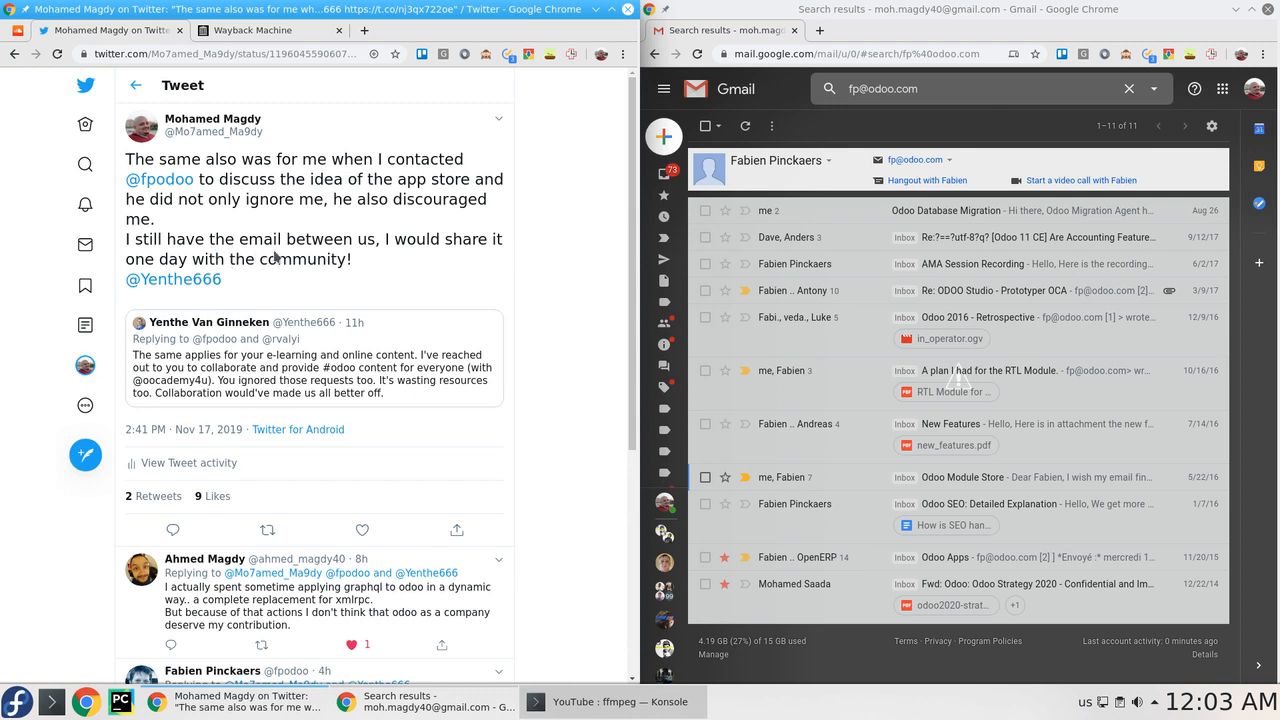
{"action": "mouse_move", "coordinate": [424, 250]}
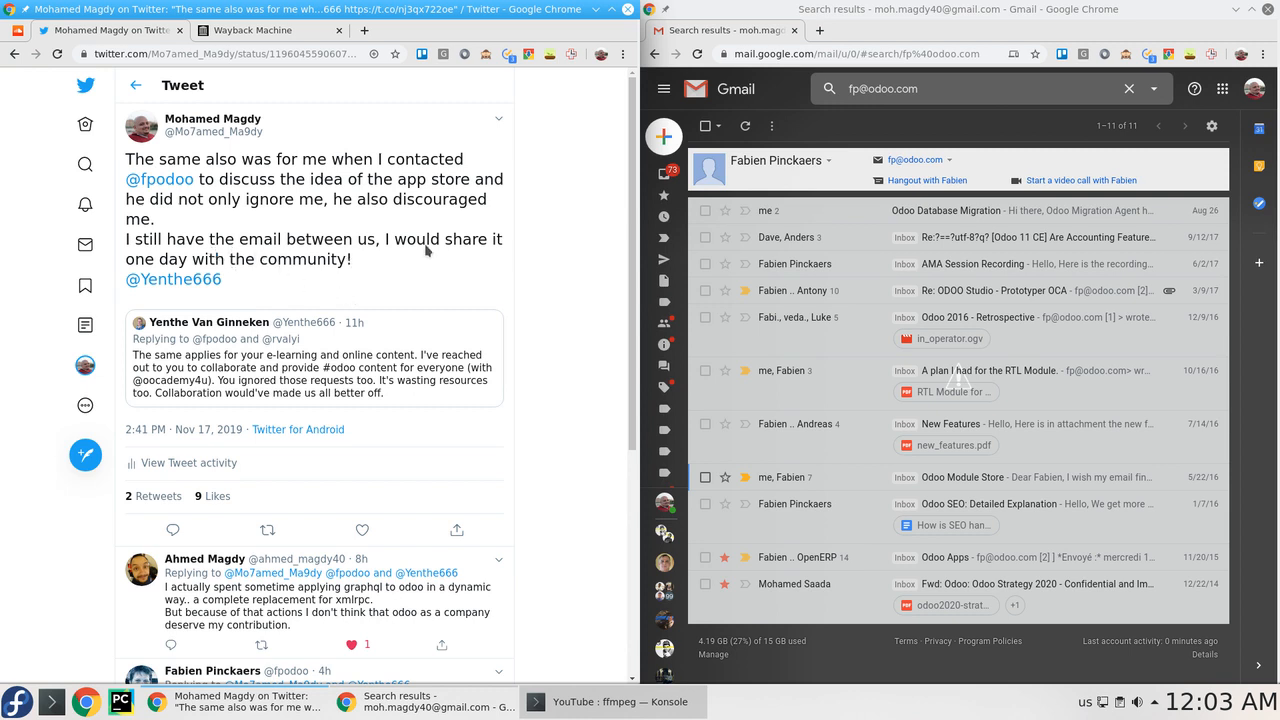
{"action": "mouse_move", "coordinate": [340, 320]}
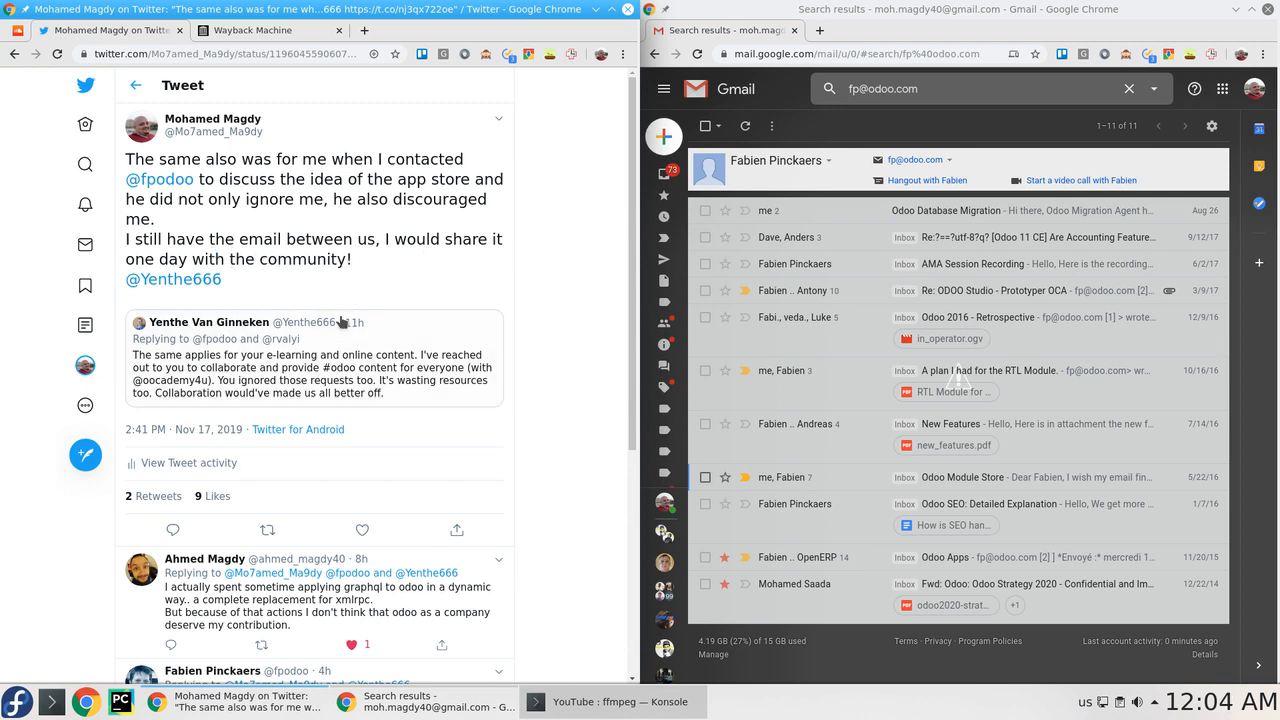
Open the 'Odoo Module Store' thread and reveal its sender and date details, highlighting the sender's address.
{"action": "scroll", "scroll_direction": "down", "scroll_amount": 3}
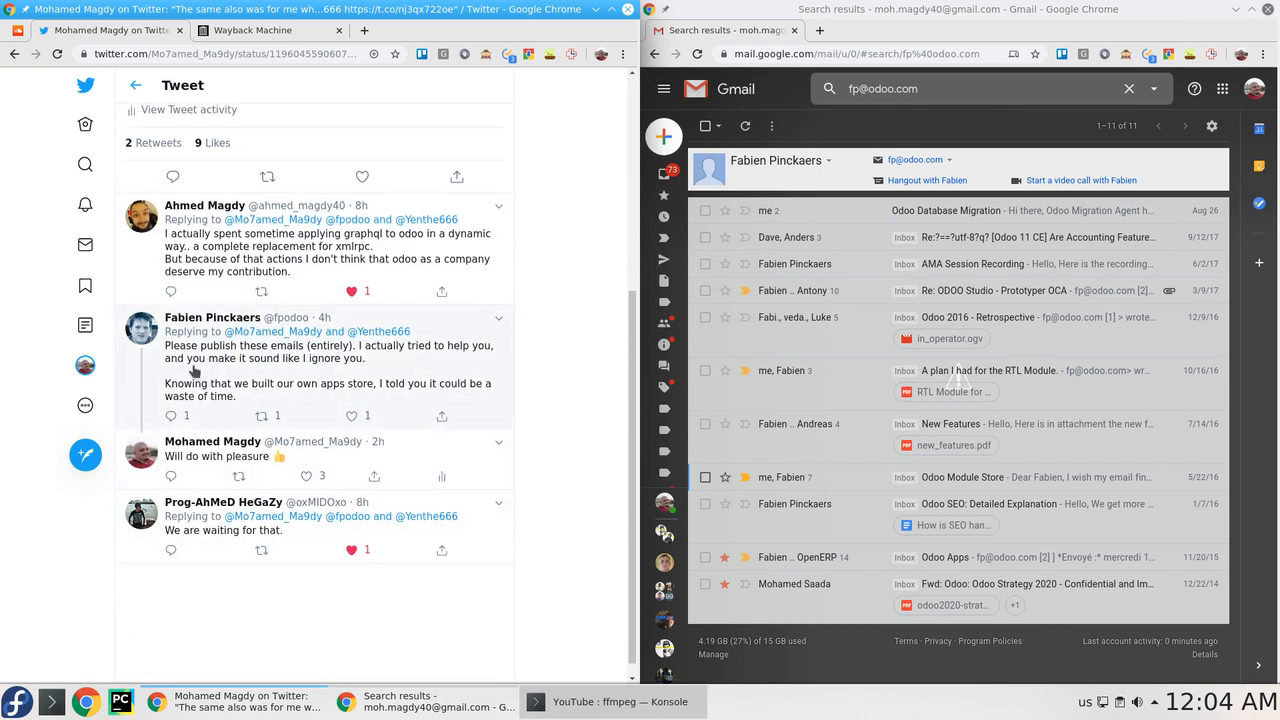
{"action": "mouse_move", "coordinate": [216, 368]}
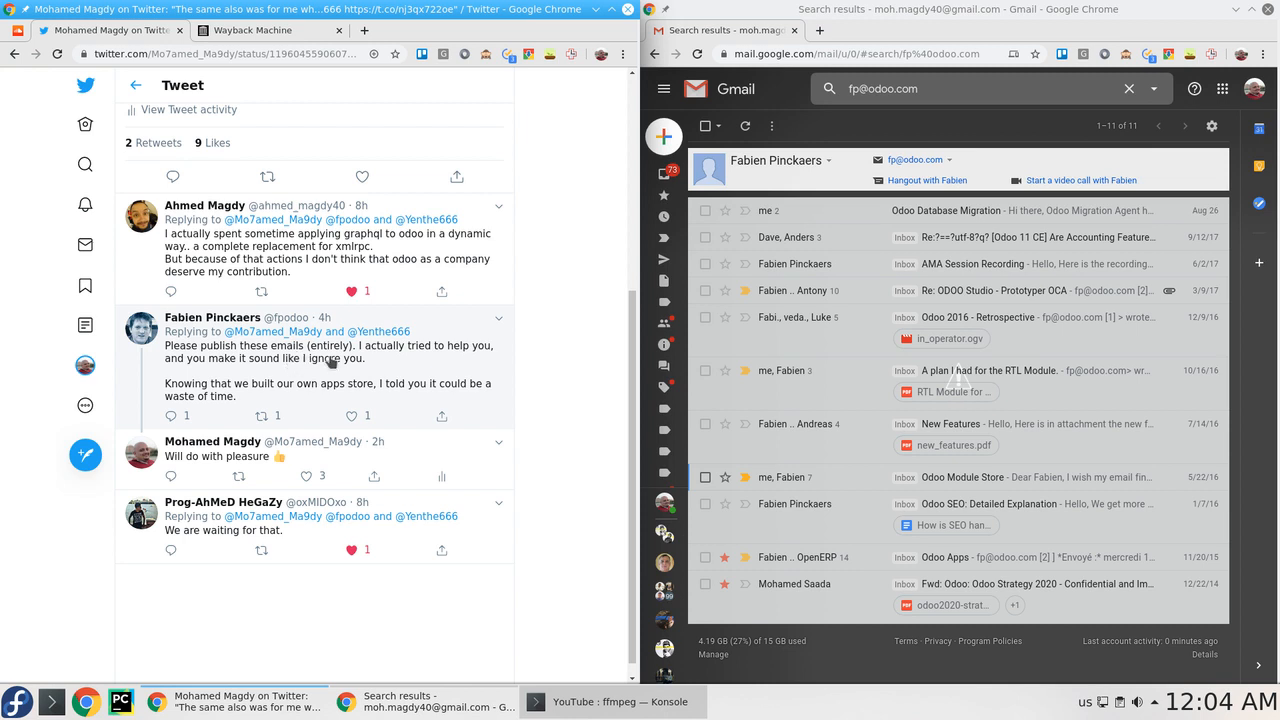
{"action": "mouse_move", "coordinate": [332, 358]}
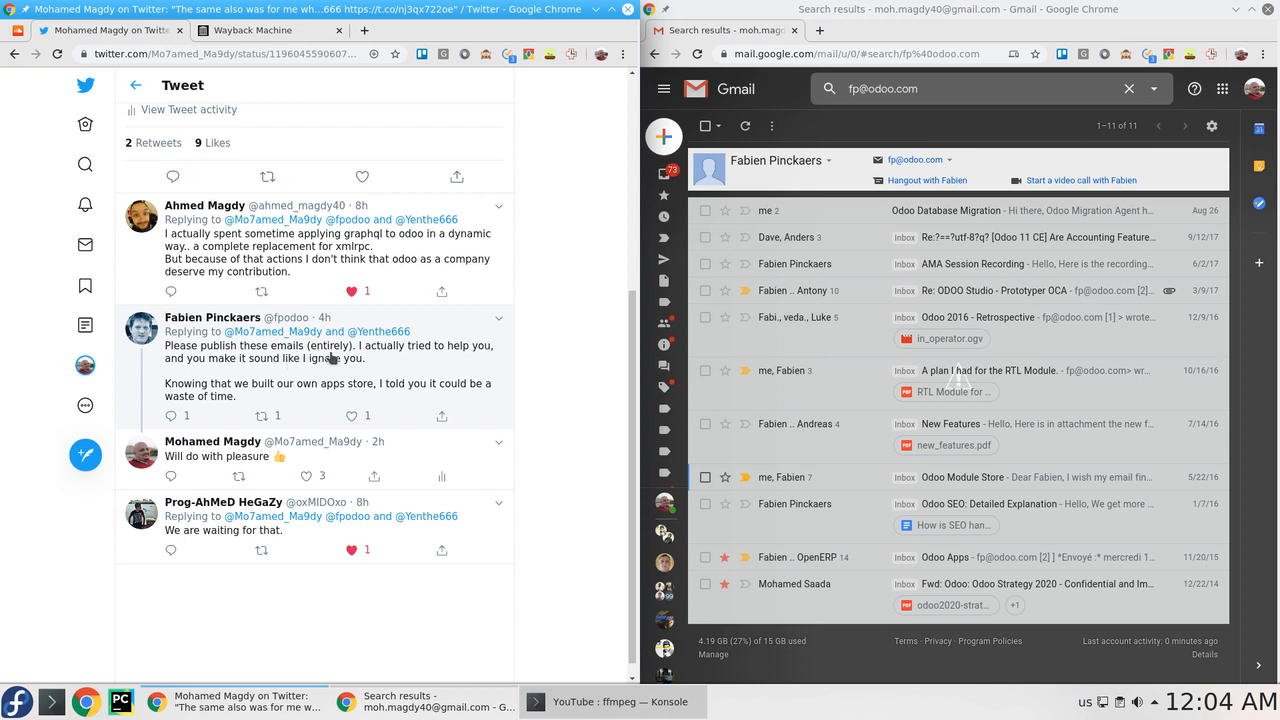
{"action": "mouse_move", "coordinate": [332, 358]}
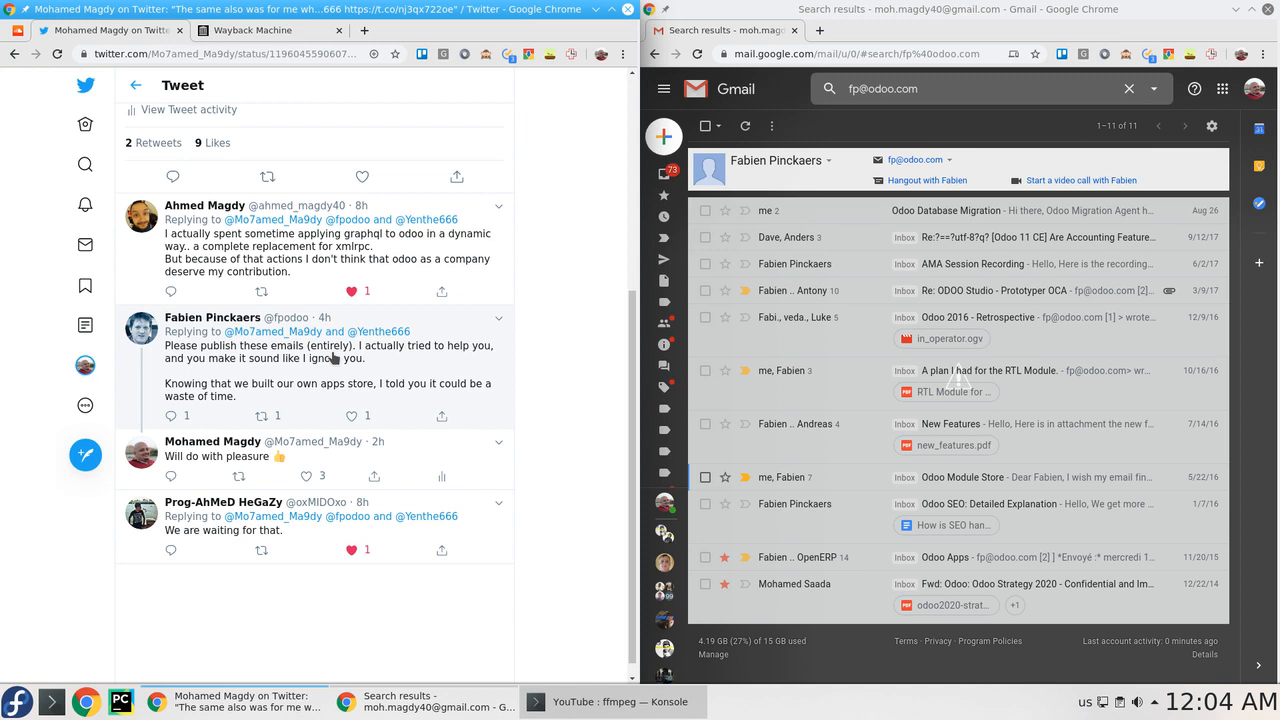
{"action": "mouse_move", "coordinate": [382, 358]}
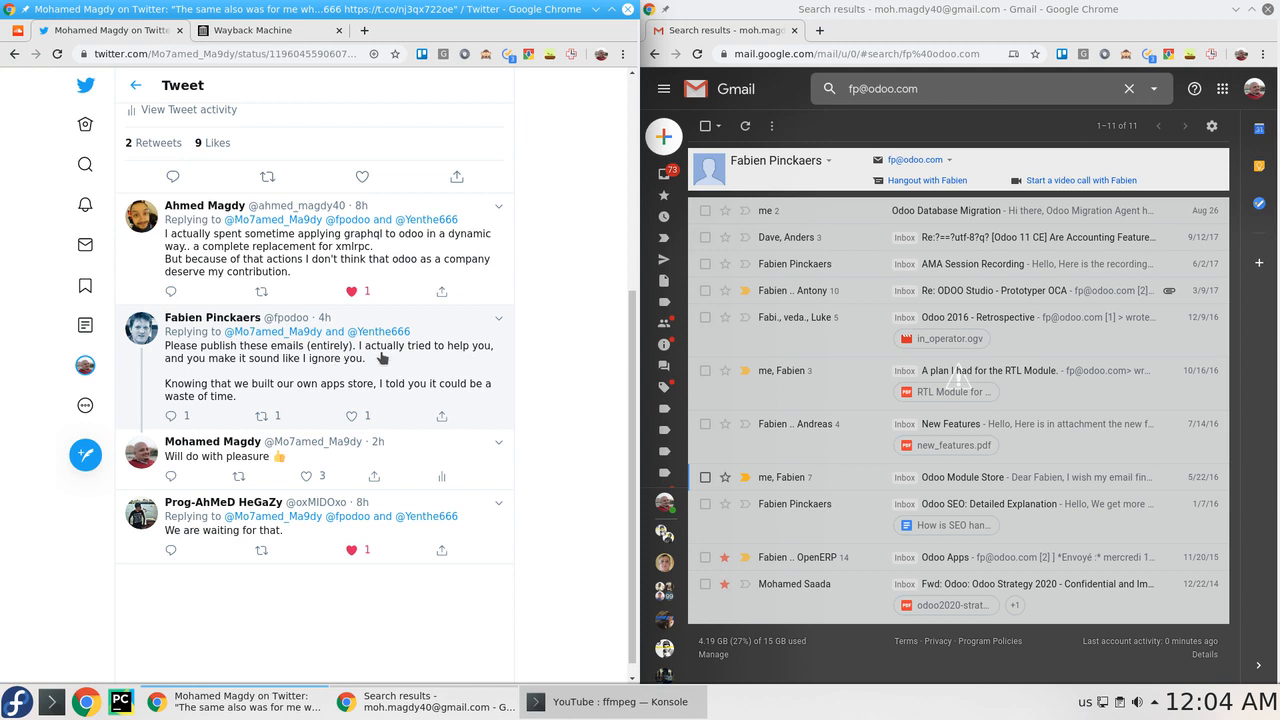
{"action": "mouse_move", "coordinate": [456, 380]}
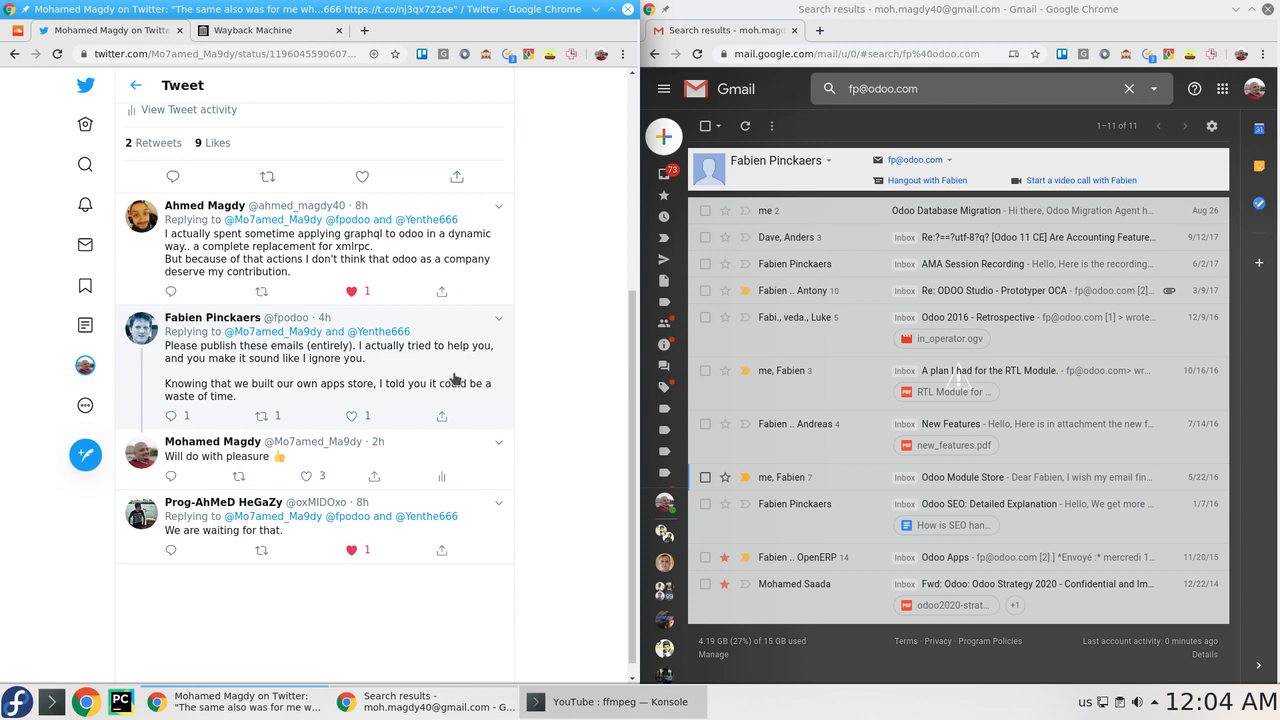
{"action": "mouse_move", "coordinate": [458, 368]}
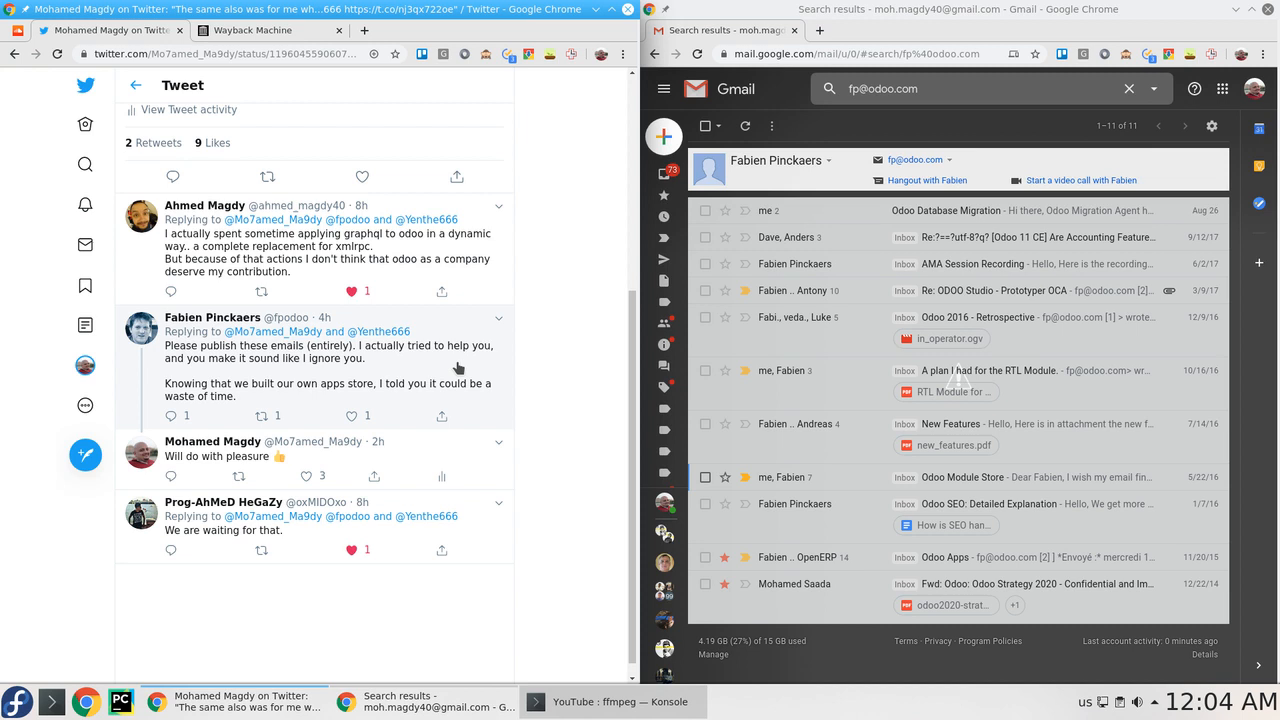
{"action": "mouse_move", "coordinate": [424, 368]}
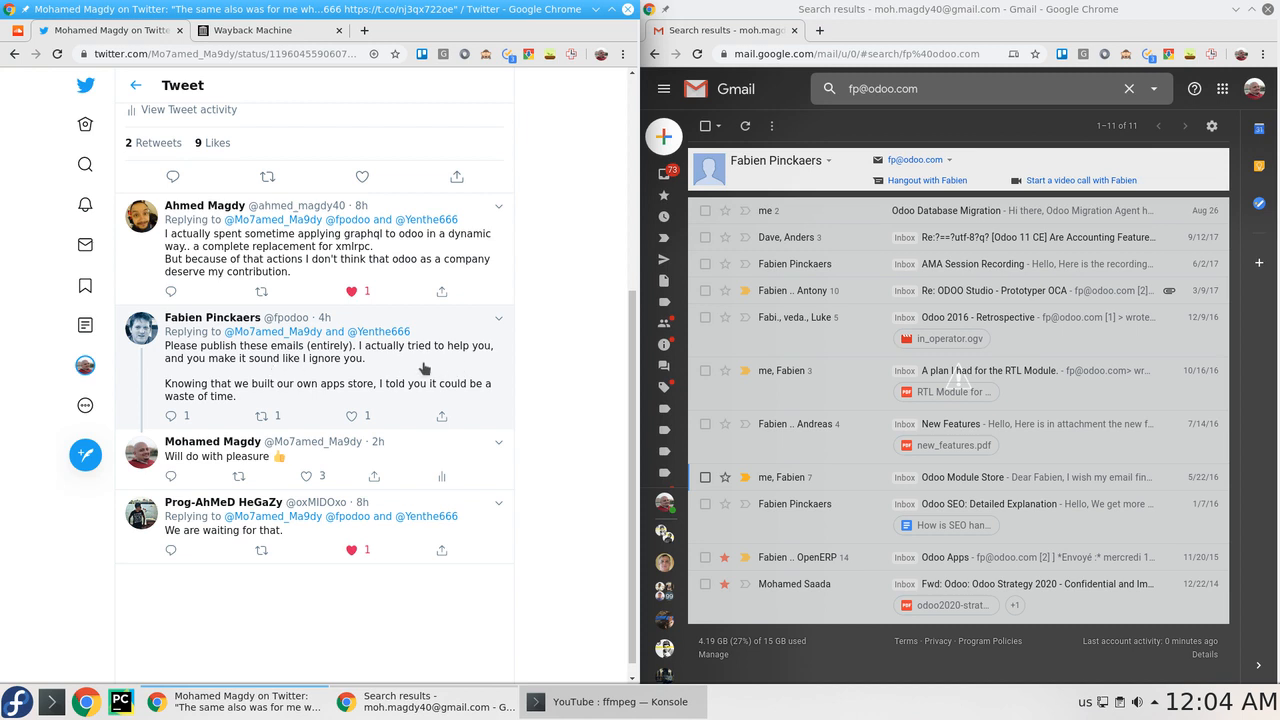
{"action": "mouse_move", "coordinate": [432, 368]}
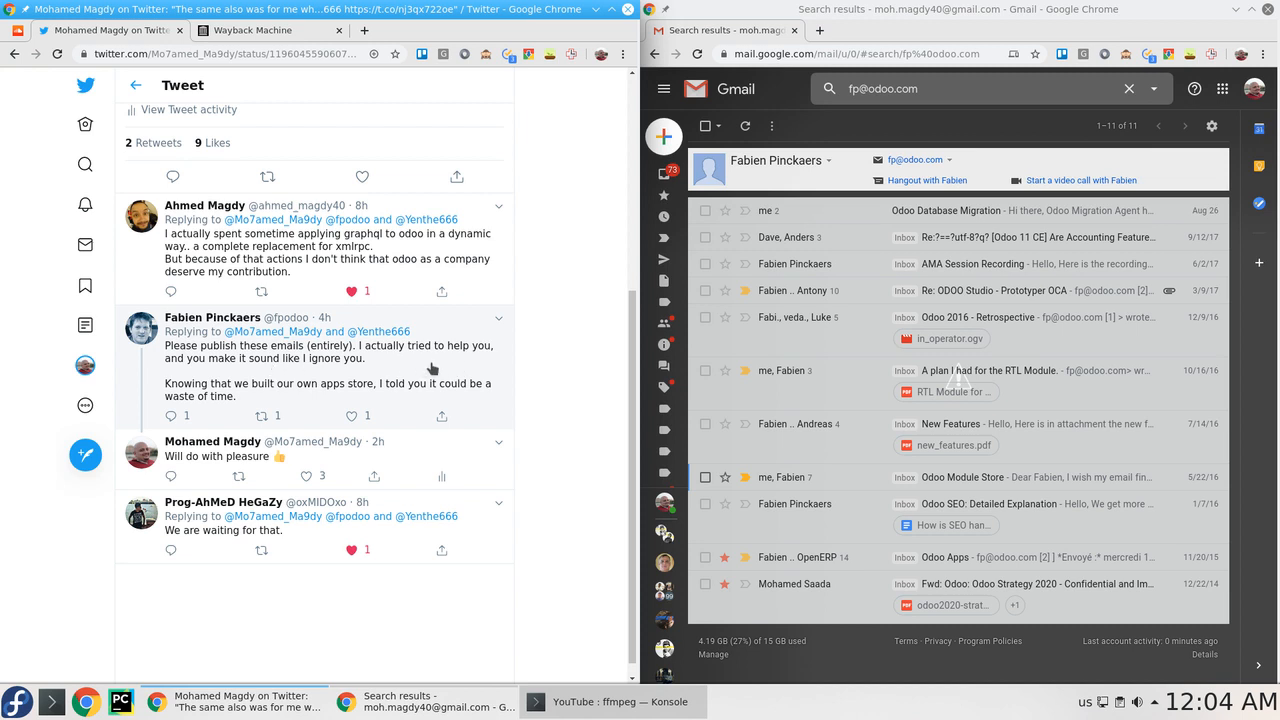
{"action": "mouse_move", "coordinate": [420, 368]}
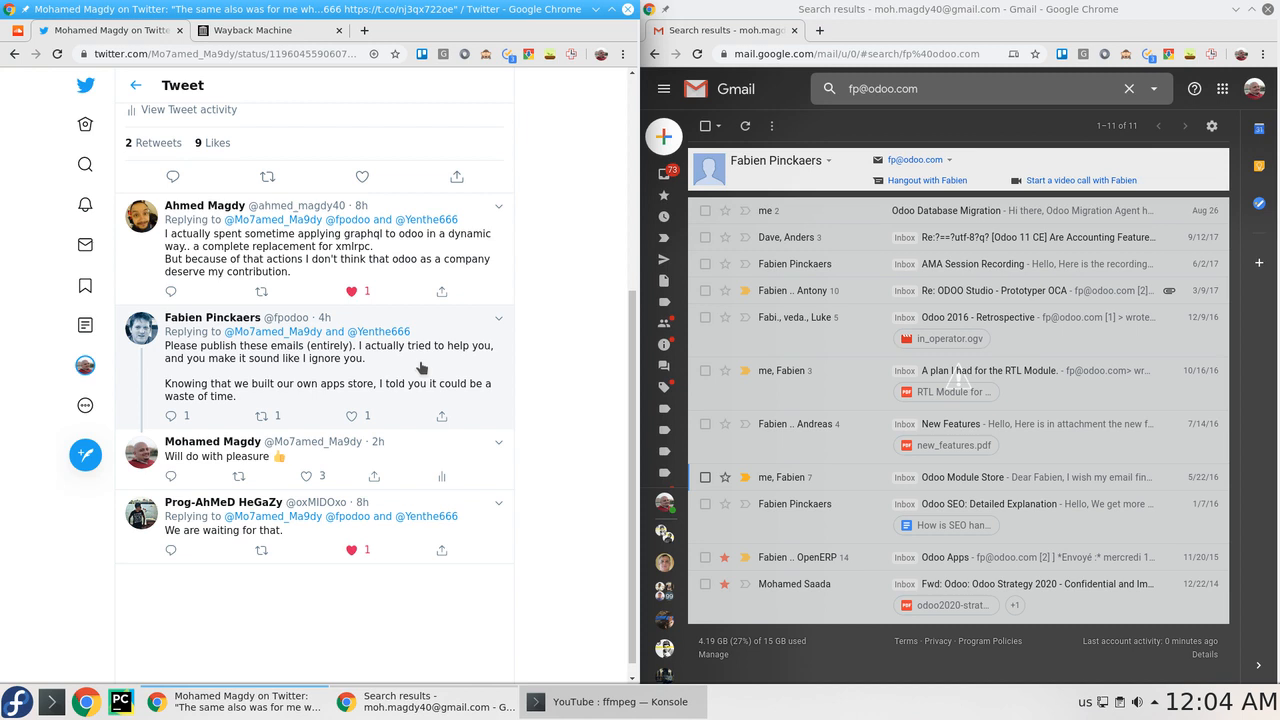
{"action": "mouse_move", "coordinate": [424, 368]}
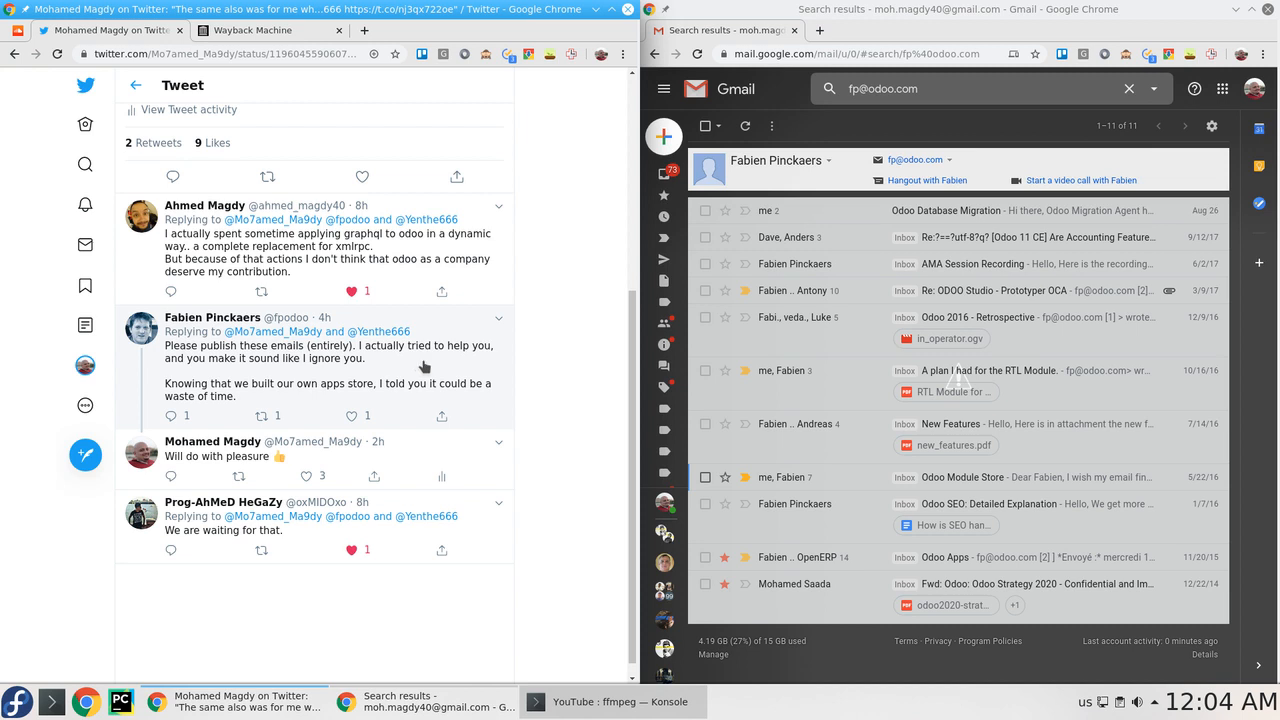
{"action": "mouse_move", "coordinate": [210, 384]}
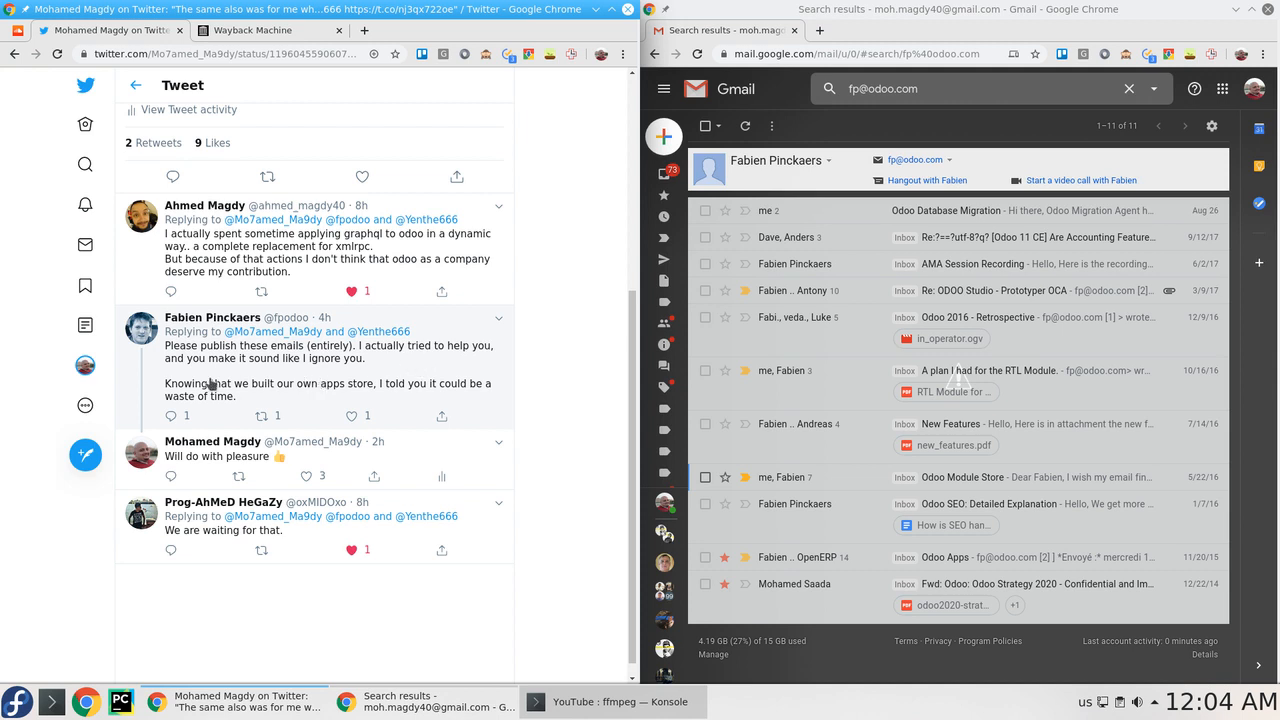
{"action": "mouse_move", "coordinate": [264, 378]}
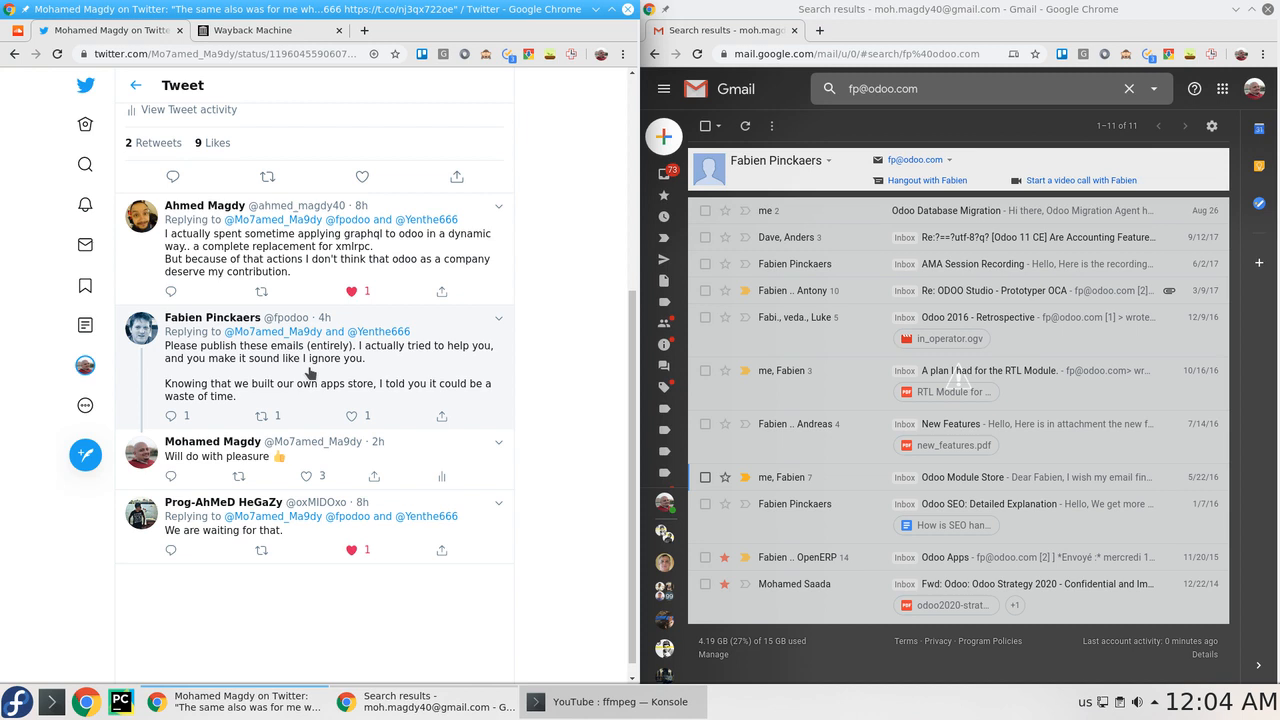
{"action": "mouse_move", "coordinate": [304, 390]}
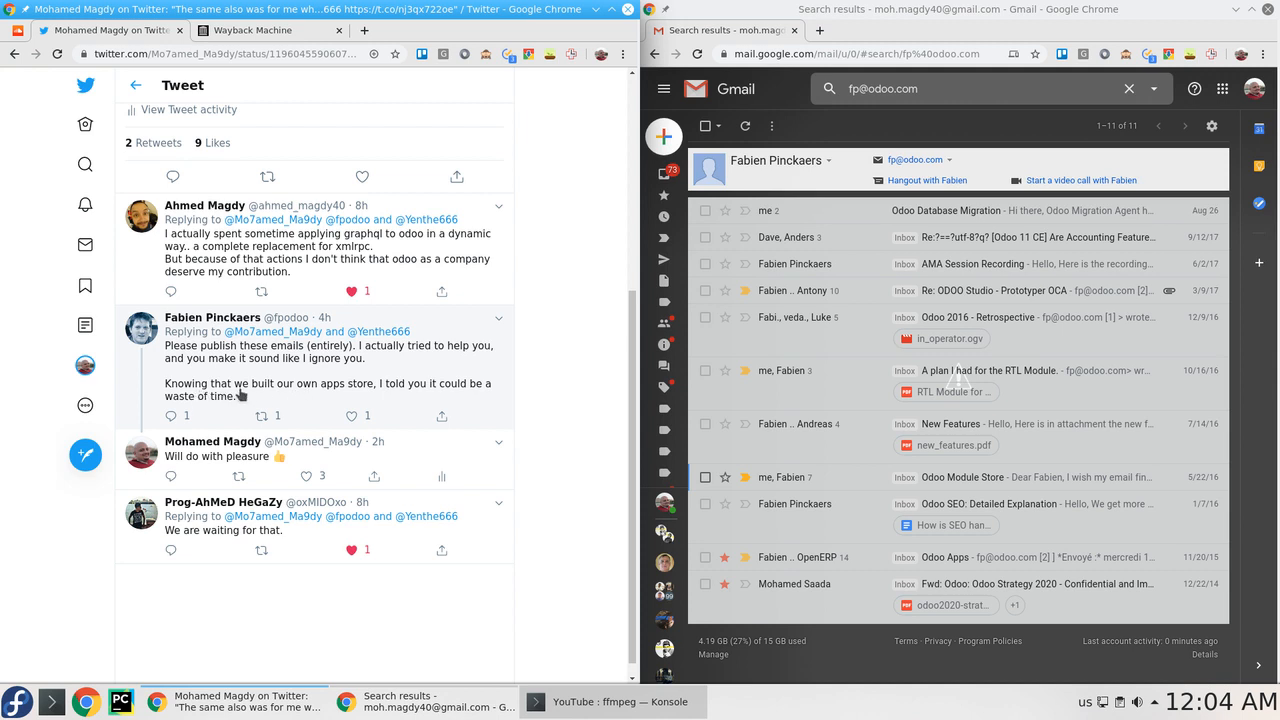
{"action": "mouse_move", "coordinate": [352, 402]}
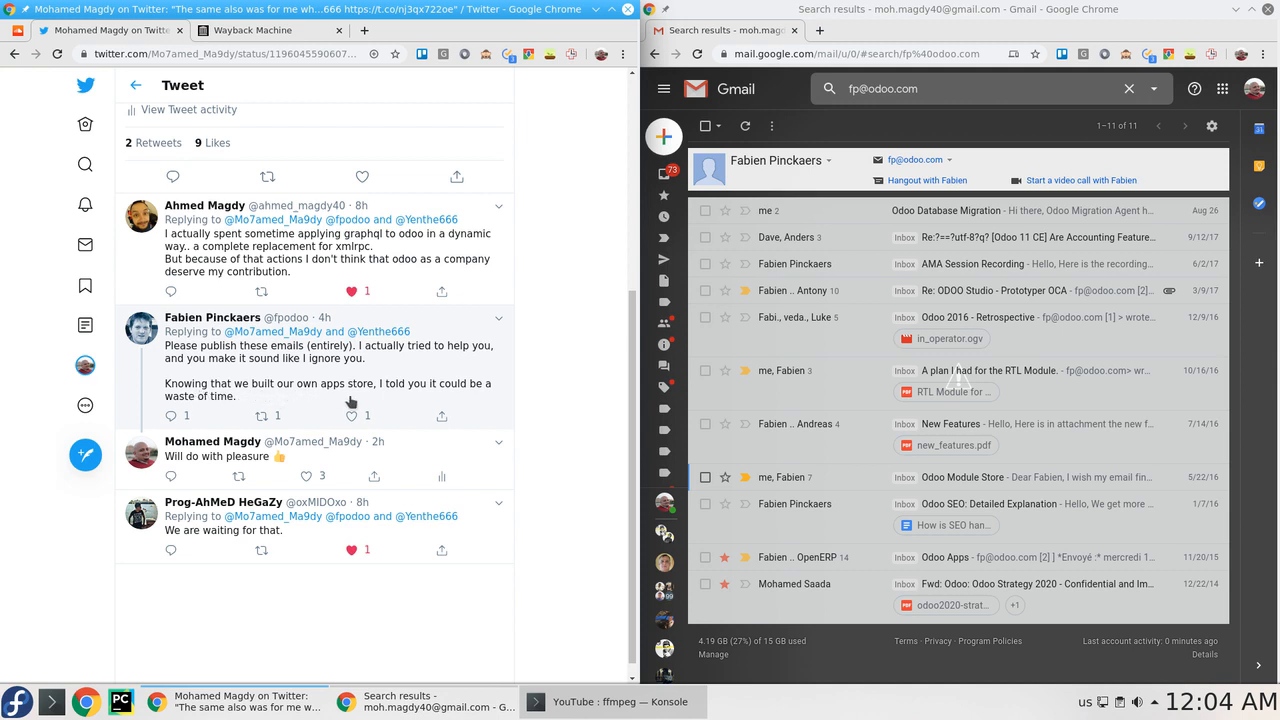
{"action": "mouse_move", "coordinate": [268, 400]}
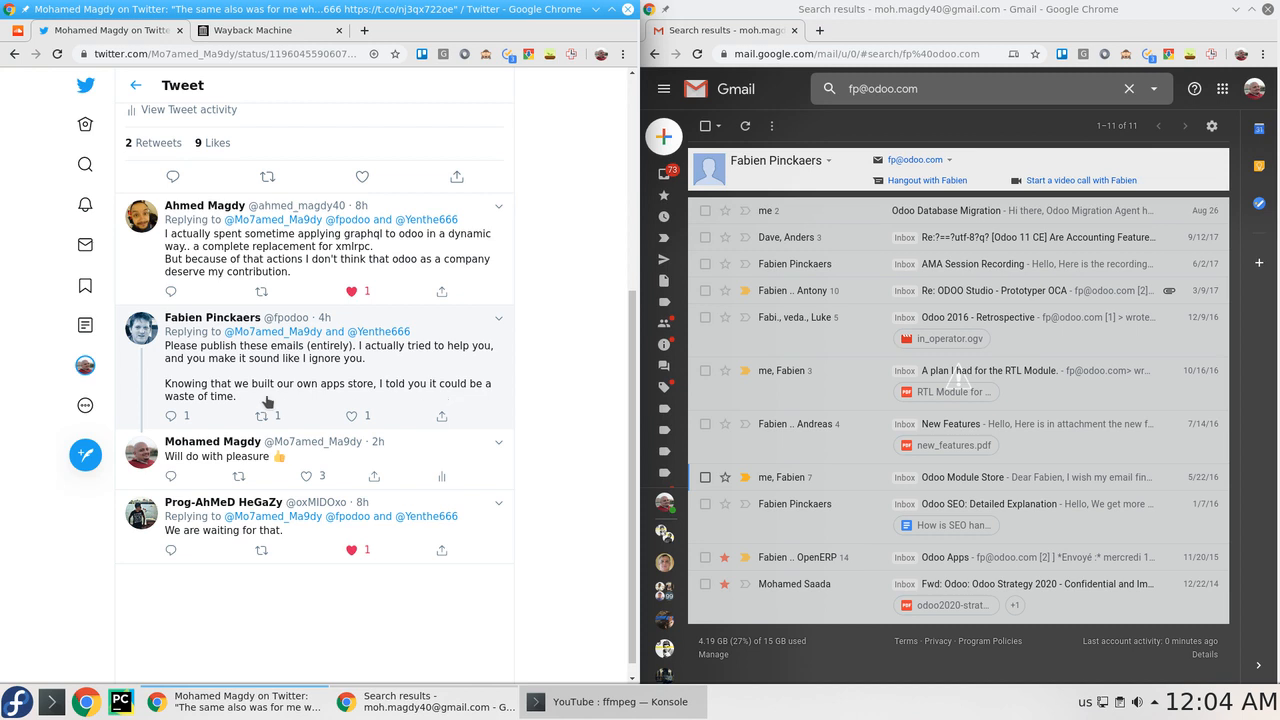
{"action": "mouse_move", "coordinate": [278, 404]}
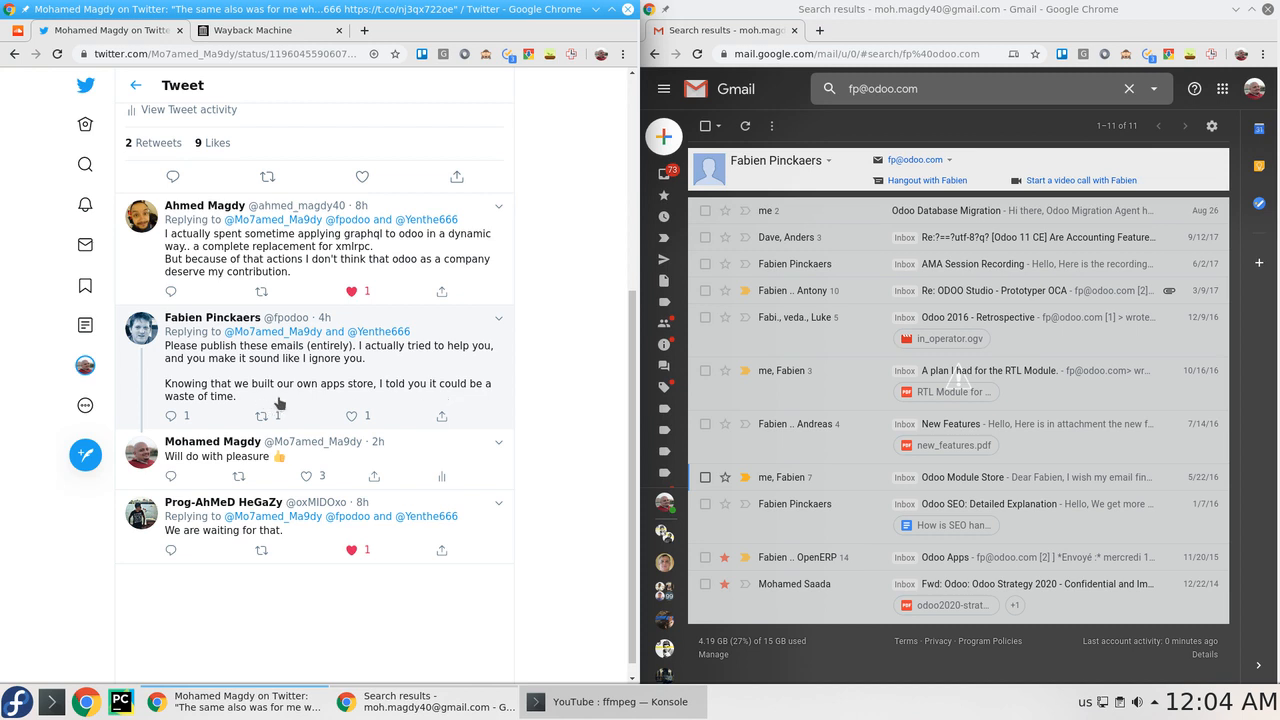
{"action": "mouse_move", "coordinate": [372, 404]}
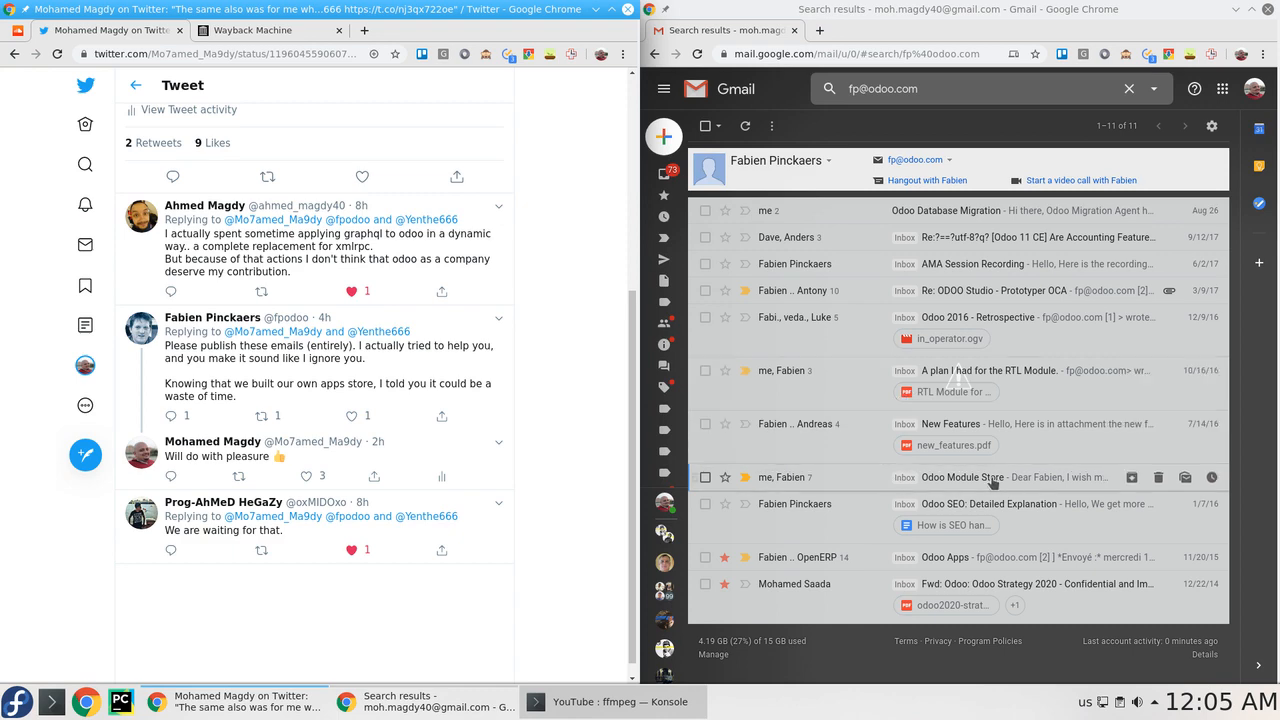
{"action": "left_click", "coordinate": [960, 476]}
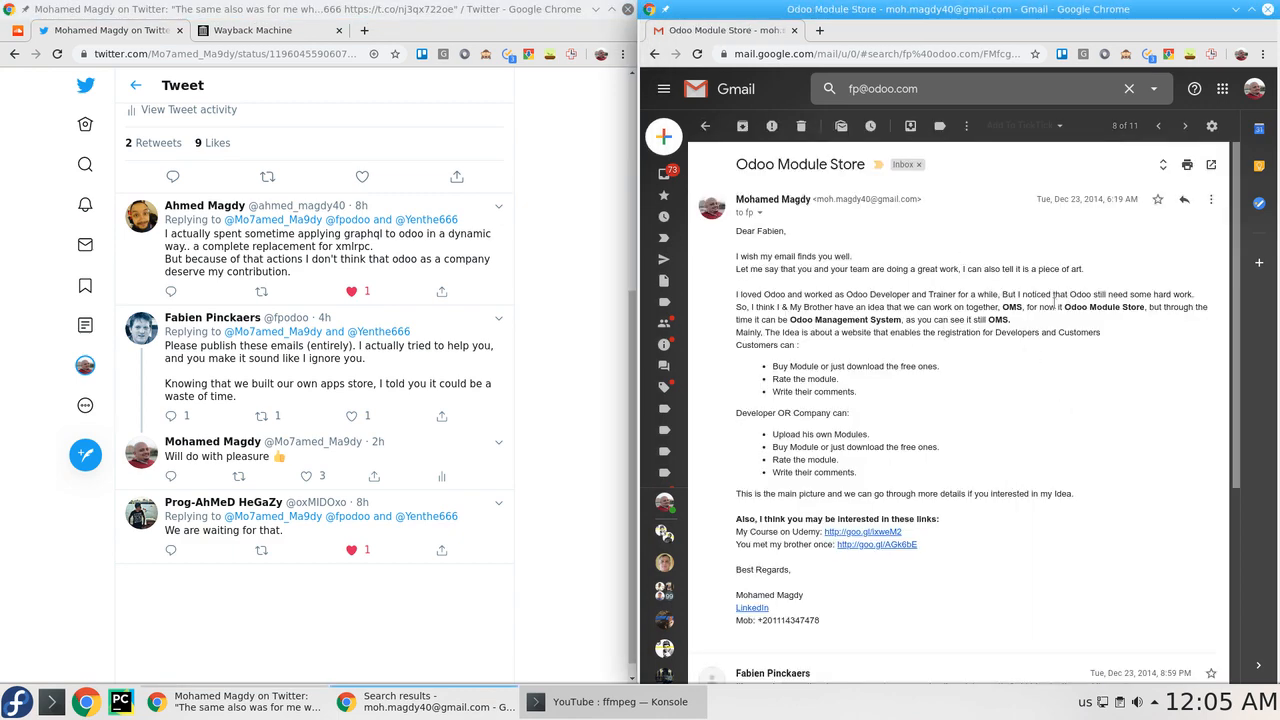
{"action": "left_click", "coordinate": [760, 212]}
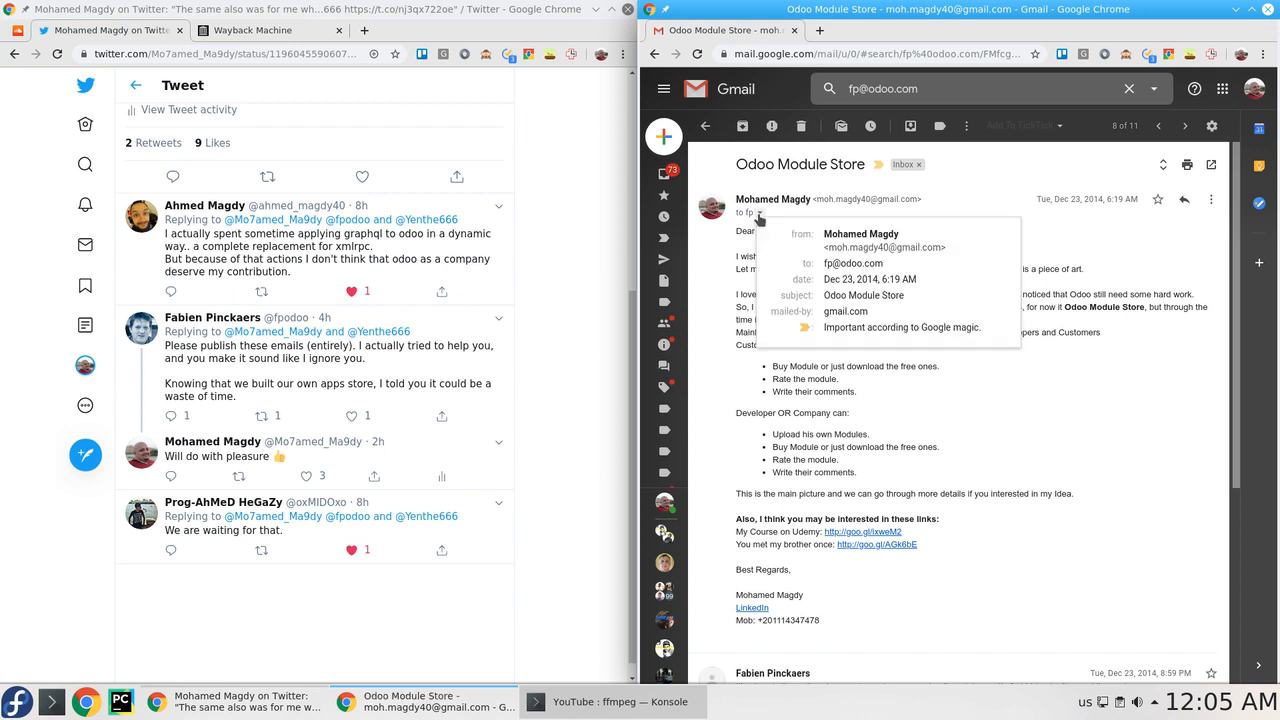
{"action": "double_click", "coordinate": [868, 248]}
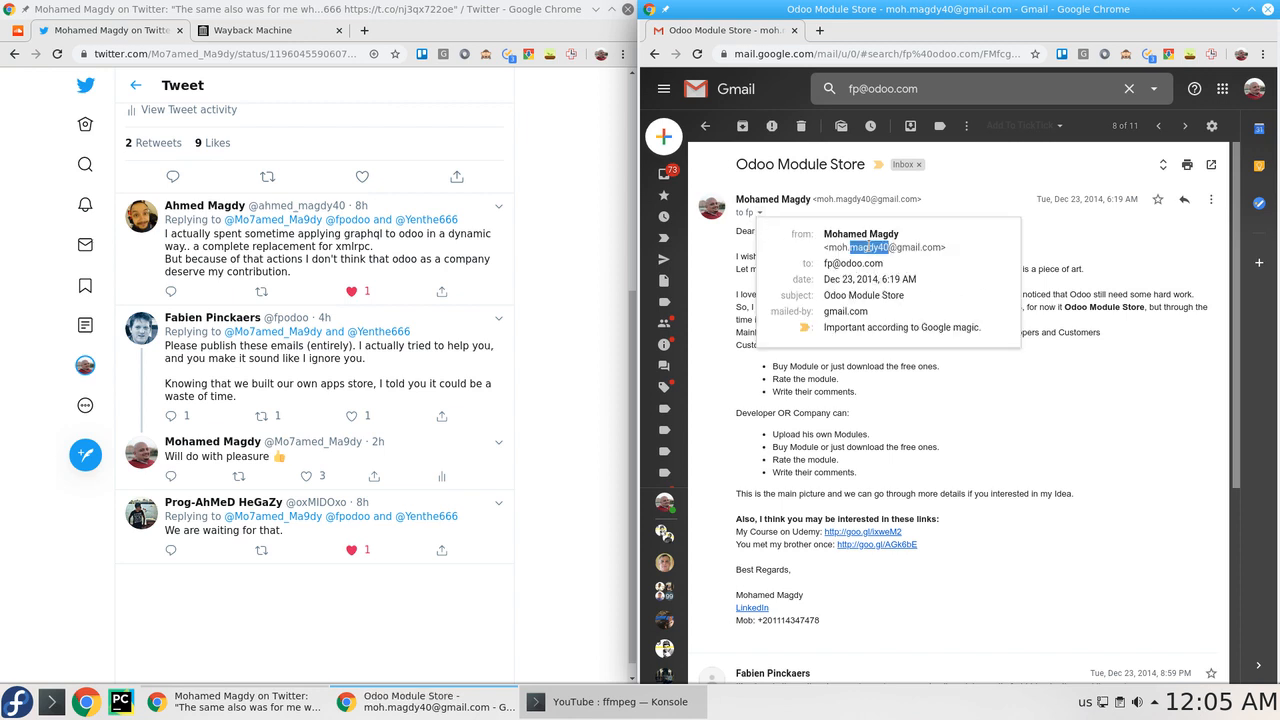
{"action": "left_click", "coordinate": [852, 264]}
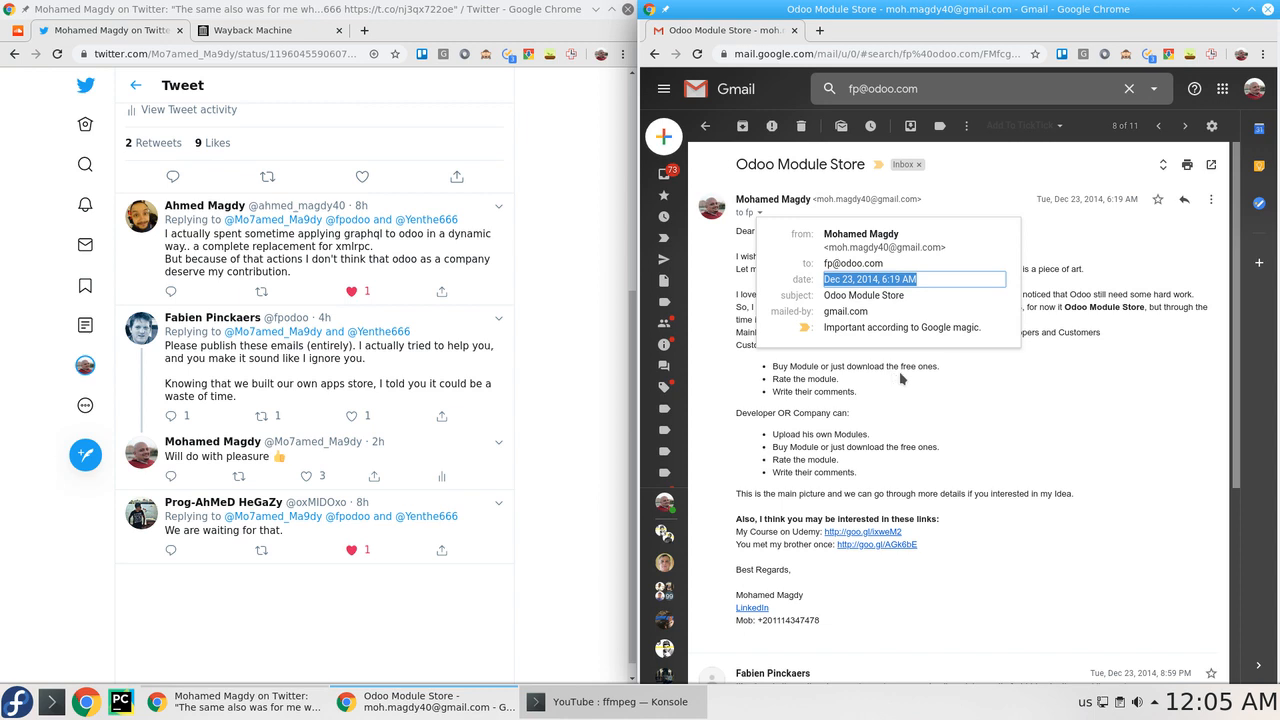
{"action": "mouse_move", "coordinate": [900, 380]}
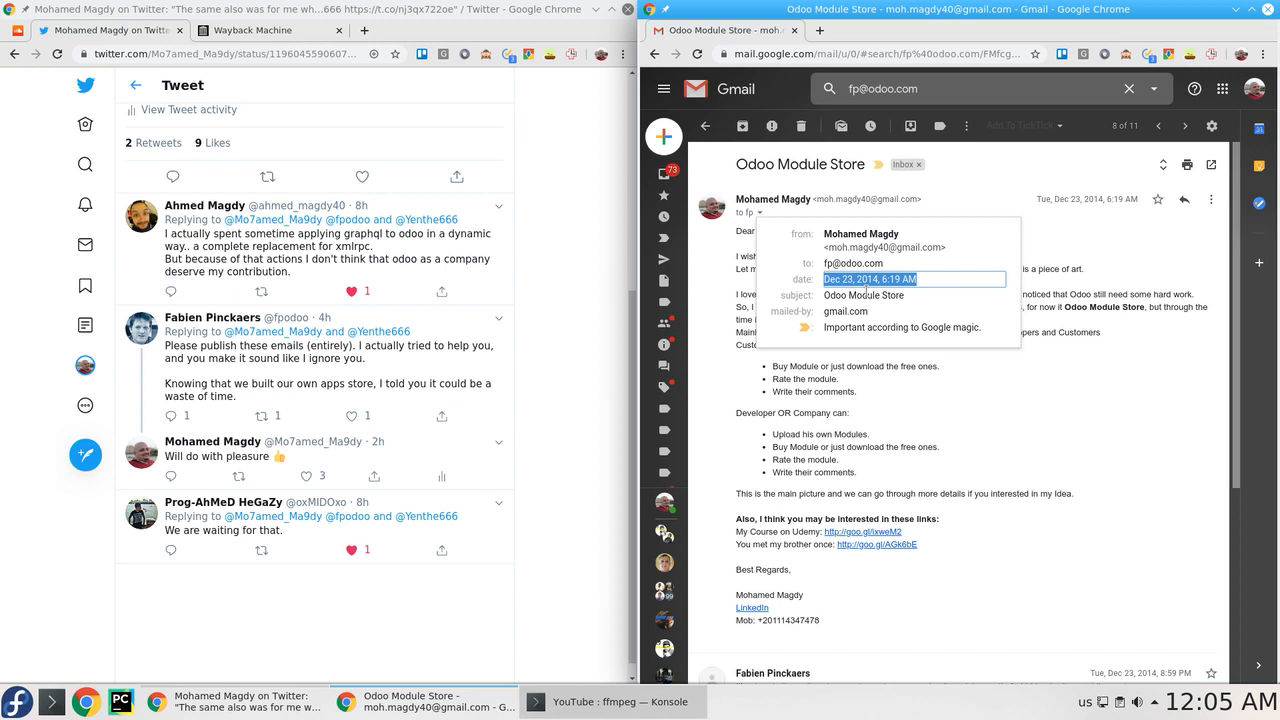
{"action": "mouse_move", "coordinate": [1048, 330]}
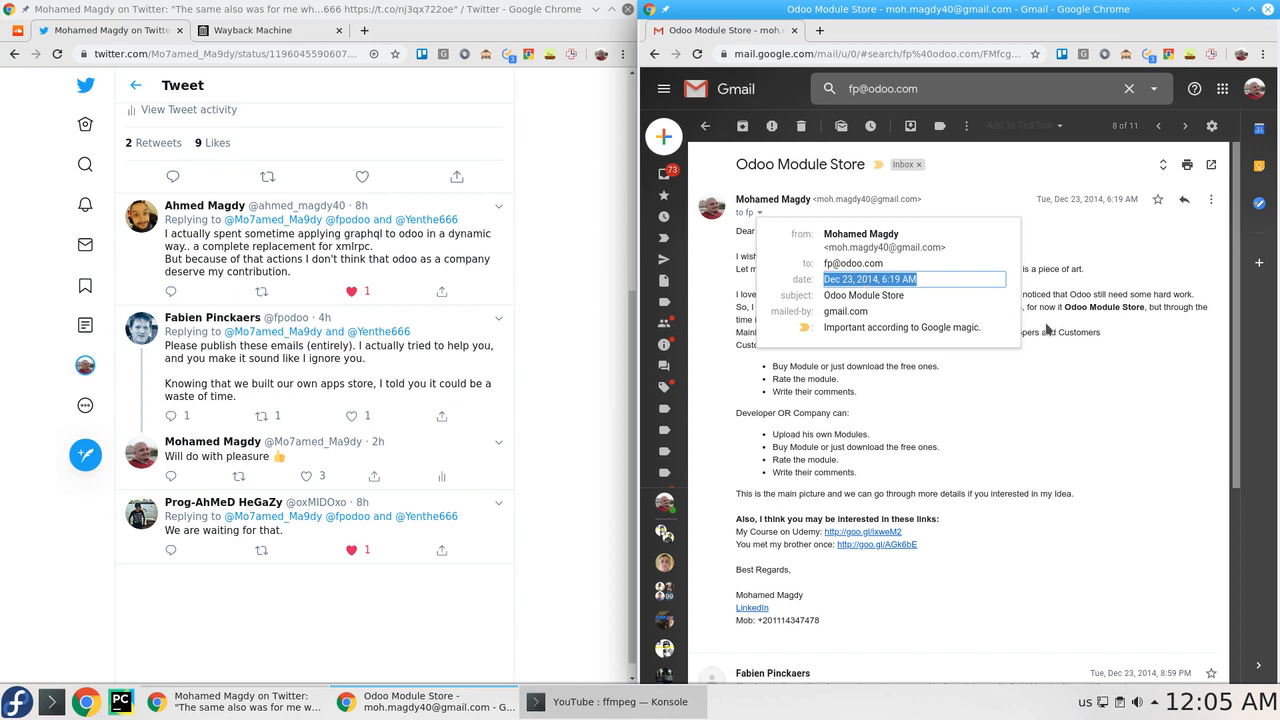
{"action": "mouse_move", "coordinate": [1048, 328]}
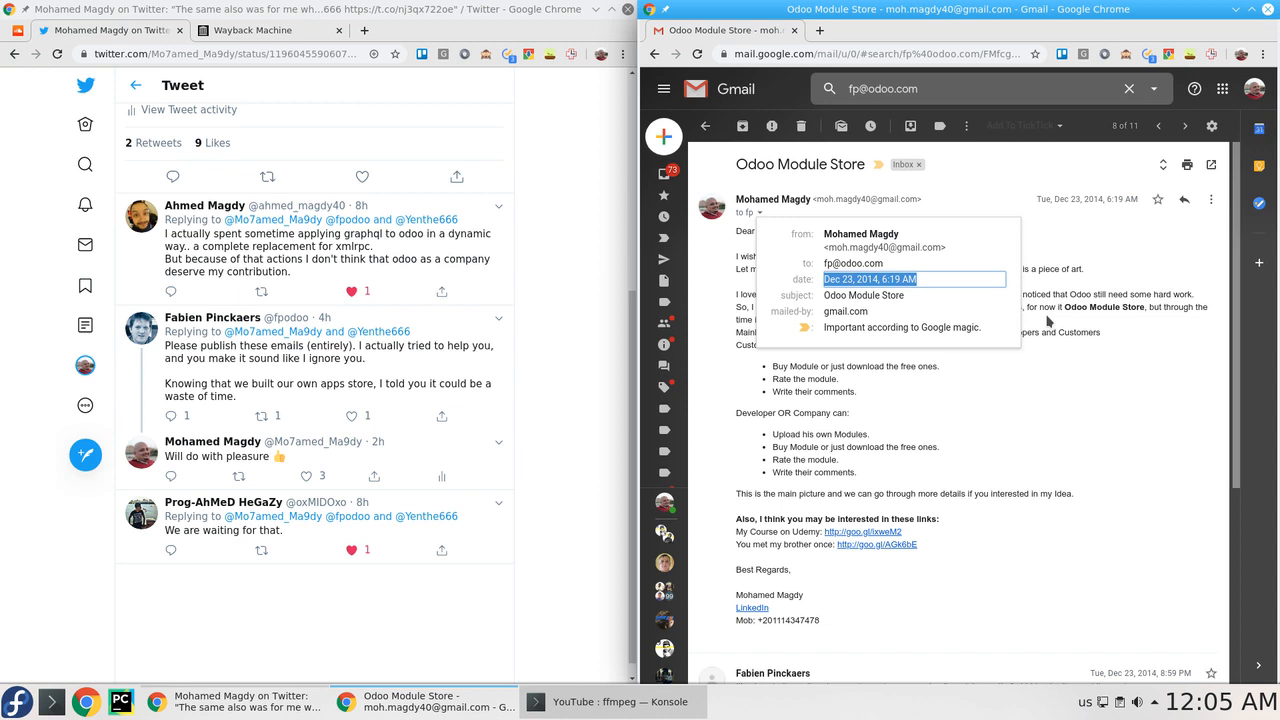
{"action": "mouse_move", "coordinate": [766, 260]}
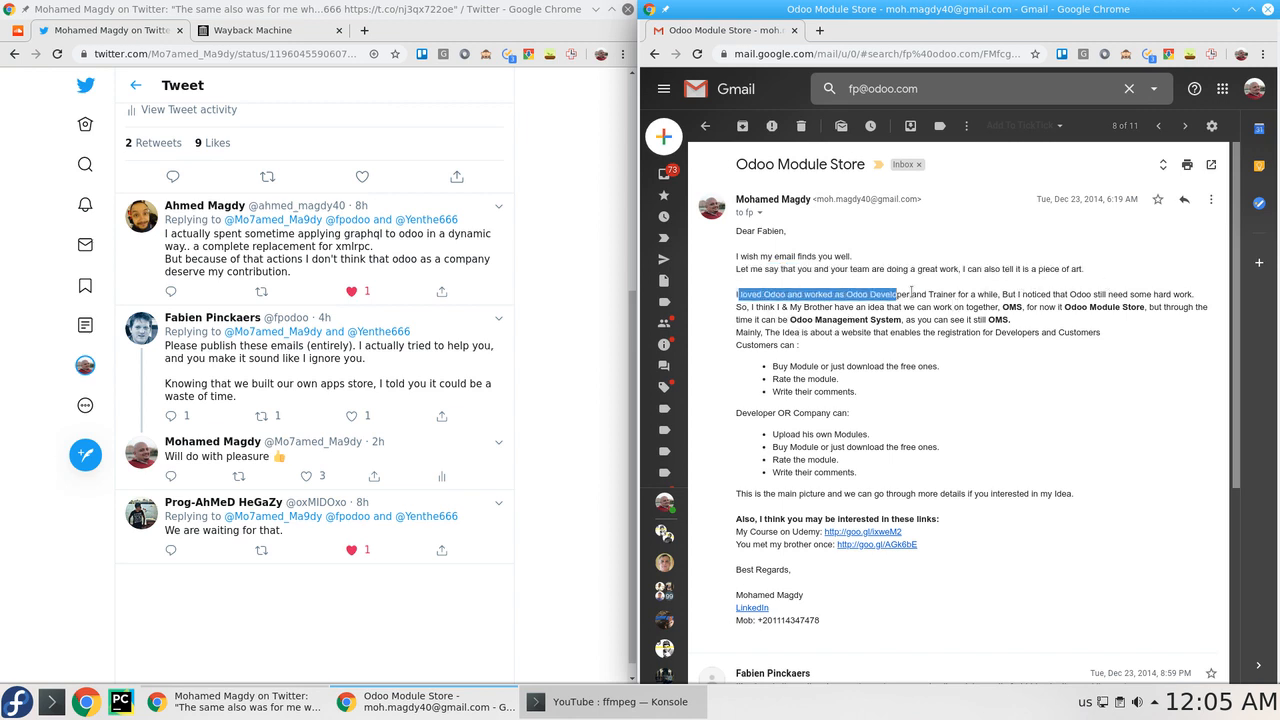
Highlight the lines about working as an Odoo developer and proposing the Odoo Module Store idea.
{"action": "left_click_drag", "start_coordinate": [904, 294], "coordinate": [998, 294]}
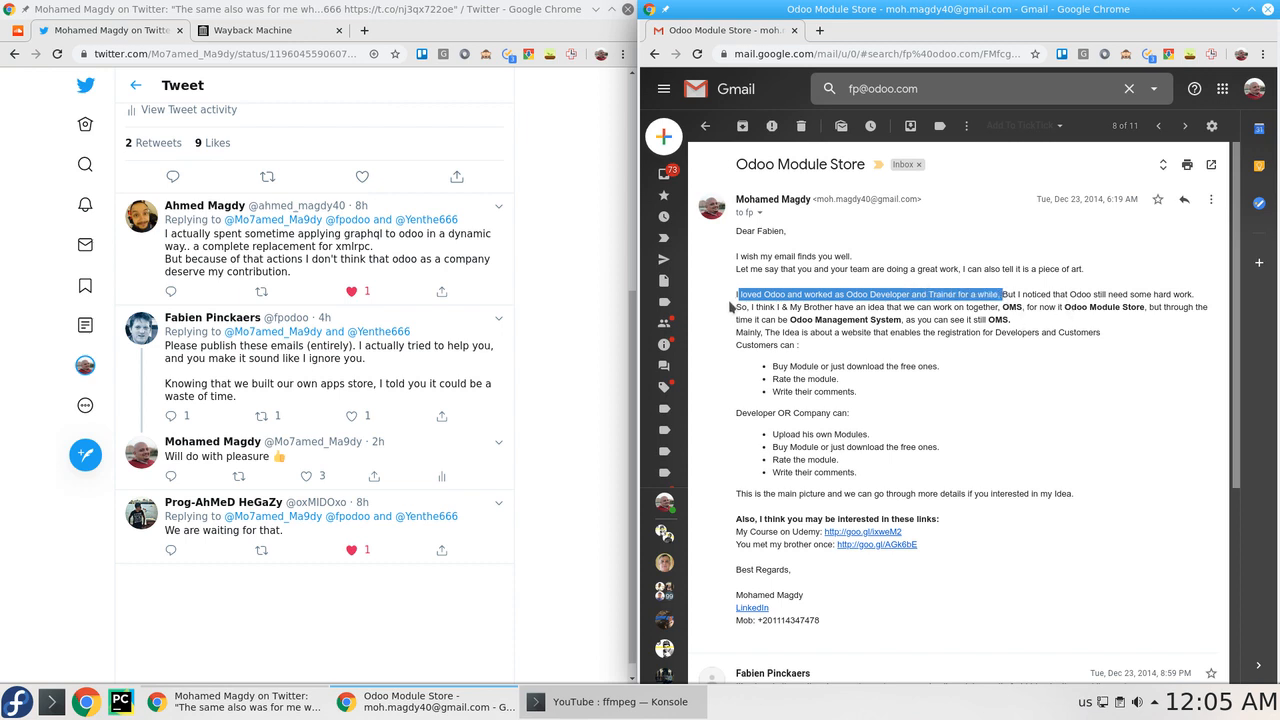
{"action": "left_click_drag", "start_coordinate": [738, 308], "coordinate": [1024, 320]}
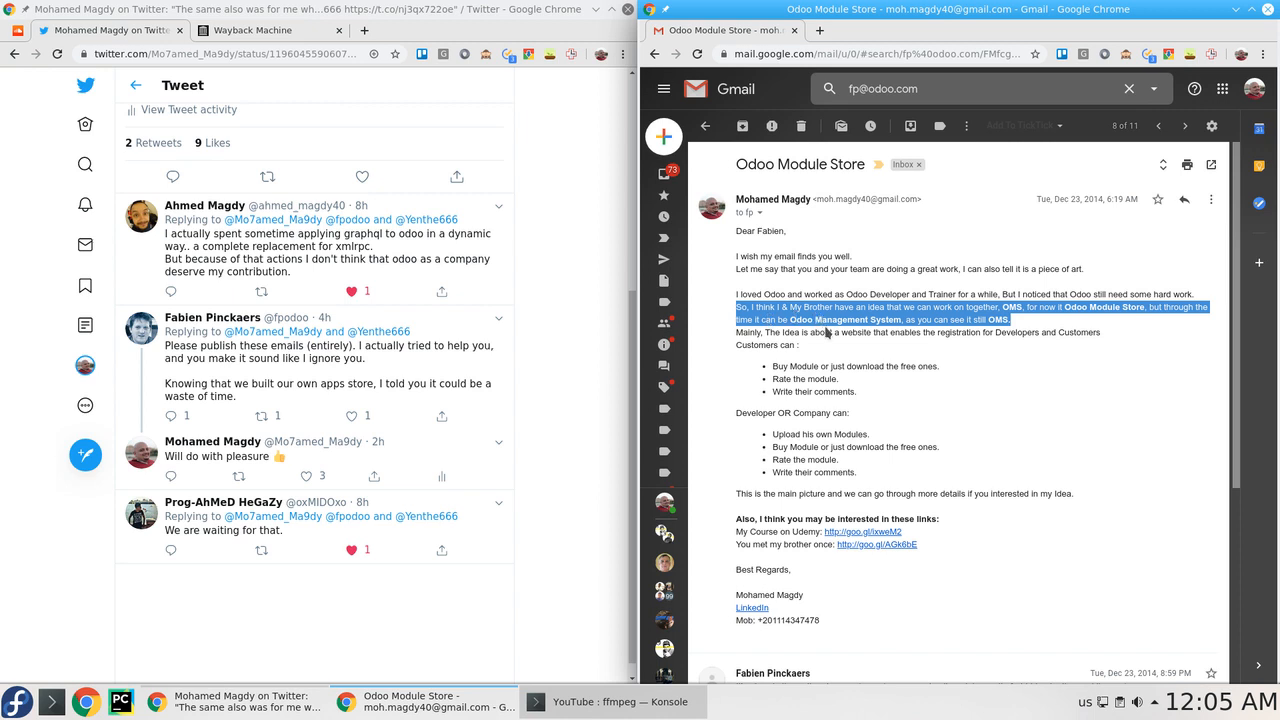
{"action": "mouse_move", "coordinate": [826, 332]}
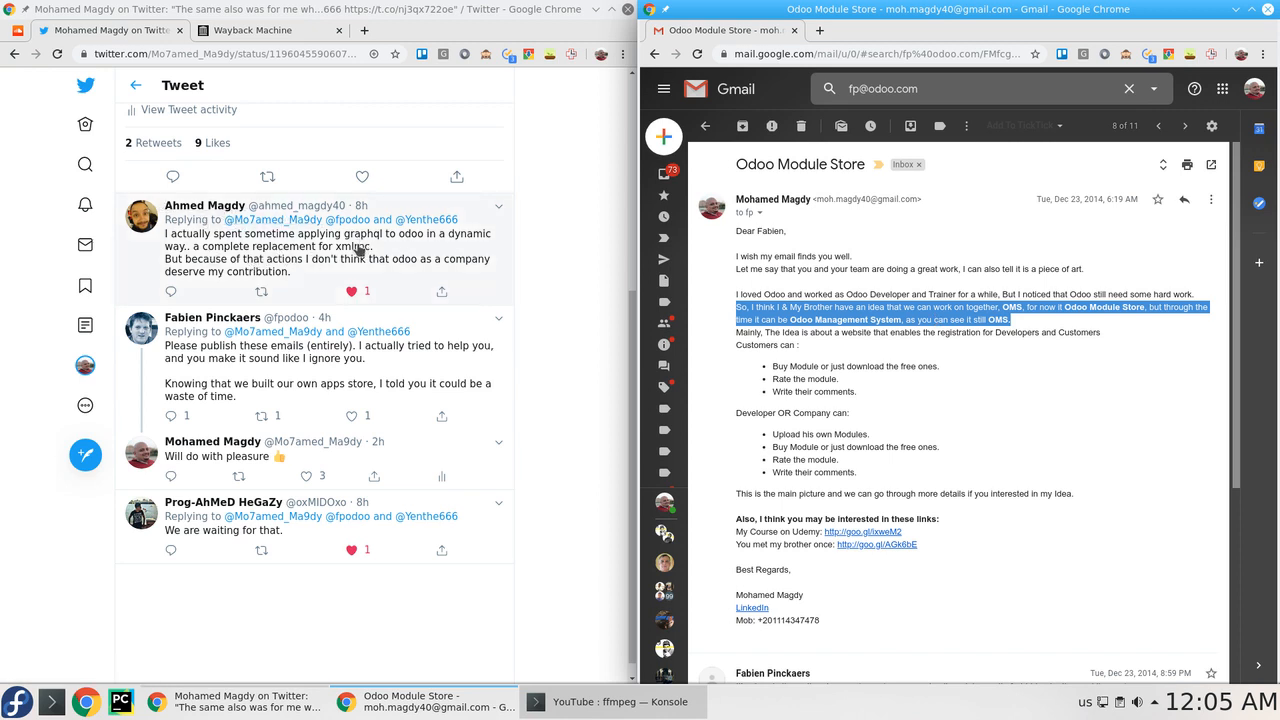
{"action": "mouse_move", "coordinate": [396, 252]}
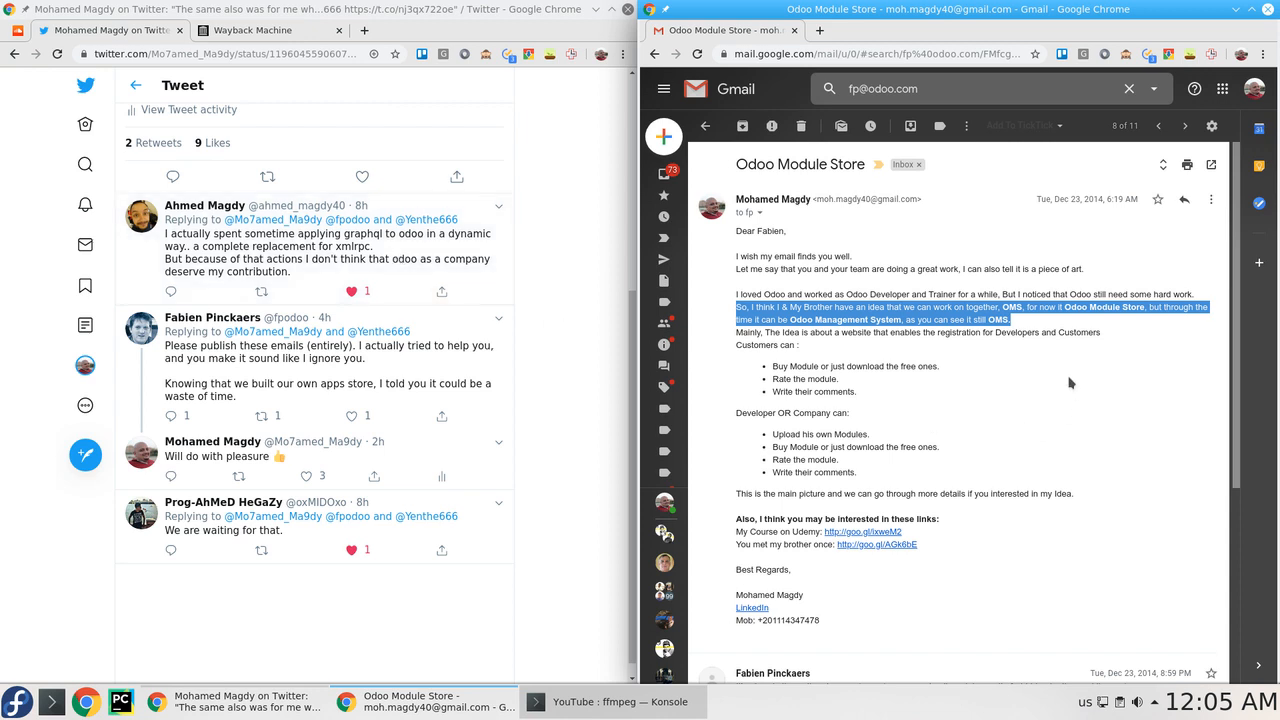
{"action": "mouse_move", "coordinate": [310, 288]}
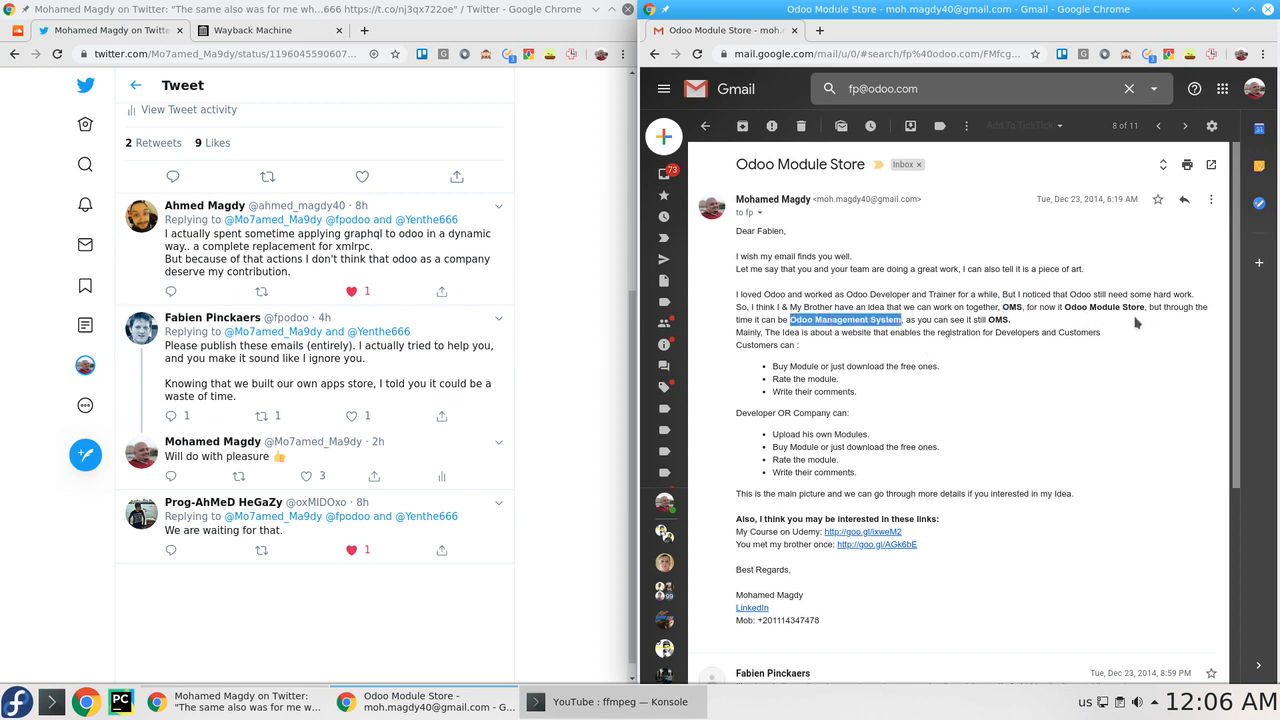
{"action": "mouse_move", "coordinate": [1092, 252]}
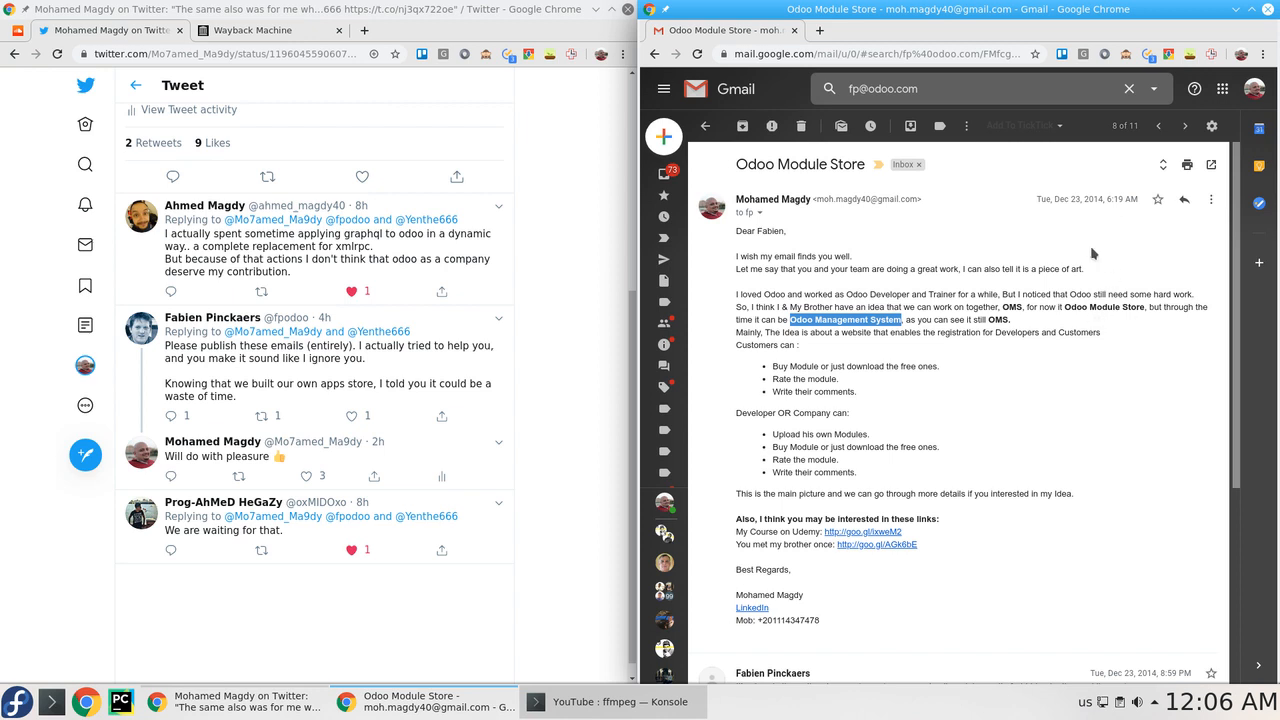
{"action": "mouse_move", "coordinate": [944, 352]}
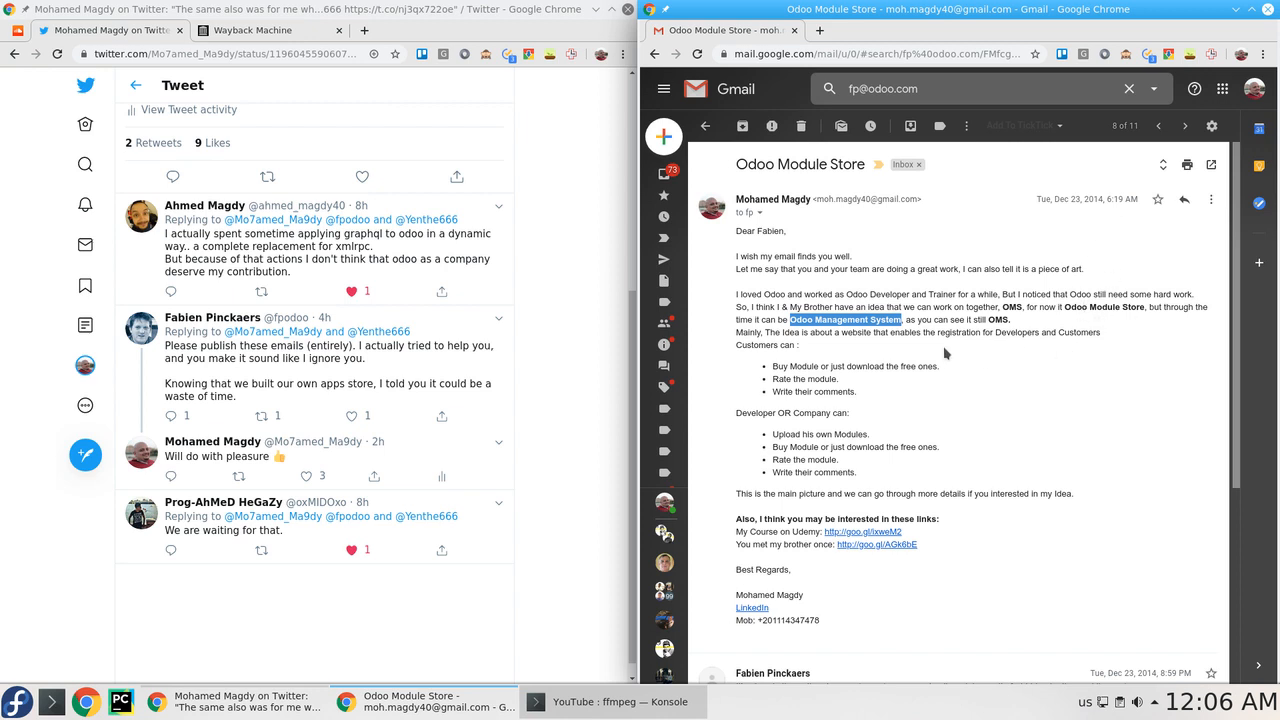
{"action": "mouse_move", "coordinate": [1122, 326]}
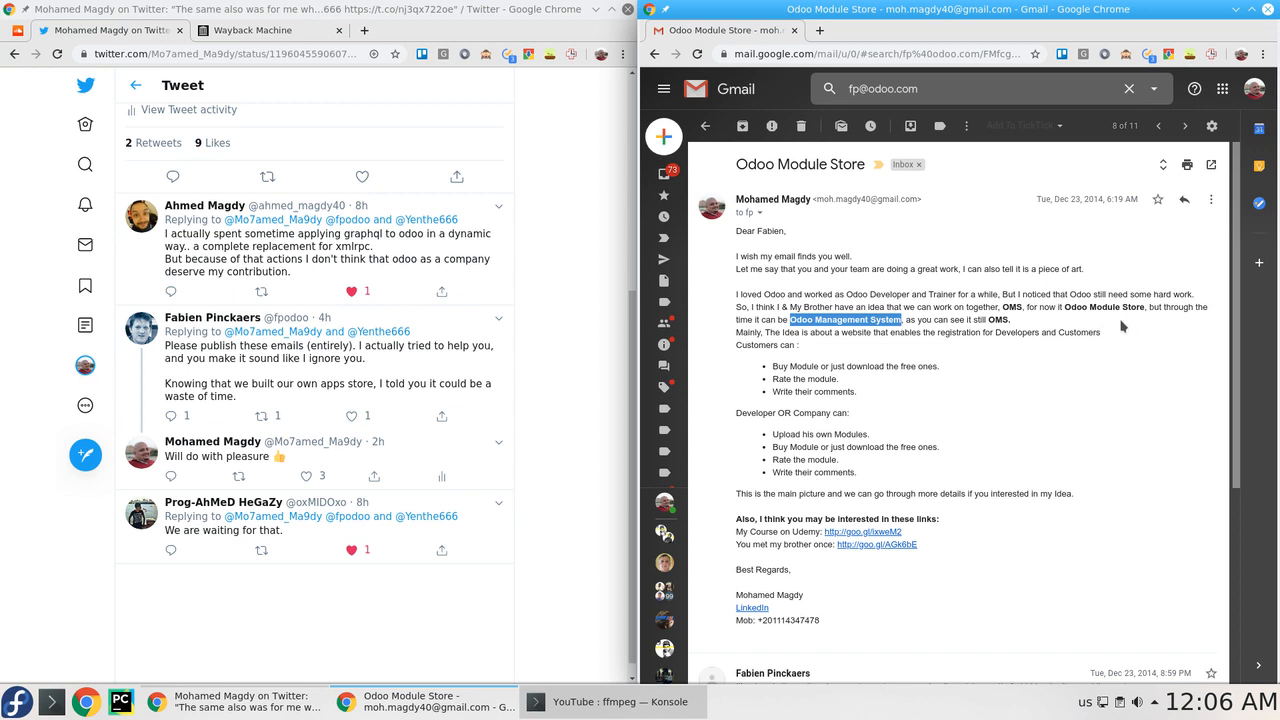
{"action": "mouse_move", "coordinate": [1116, 328]}
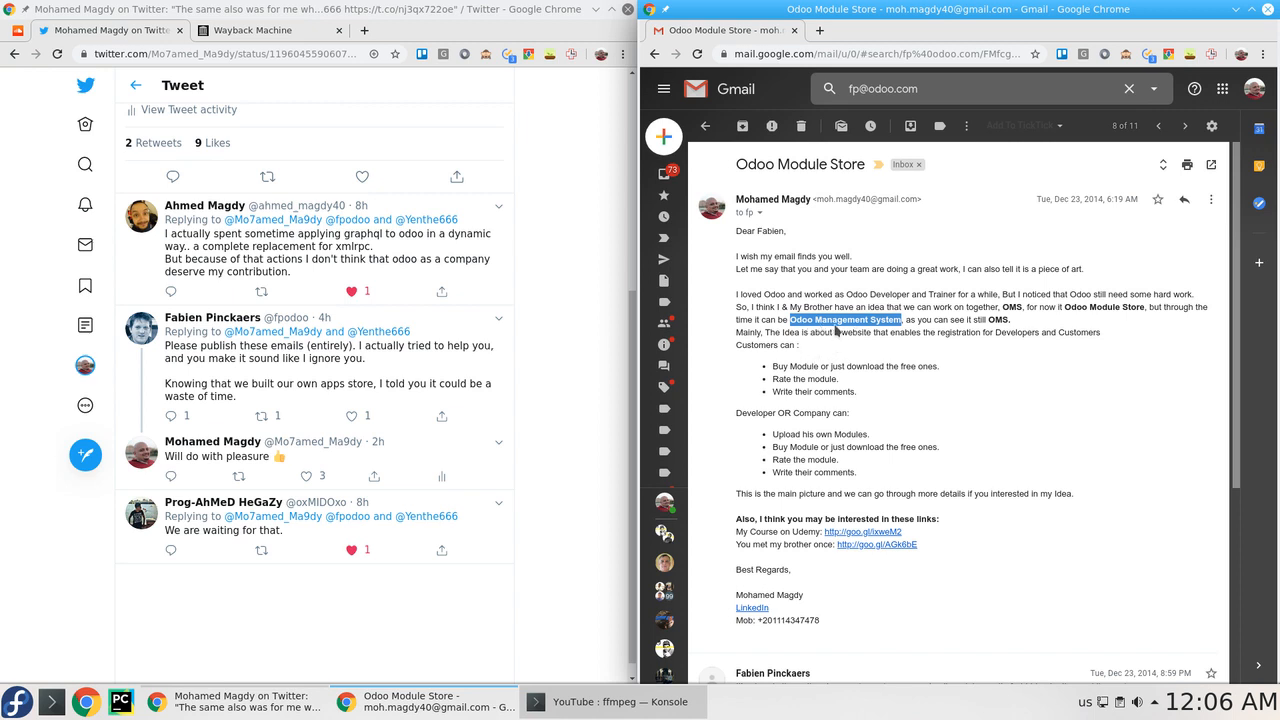
{"action": "mouse_move", "coordinate": [952, 352]}
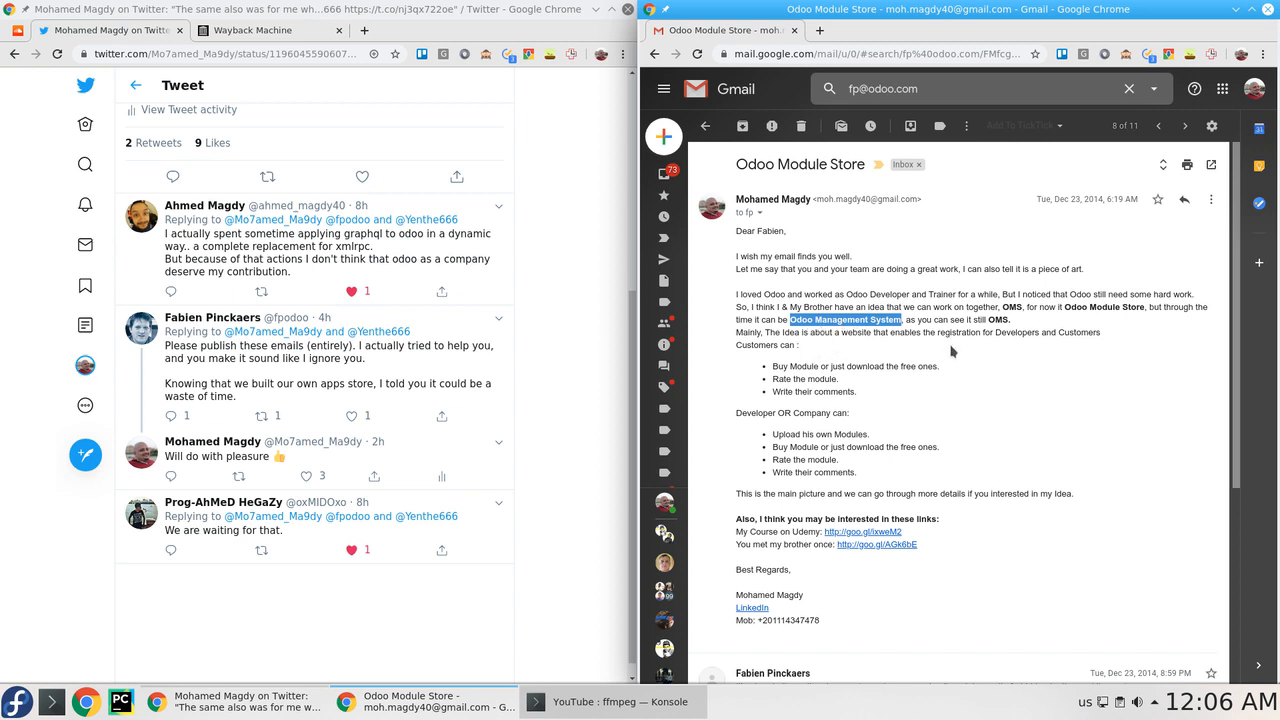
{"action": "mouse_move", "coordinate": [736, 338]}
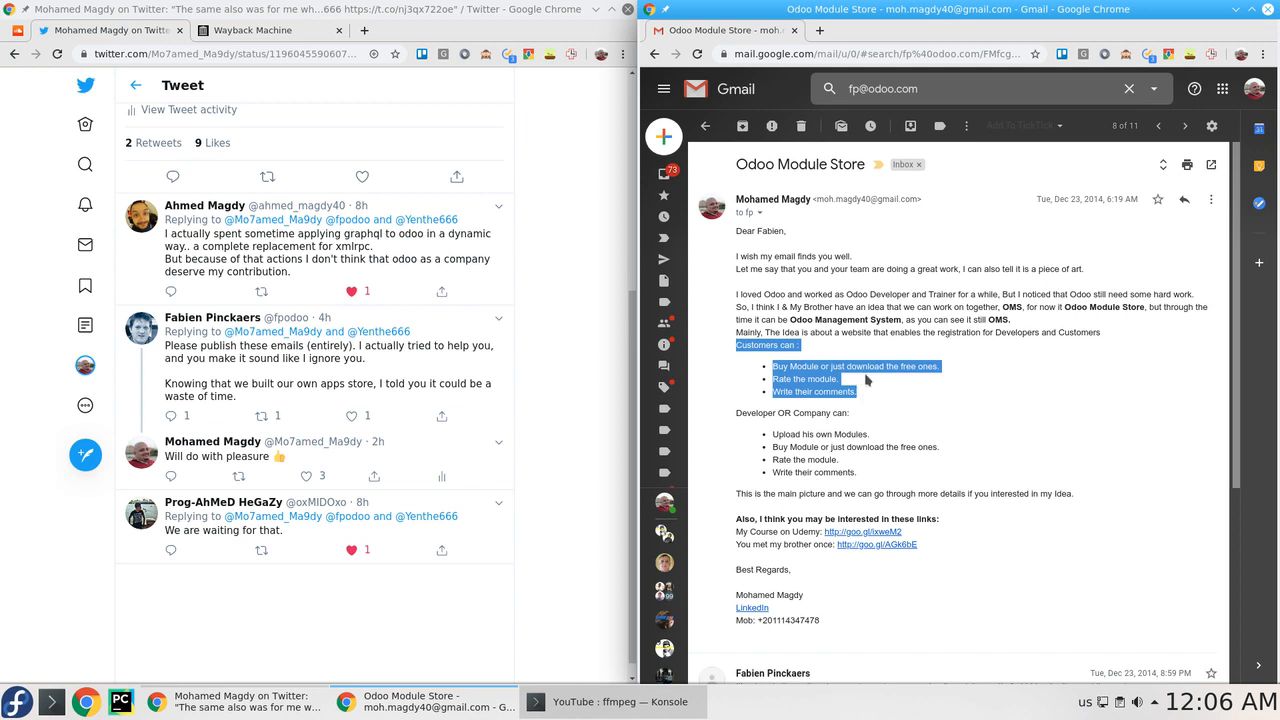
{"action": "mouse_move", "coordinate": [912, 388]}
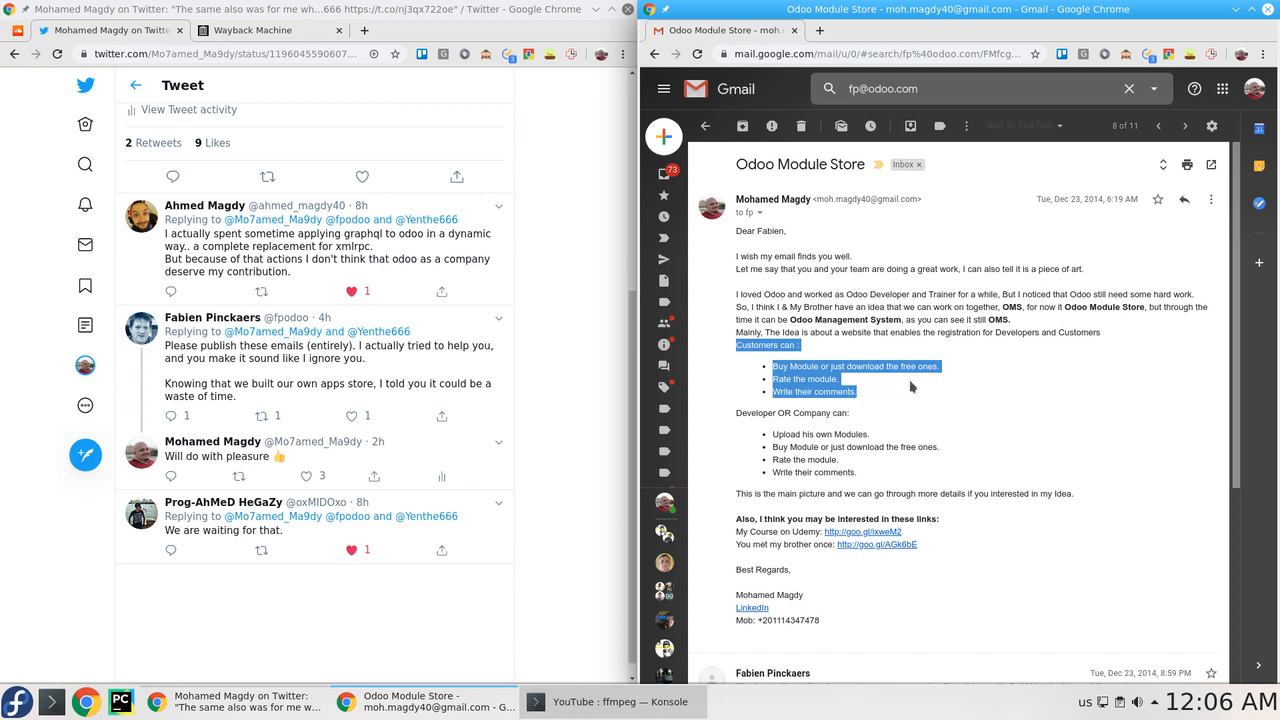
{"action": "mouse_move", "coordinate": [832, 410]}
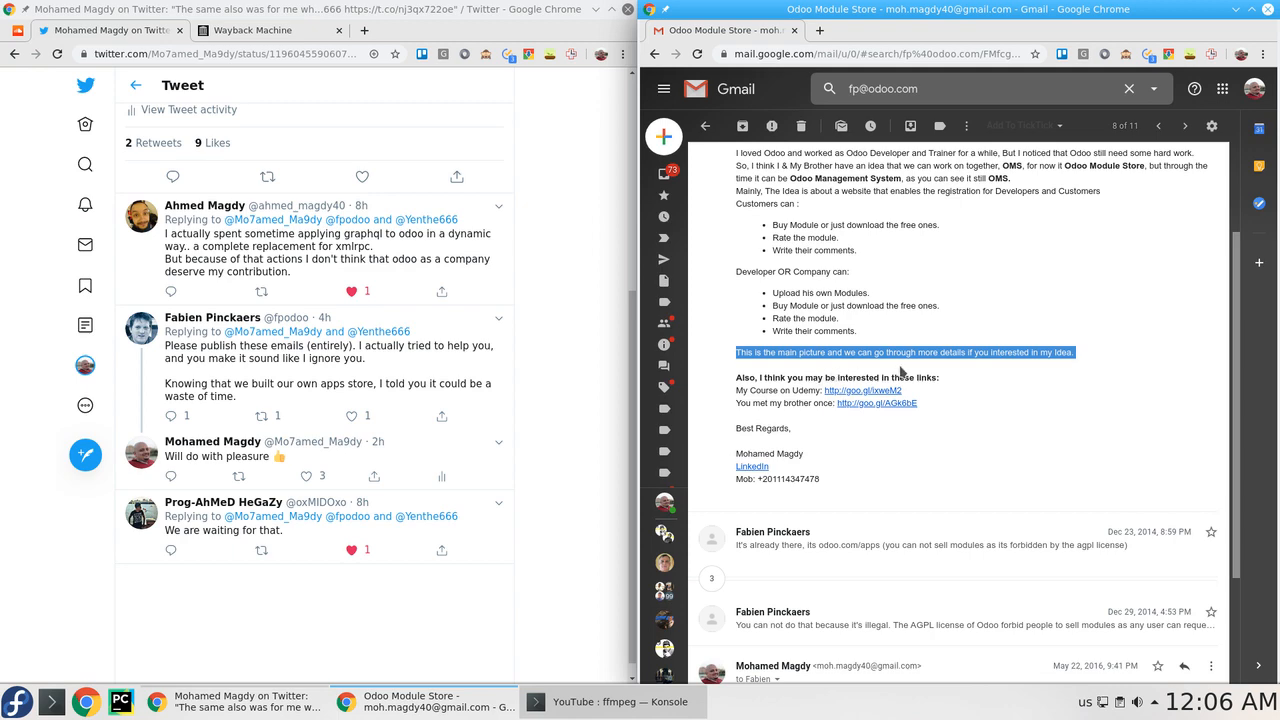
{"action": "mouse_move", "coordinate": [1036, 382]}
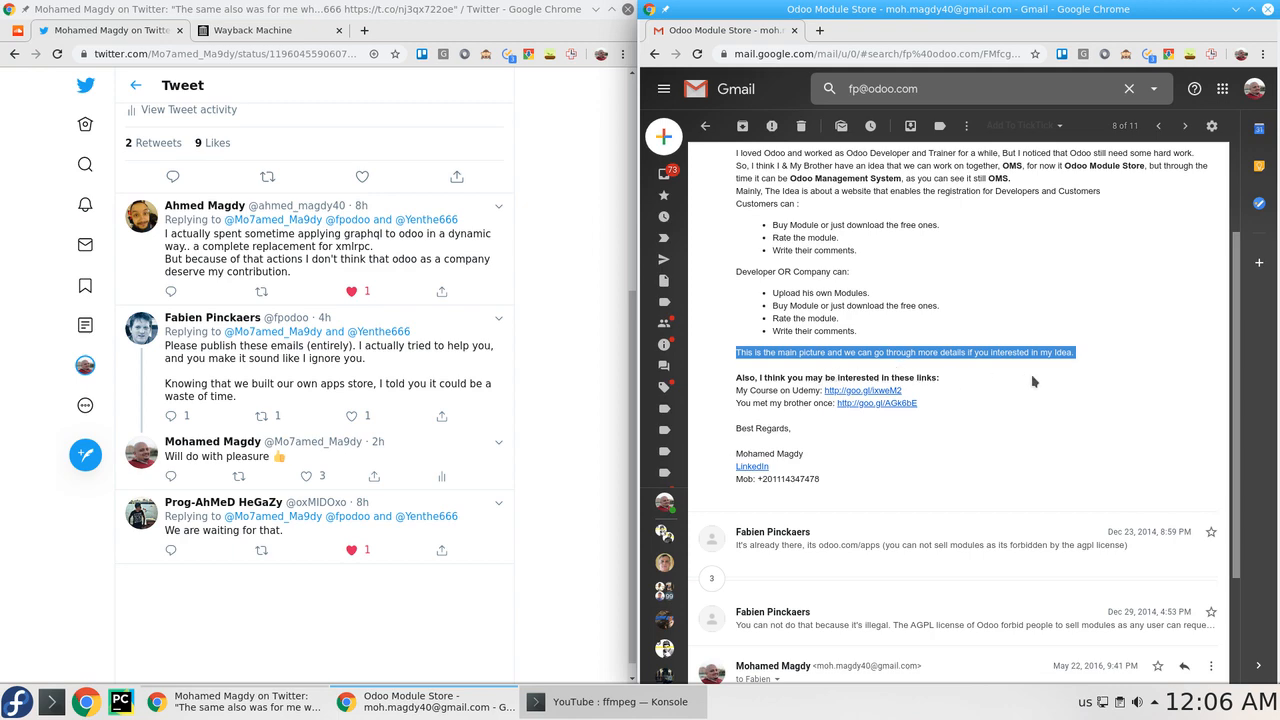
{"action": "mouse_move", "coordinate": [982, 390]}
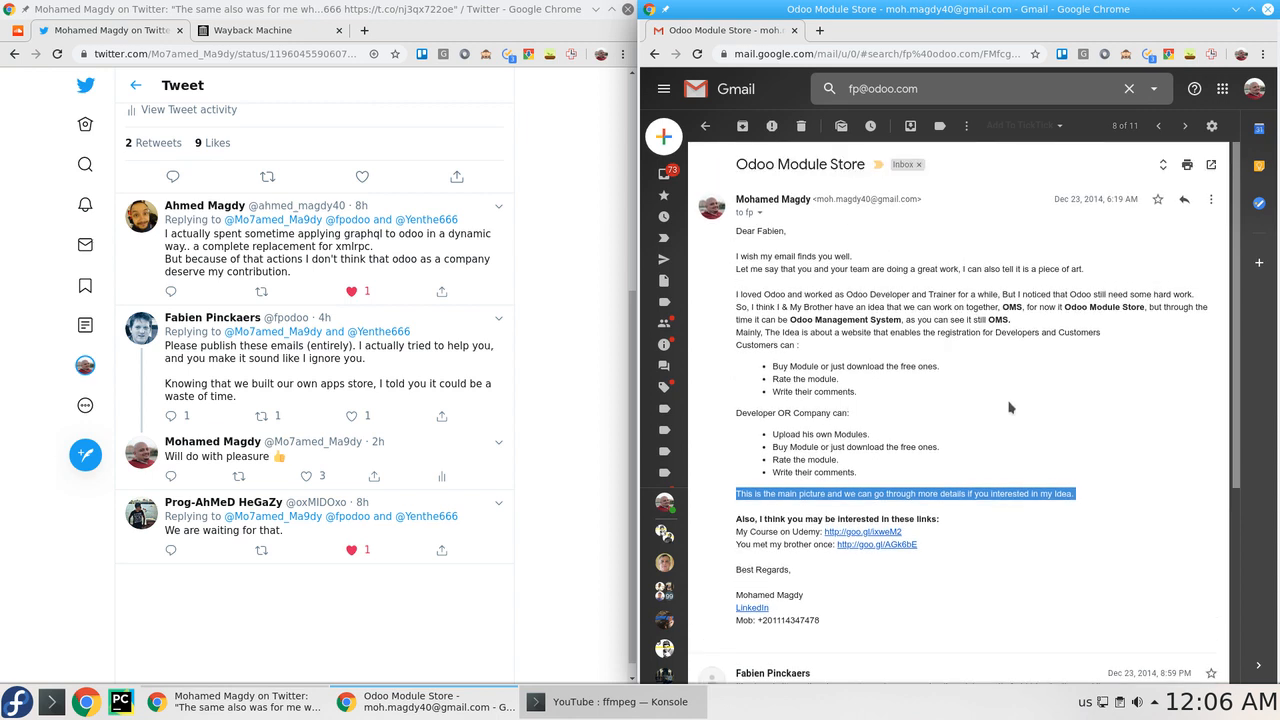
{"action": "mouse_move", "coordinate": [1010, 422]}
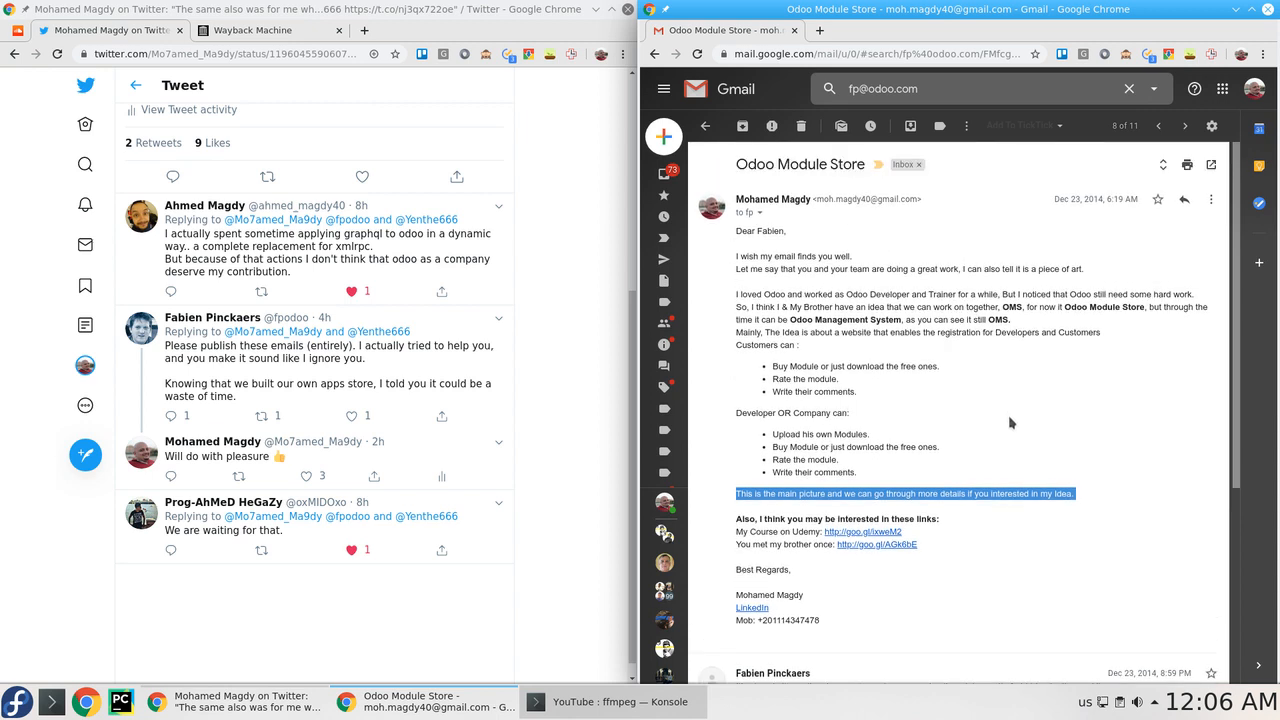
{"action": "mouse_move", "coordinate": [1012, 422]}
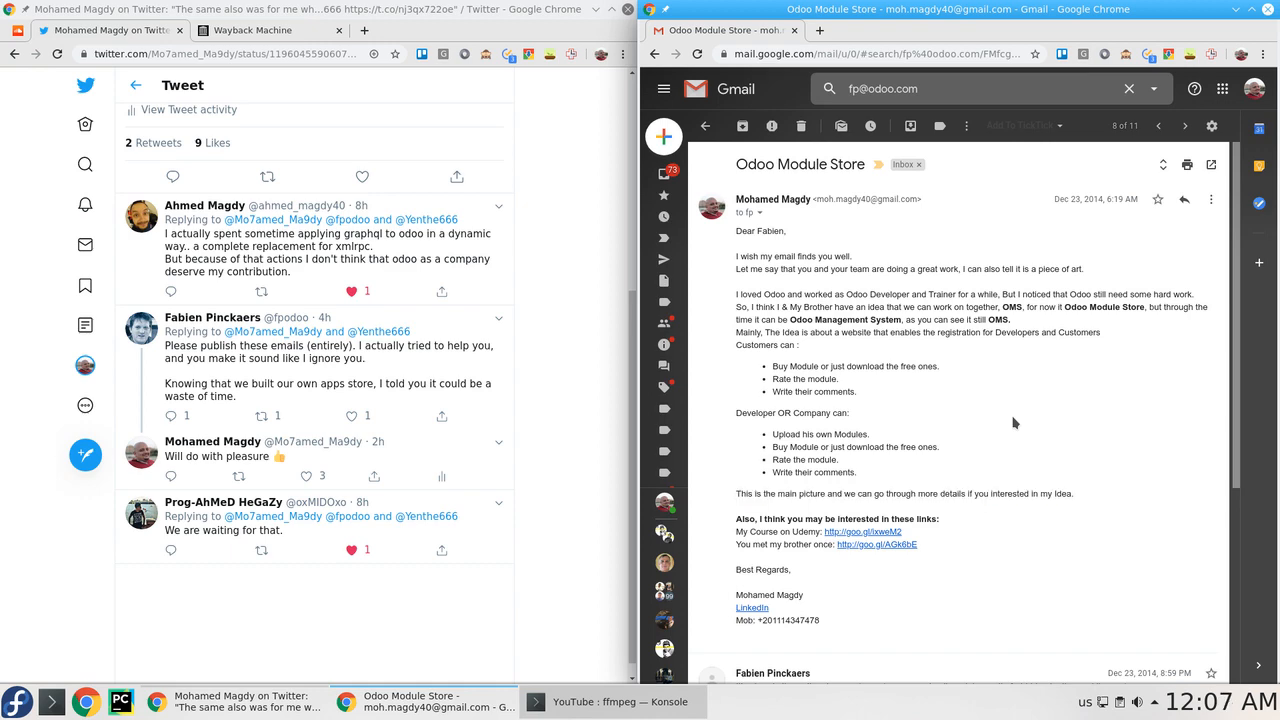
Scroll down to the December 2014 reply mentioning the agpl license and odoo.com/apps.
{"action": "scroll", "scroll_direction": "down", "scroll_amount": 3}
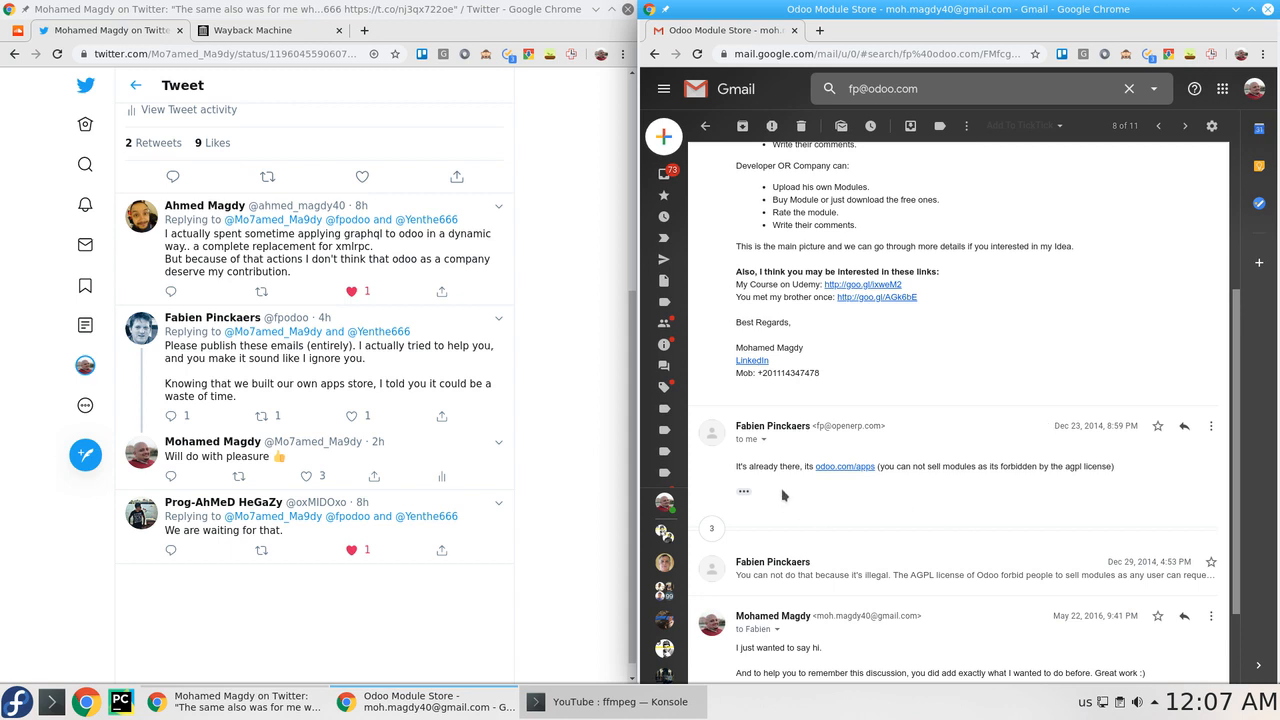
{"action": "mouse_move", "coordinate": [848, 480]}
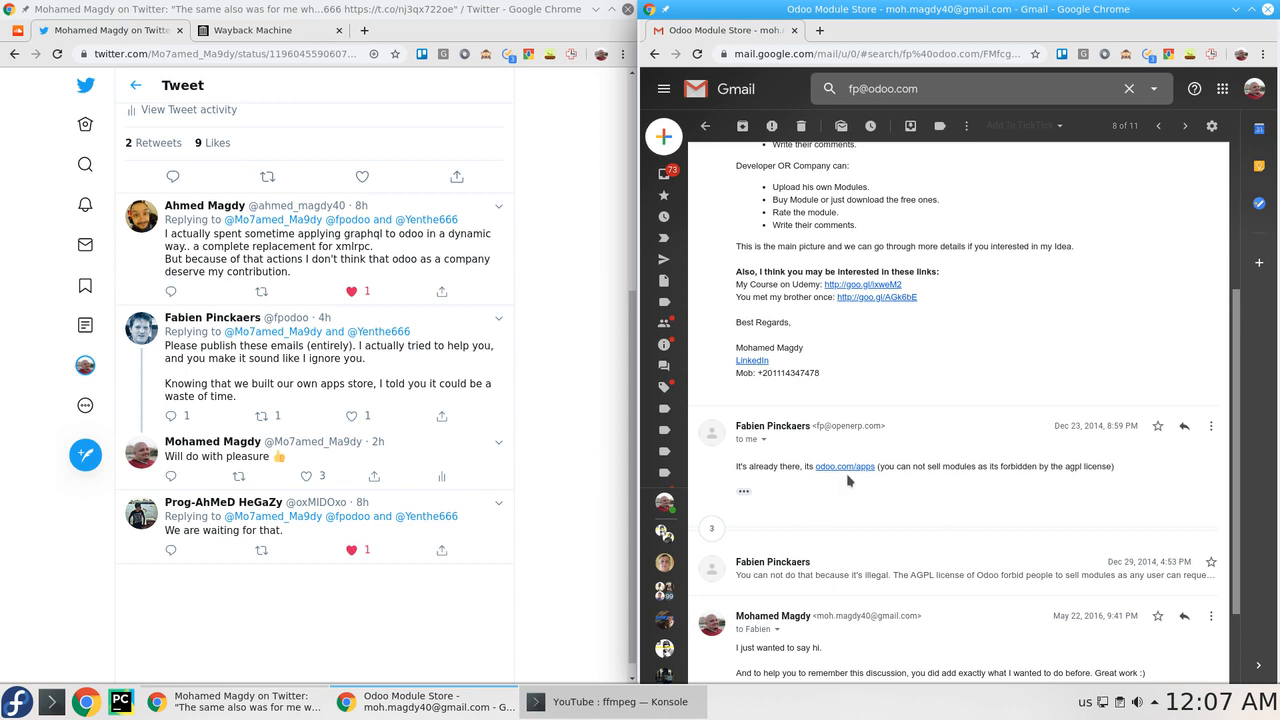
{"action": "mouse_move", "coordinate": [966, 488]}
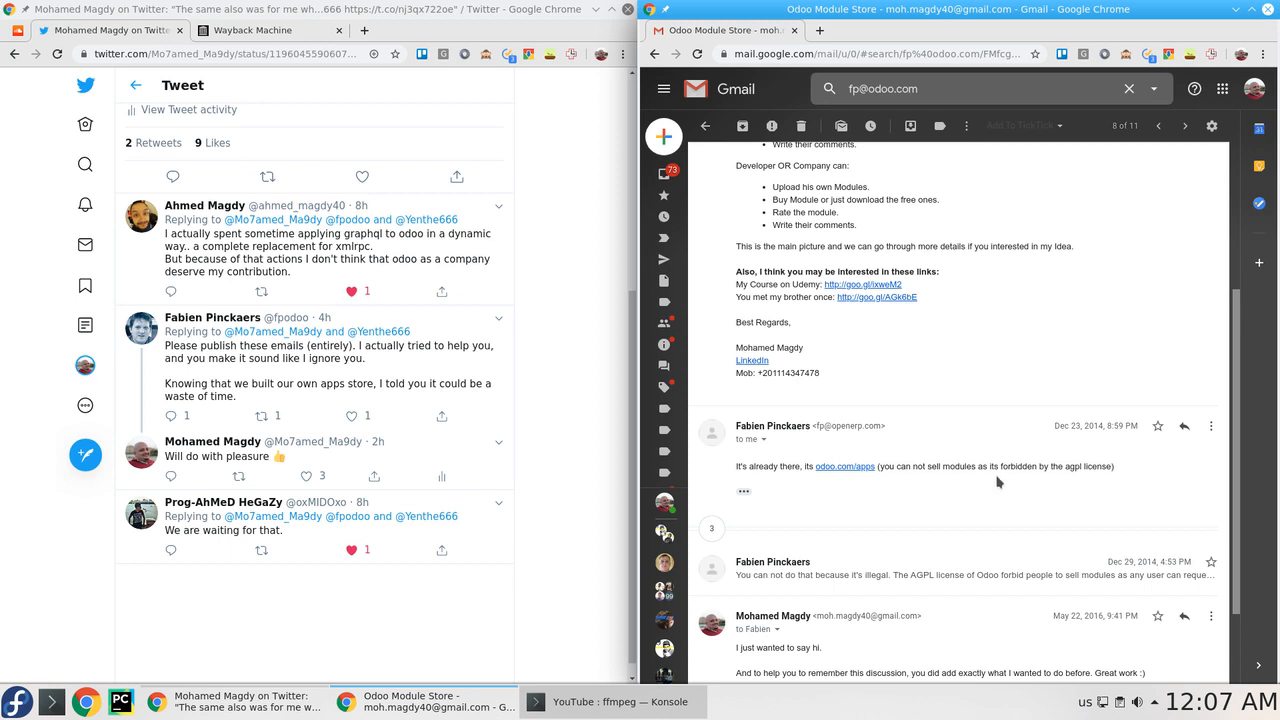
{"action": "mouse_move", "coordinate": [1086, 482]}
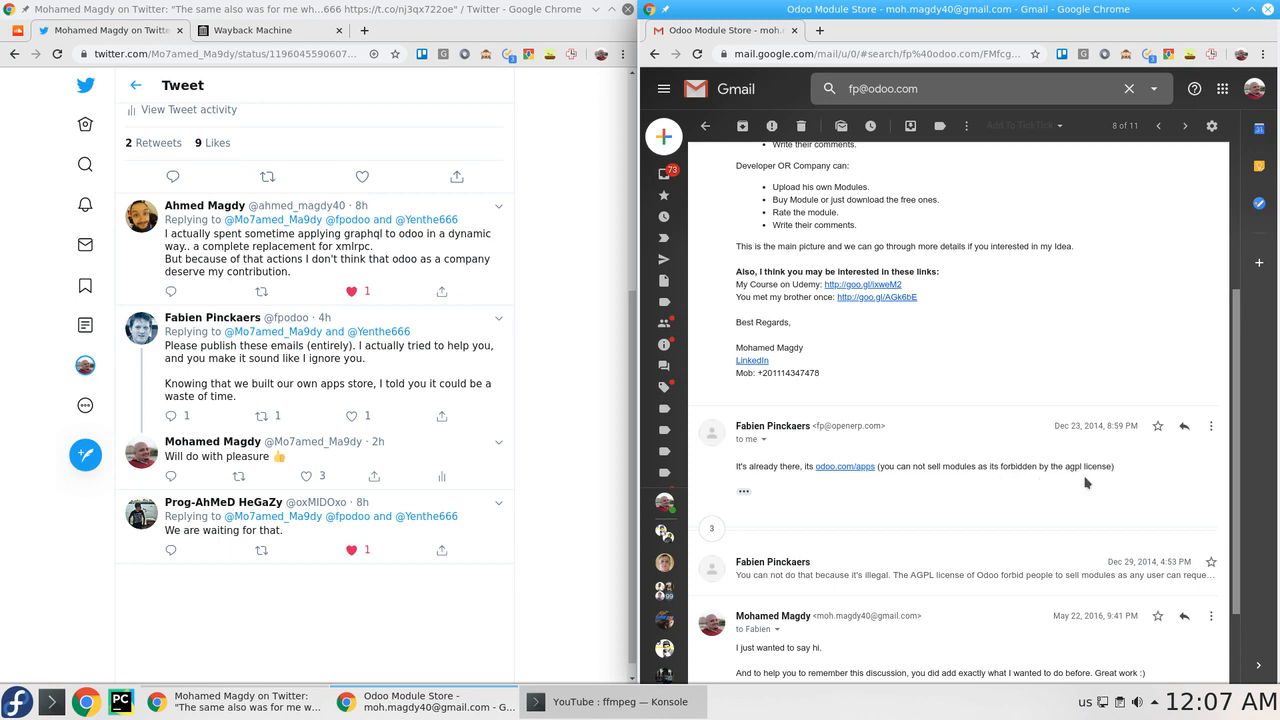
{"action": "mouse_move", "coordinate": [1094, 436]}
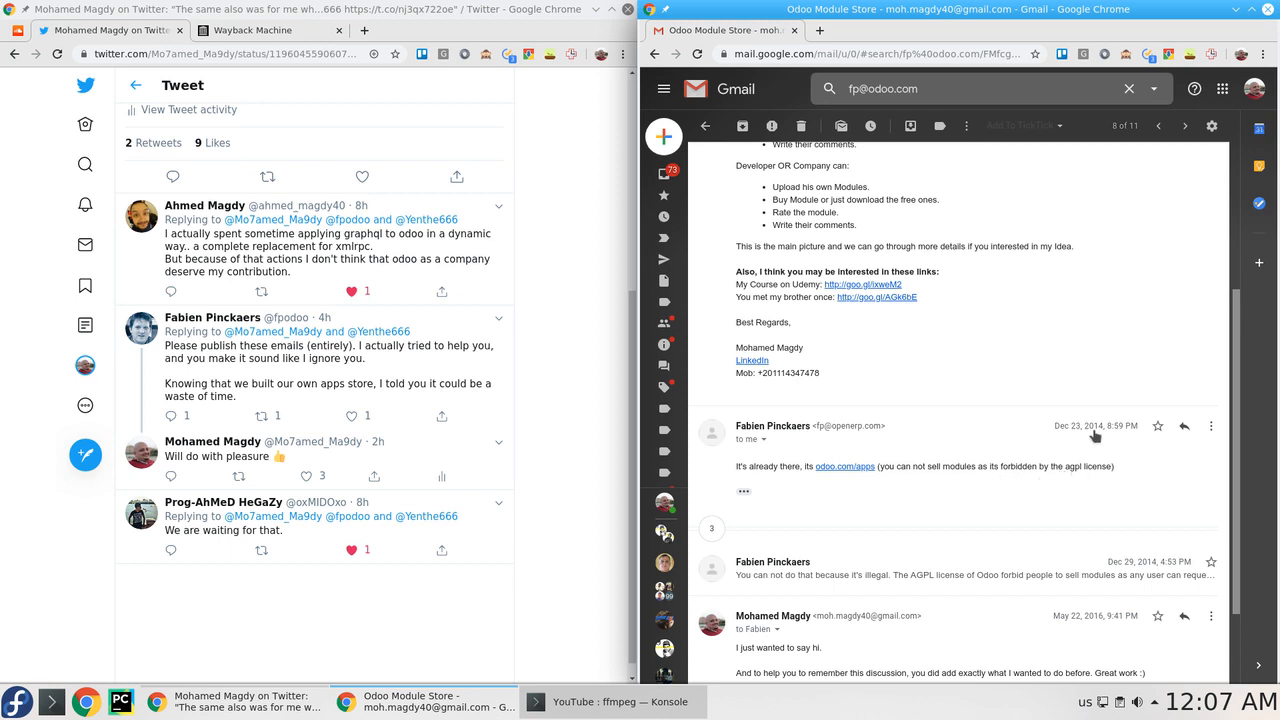
{"action": "mouse_move", "coordinate": [1096, 424]}
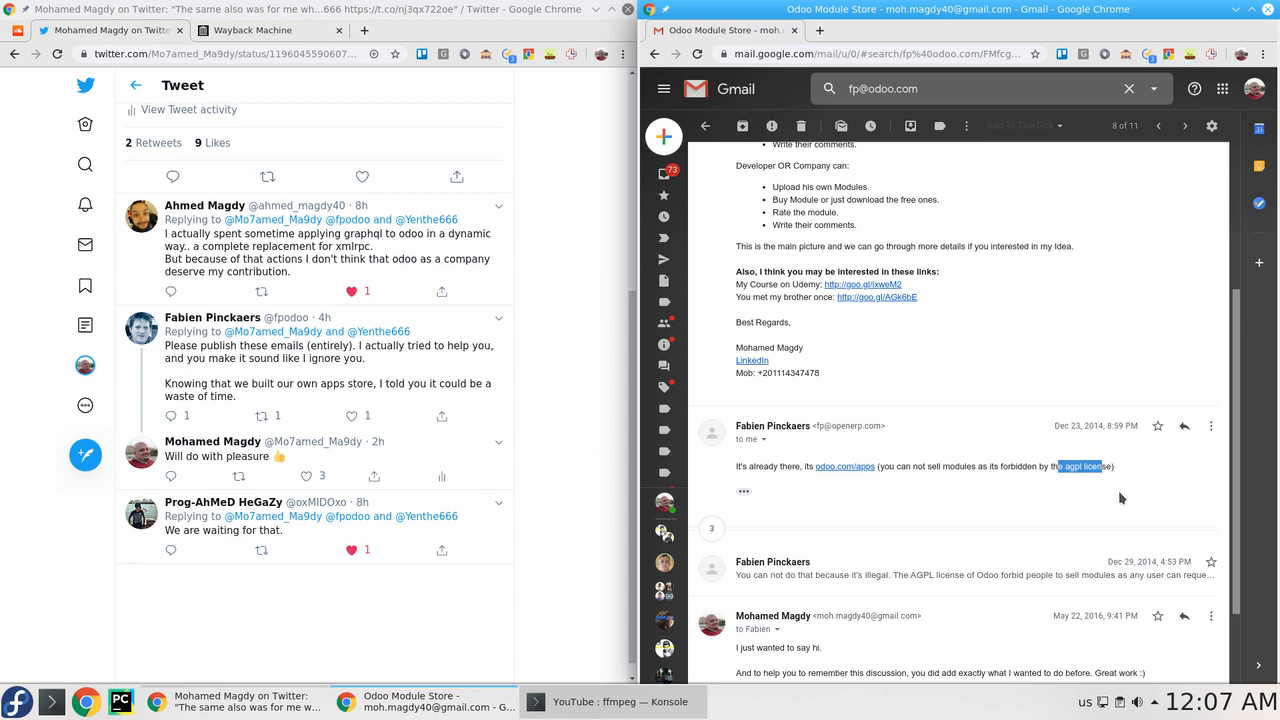
{"action": "mouse_move", "coordinate": [1122, 500]}
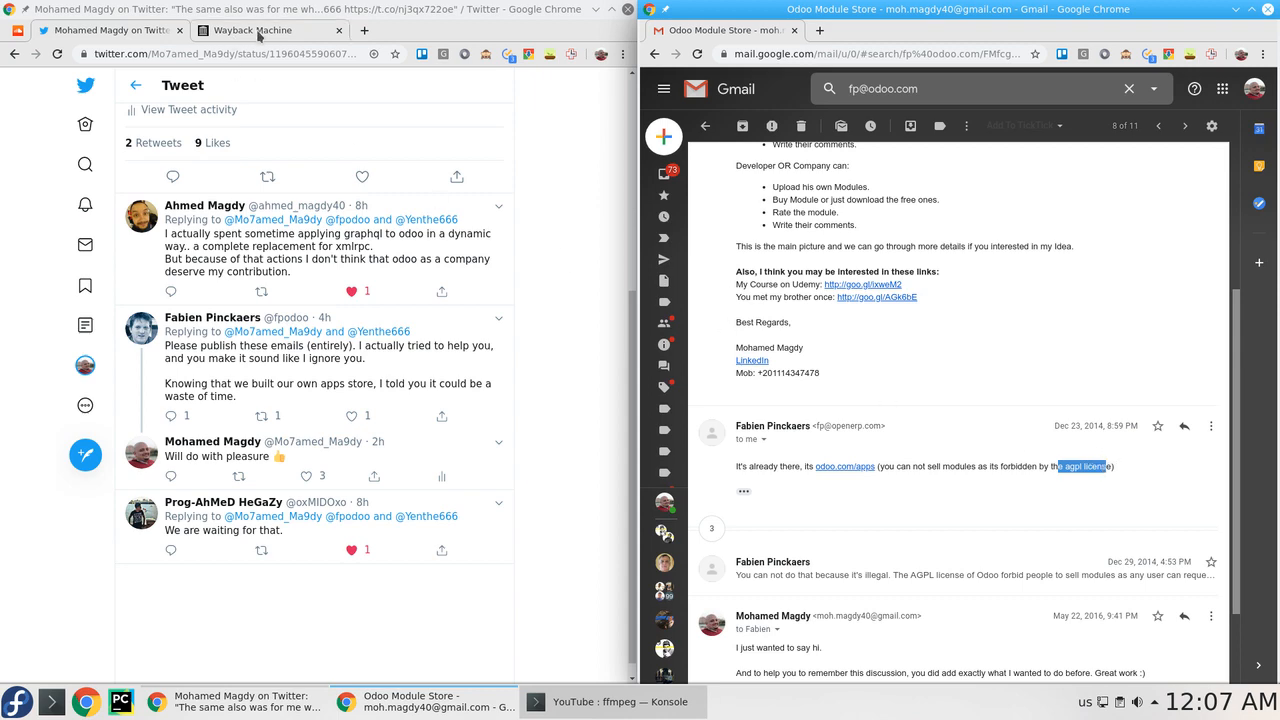
Bring up the Wayback Machine captures of odoo.com/apps and scroll to the October 2014 snapshot.
{"action": "left_click", "coordinate": [252, 30]}
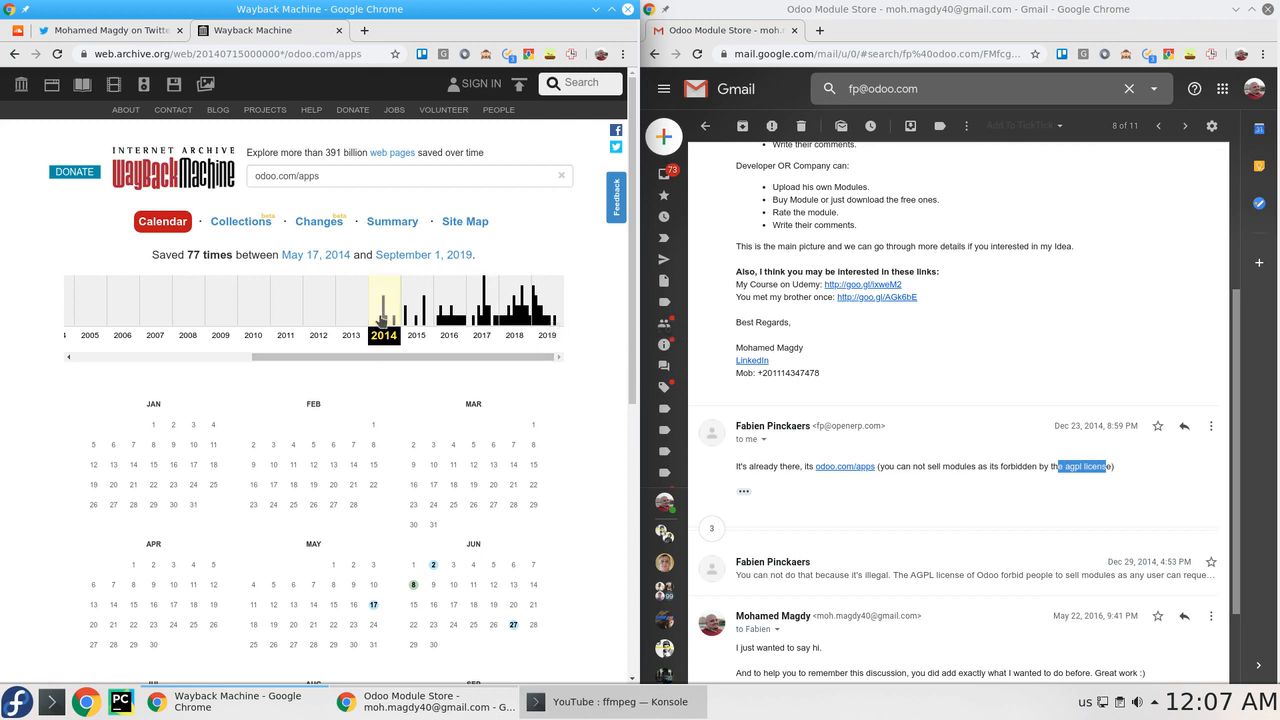
{"action": "scroll", "scroll_direction": "down", "scroll_amount": 3}
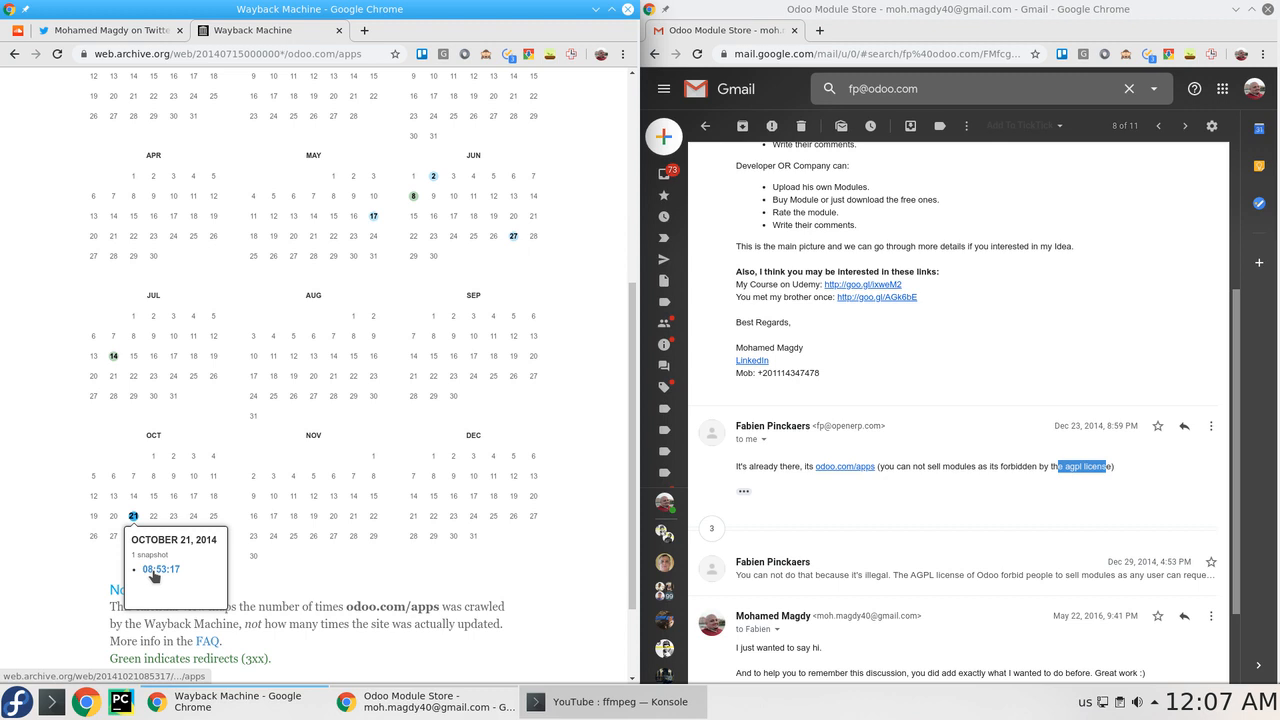
{"action": "mouse_move", "coordinate": [1060, 436]}
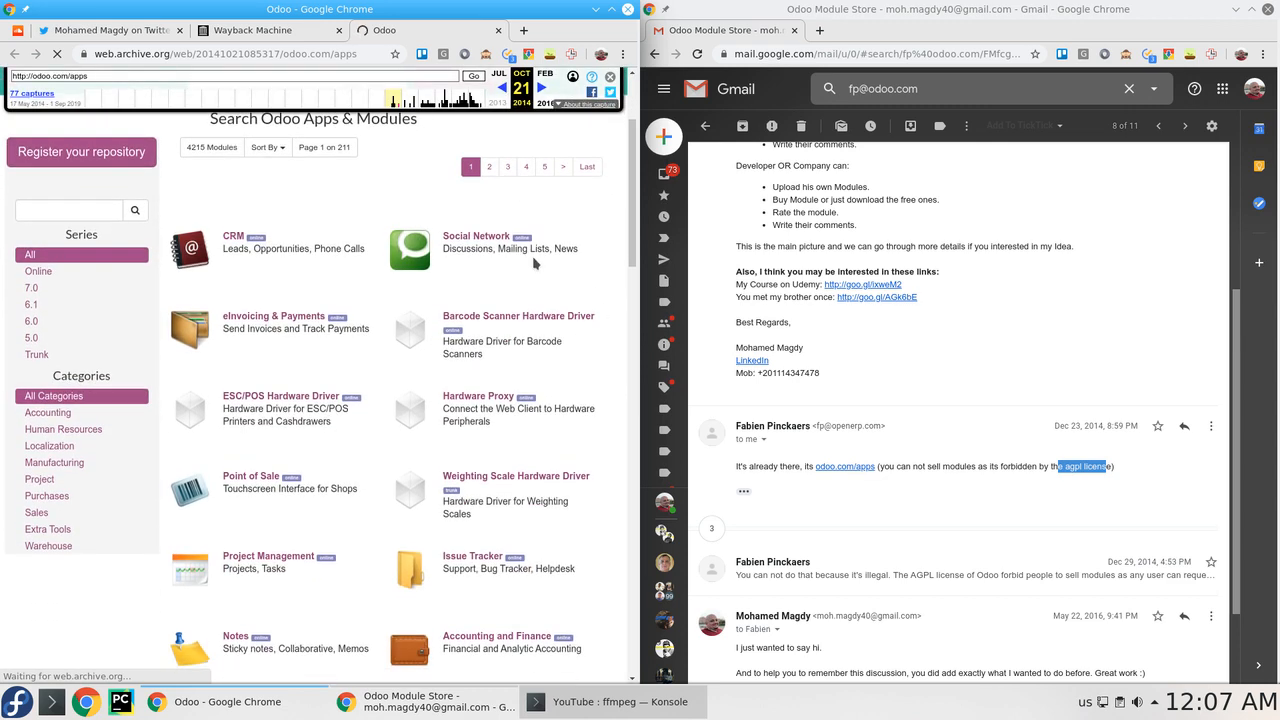
{"action": "scroll", "scroll_direction": "down", "scroll_amount": 3}
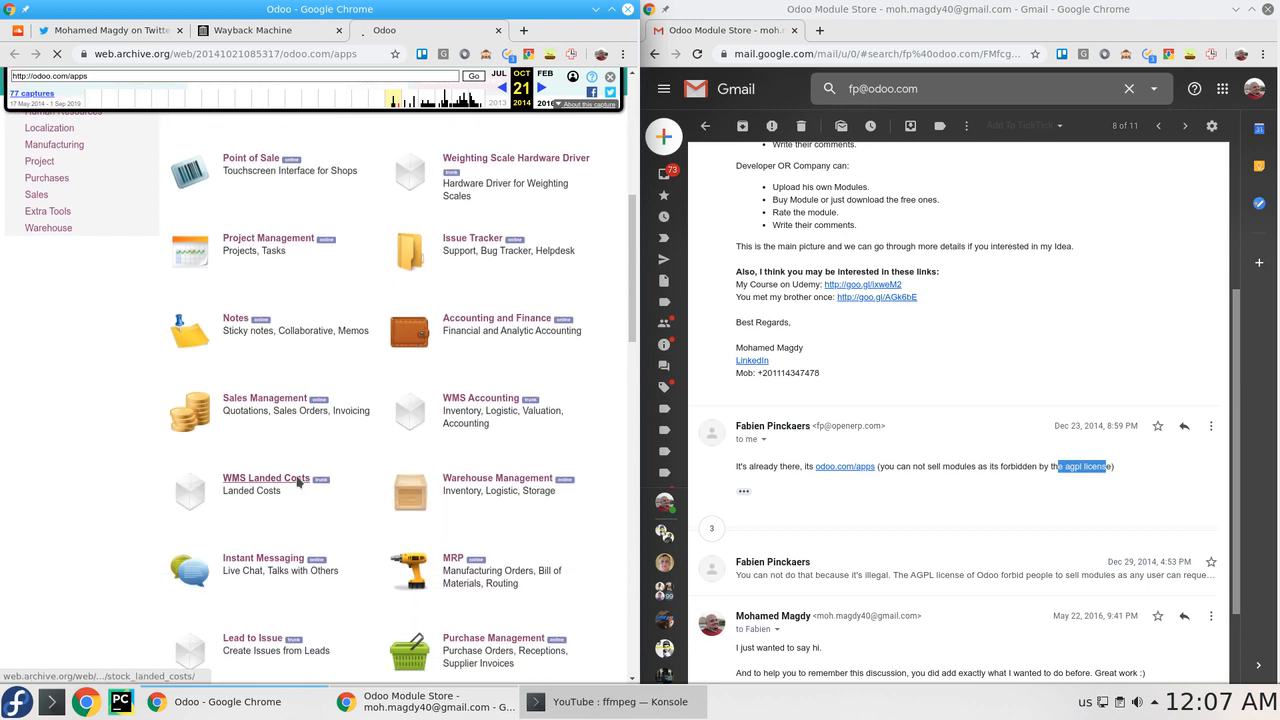
{"action": "scroll", "scroll_direction": "down", "scroll_amount": 3}
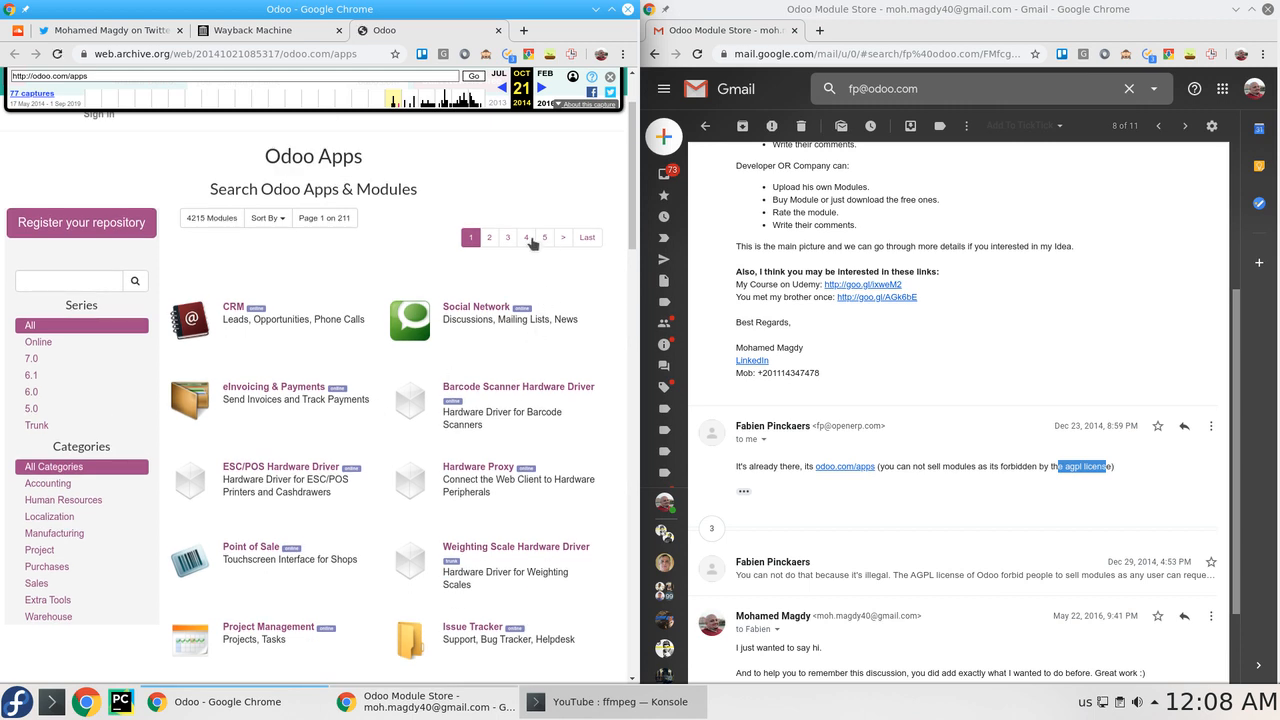
Show page 3 of the archived Odoo Apps module listing.
{"action": "left_click", "coordinate": [508, 236]}
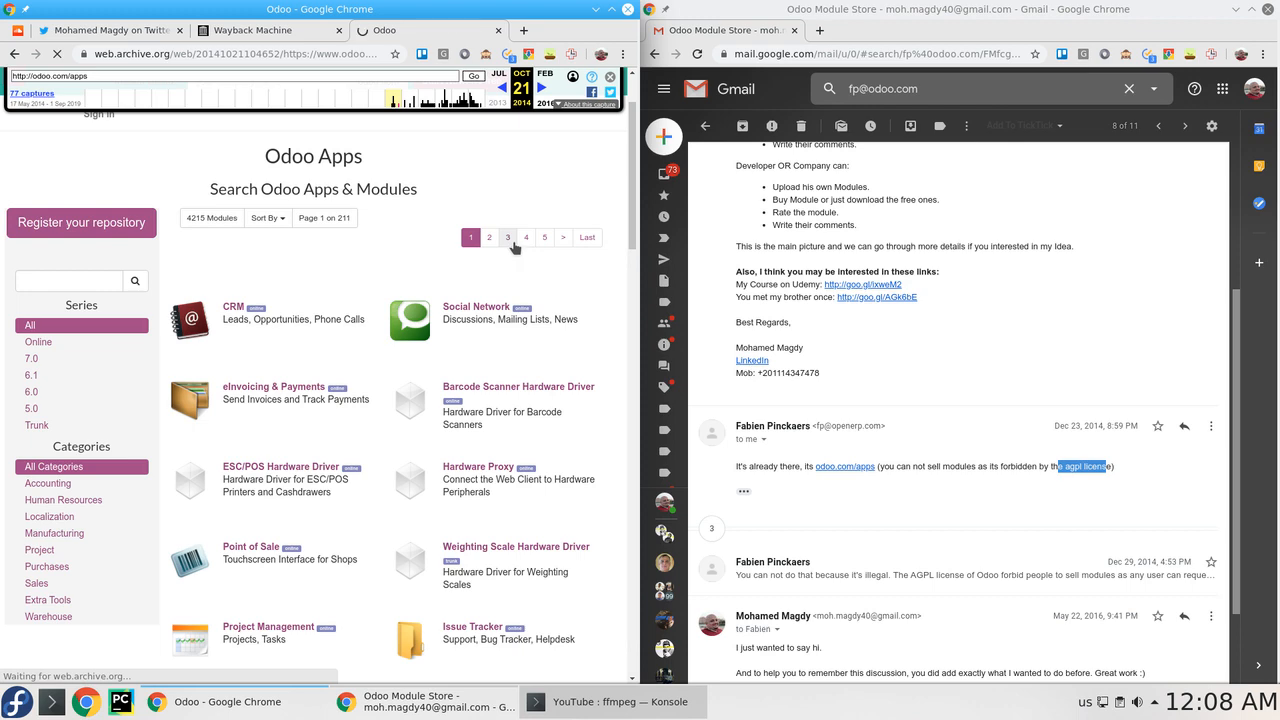
{"action": "left_click", "coordinate": [508, 236]}
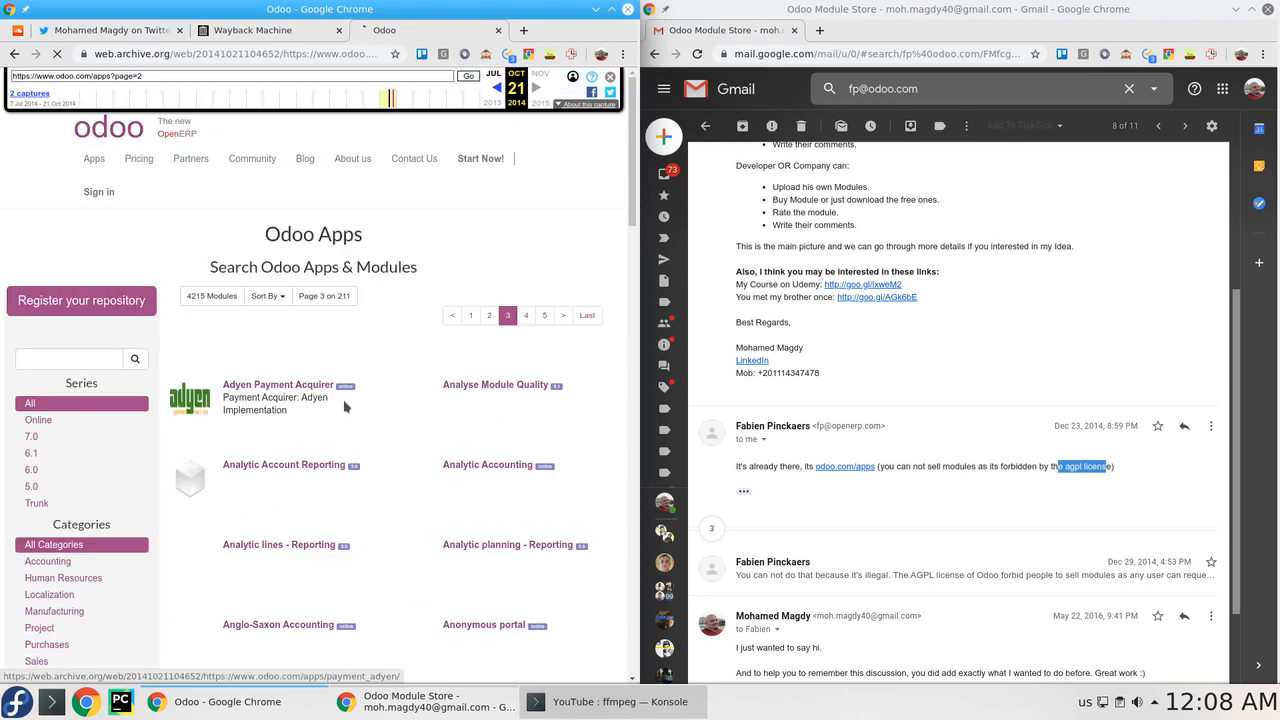
{"action": "scroll", "scroll_direction": "down", "scroll_amount": 3}
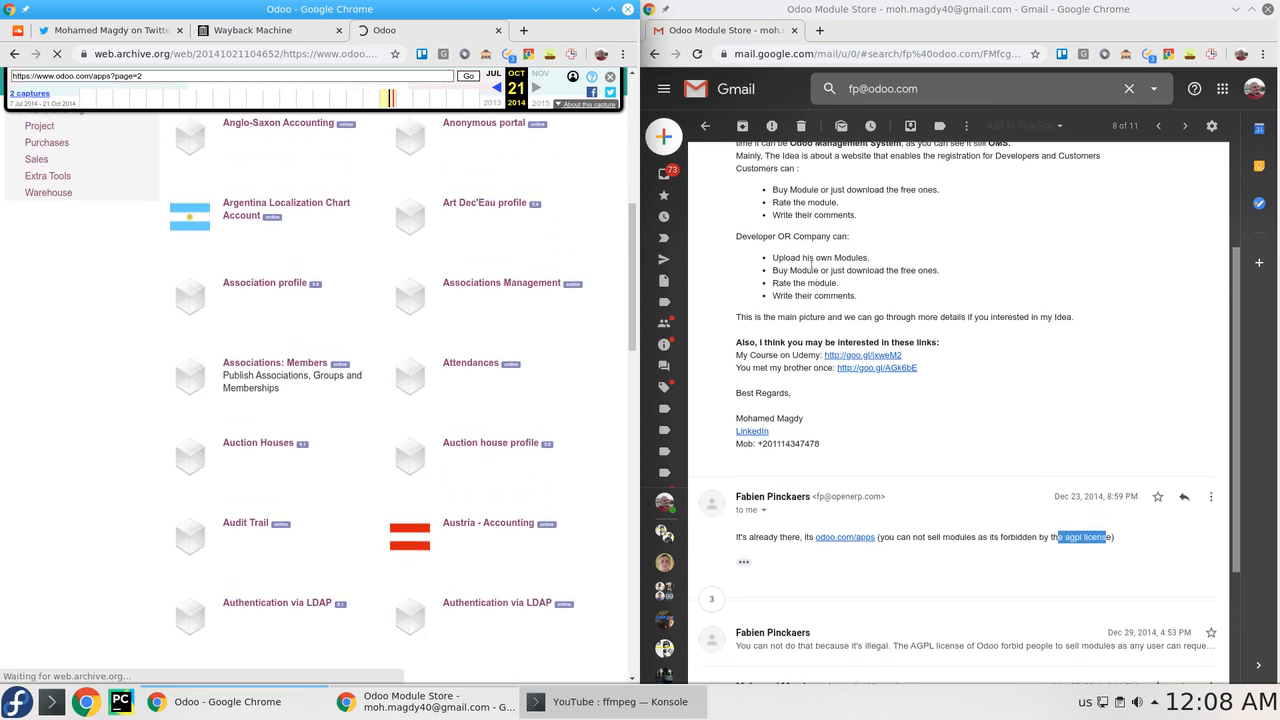
Mark the thank-you opening and the word 'recommend' in the follow-up email.
{"action": "double_click", "coordinate": [856, 270]}
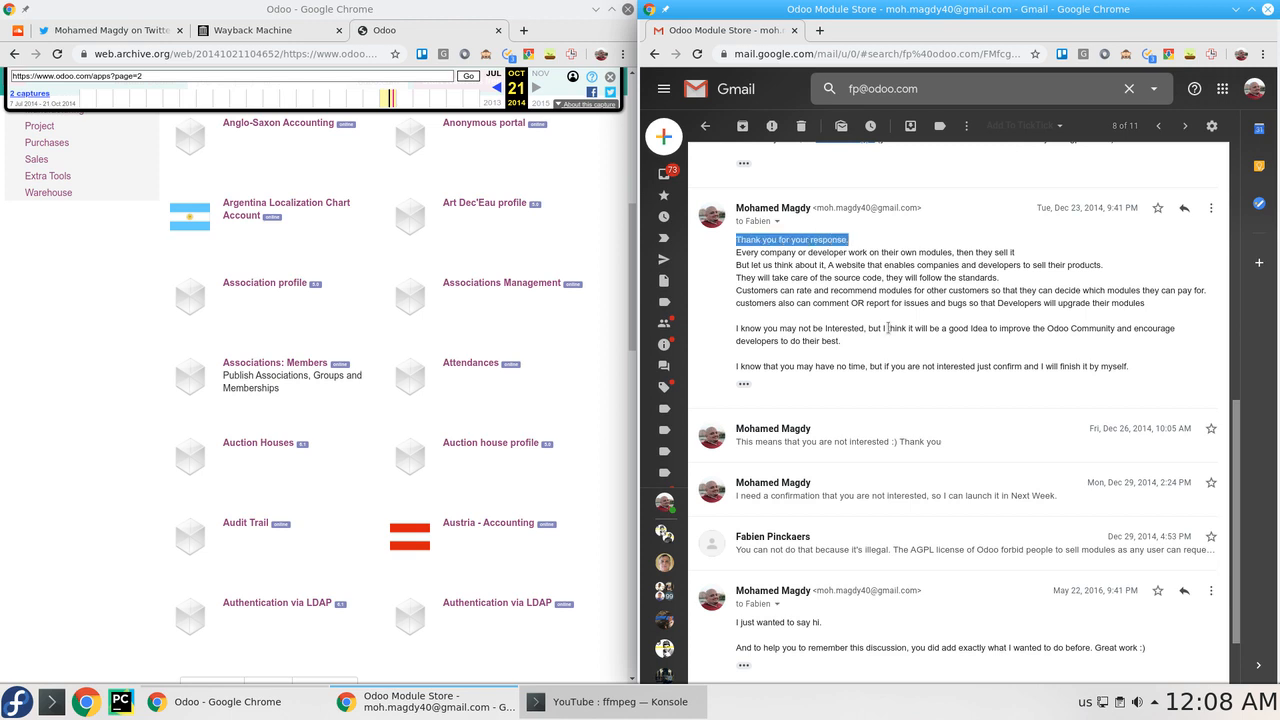
{"action": "mouse_move", "coordinate": [1090, 220]}
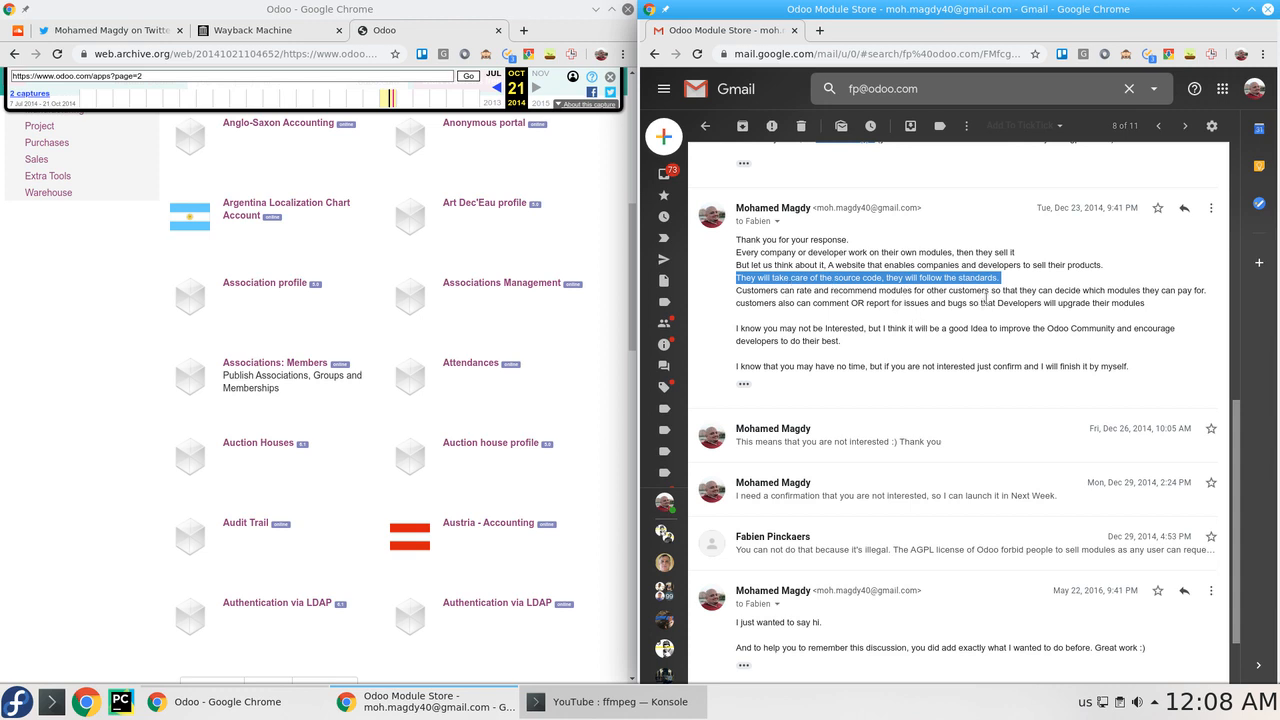
{"action": "double_click", "coordinate": [852, 290]}
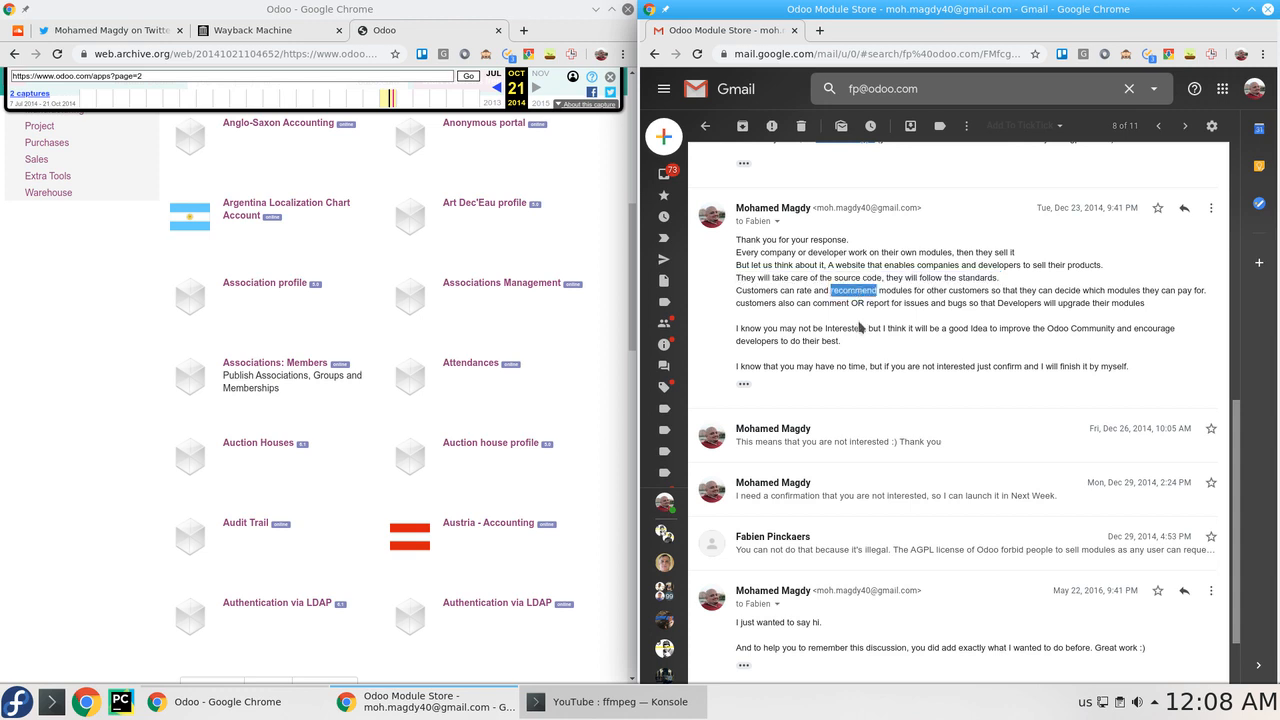
{"action": "mouse_move", "coordinate": [1000, 322]}
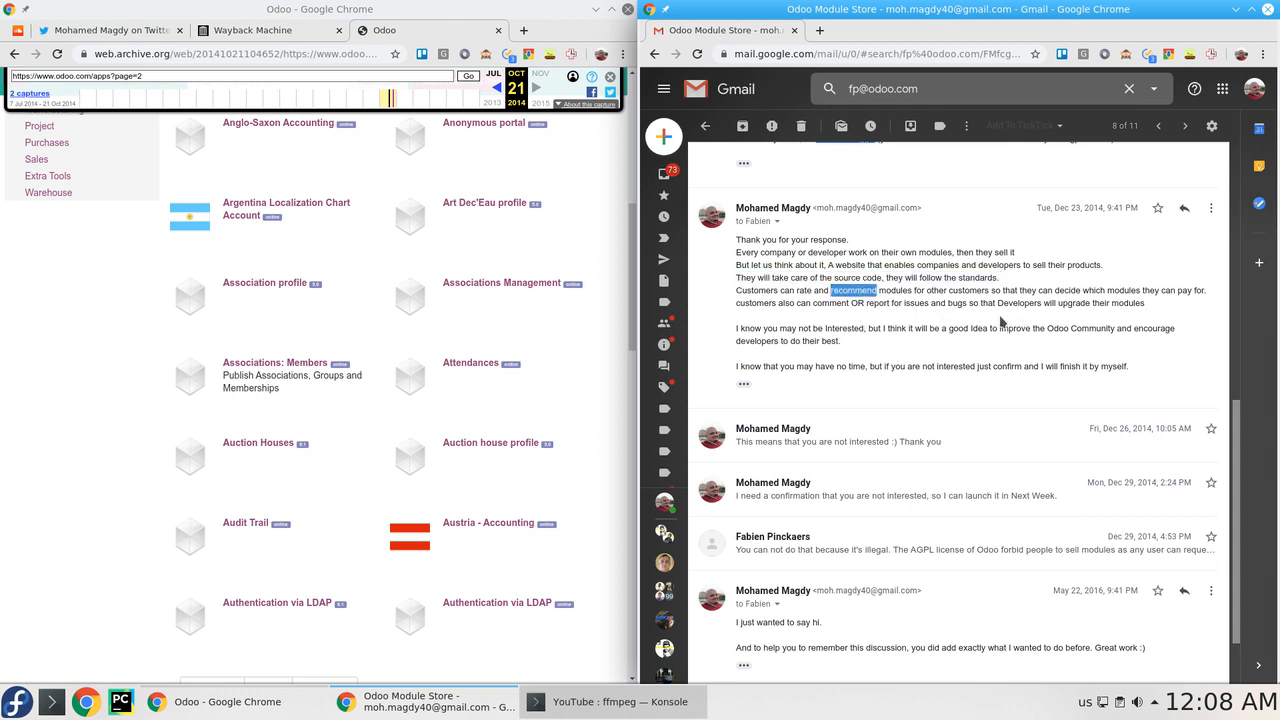
{"action": "mouse_move", "coordinate": [1116, 316]}
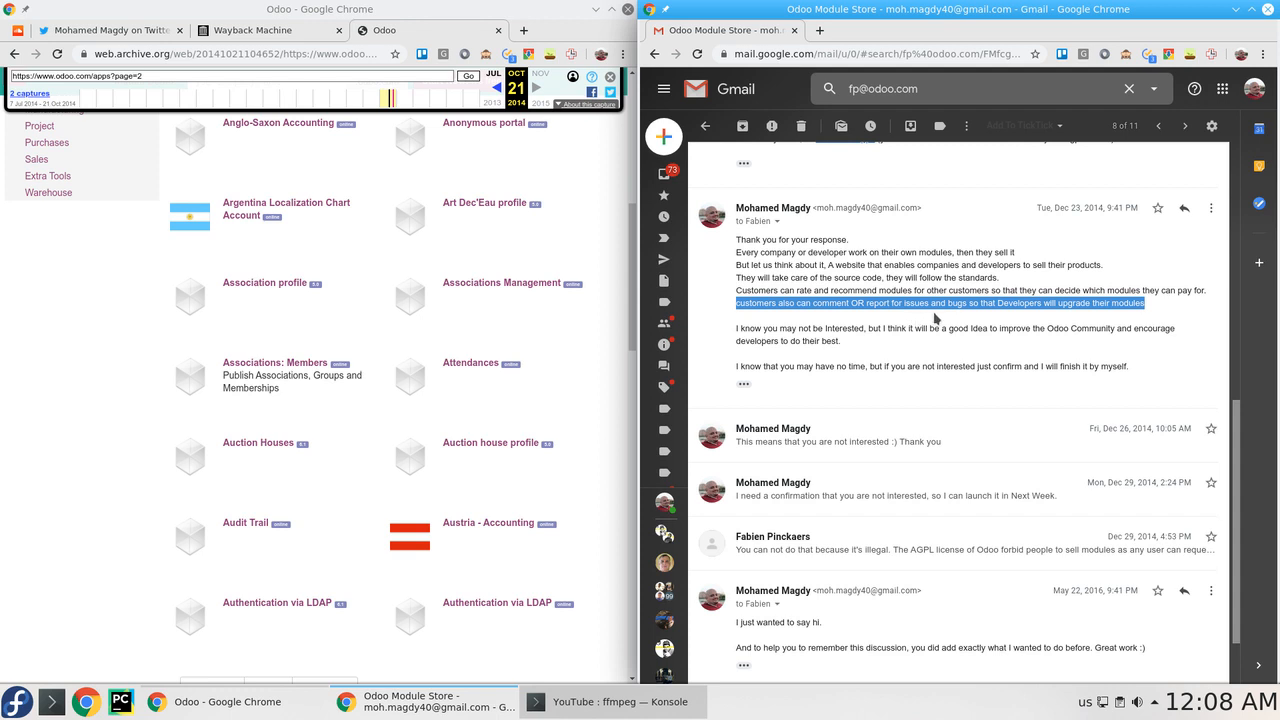
{"action": "mouse_move", "coordinate": [1052, 320]}
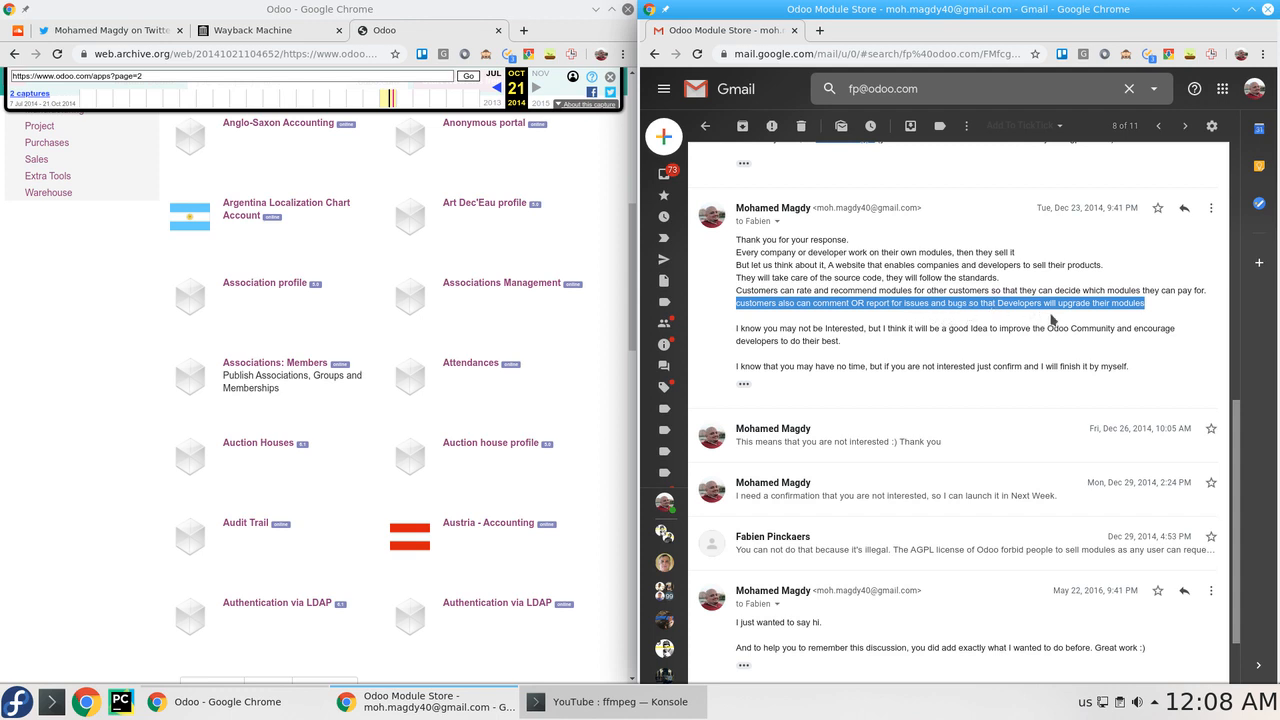
{"action": "mouse_move", "coordinate": [1010, 324]}
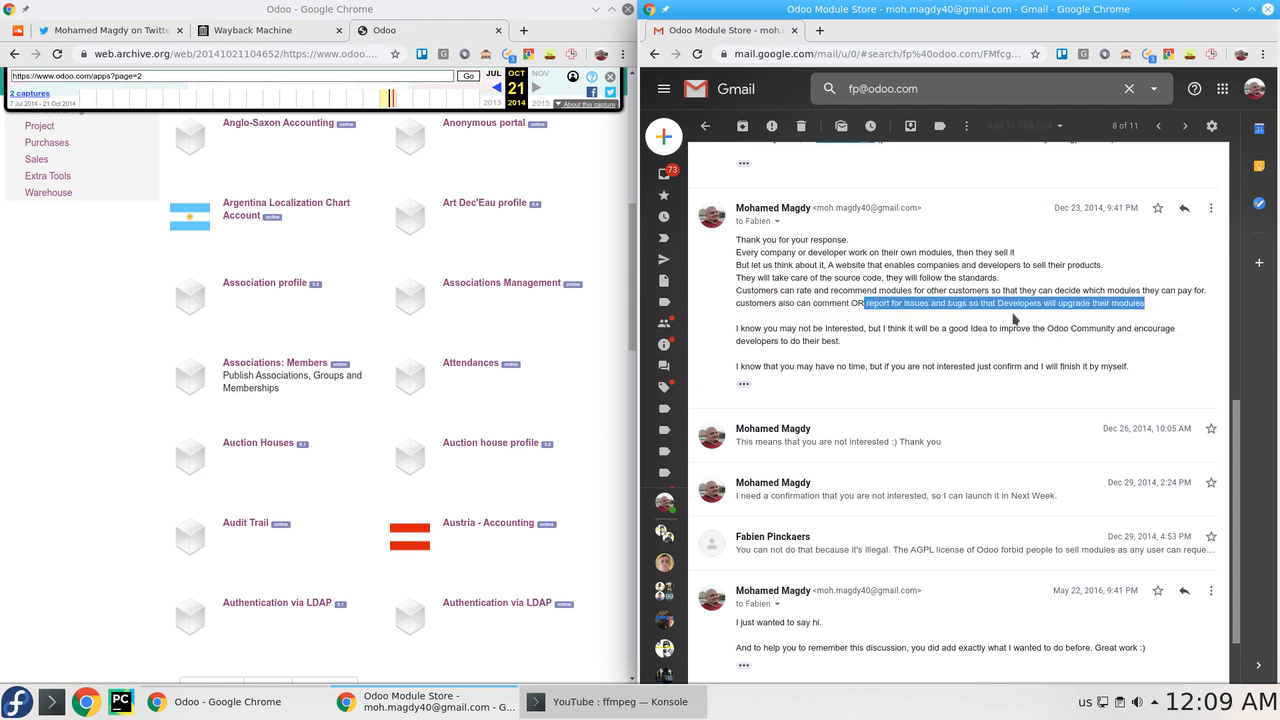
{"action": "mouse_move", "coordinate": [1108, 326]}
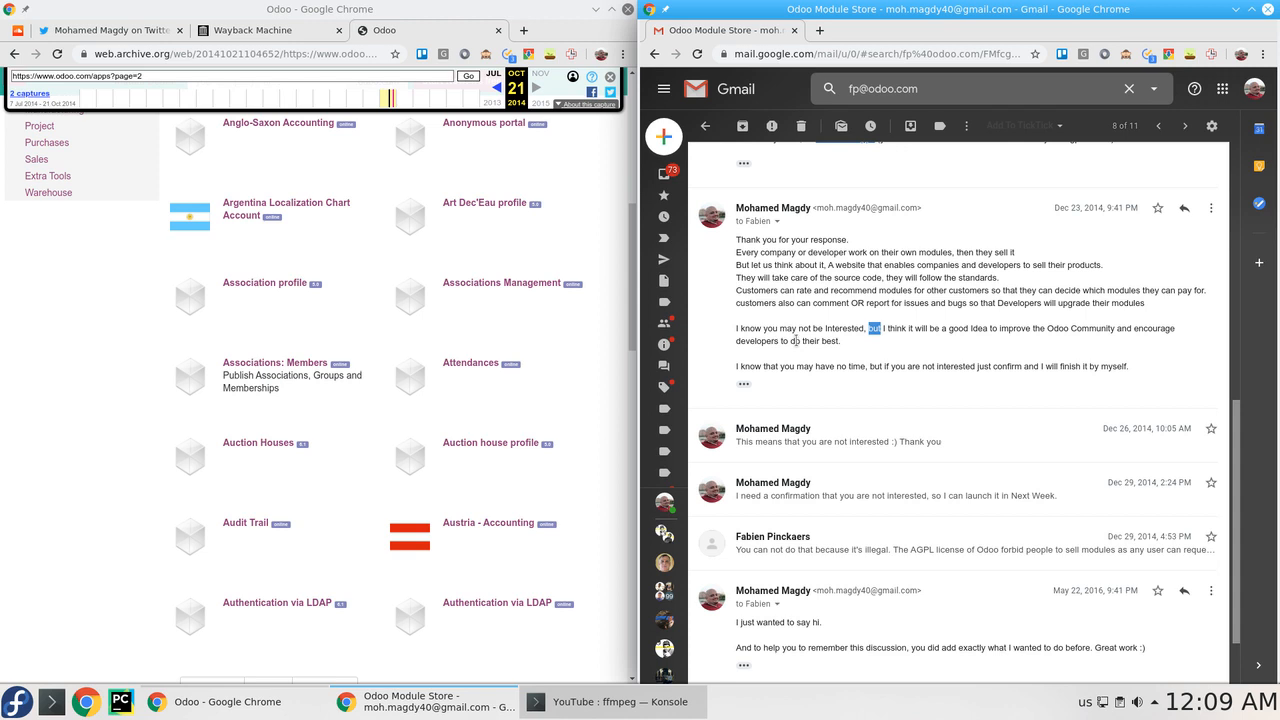
{"action": "mouse_move", "coordinate": [856, 360]}
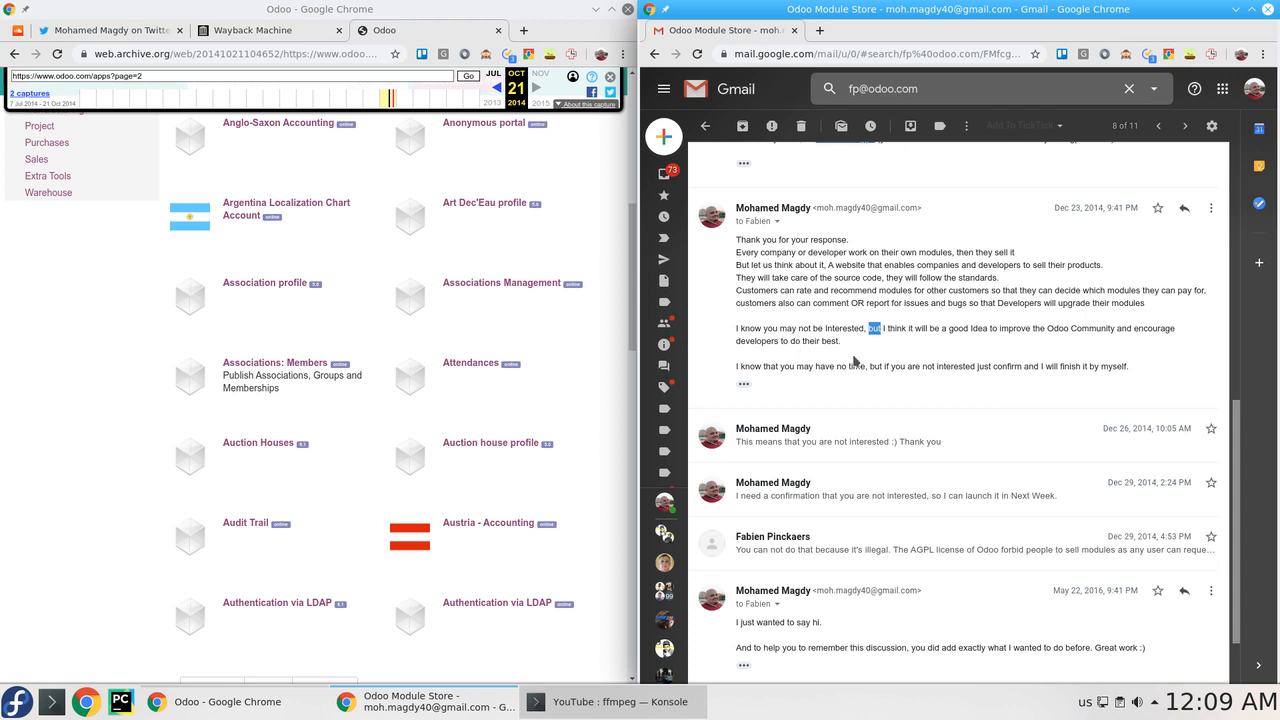
{"action": "mouse_move", "coordinate": [996, 348]}
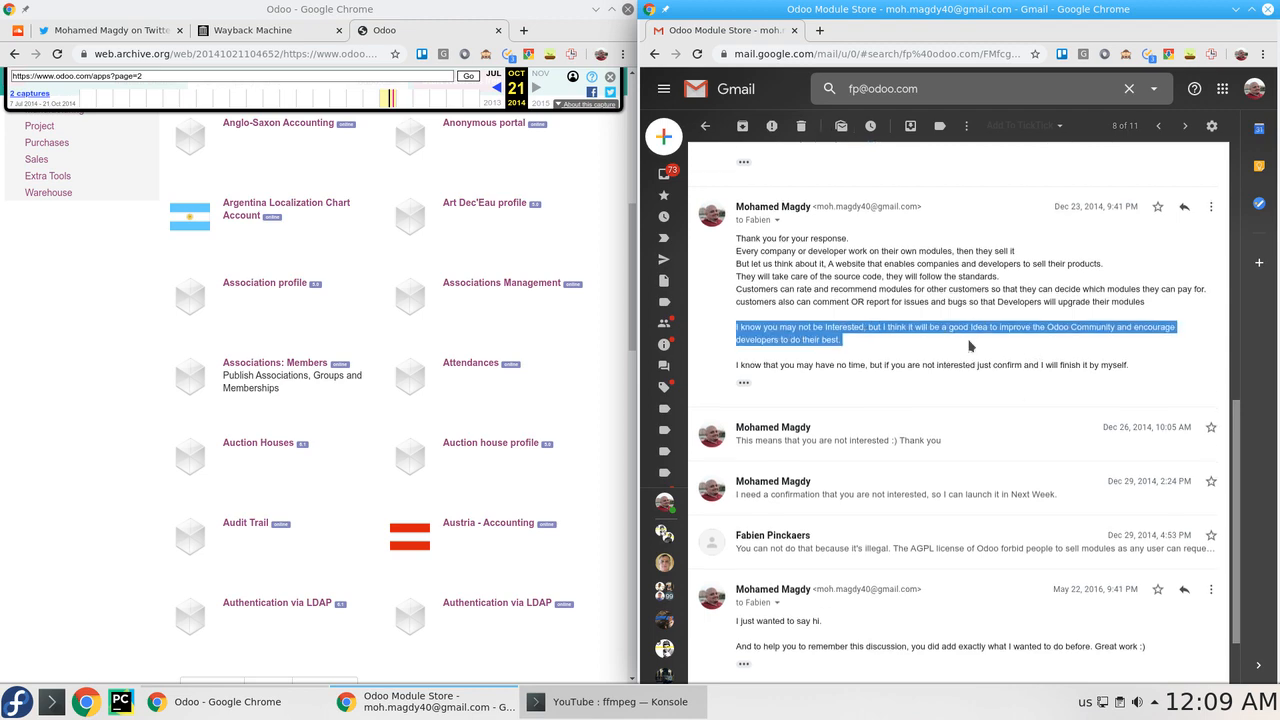
{"action": "scroll", "scroll_direction": "down", "scroll_amount": 3}
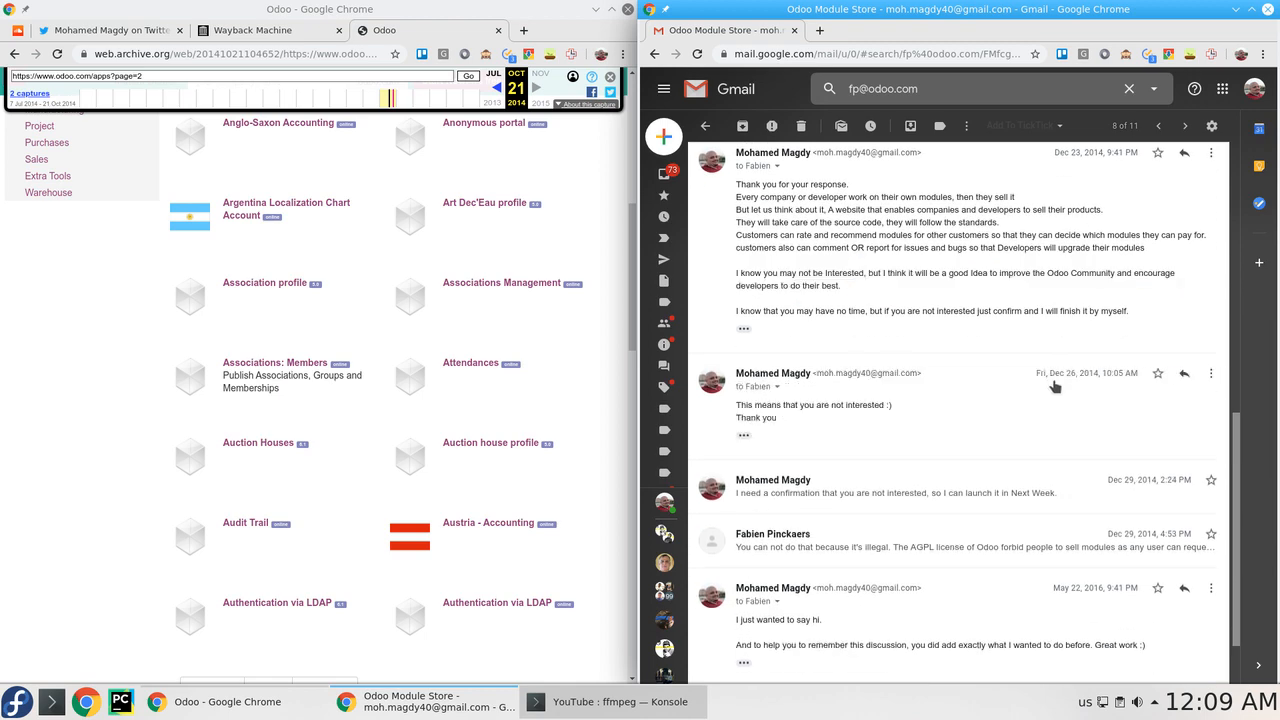
{"action": "mouse_move", "coordinate": [884, 418]}
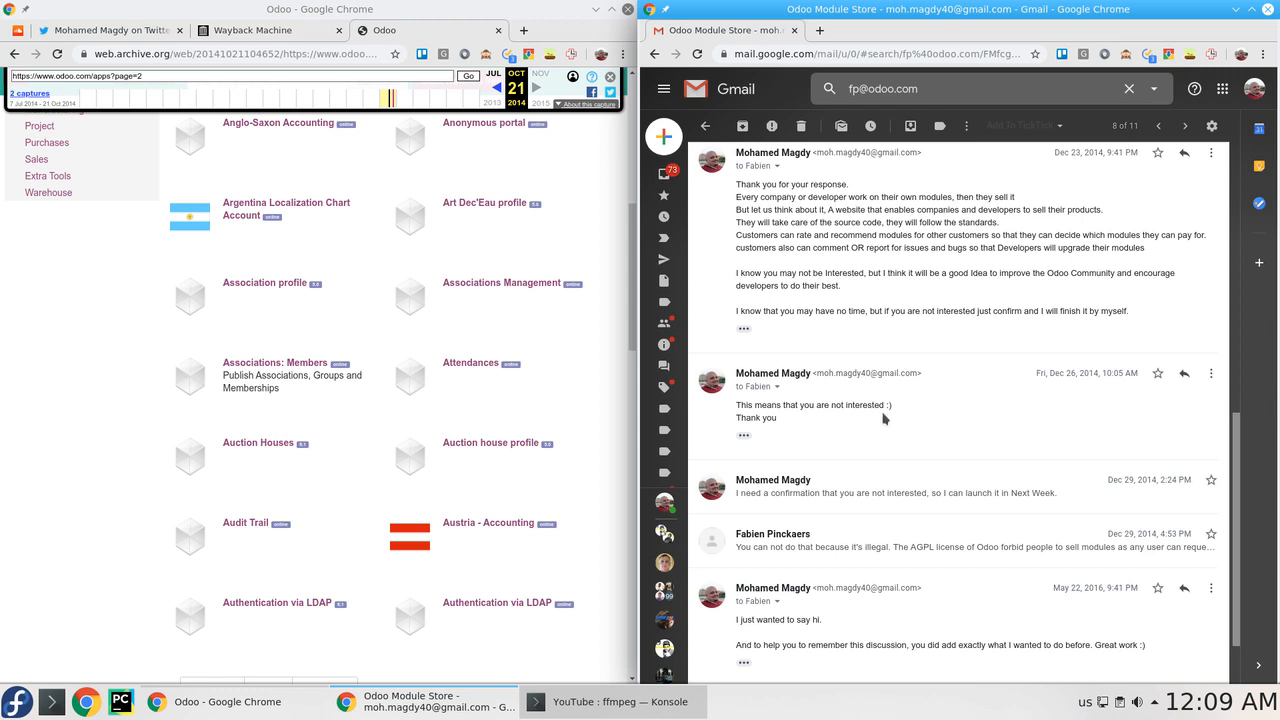
{"action": "mouse_move", "coordinate": [812, 418]}
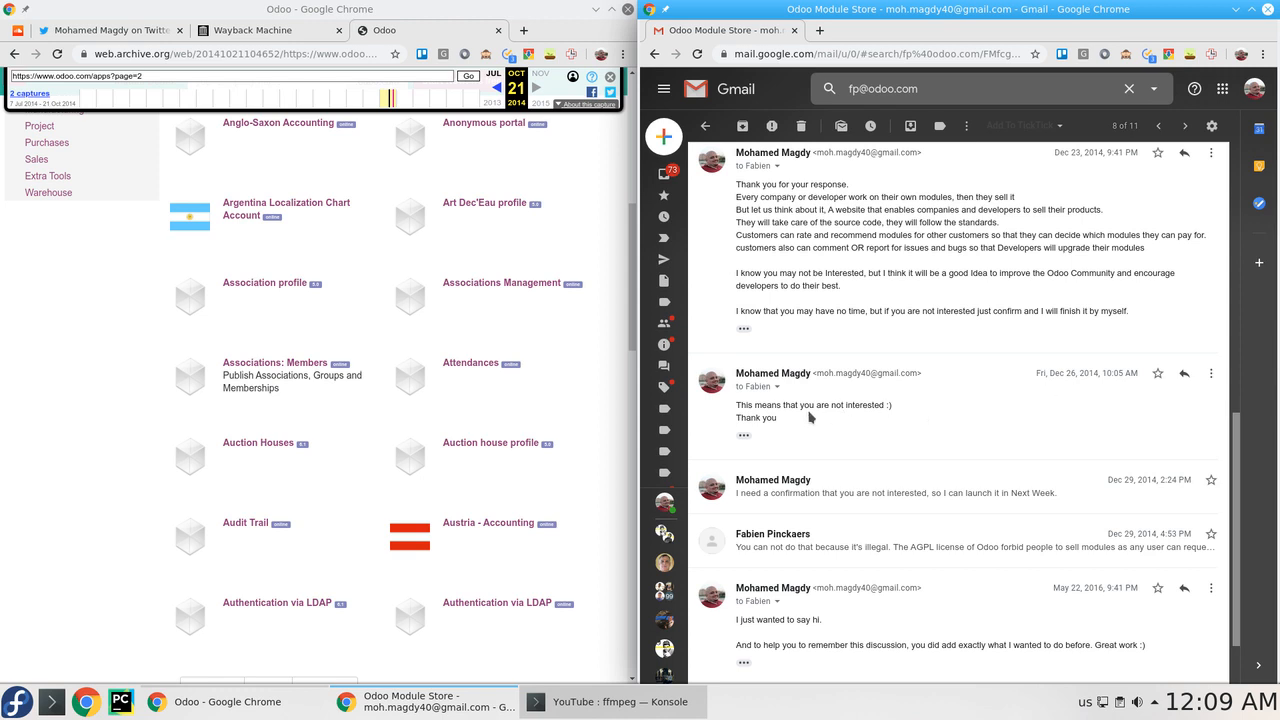
{"action": "mouse_move", "coordinate": [816, 400]}
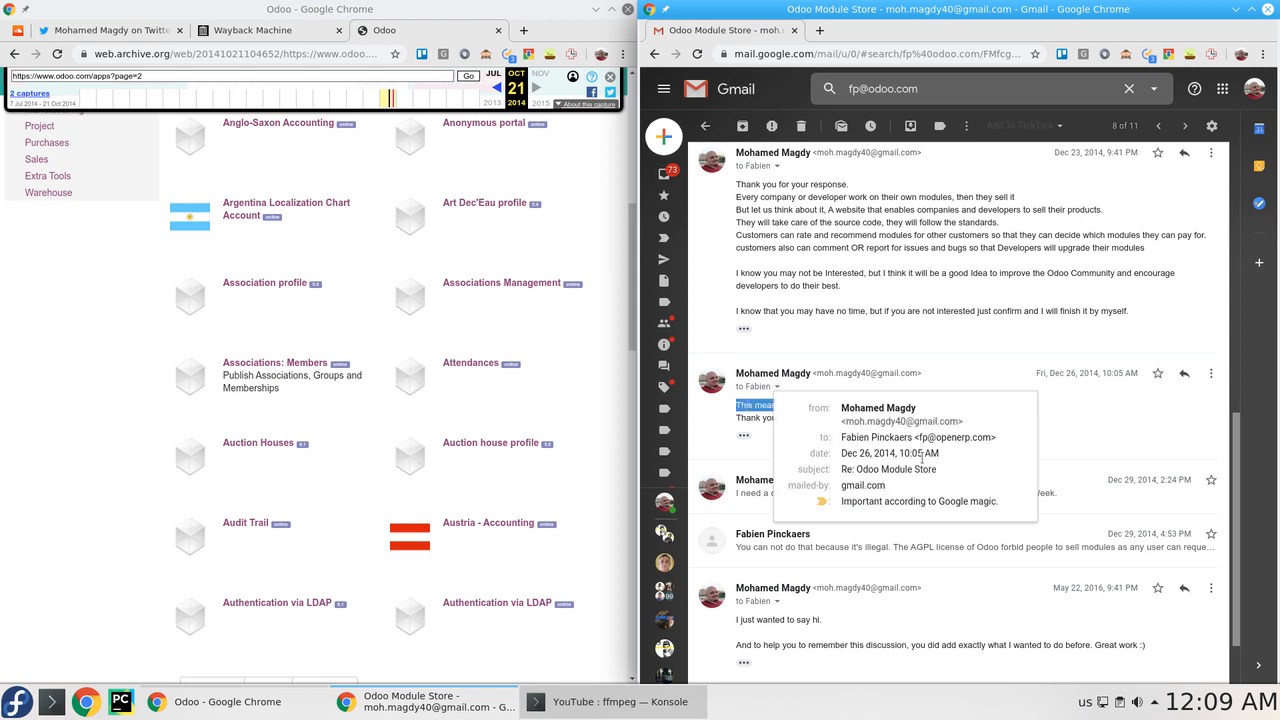
Reach the Dec 29, 2014 message and mark 'so I can launch it in Next Week'.
{"action": "double_click", "coordinate": [920, 420]}
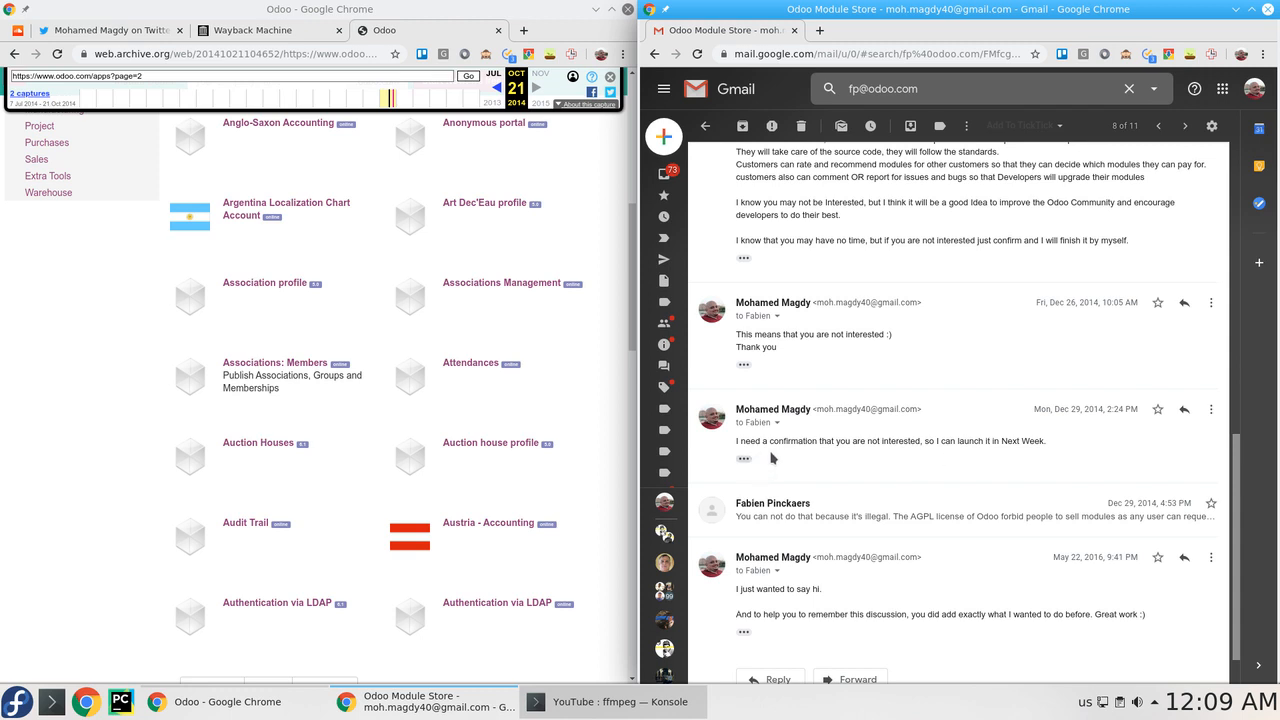
{"action": "mouse_move", "coordinate": [902, 458]}
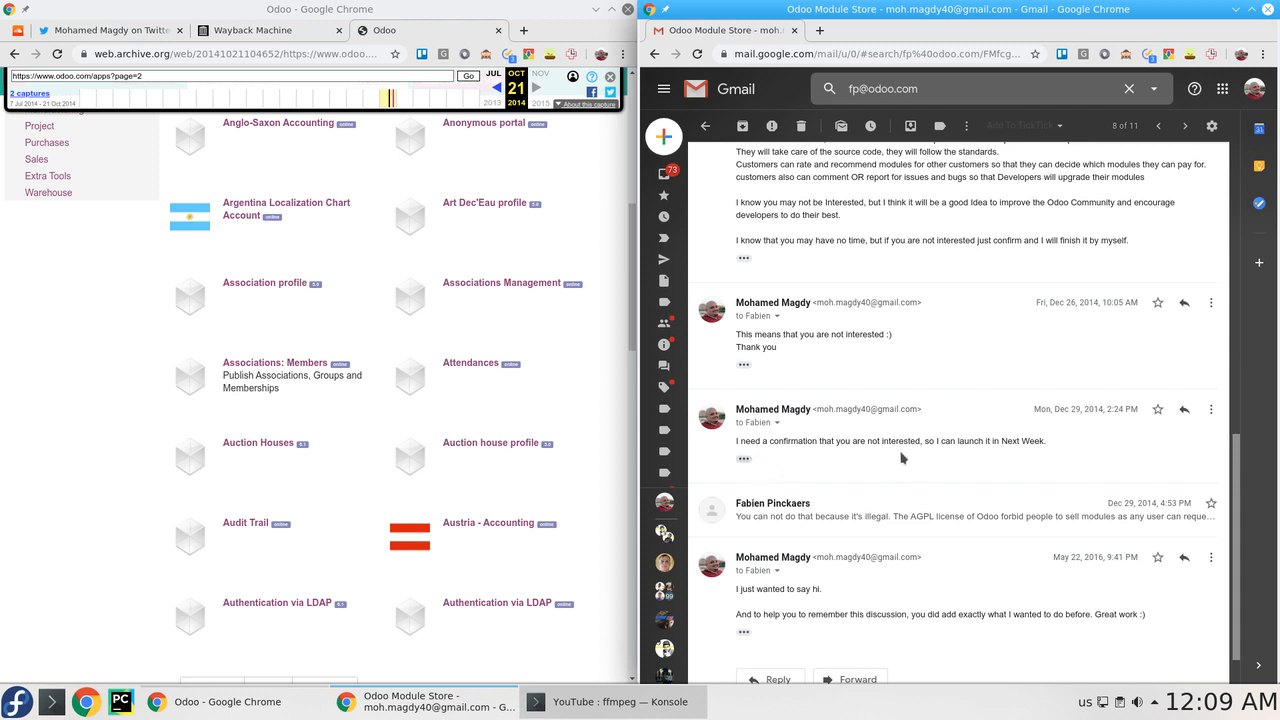
{"action": "double_click", "coordinate": [1010, 442]}
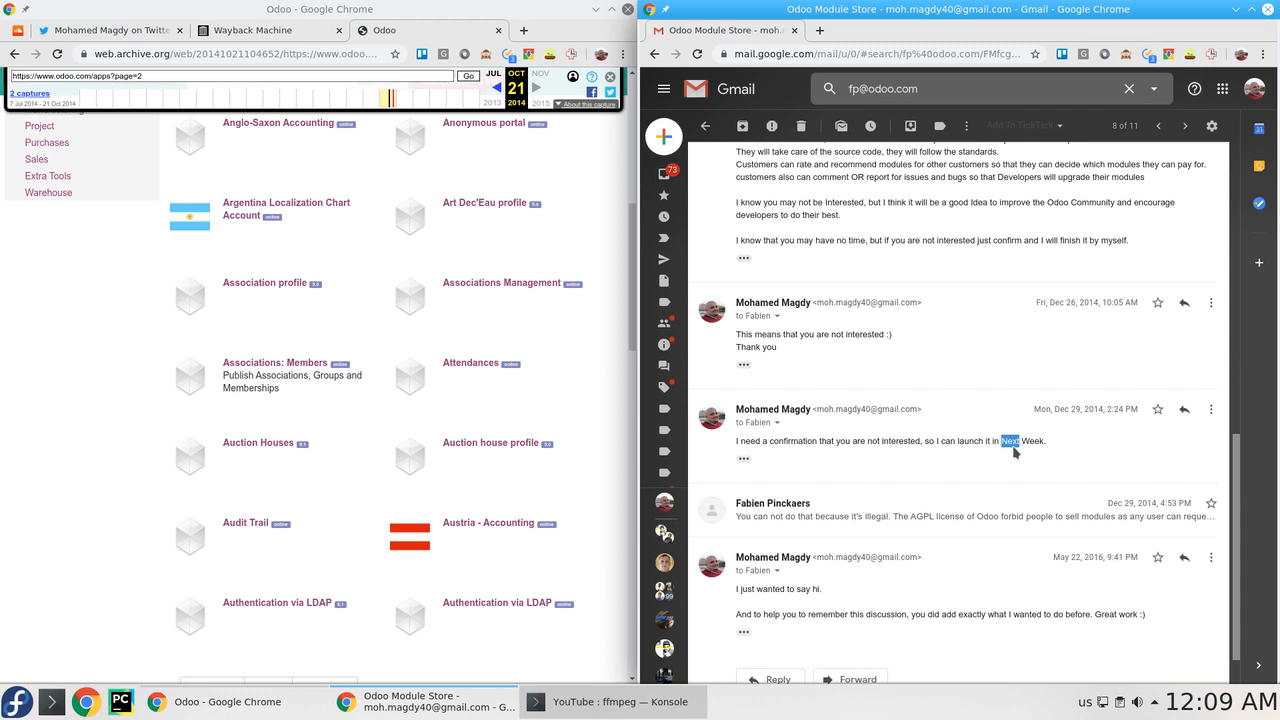
{"action": "mouse_move", "coordinate": [1100, 356]}
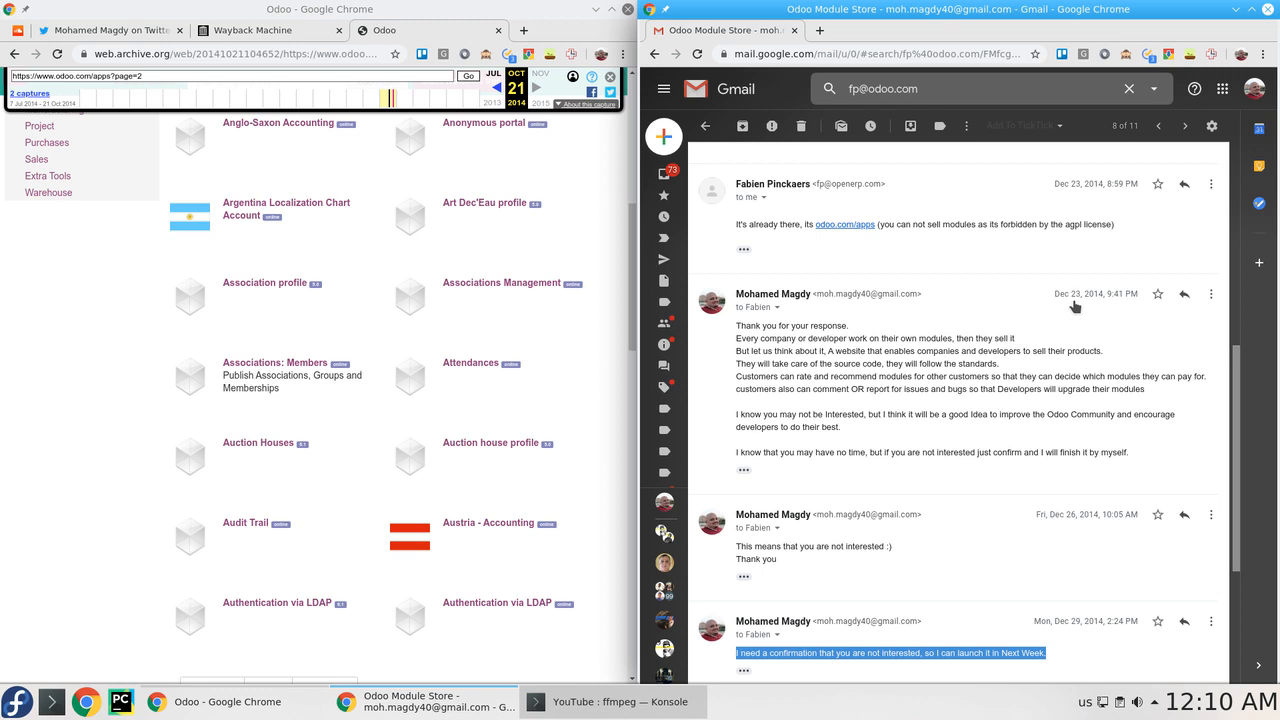
{"action": "scroll", "scroll_direction": "down", "scroll_amount": 3}
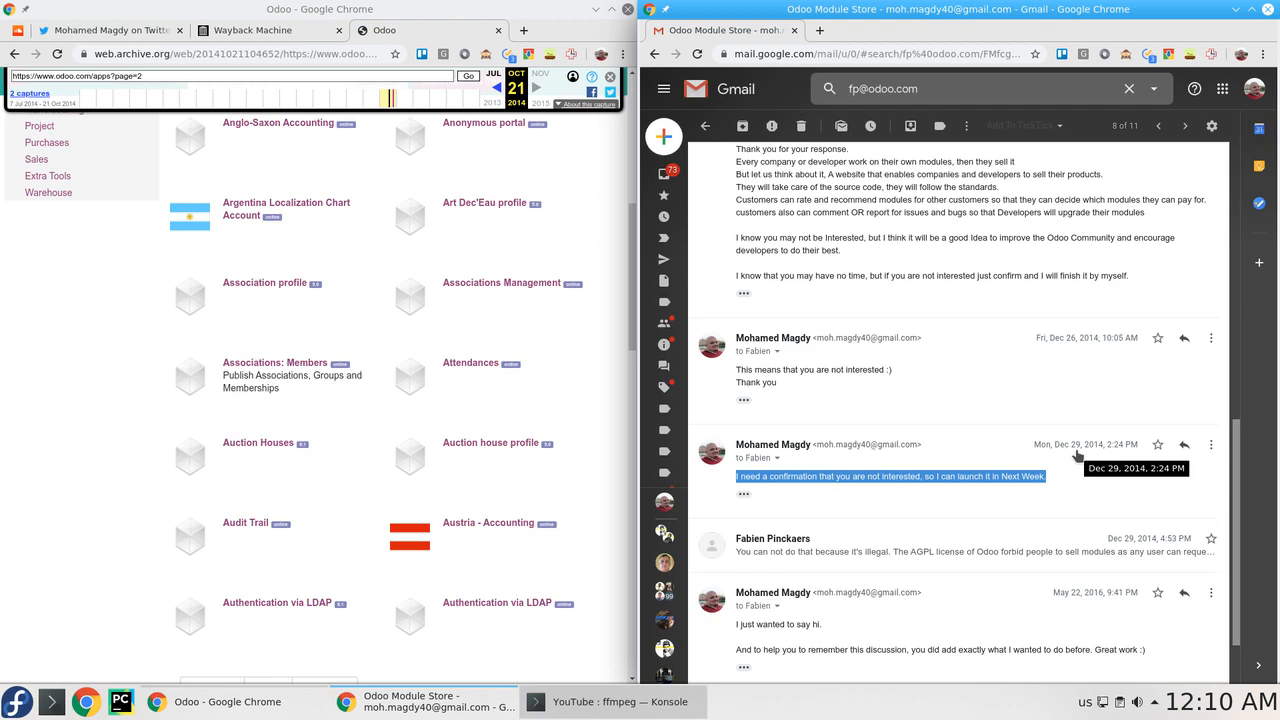
{"action": "scroll", "scroll_direction": "down", "scroll_amount": 3}
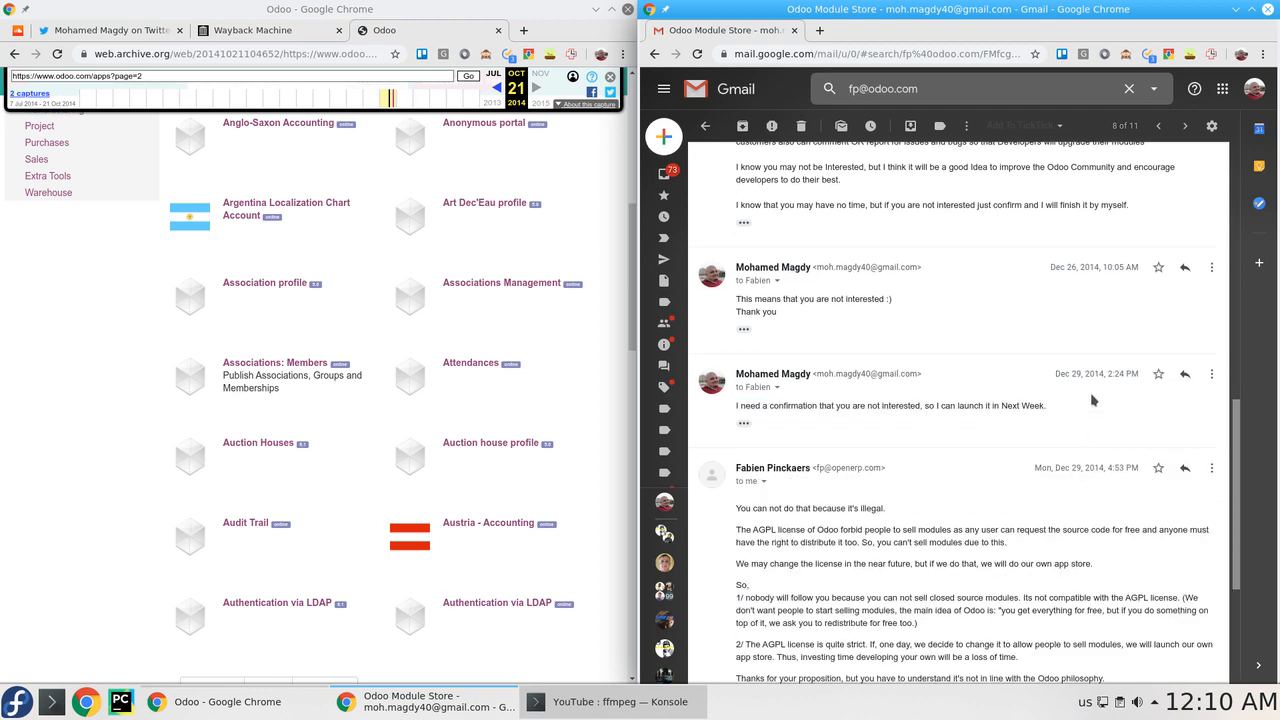
{"action": "left_click_drag", "start_coordinate": [924, 404], "coordinate": [1012, 404]}
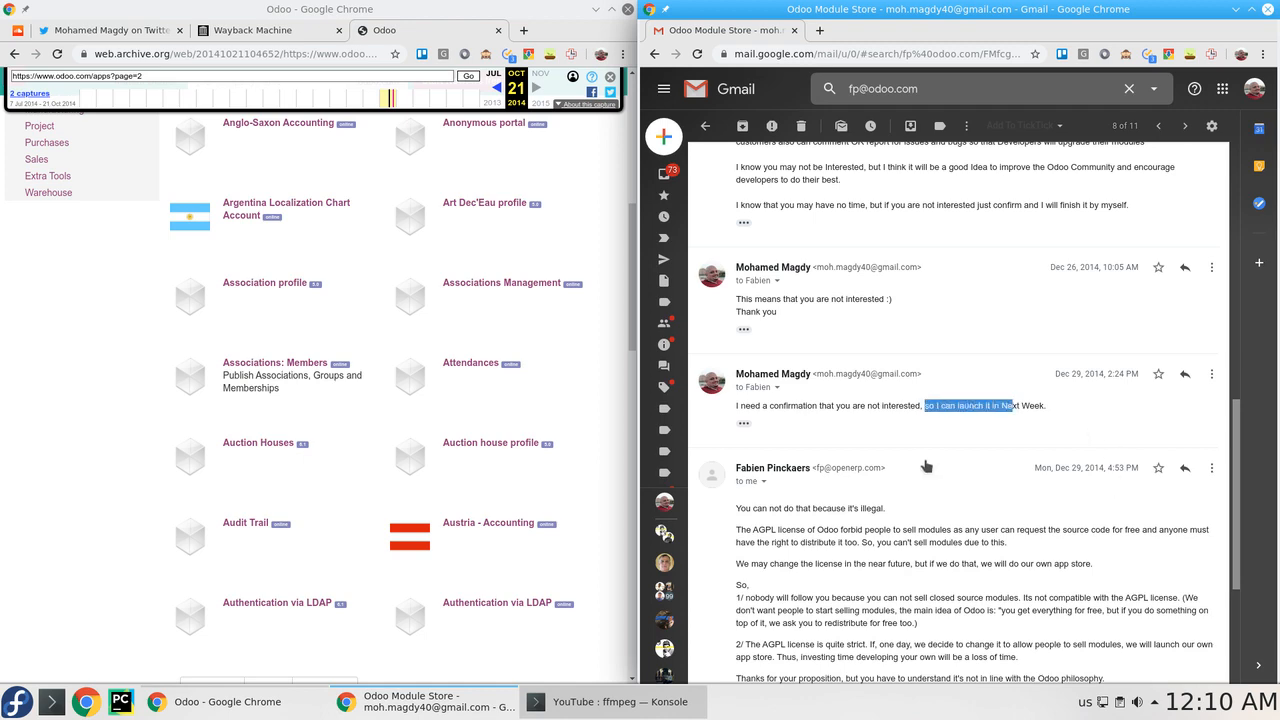
Mark the paragraph saying the AGPL license forbids selling modules.
{"action": "scroll", "scroll_direction": "down", "scroll_amount": 3}
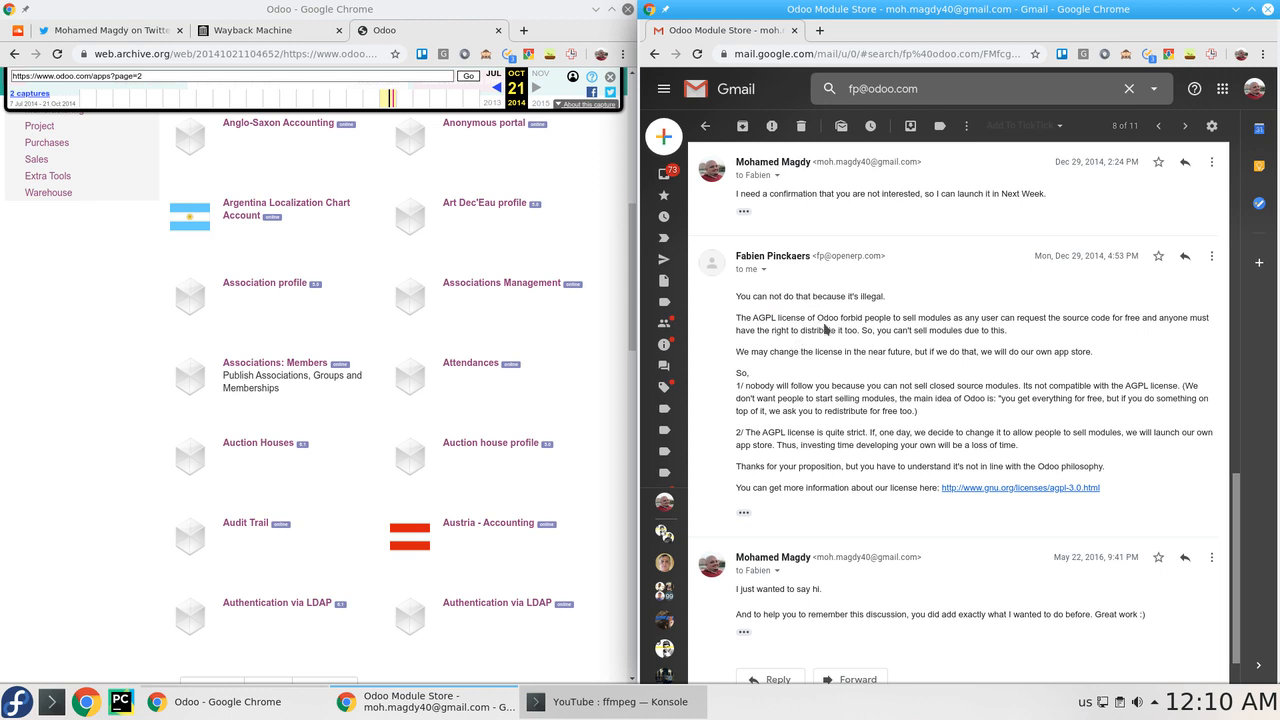
{"action": "left_click_drag", "start_coordinate": [736, 318], "coordinate": [1006, 330]}
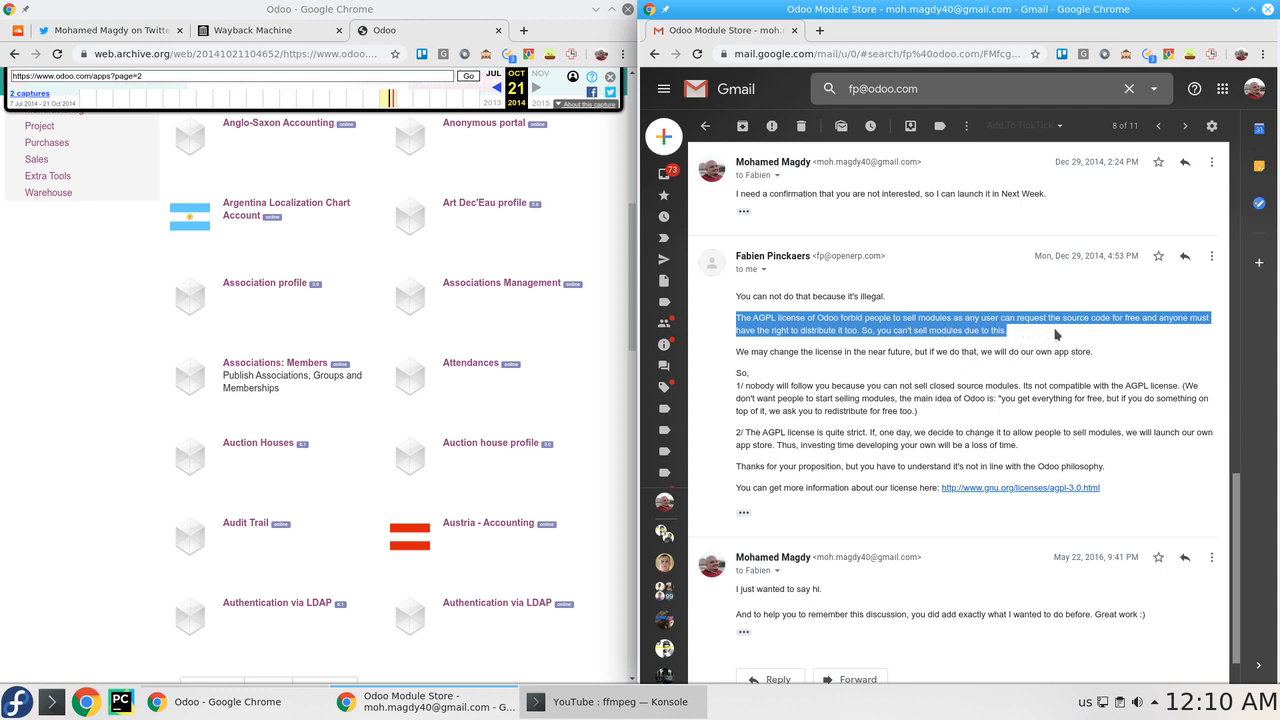
{"action": "mouse_move", "coordinate": [1168, 336]}
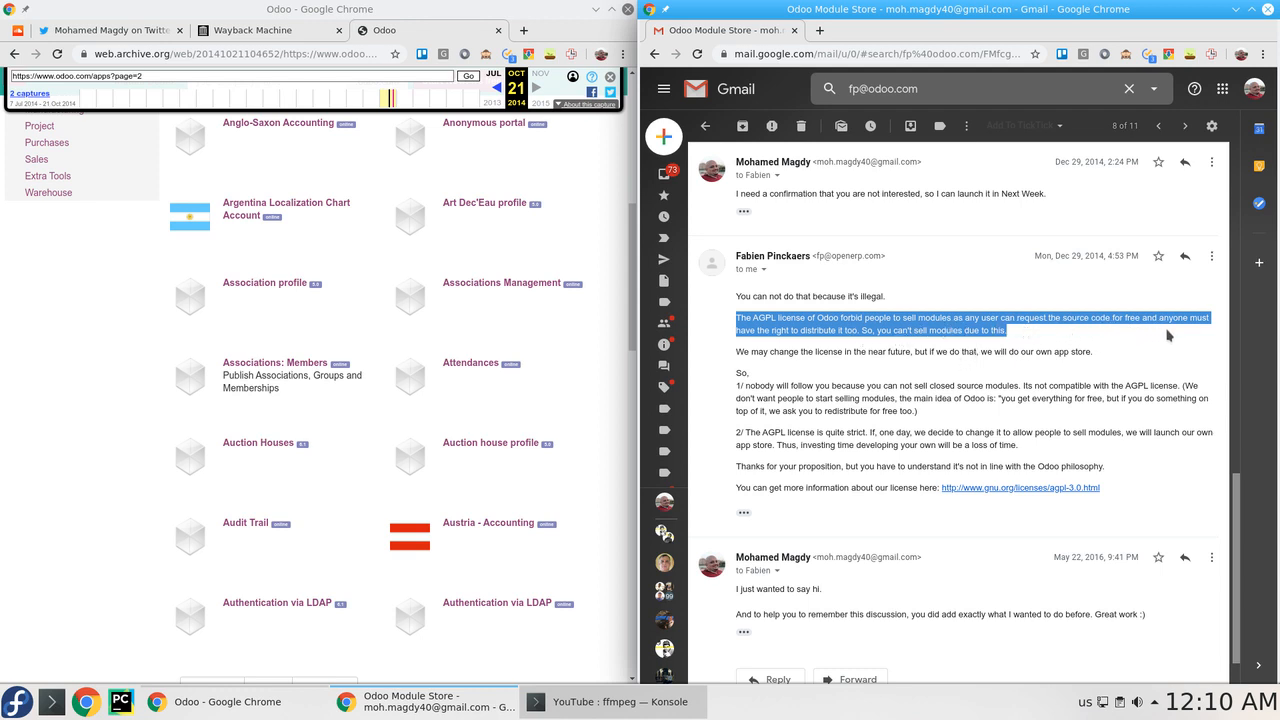
{"action": "mouse_move", "coordinate": [818, 344]}
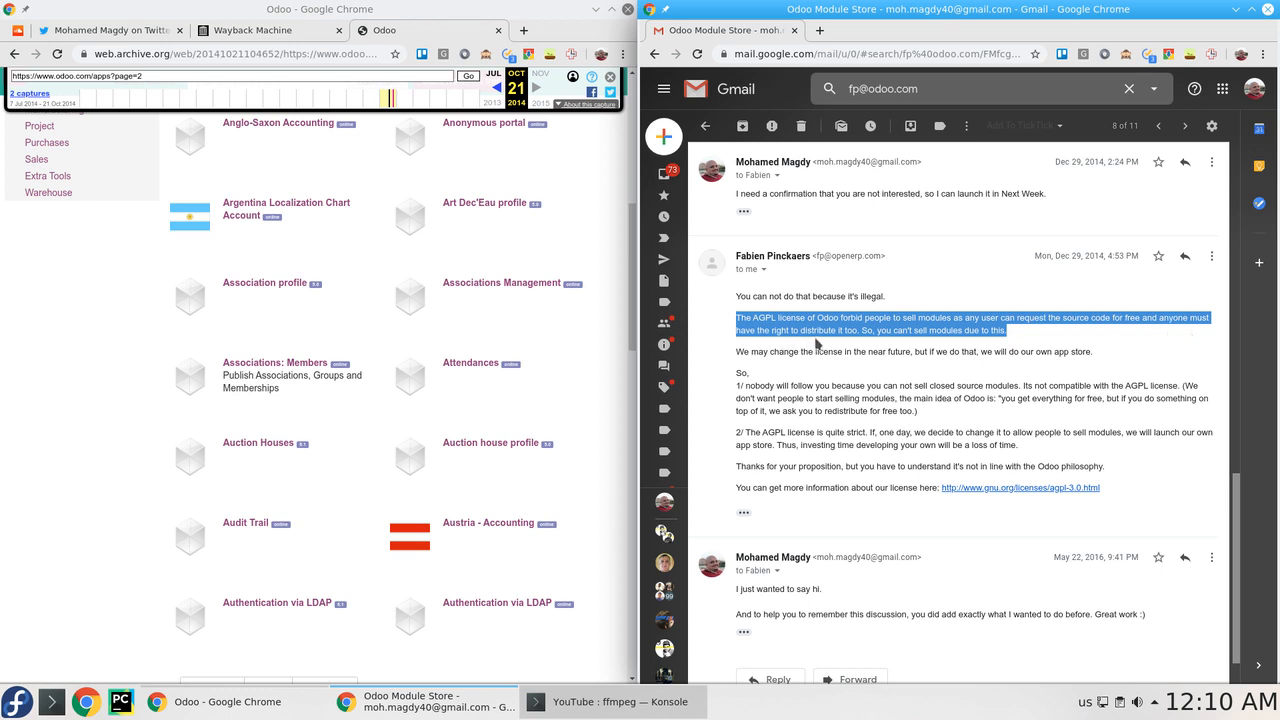
{"action": "mouse_move", "coordinate": [848, 344]}
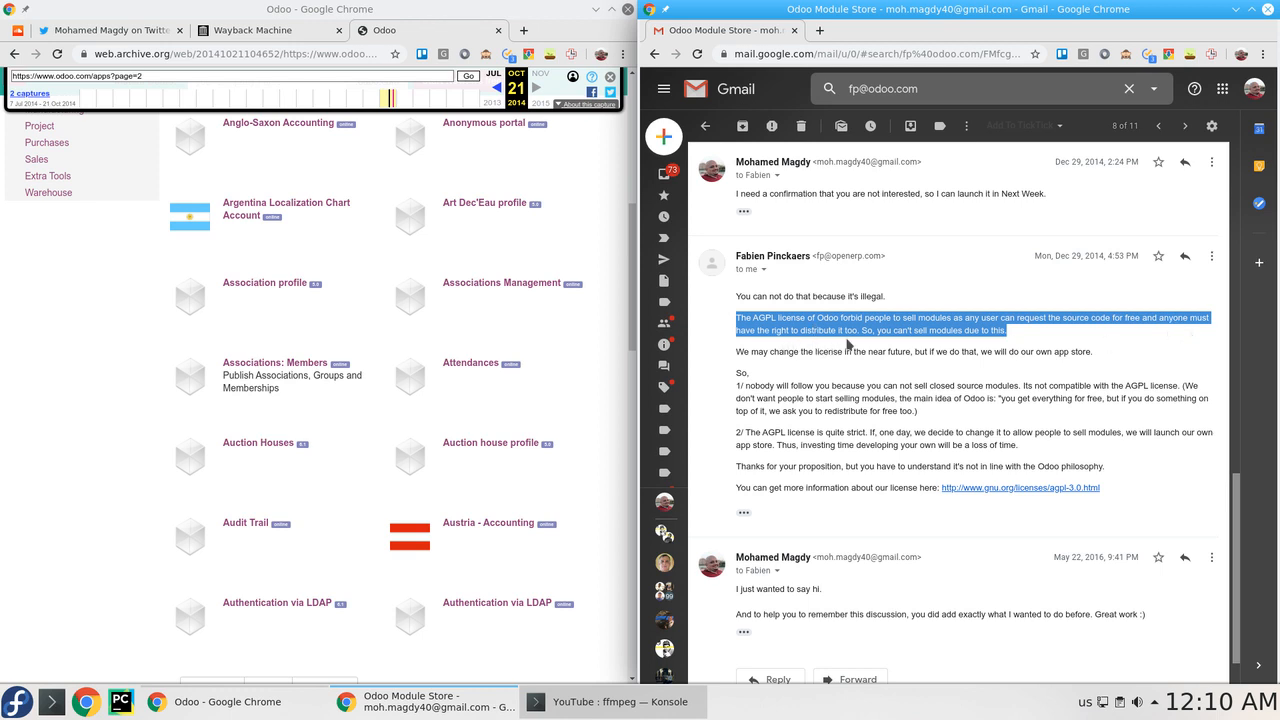
{"action": "mouse_move", "coordinate": [968, 346]}
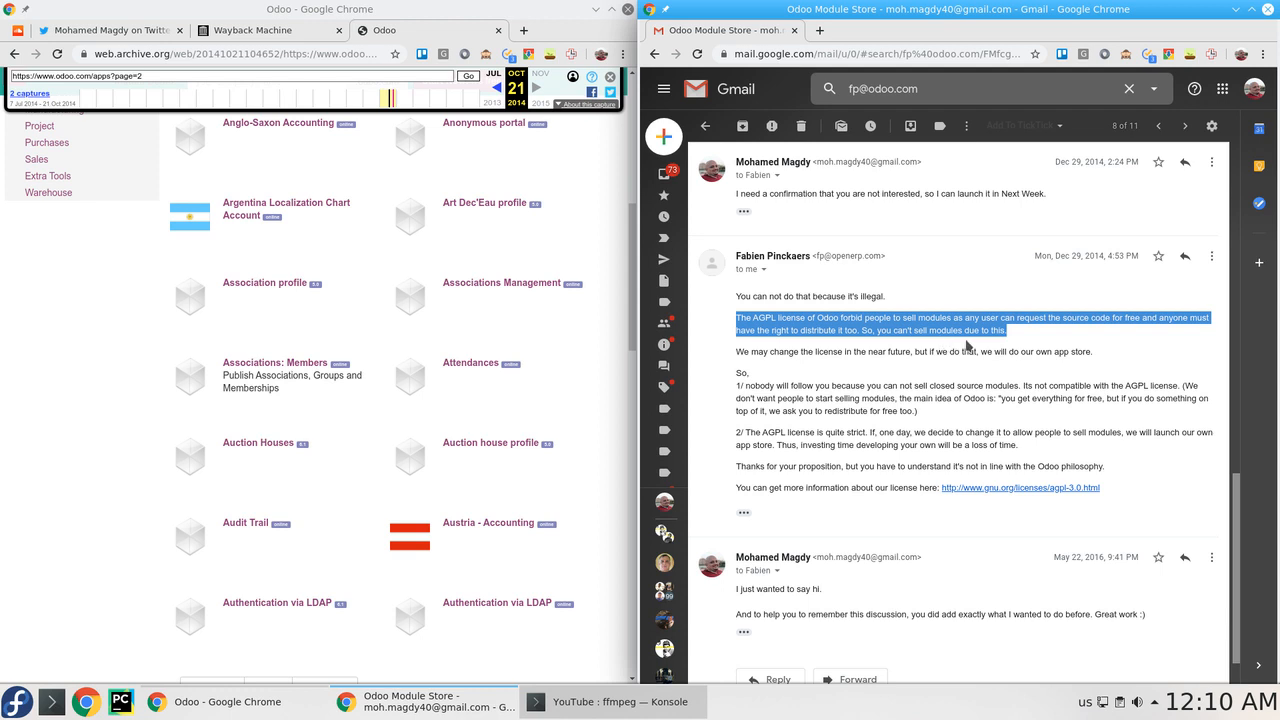
{"action": "mouse_move", "coordinate": [970, 344]}
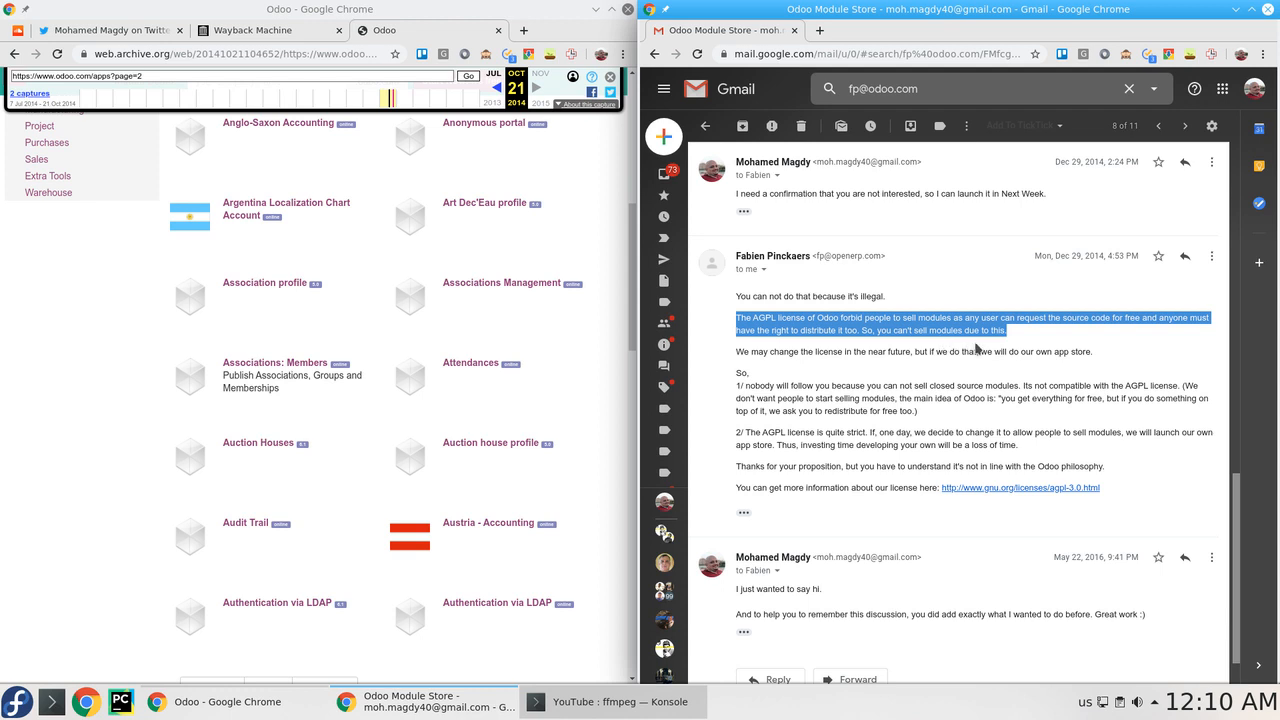
{"action": "mouse_move", "coordinate": [974, 348]}
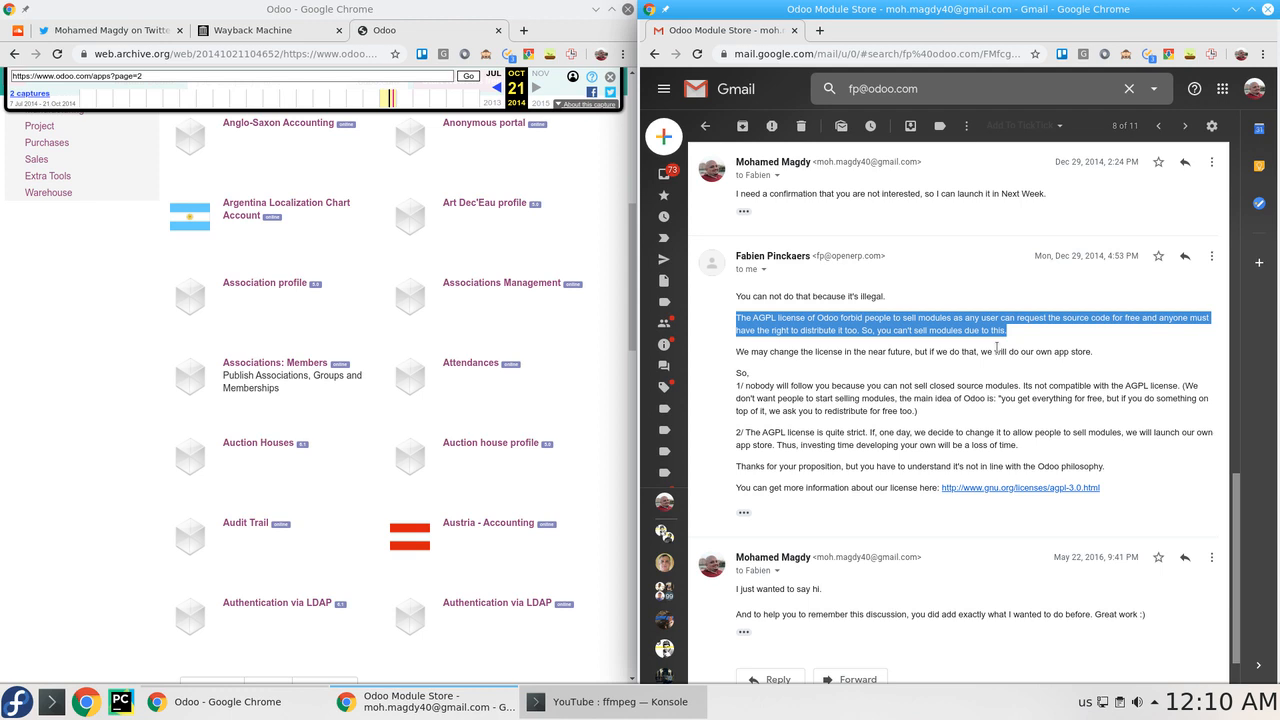
{"action": "mouse_move", "coordinate": [996, 348]}
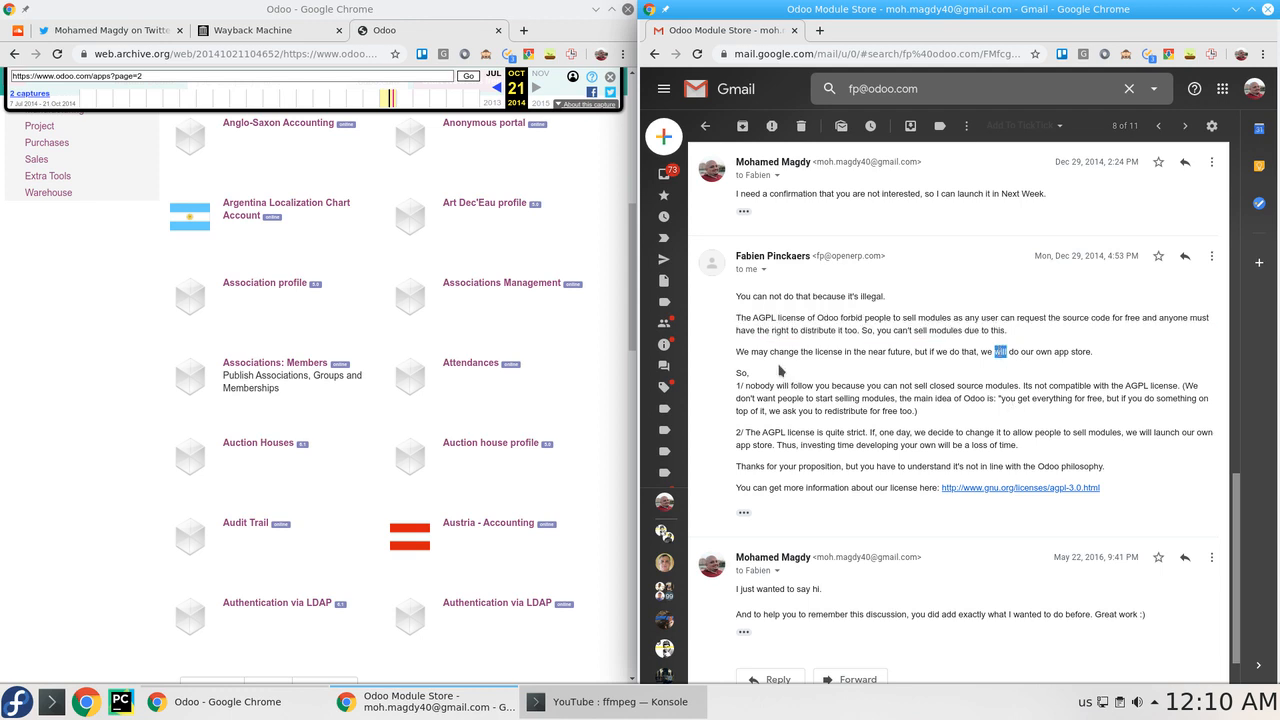
{"action": "mouse_move", "coordinate": [944, 368]}
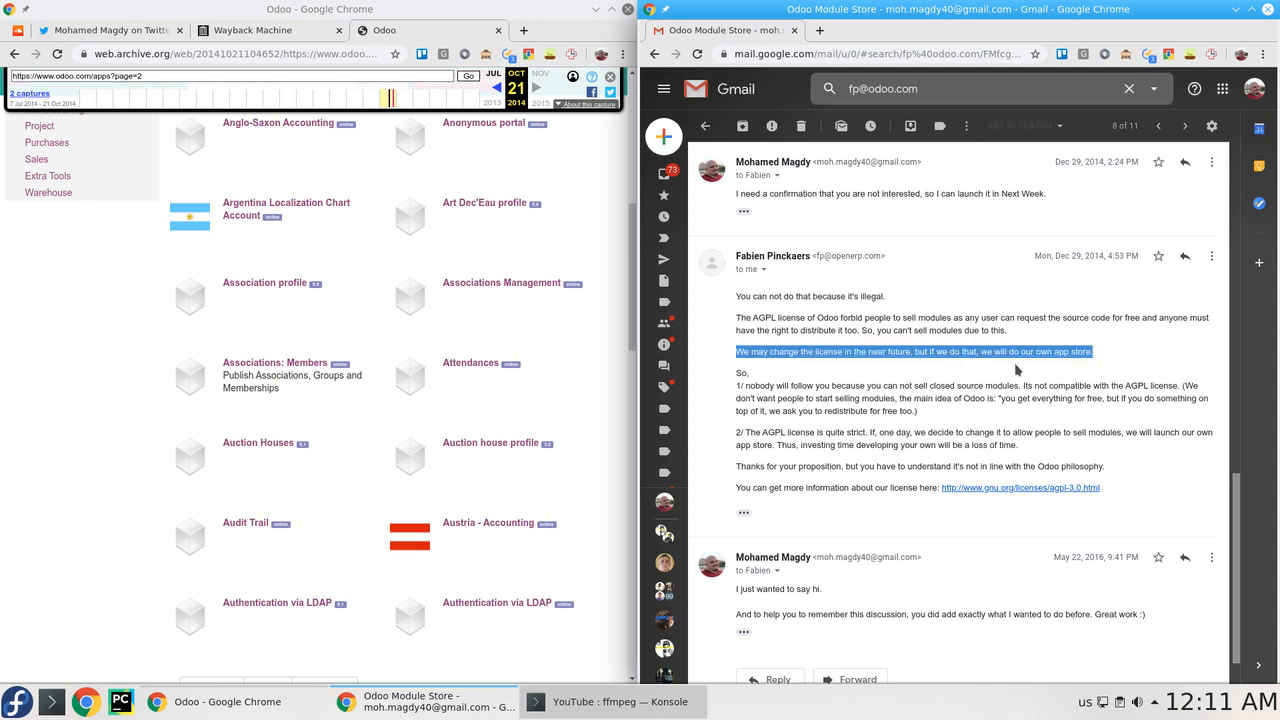
{"action": "mouse_move", "coordinate": [1076, 364]}
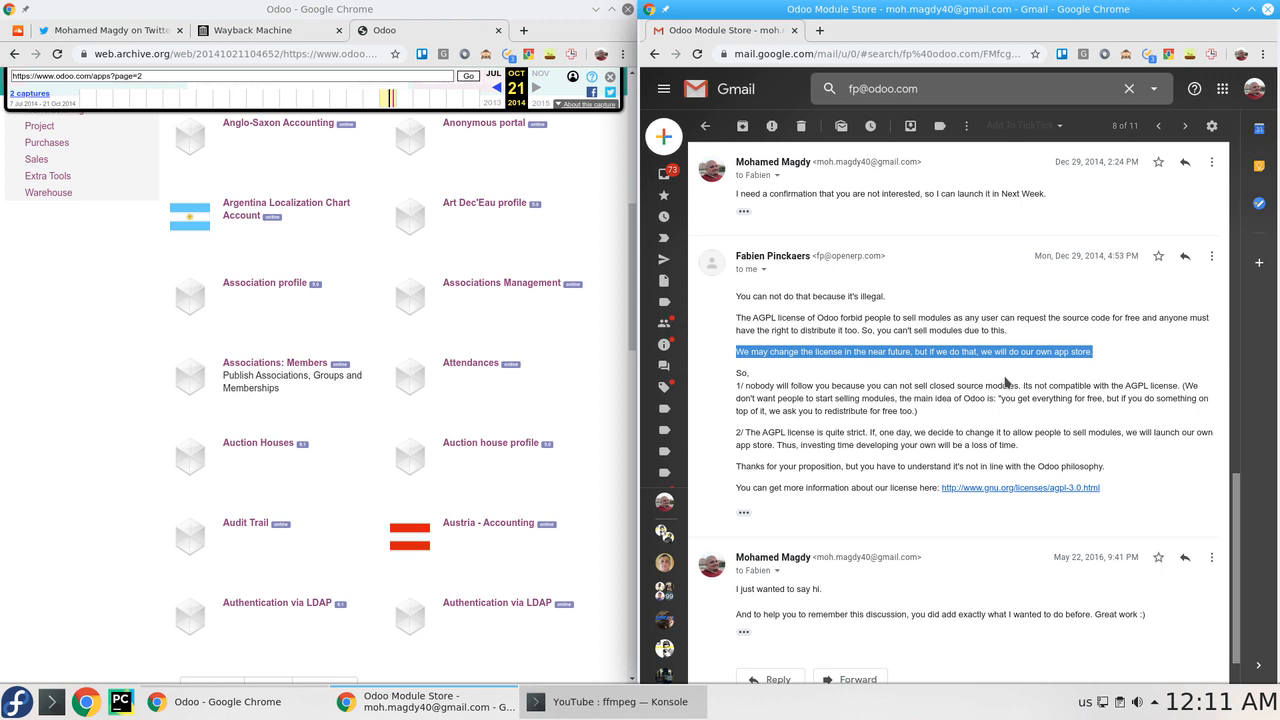
{"action": "mouse_move", "coordinate": [1008, 388]}
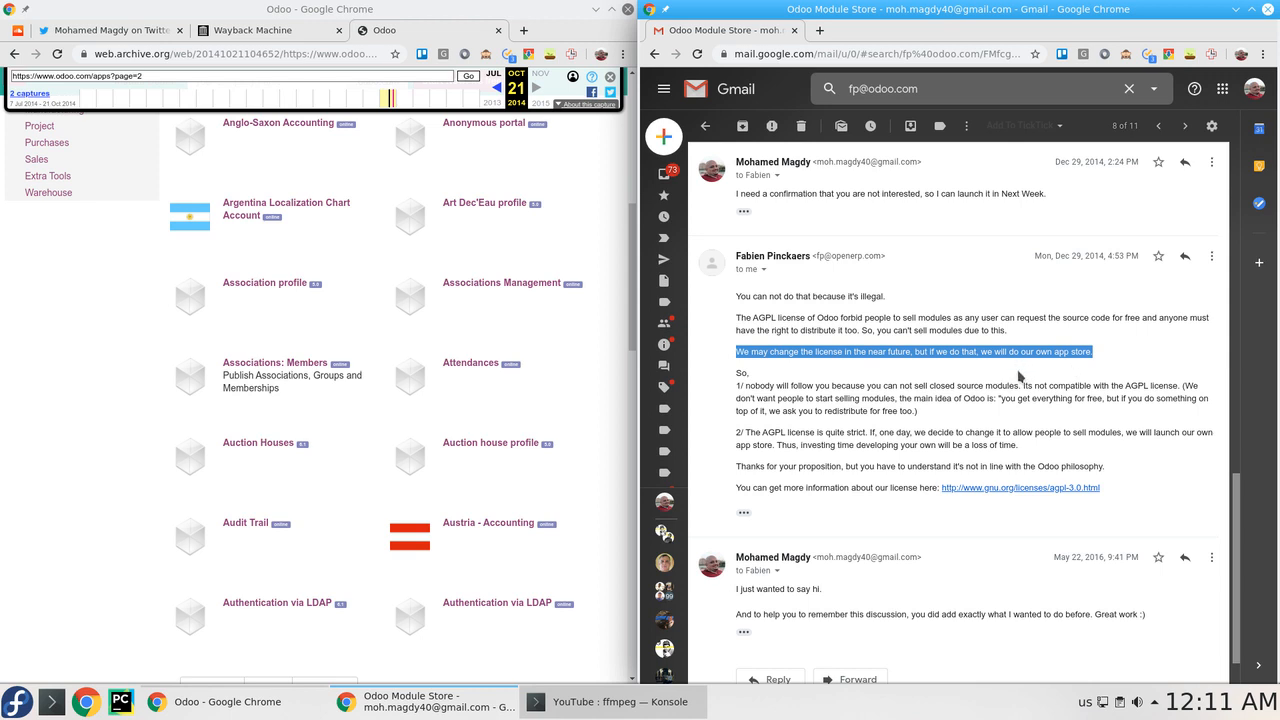
{"action": "mouse_move", "coordinate": [1024, 368]}
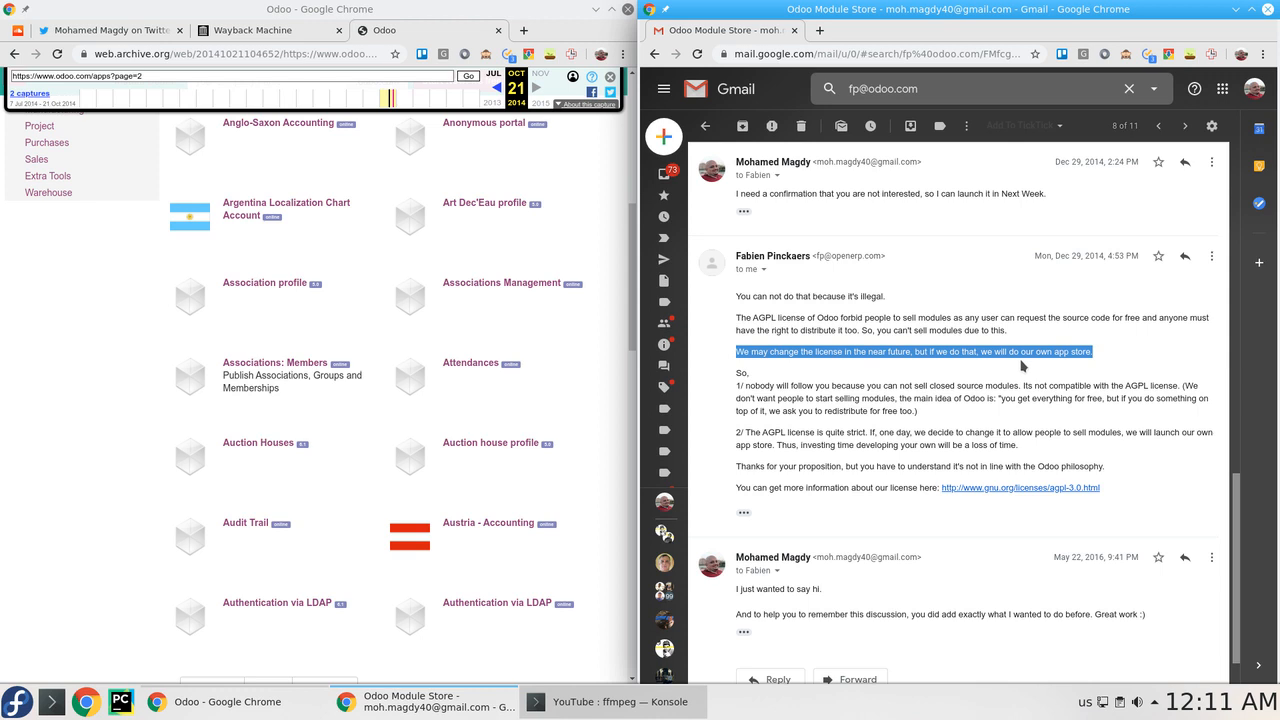
Mark the first reason, '1/ nobody will follow you', about closed modules not being sellable.
{"action": "scroll", "scroll_direction": "down", "scroll_amount": 3}
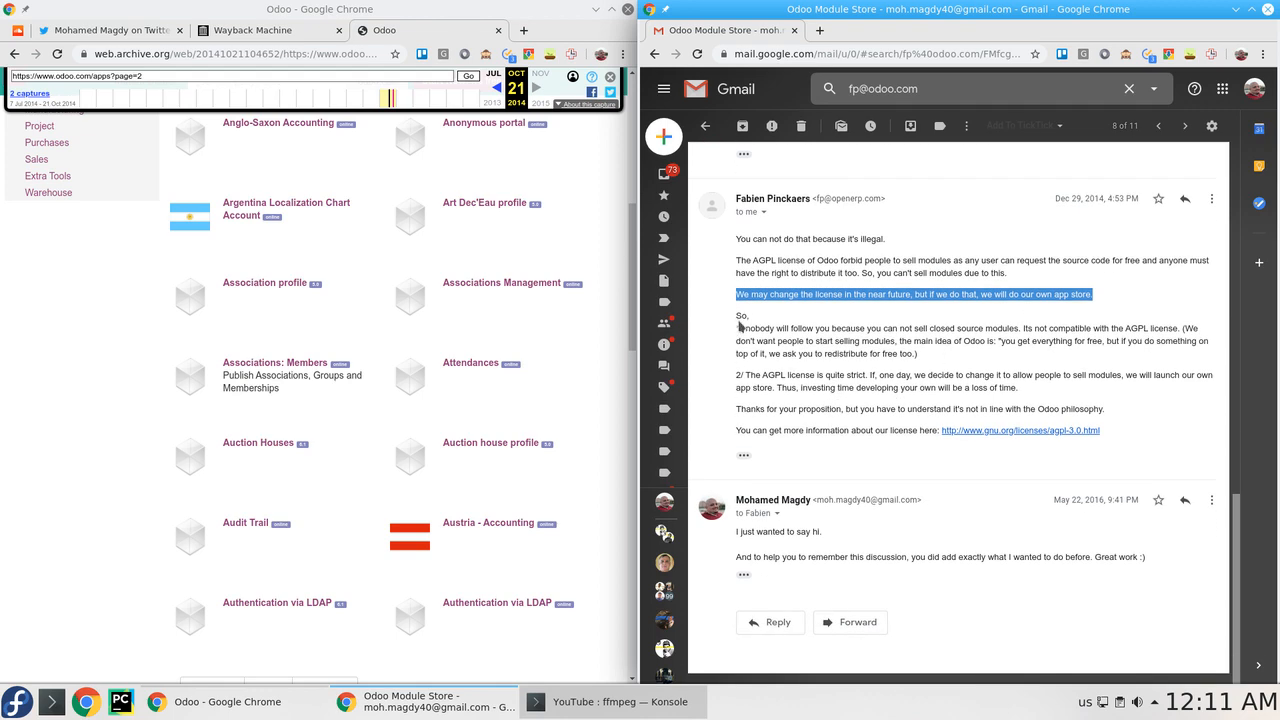
{"action": "left_click_drag", "start_coordinate": [736, 294], "coordinate": [916, 354]}
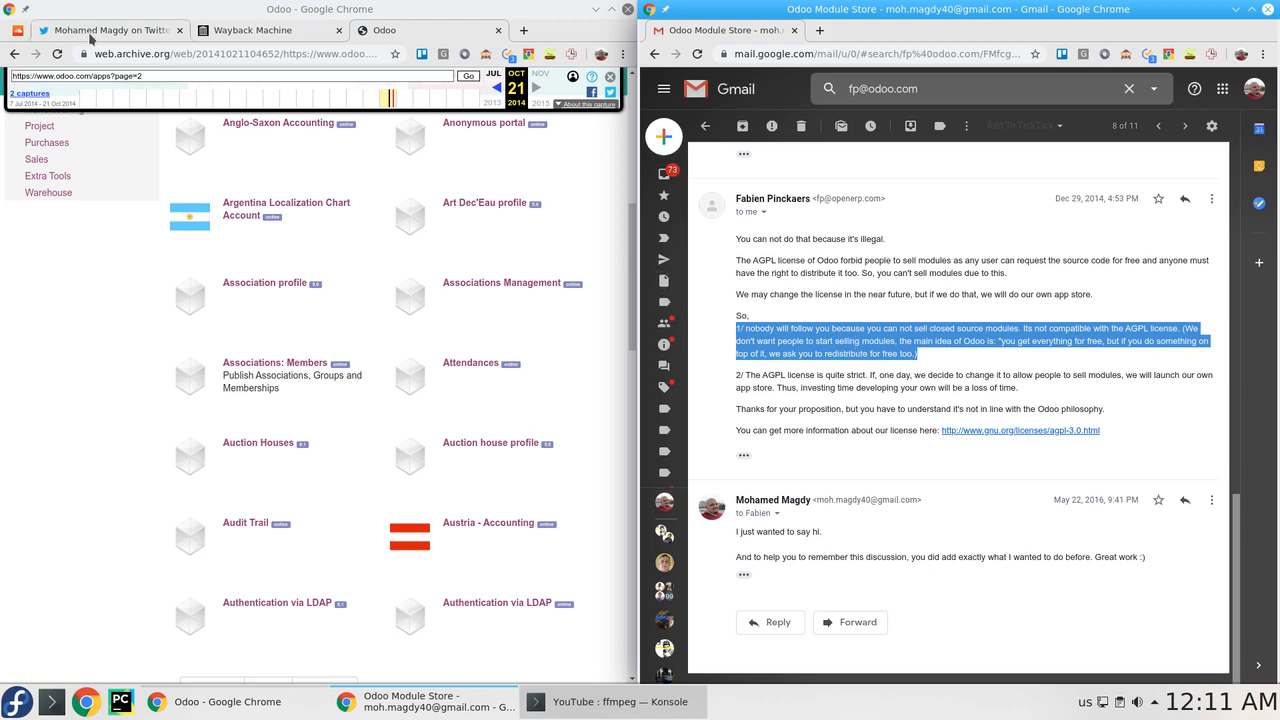
Show the Twitter reply thread beside Gmail and mark 'he did not only ignore me,' in the tweet.
{"action": "left_click", "coordinate": [110, 30]}
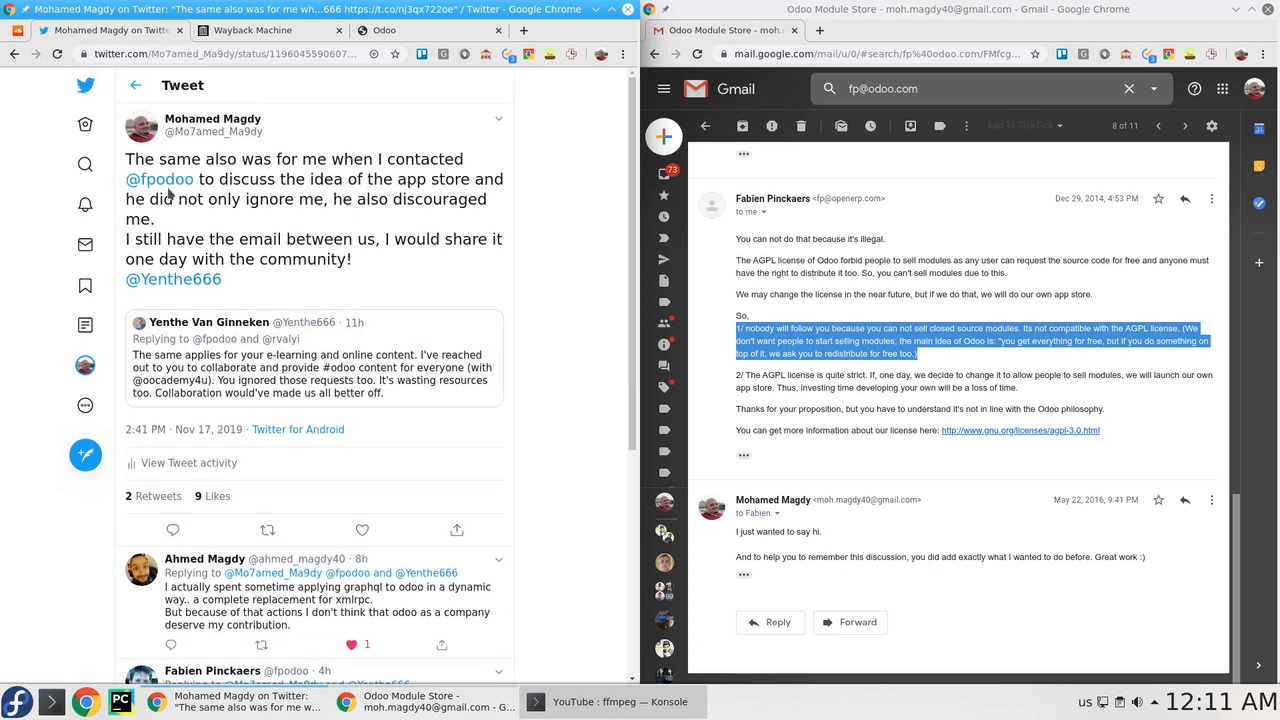
{"action": "left_click_drag", "start_coordinate": [124, 200], "coordinate": [340, 200]}
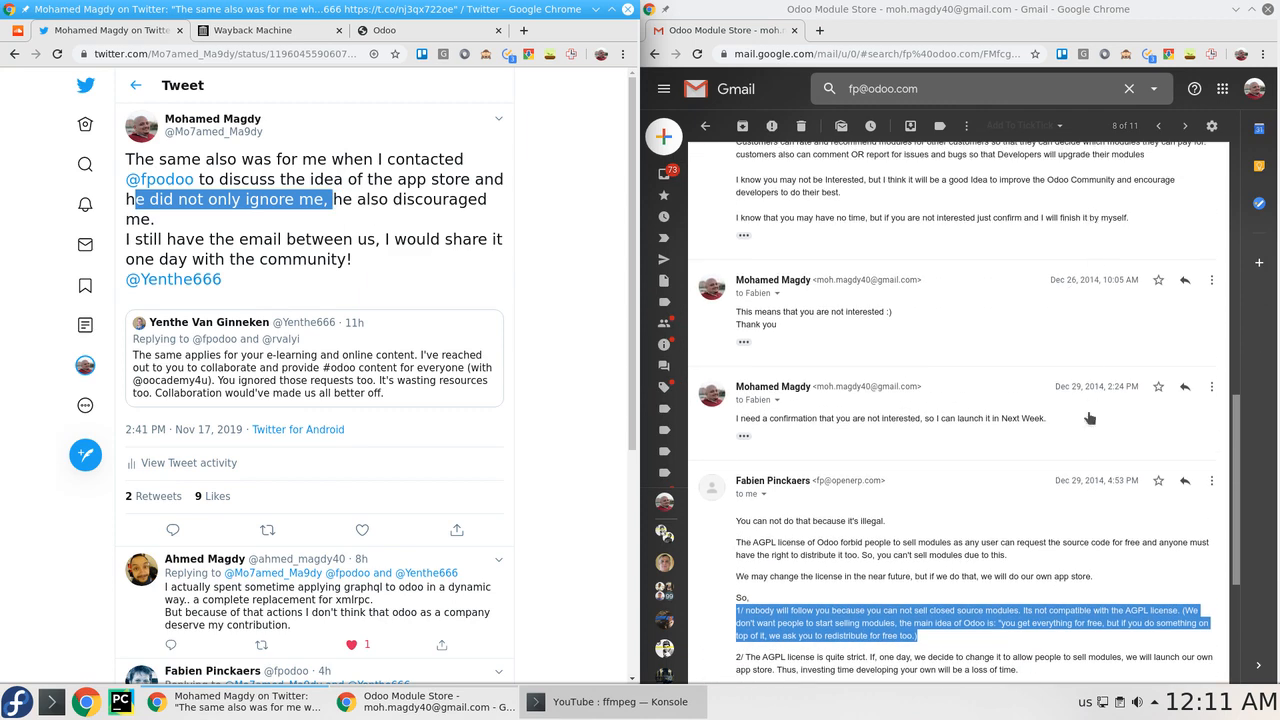
{"action": "scroll", "scroll_direction": "down", "scroll_amount": 3}
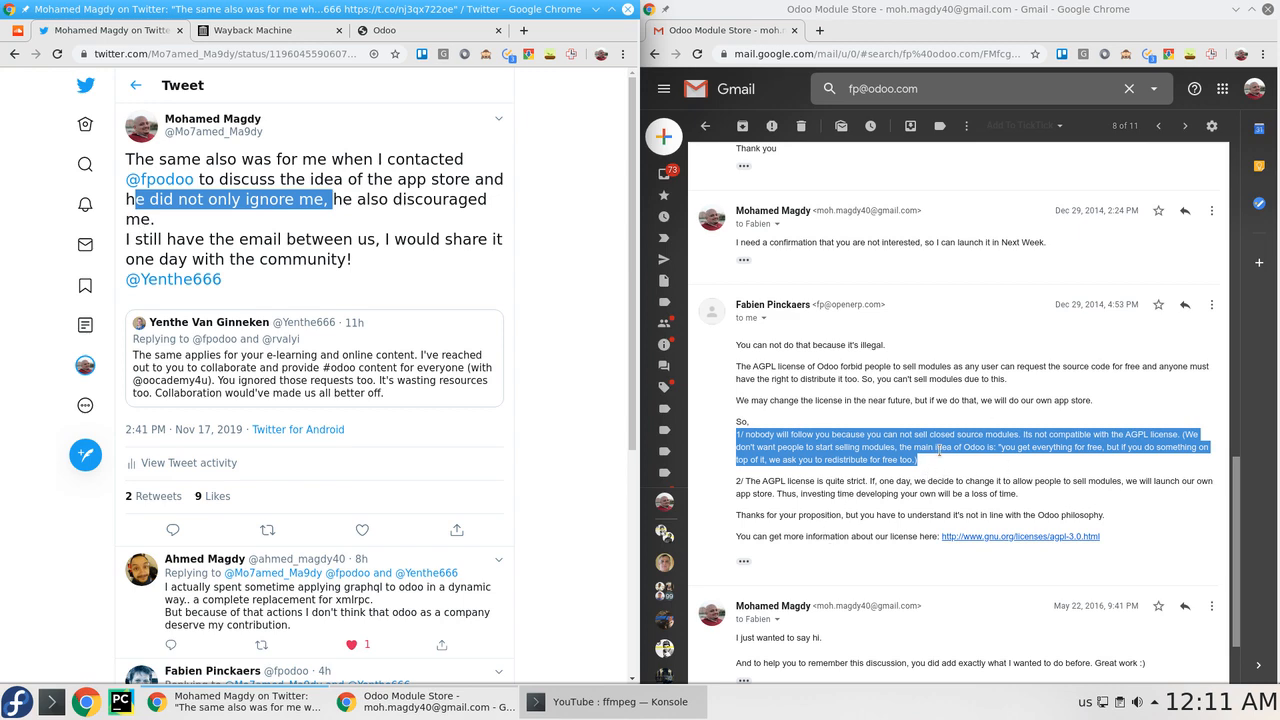
Mark the request to redistribute for free and the '2/ The AGPL license…loss of time' paragraph.
{"action": "scroll", "scroll_direction": "down", "scroll_amount": 3}
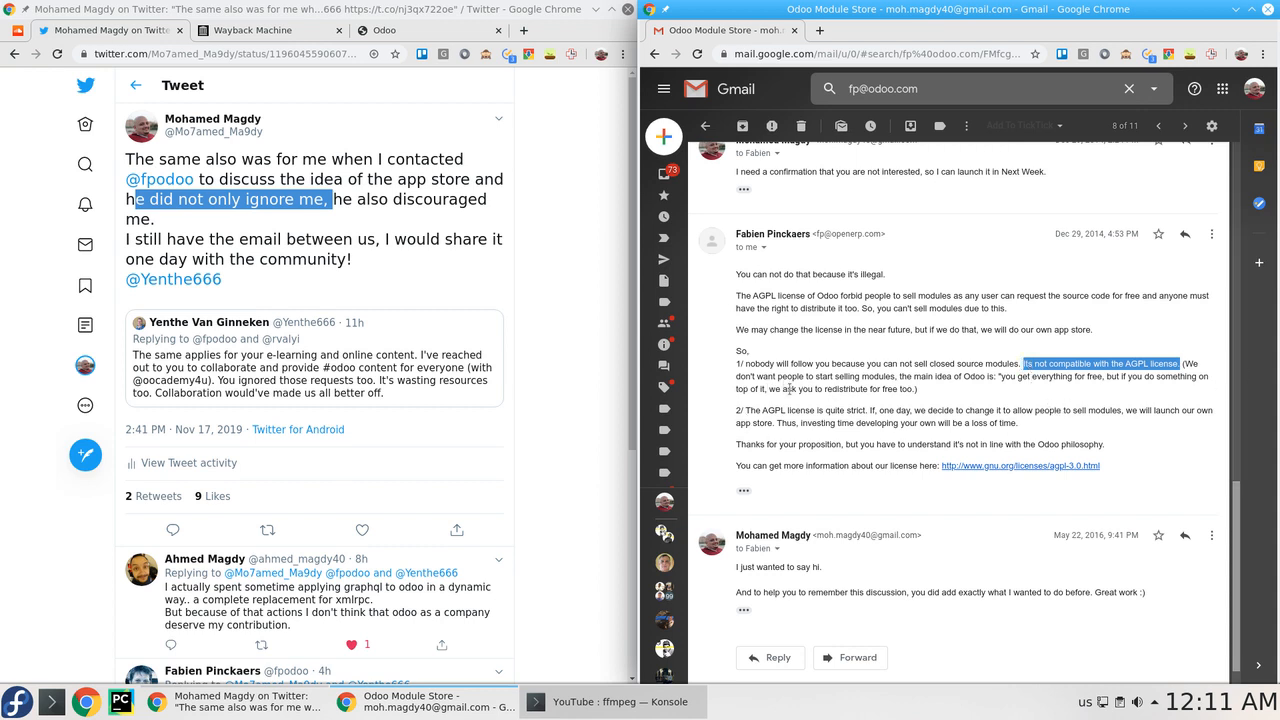
{"action": "mouse_move", "coordinate": [968, 390]}
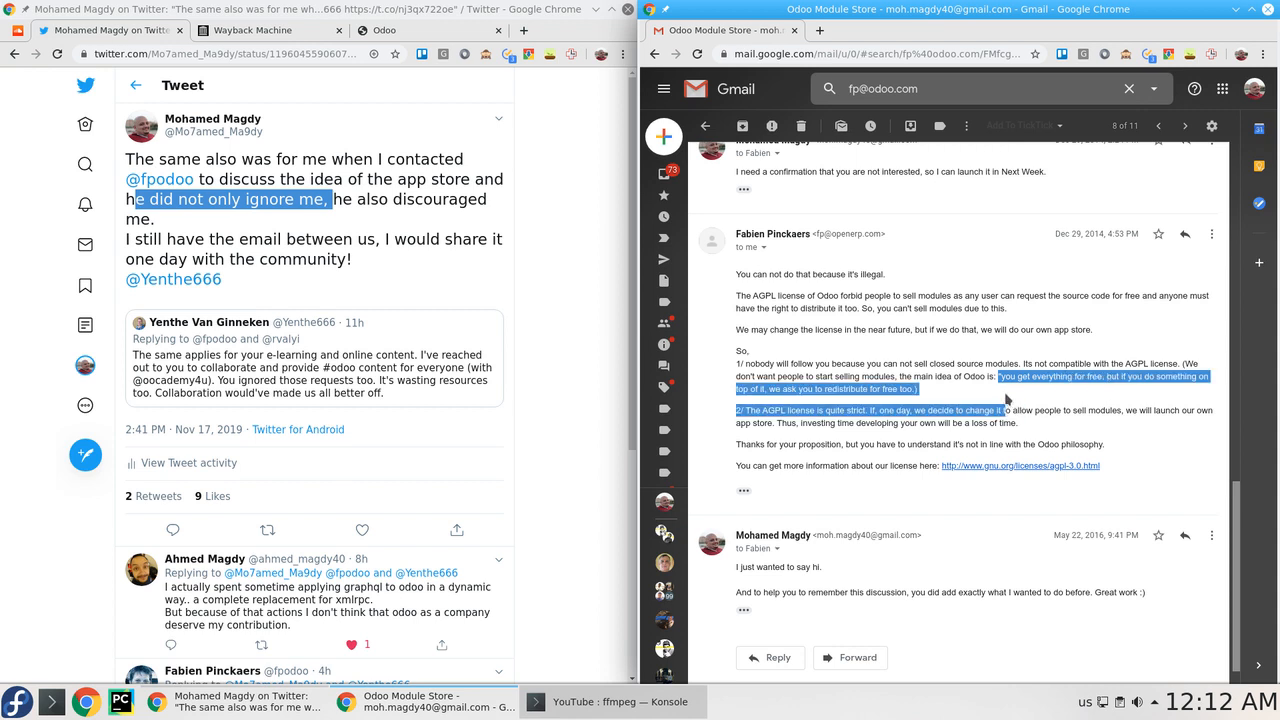
{"action": "mouse_move", "coordinate": [1064, 376]}
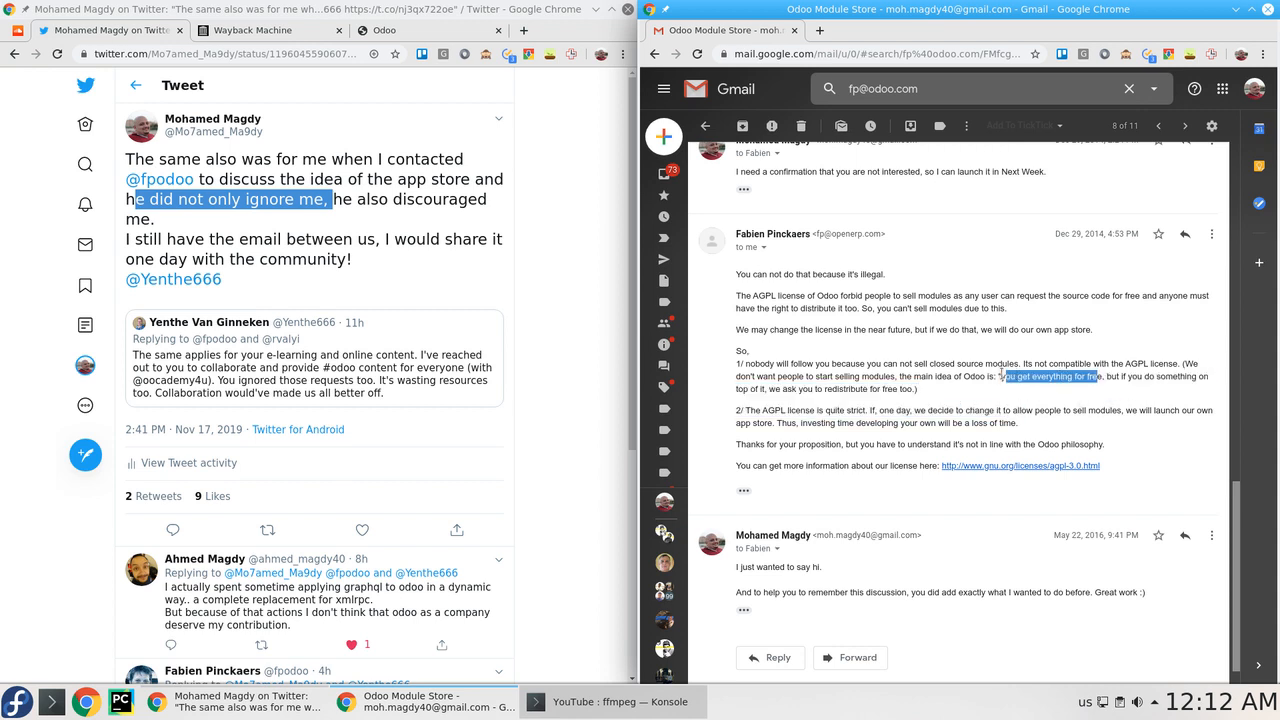
{"action": "mouse_move", "coordinate": [1108, 400]}
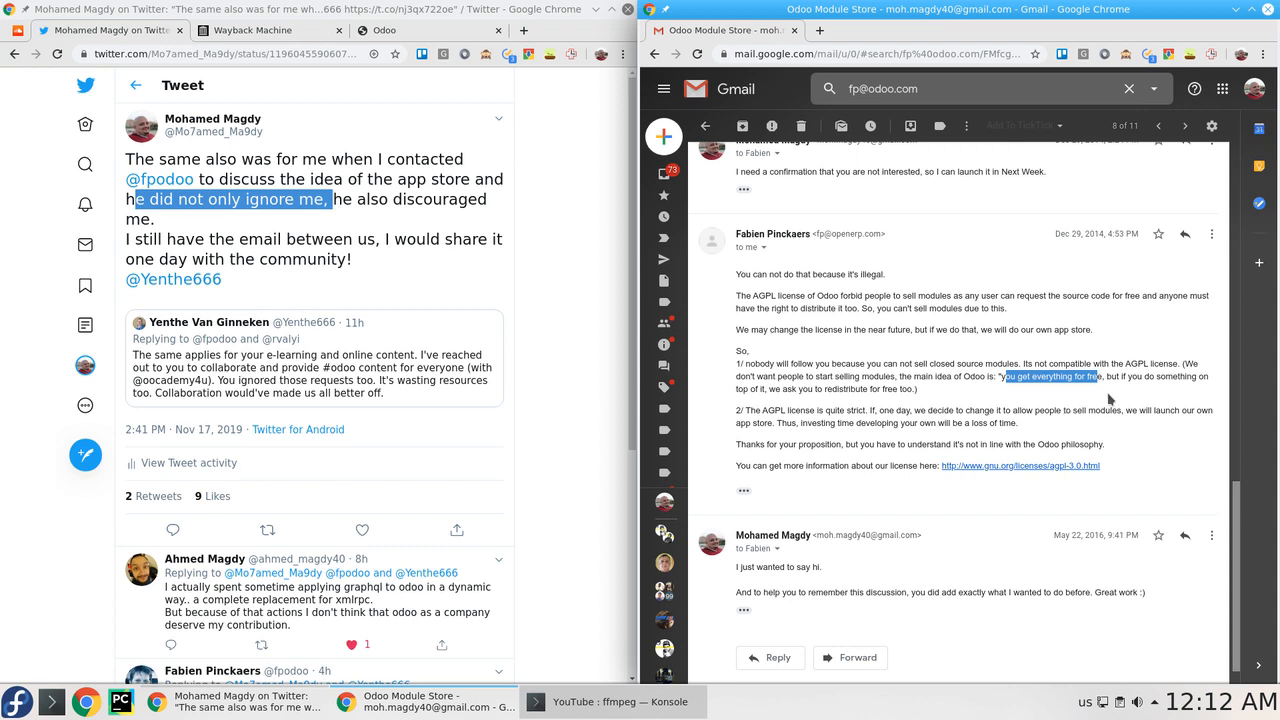
{"action": "mouse_move", "coordinate": [1124, 398]}
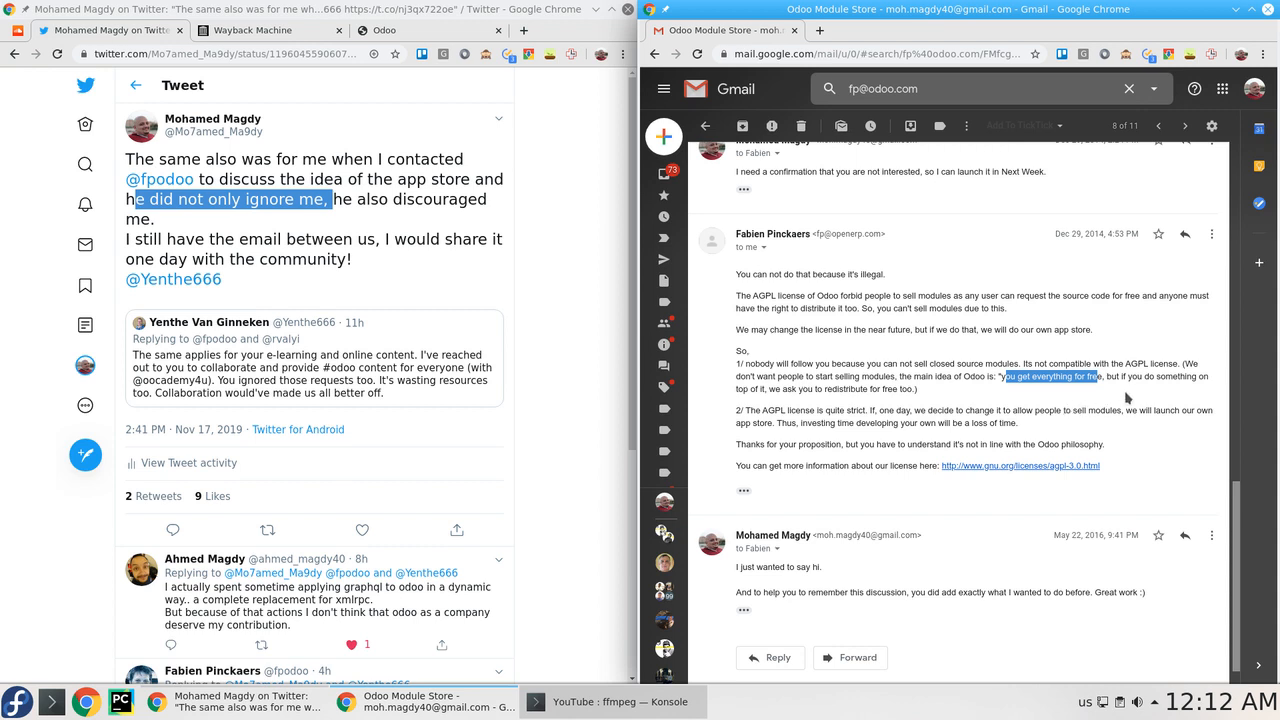
{"action": "mouse_move", "coordinate": [1212, 392]}
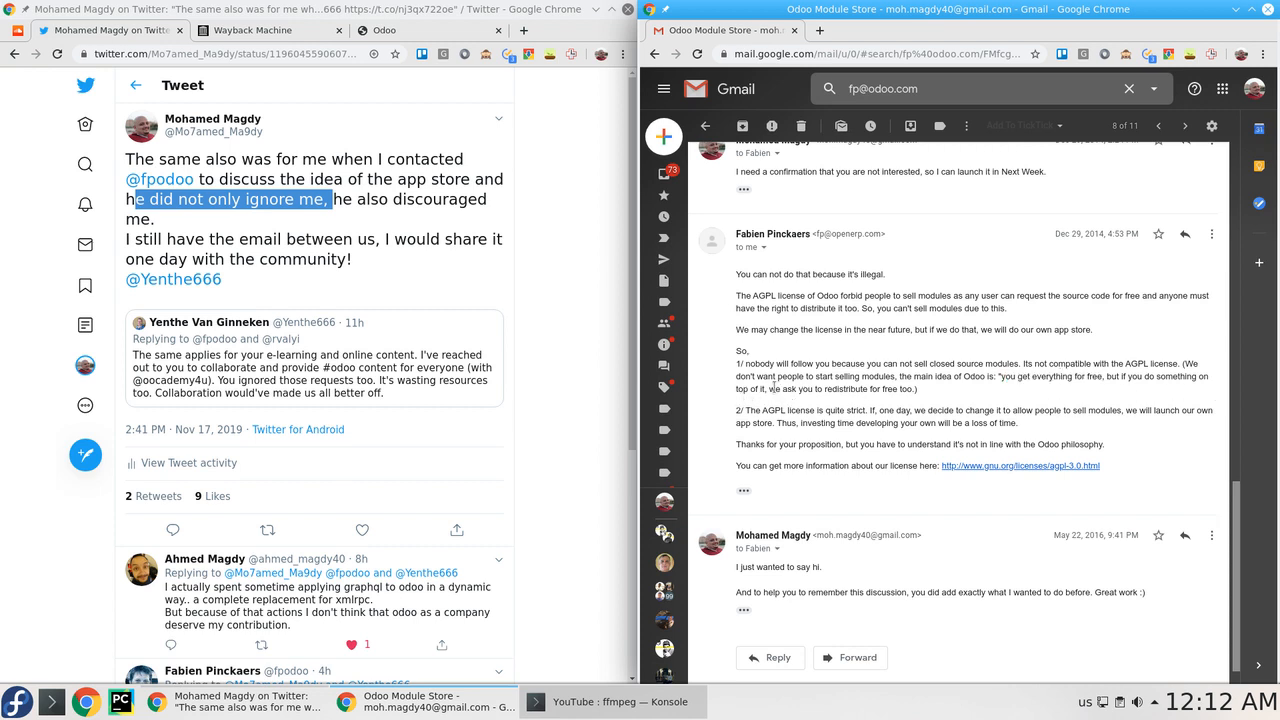
{"action": "left_click_drag", "start_coordinate": [770, 388], "coordinate": [912, 388]}
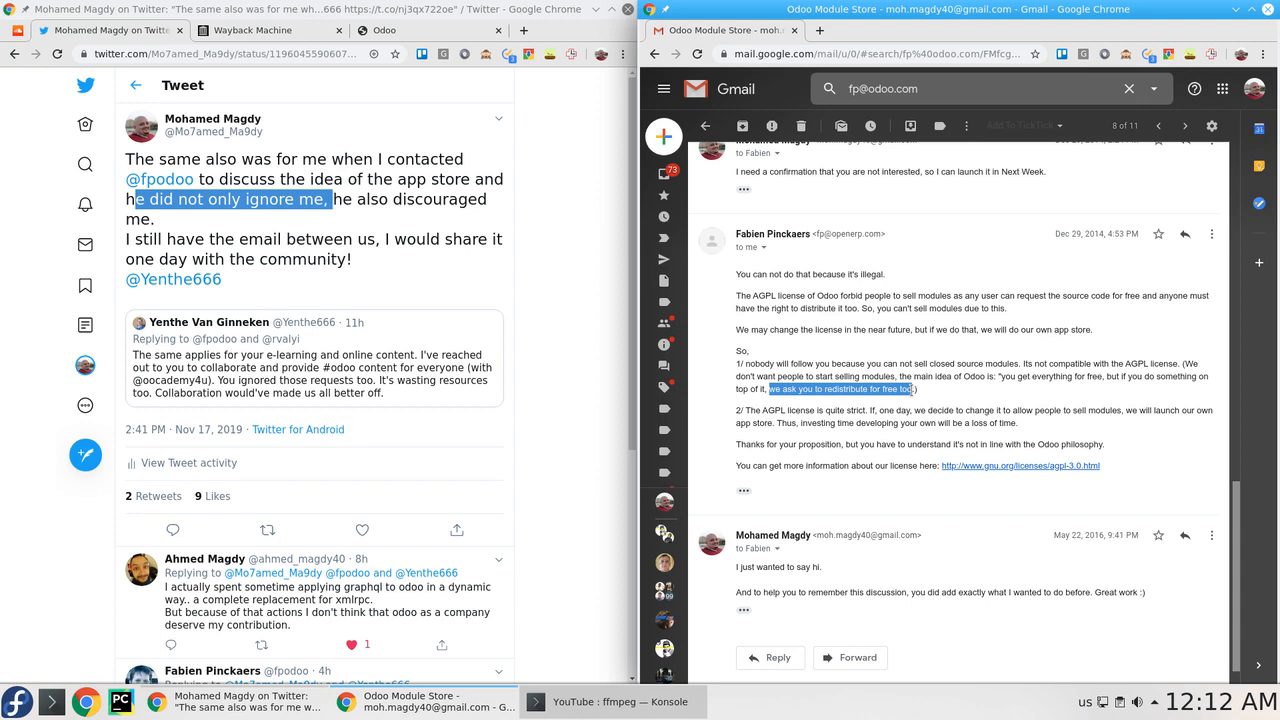
{"action": "mouse_move", "coordinate": [912, 398]}
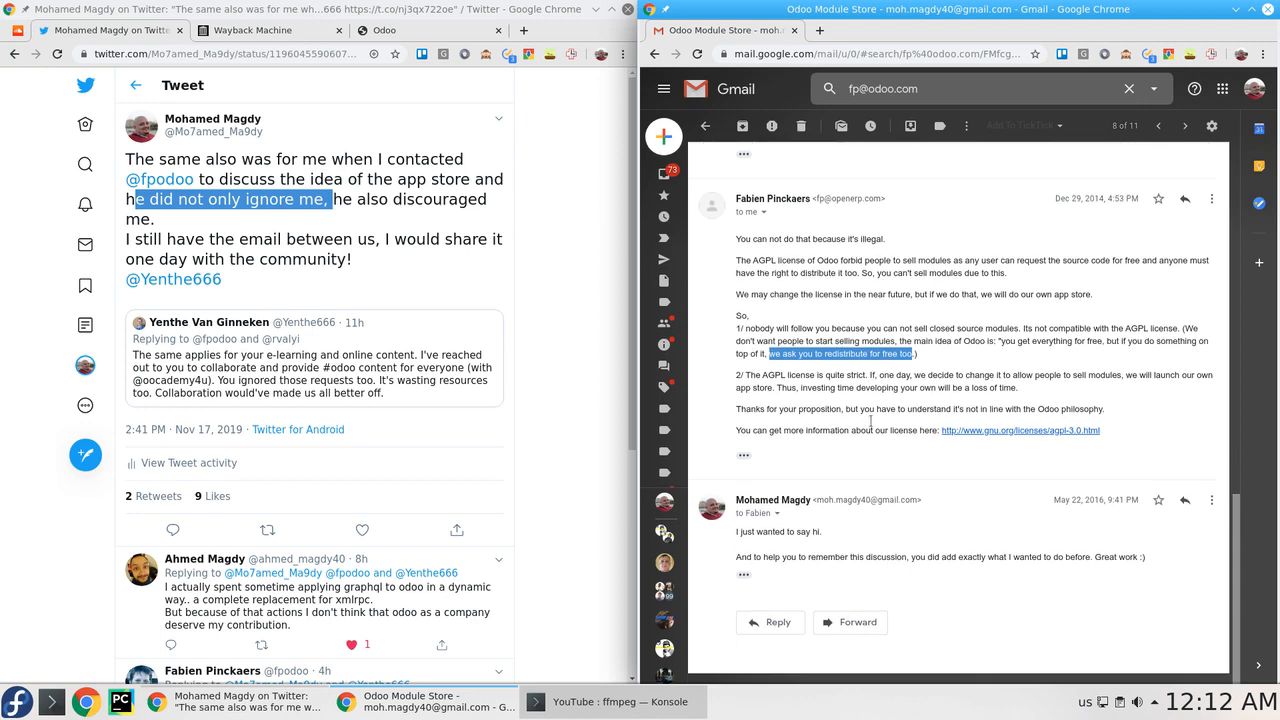
{"action": "left_click_drag", "start_coordinate": [736, 376], "coordinate": [1018, 388]}
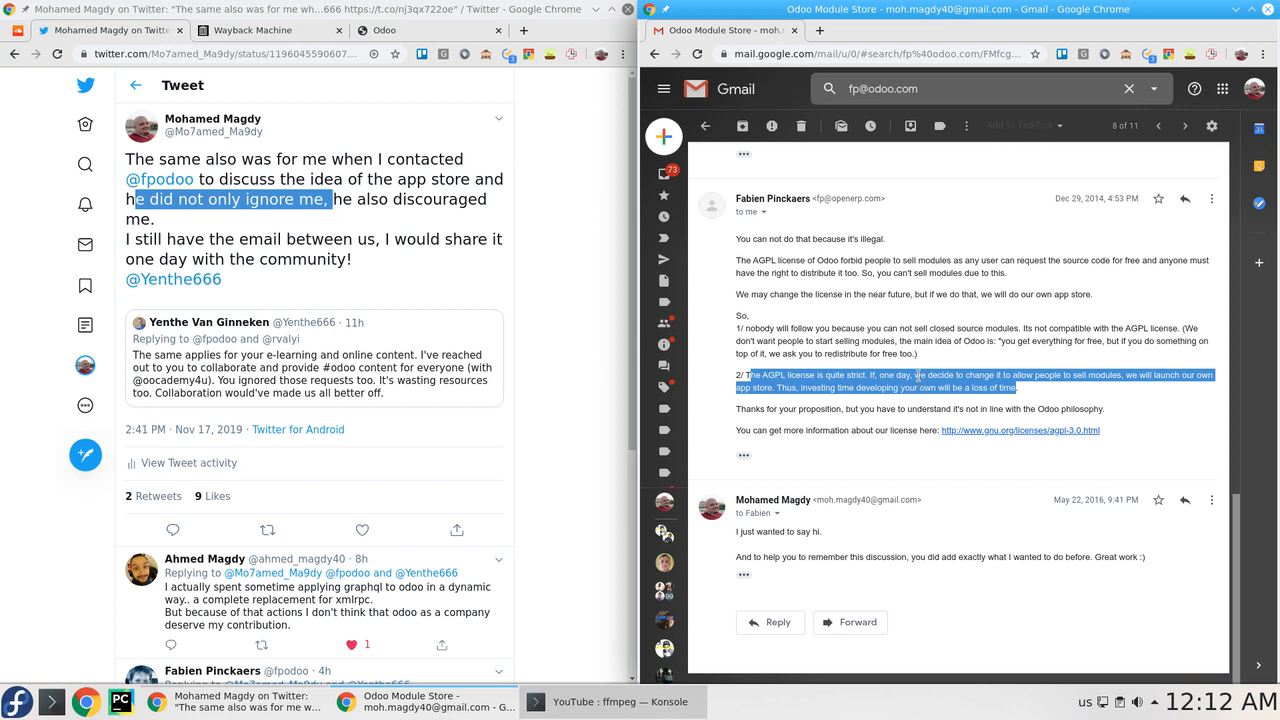
{"action": "mouse_move", "coordinate": [892, 400]}
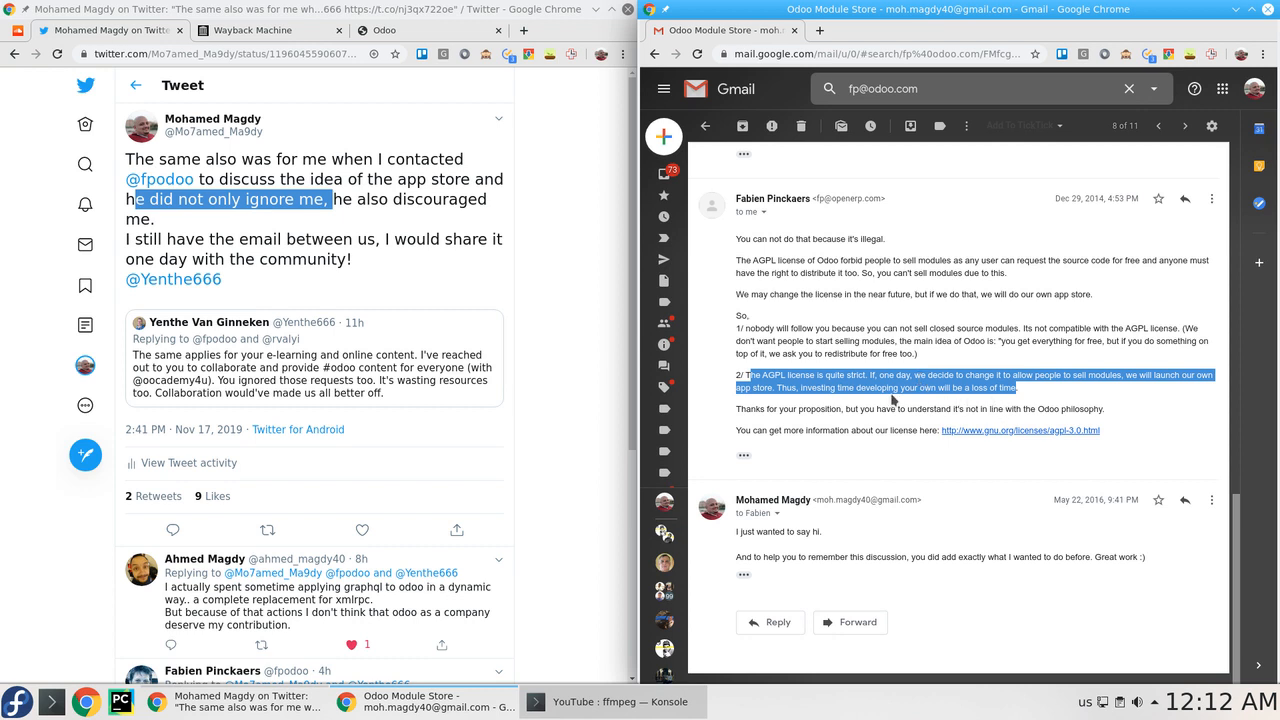
{"action": "mouse_move", "coordinate": [980, 404]}
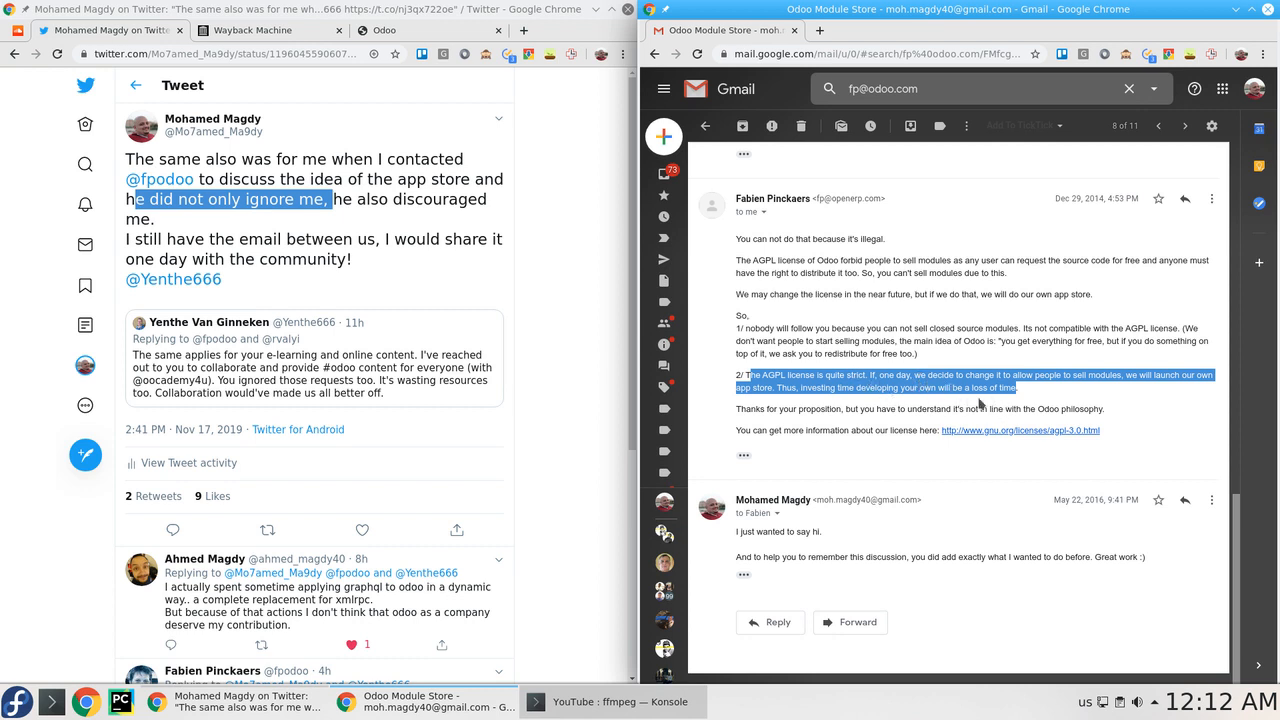
{"action": "mouse_move", "coordinate": [1158, 392]}
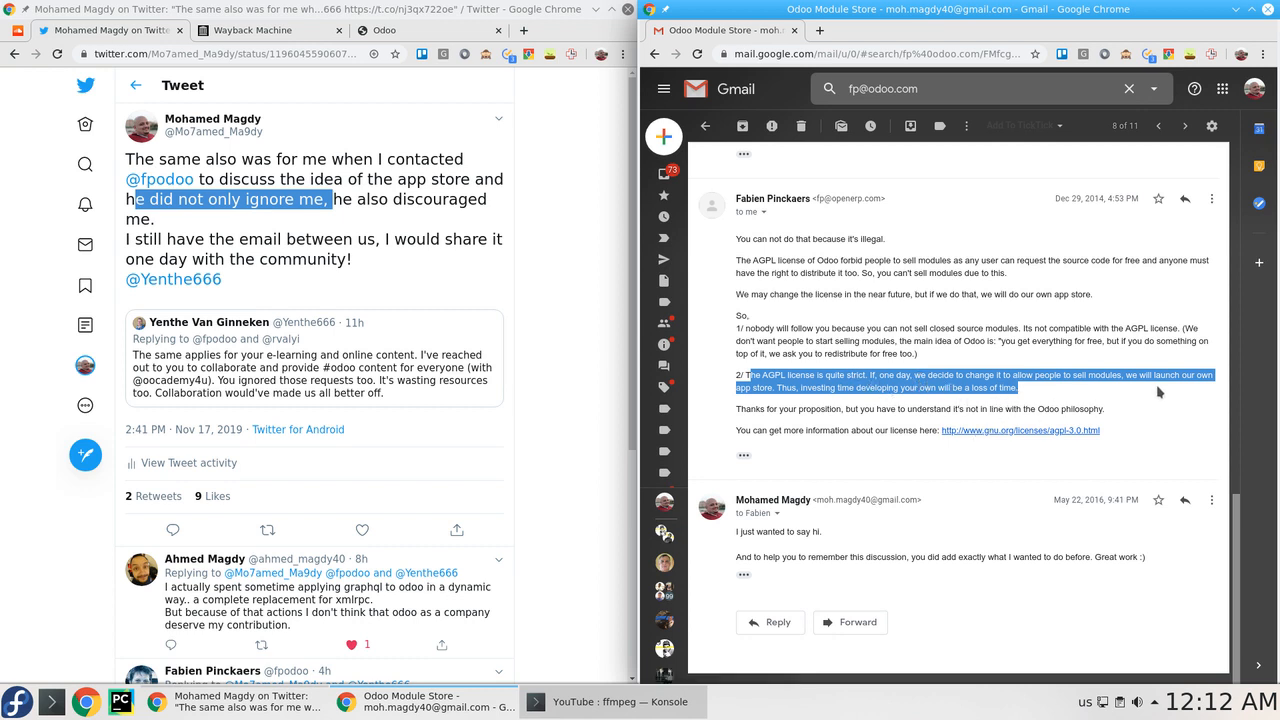
{"action": "mouse_move", "coordinate": [1152, 392]}
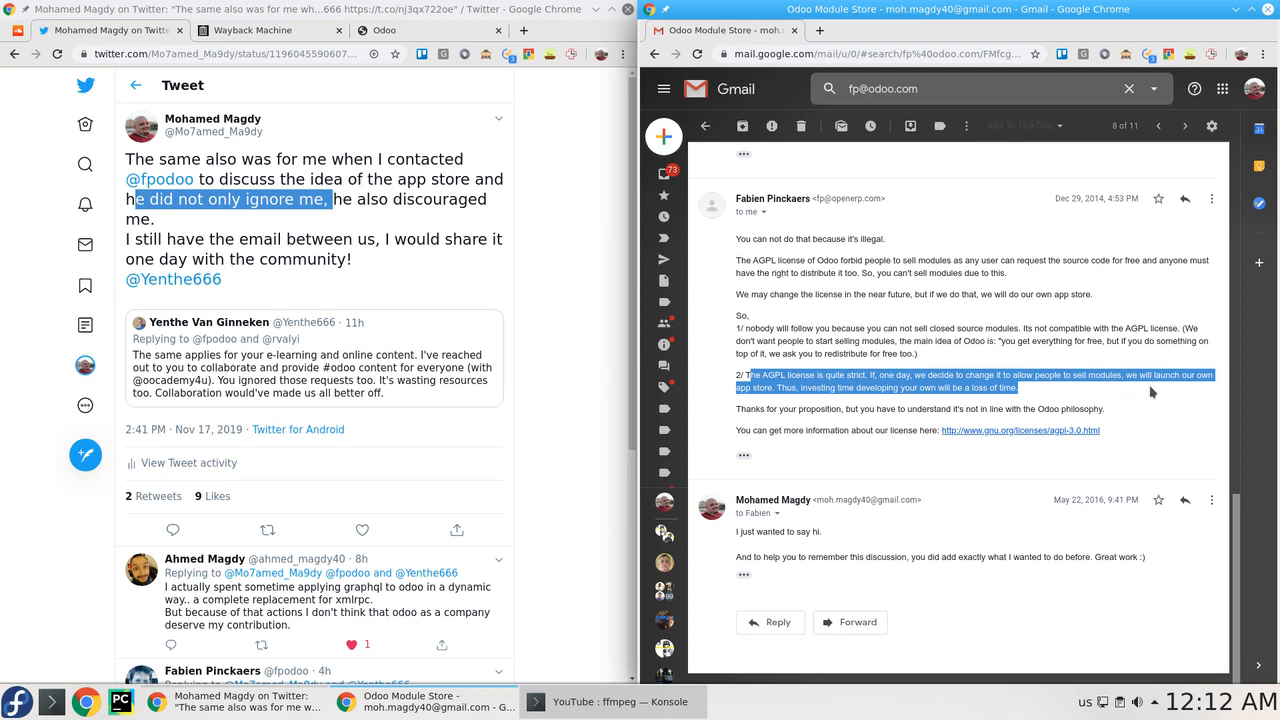
{"action": "mouse_move", "coordinate": [784, 408]}
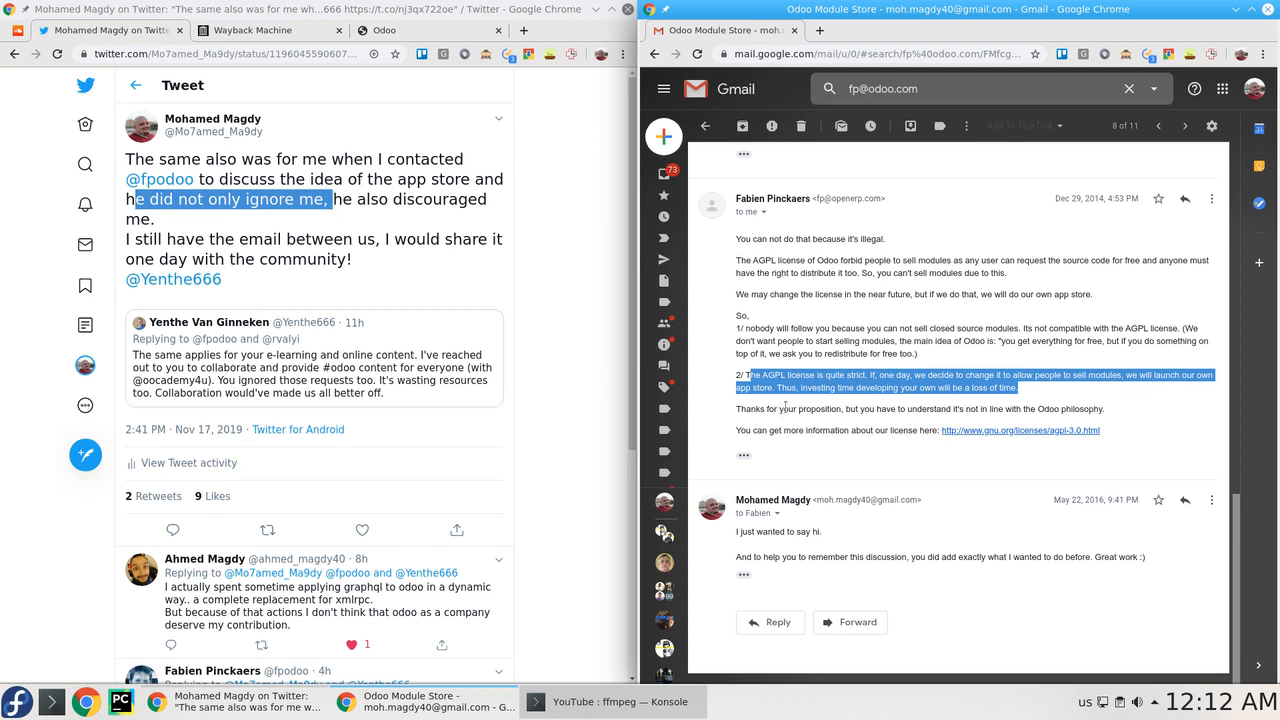
{"action": "mouse_move", "coordinate": [980, 402]}
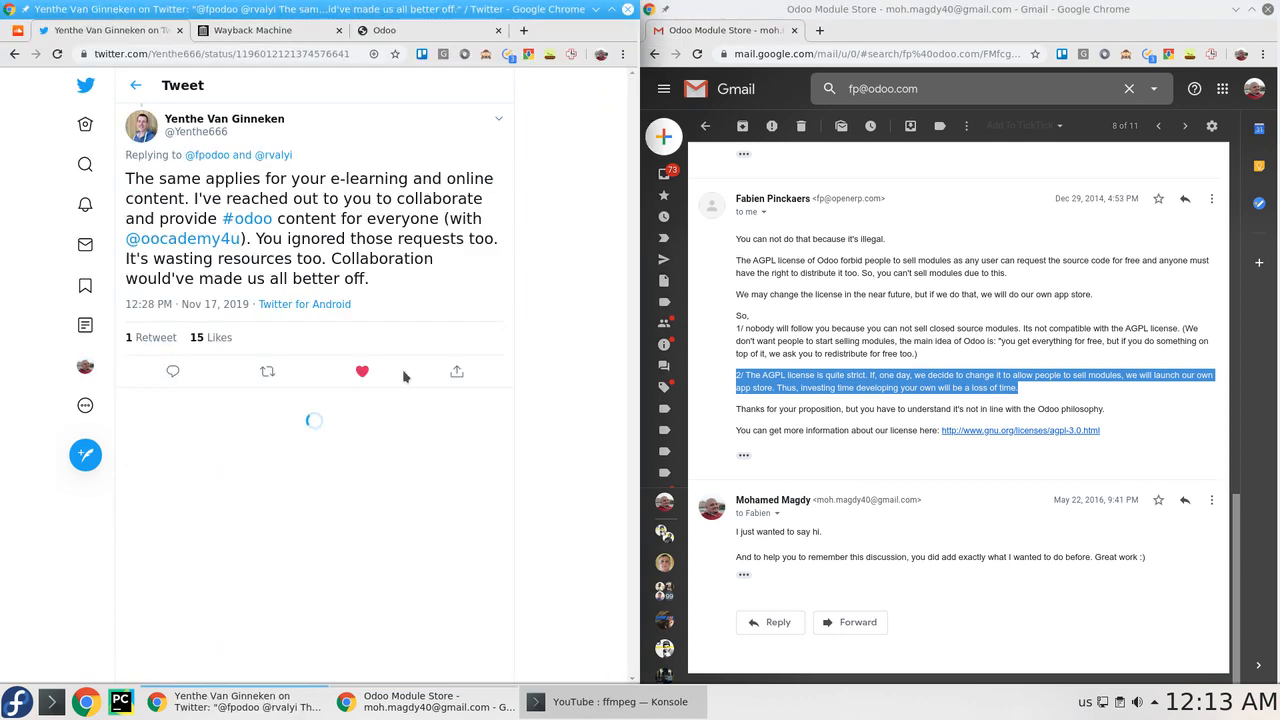
Open the reply author's Twitter profile and scroll through the timeline.
{"action": "left_click", "coordinate": [362, 370]}
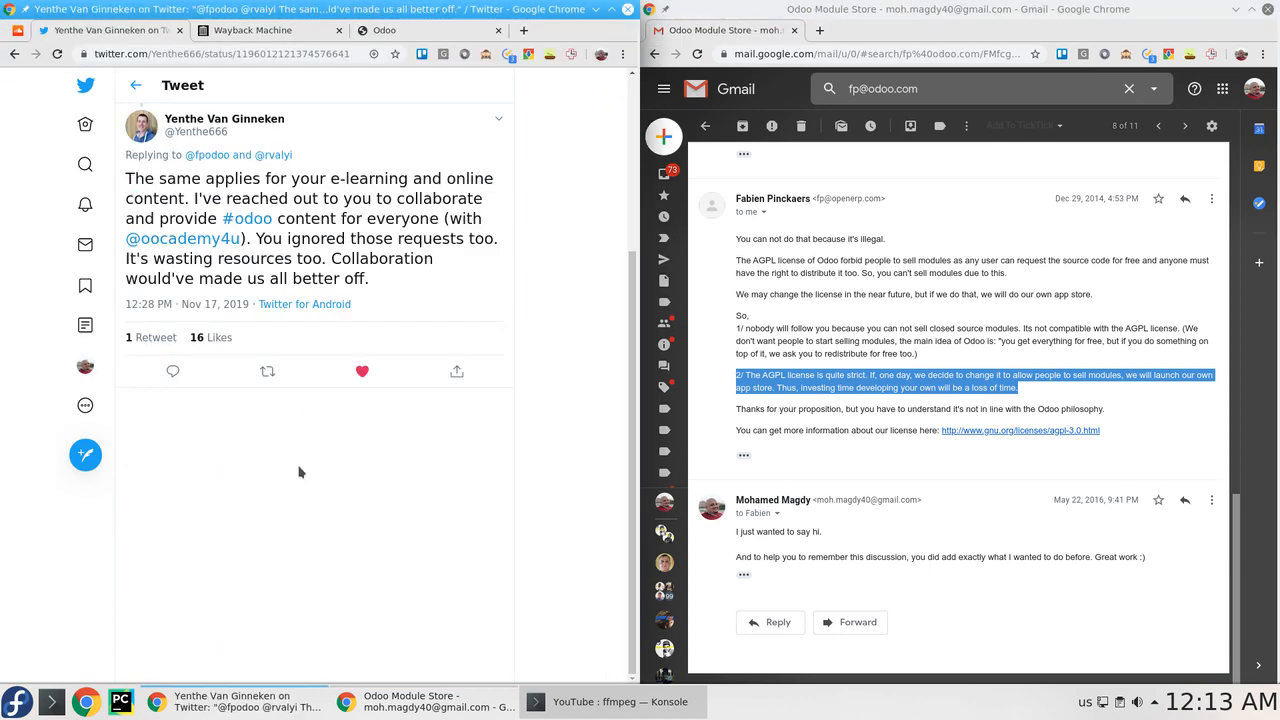
{"action": "mouse_move", "coordinate": [358, 214]}
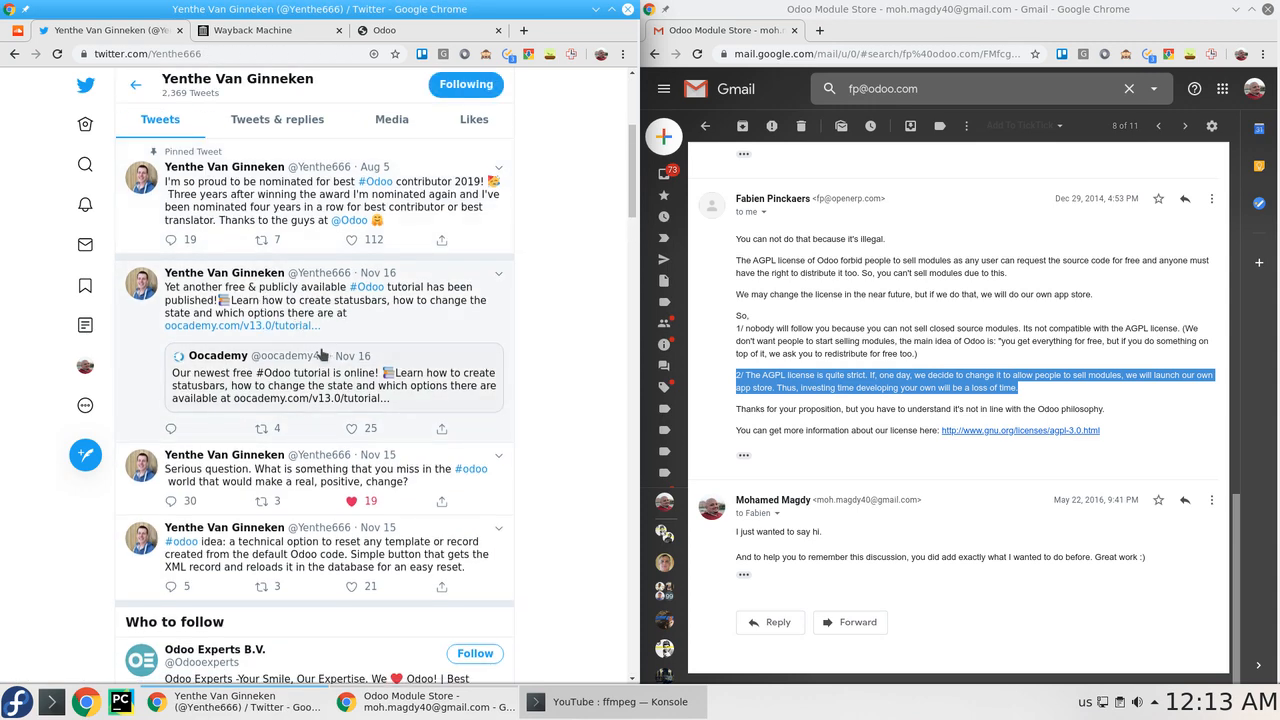
{"action": "scroll", "scroll_direction": "down", "scroll_amount": 3}
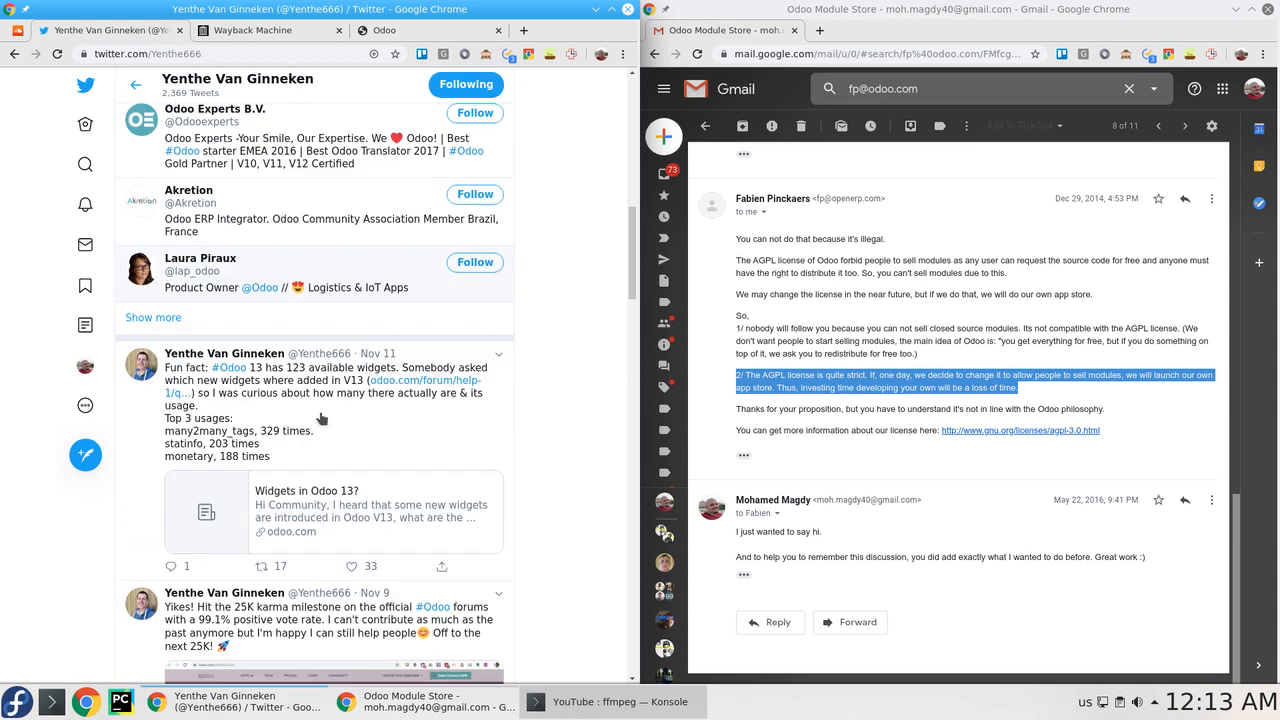
{"action": "scroll", "scroll_direction": "down", "scroll_amount": 3}
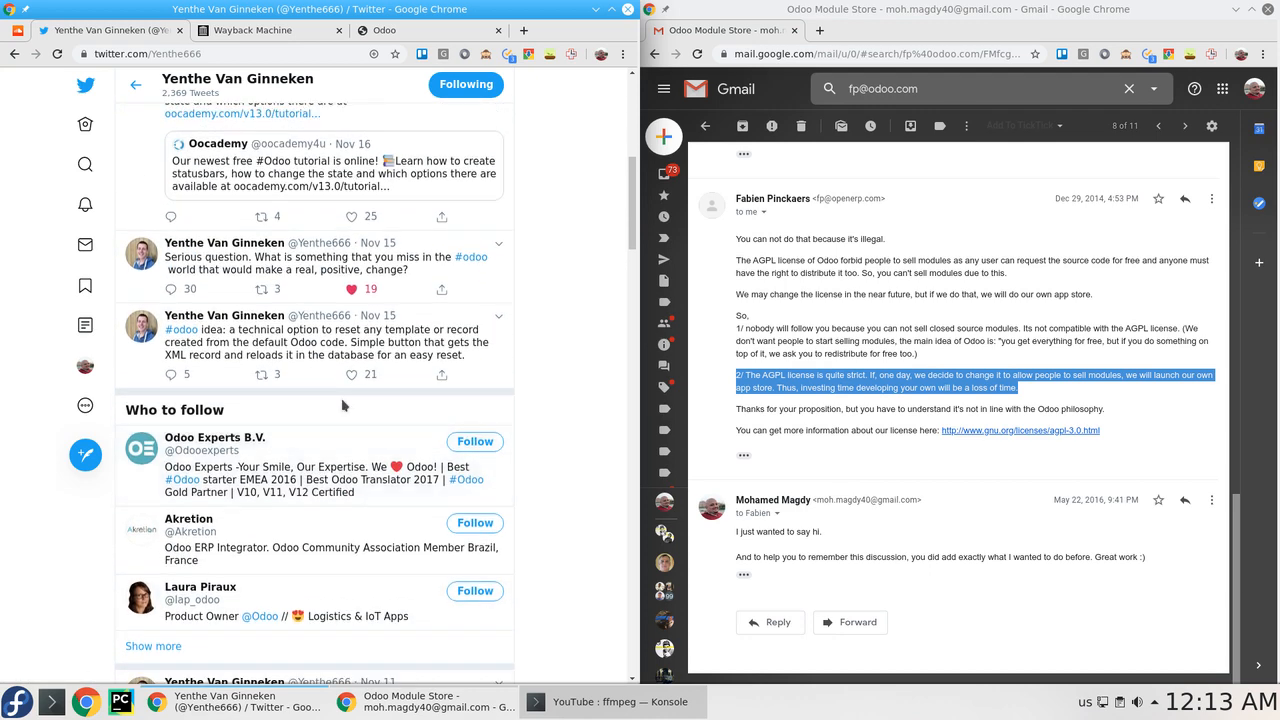
{"action": "scroll", "scroll_direction": "down", "scroll_amount": 3}
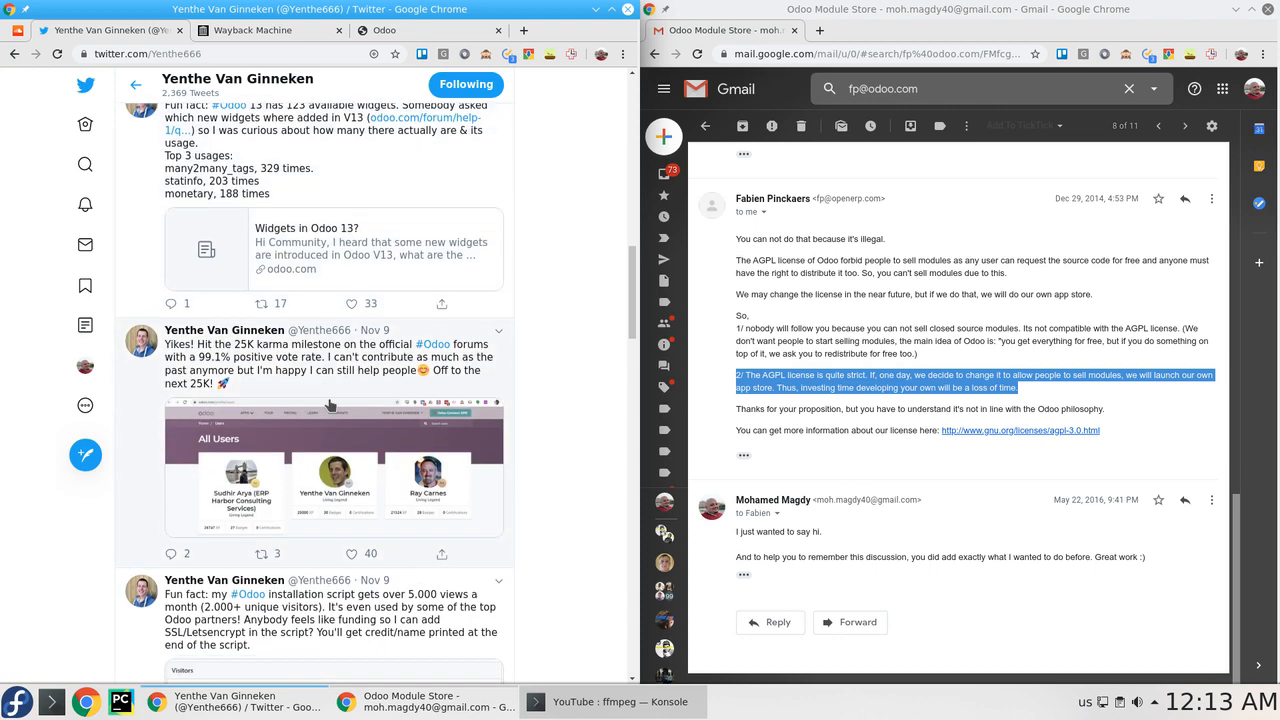
{"action": "scroll", "scroll_direction": "down", "scroll_amount": 3}
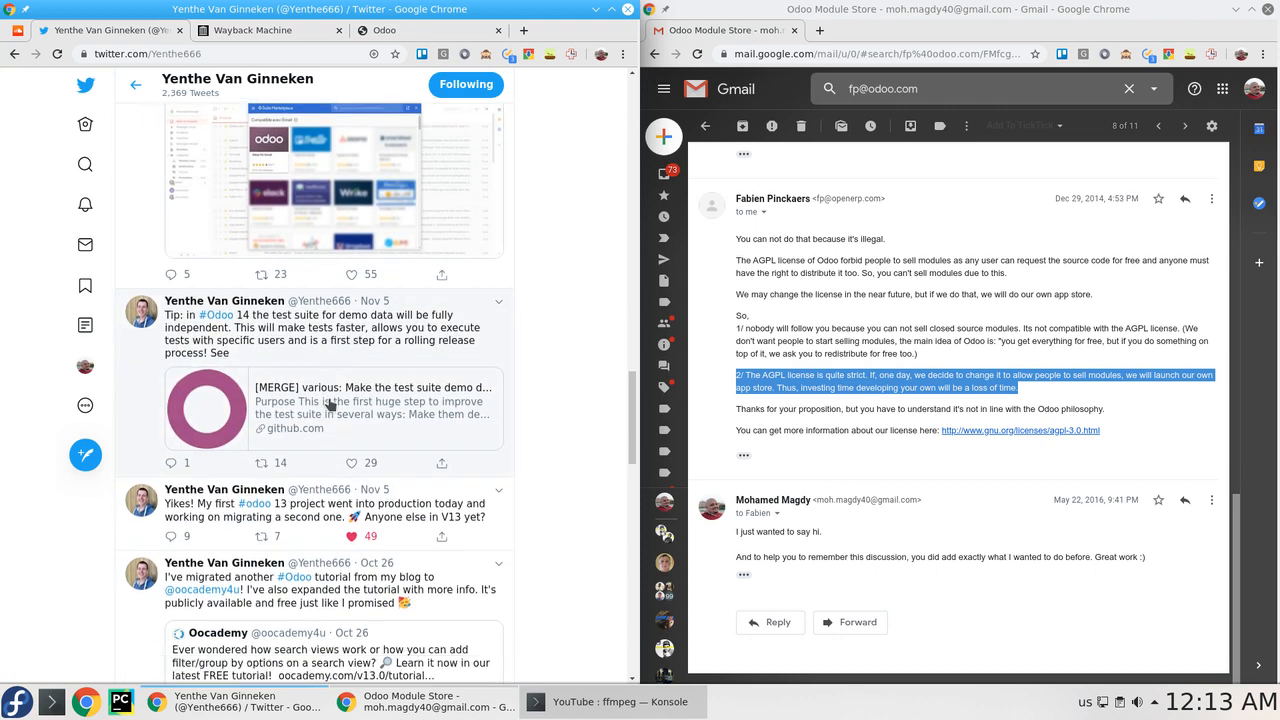
{"action": "scroll", "scroll_direction": "down", "scroll_amount": 3}
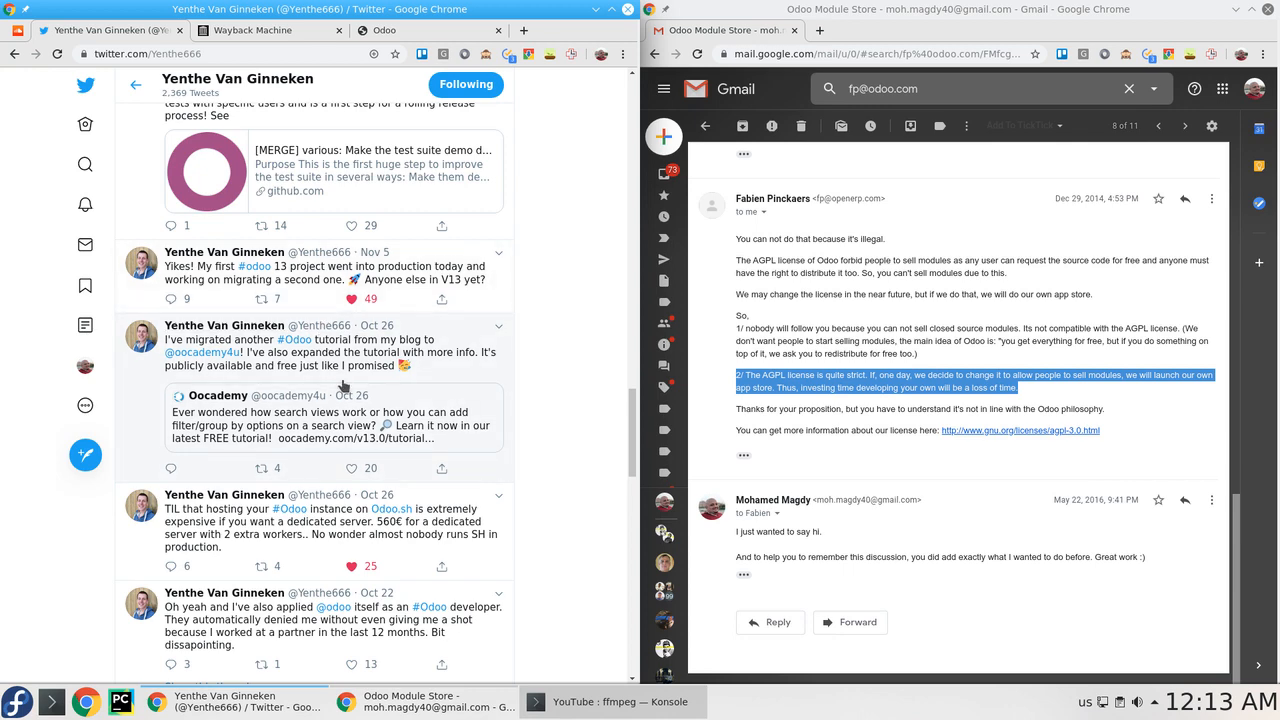
{"action": "scroll", "scroll_direction": "down", "scroll_amount": 3}
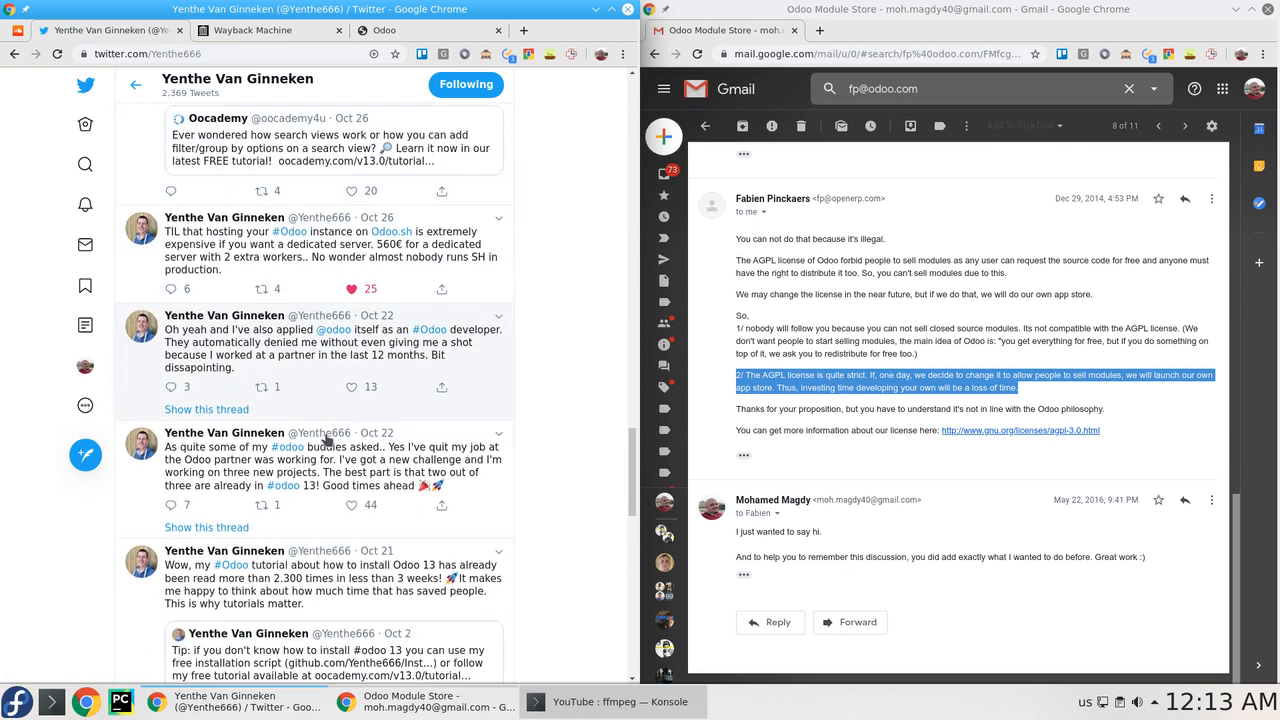
{"action": "scroll", "scroll_direction": "down", "scroll_amount": 3}
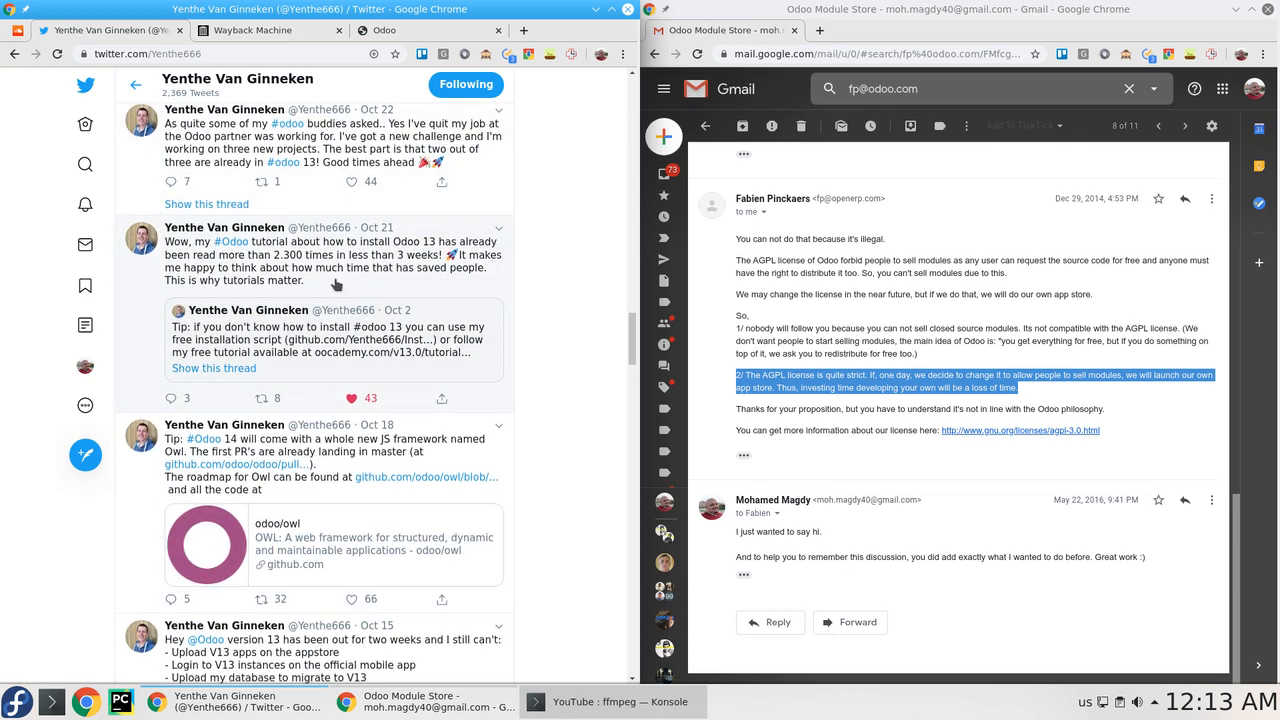
{"action": "scroll", "scroll_direction": "down", "scroll_amount": 3}
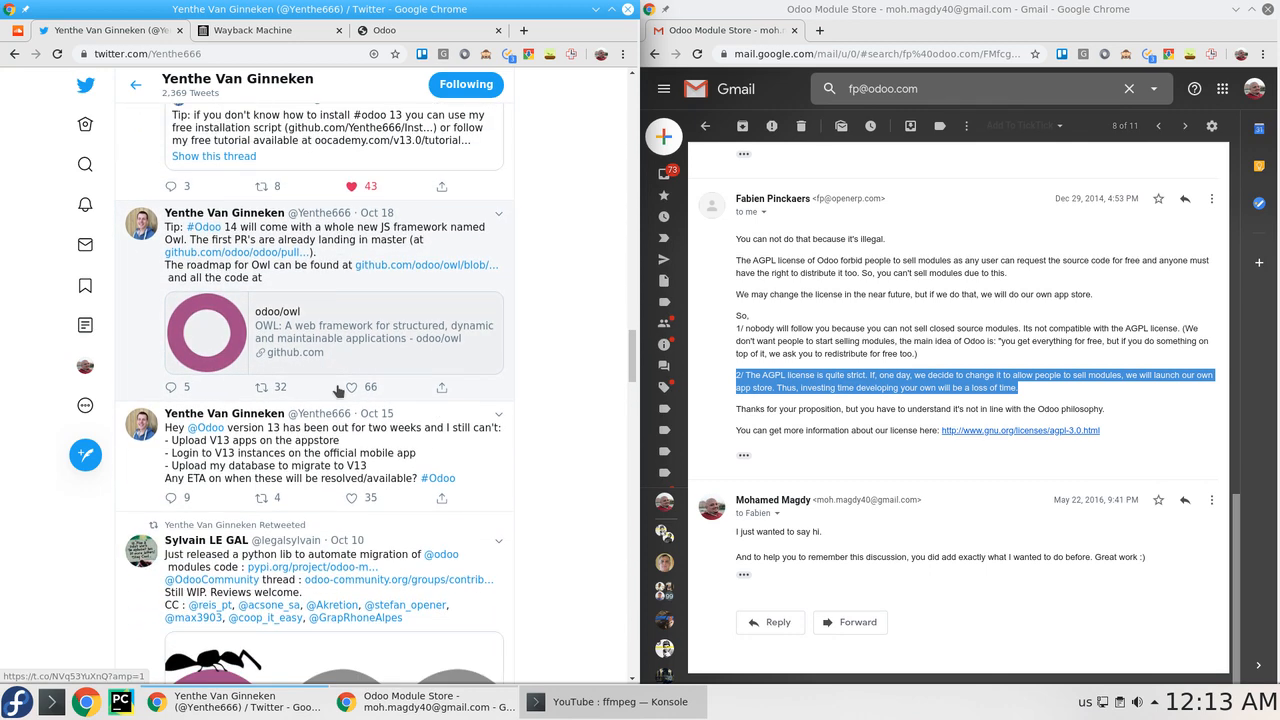
{"action": "scroll", "scroll_direction": "down", "scroll_amount": 3}
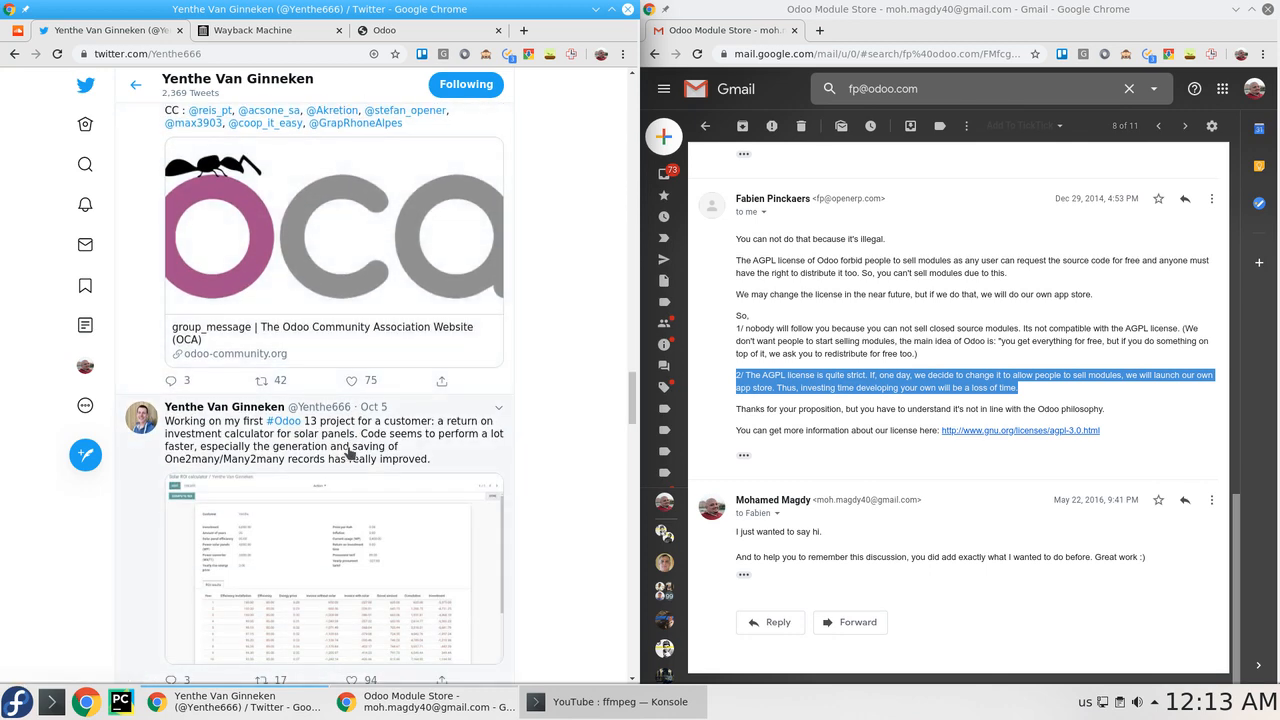
{"action": "scroll", "scroll_direction": "down", "scroll_amount": 3}
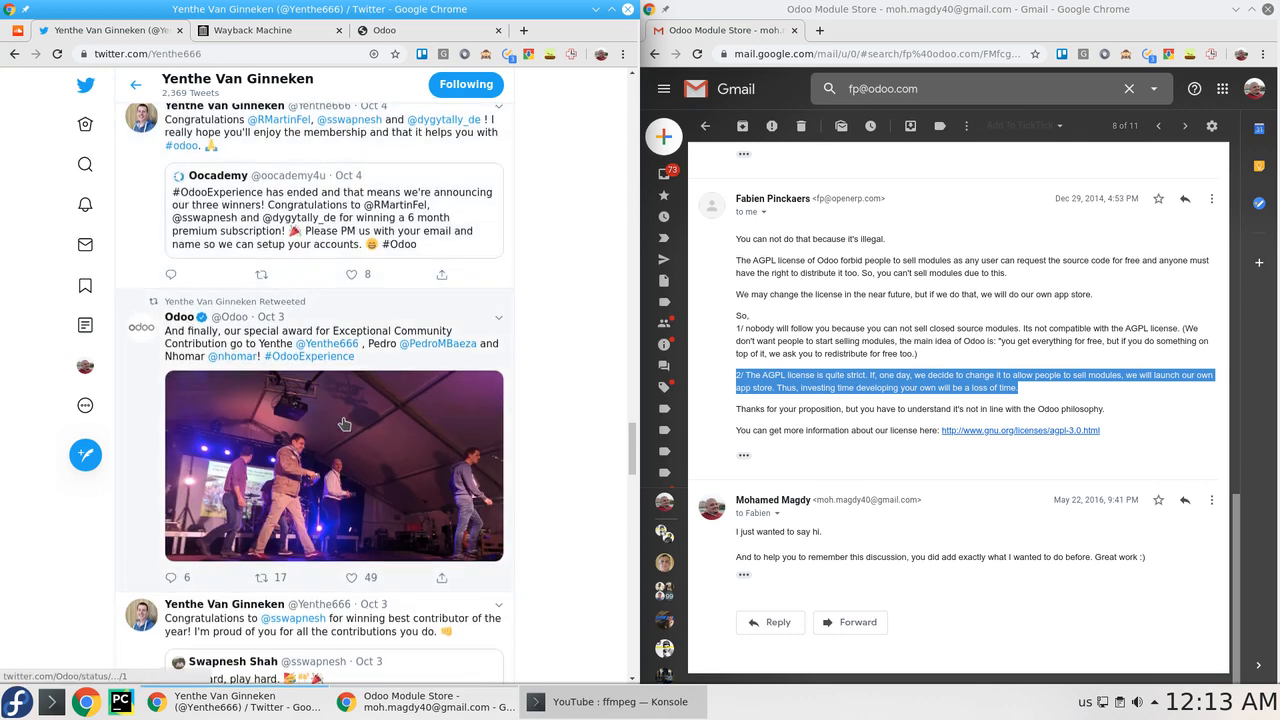
{"action": "scroll", "scroll_direction": "down", "scroll_amount": 3}
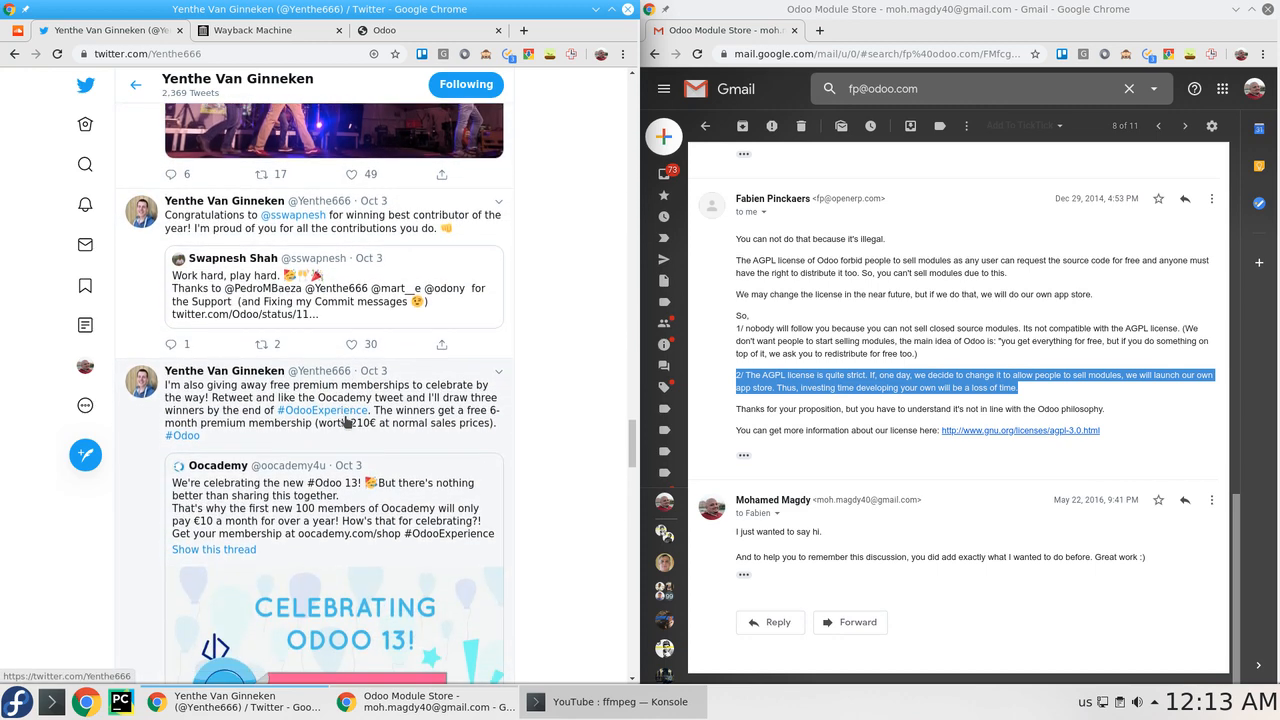
{"action": "scroll", "scroll_direction": "down", "scroll_amount": 3}
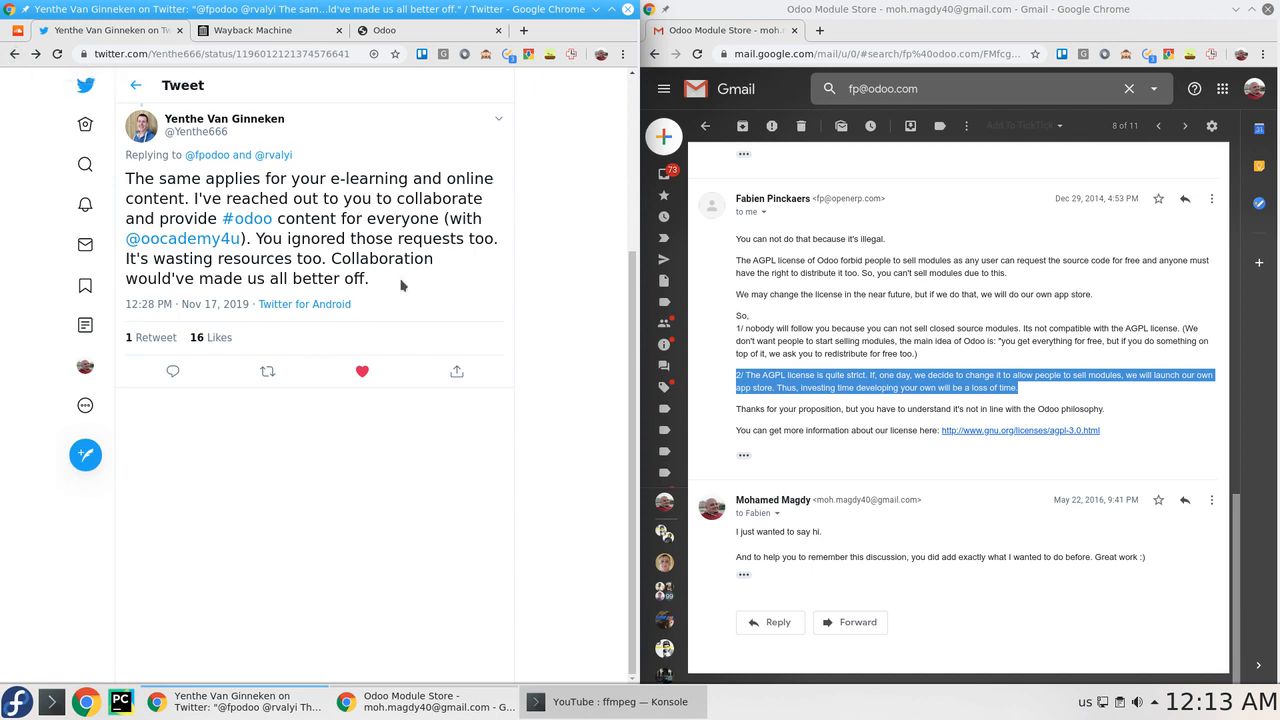
{"action": "mouse_move", "coordinate": [366, 220]}
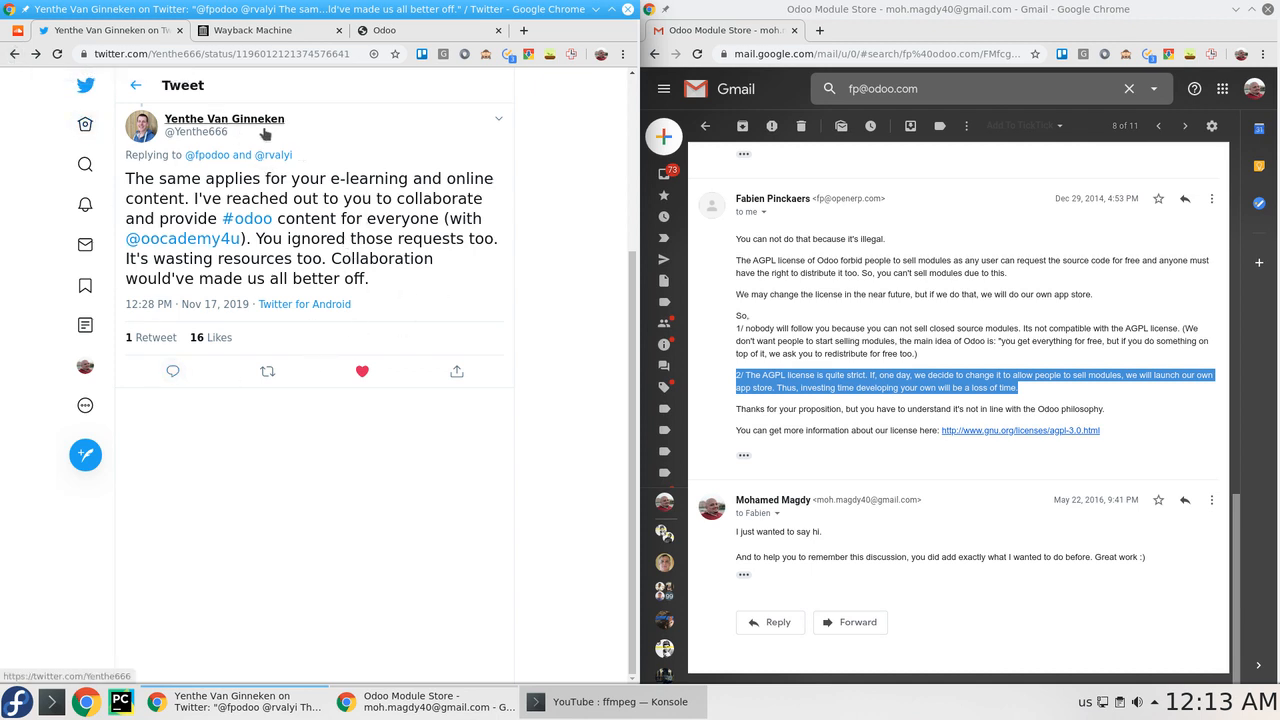
Go back to the original tweet thread about proposing the app store.
{"action": "left_click", "coordinate": [498, 120]}
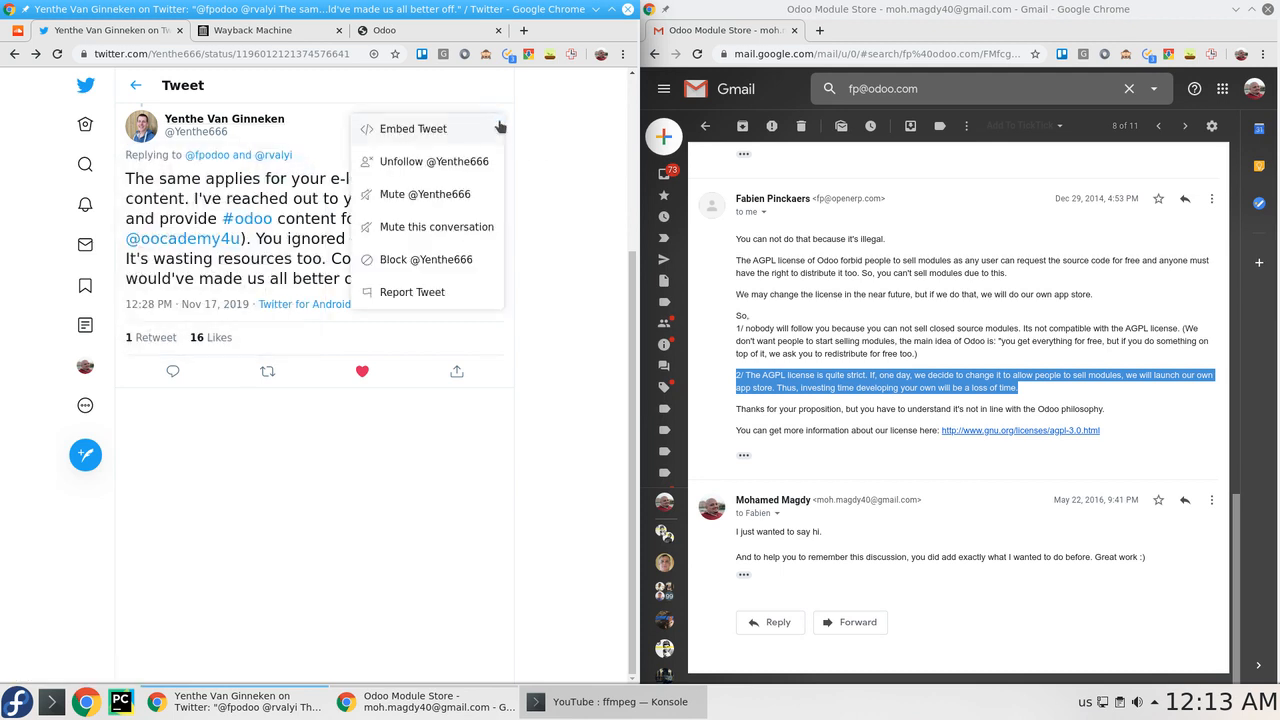
{"action": "left_click", "coordinate": [498, 118]}
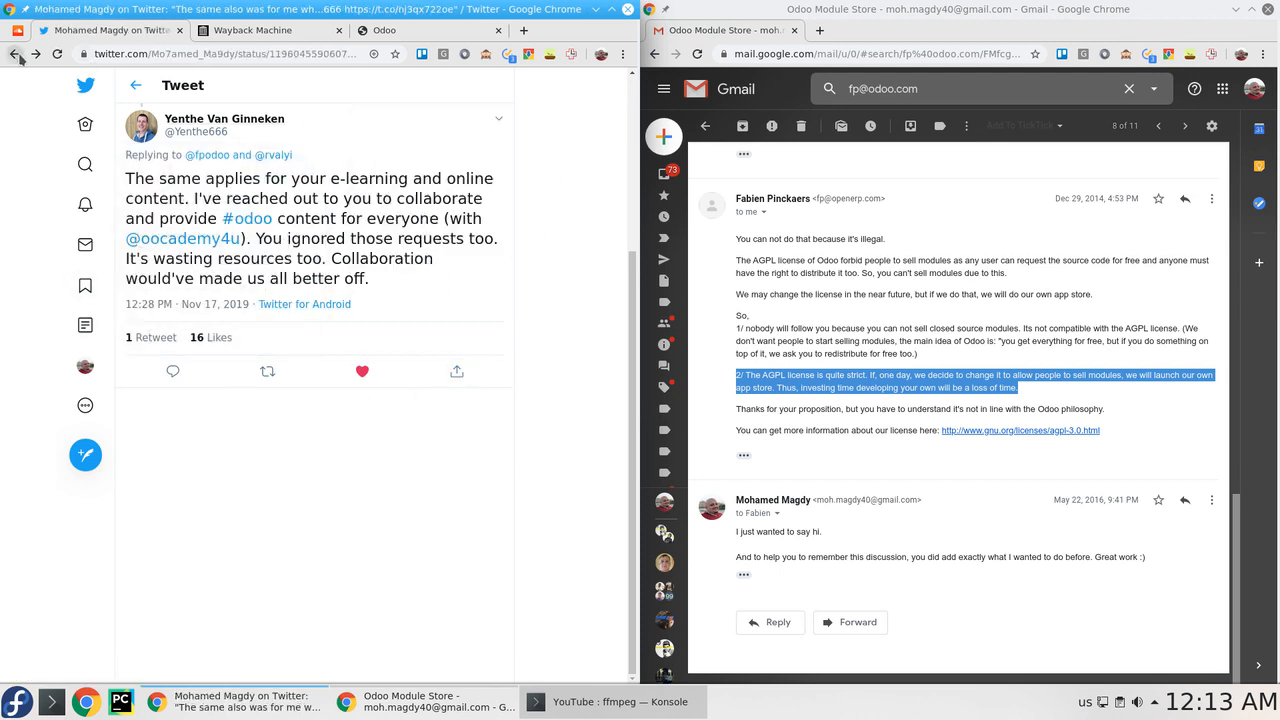
Scroll the Twitter thread to the founder's reply saying 'told you it could be a waste of time'.
{"action": "scroll", "scroll_direction": "down", "scroll_amount": 3}
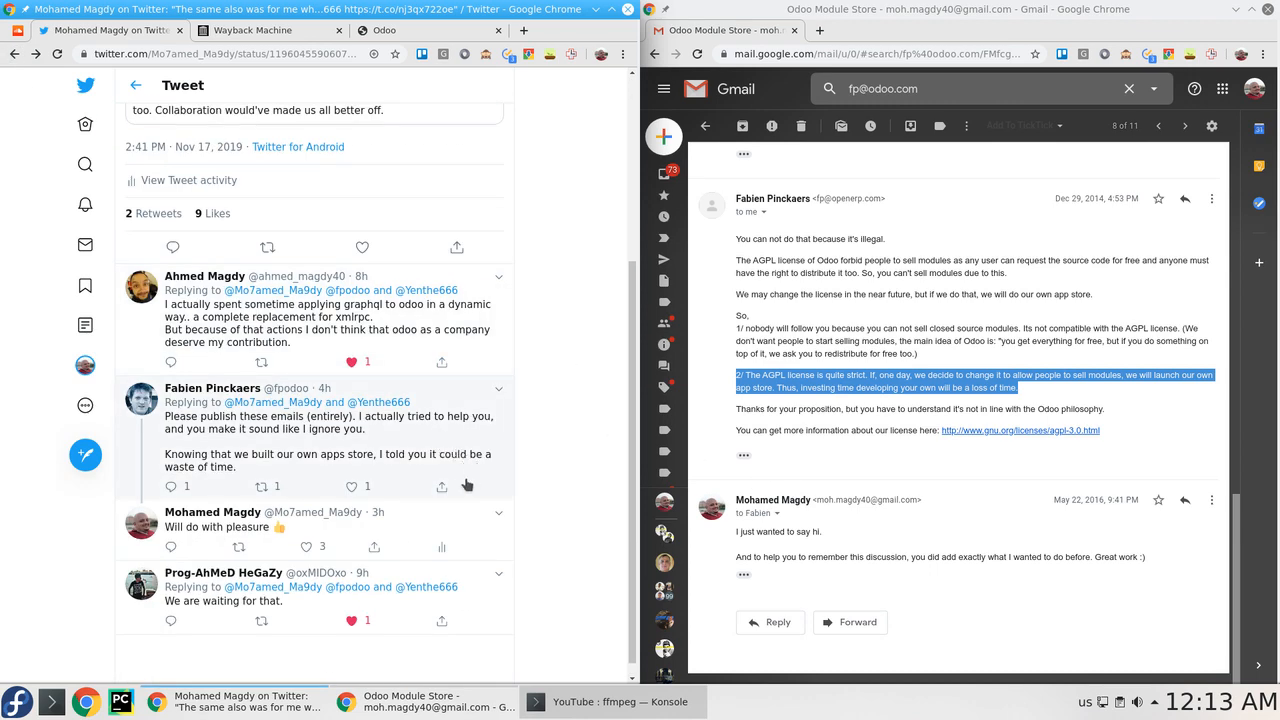
{"action": "scroll", "scroll_direction": "up", "scroll_amount": 3}
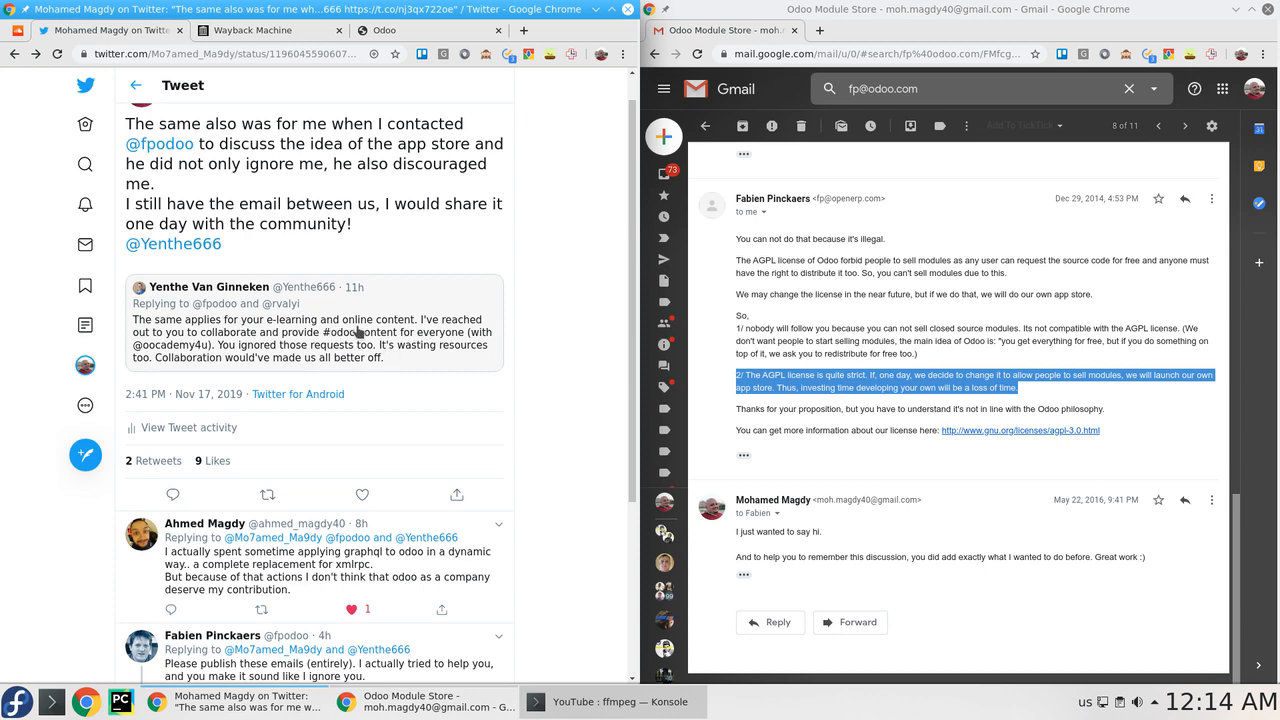
{"action": "mouse_move", "coordinate": [380, 344]}
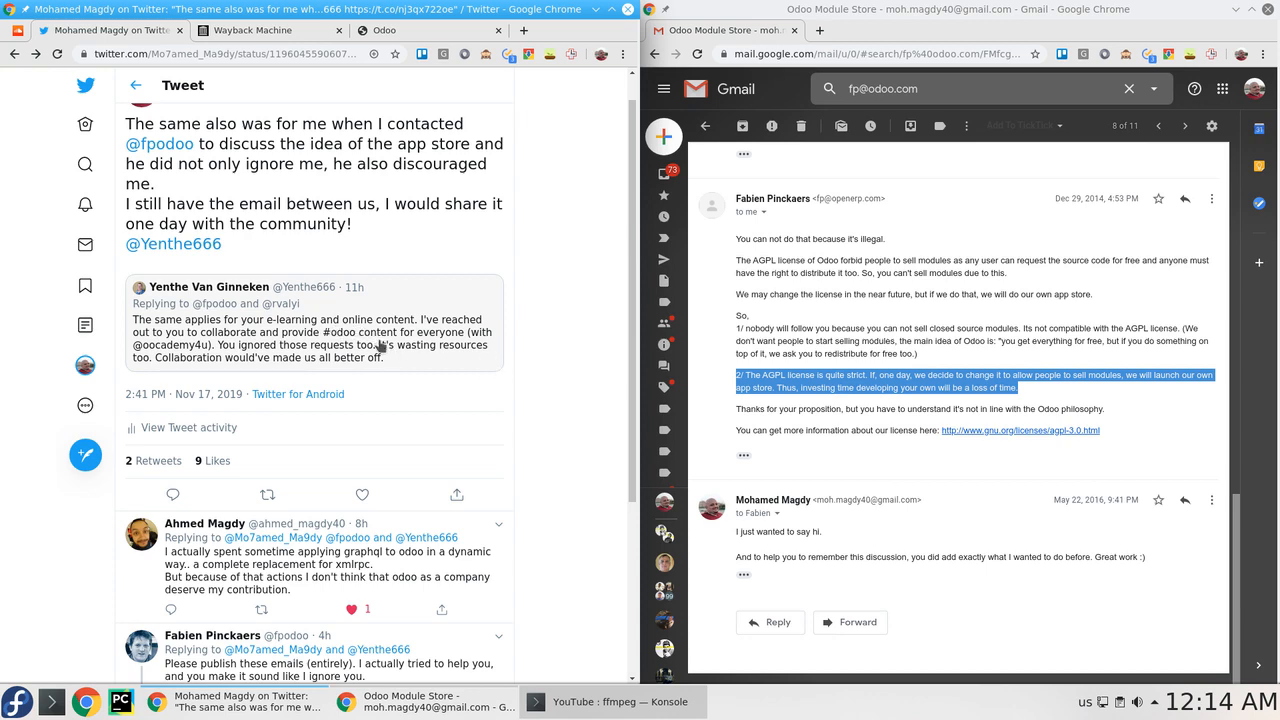
{"action": "scroll", "scroll_direction": "down", "scroll_amount": 3}
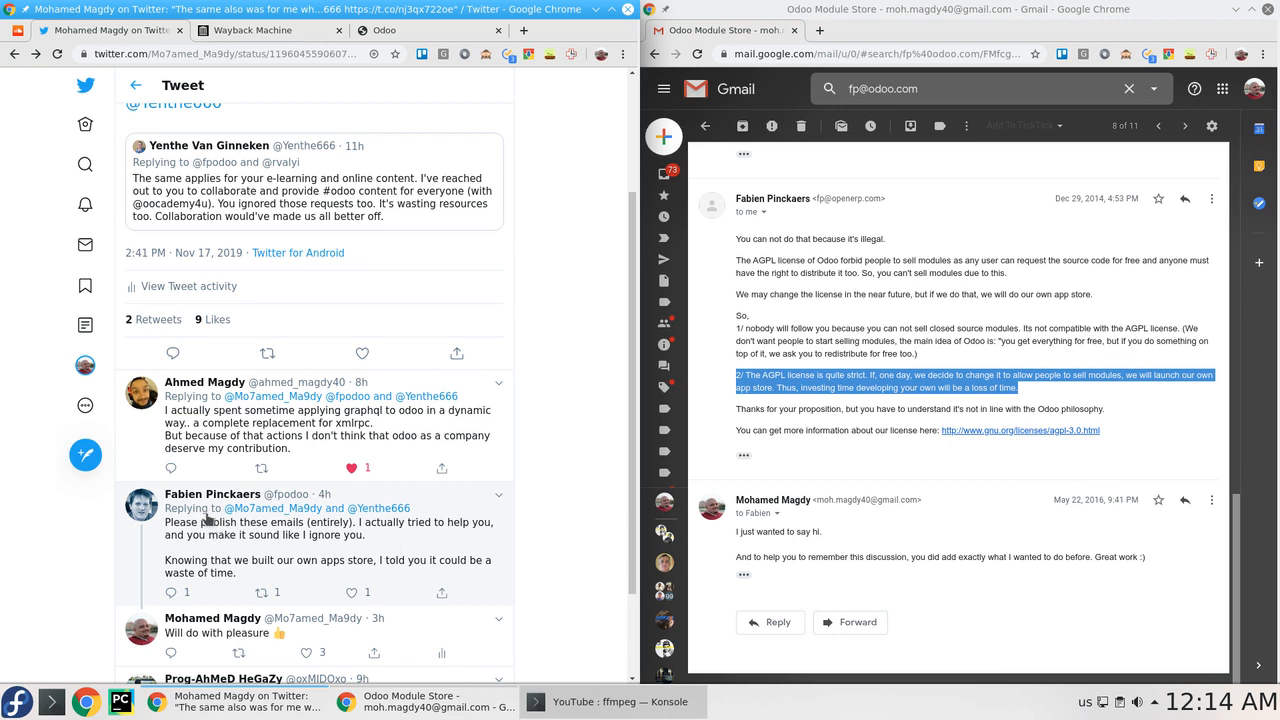
{"action": "mouse_move", "coordinate": [388, 568]}
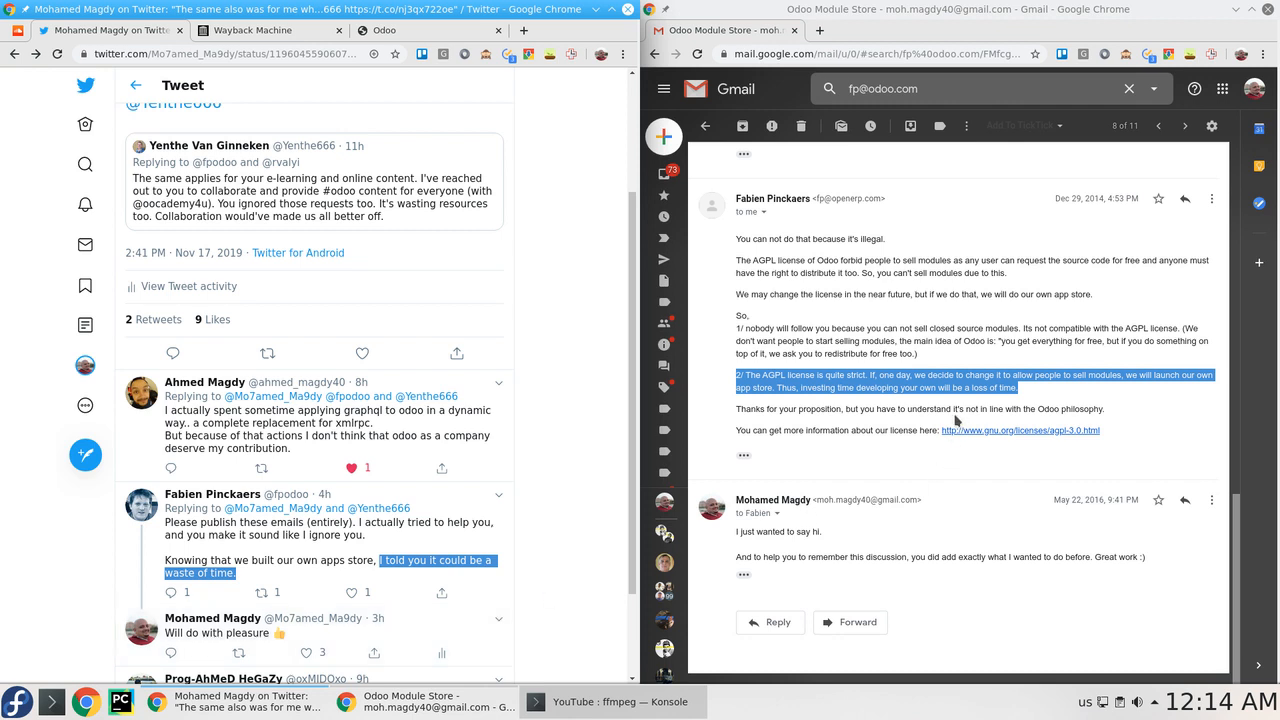
{"action": "mouse_move", "coordinate": [924, 428]}
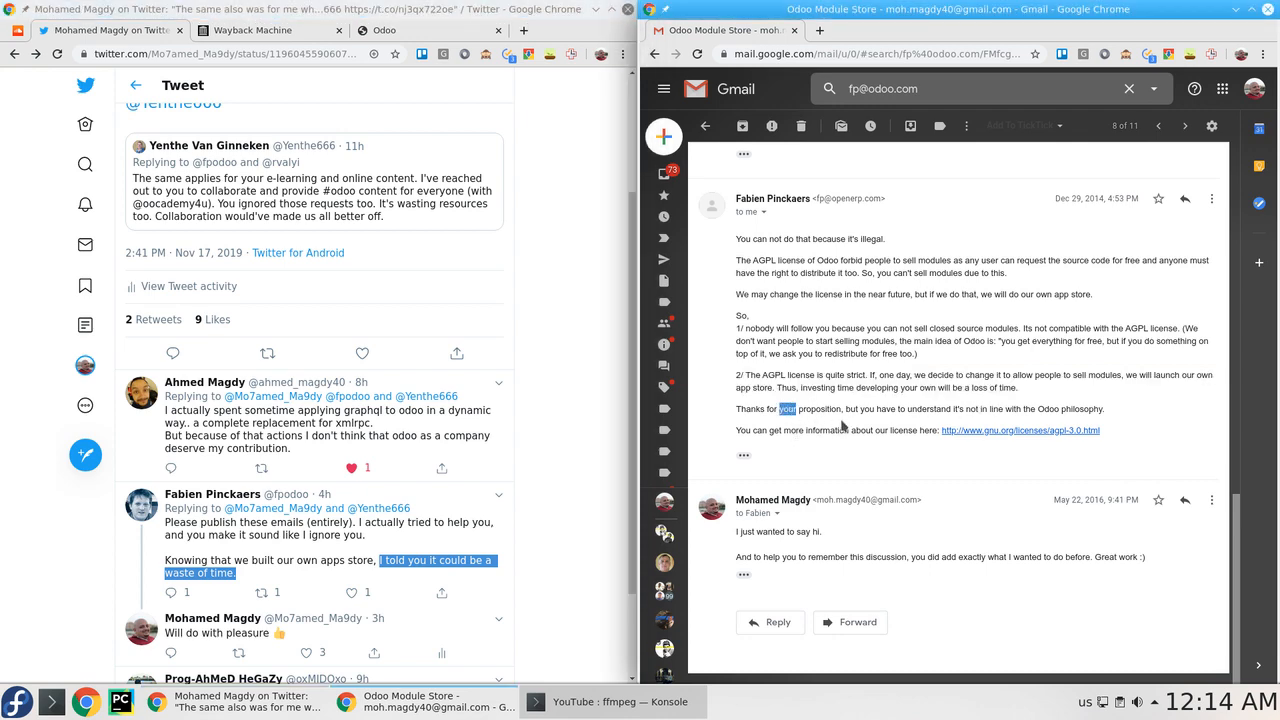
{"action": "mouse_move", "coordinate": [1010, 420]}
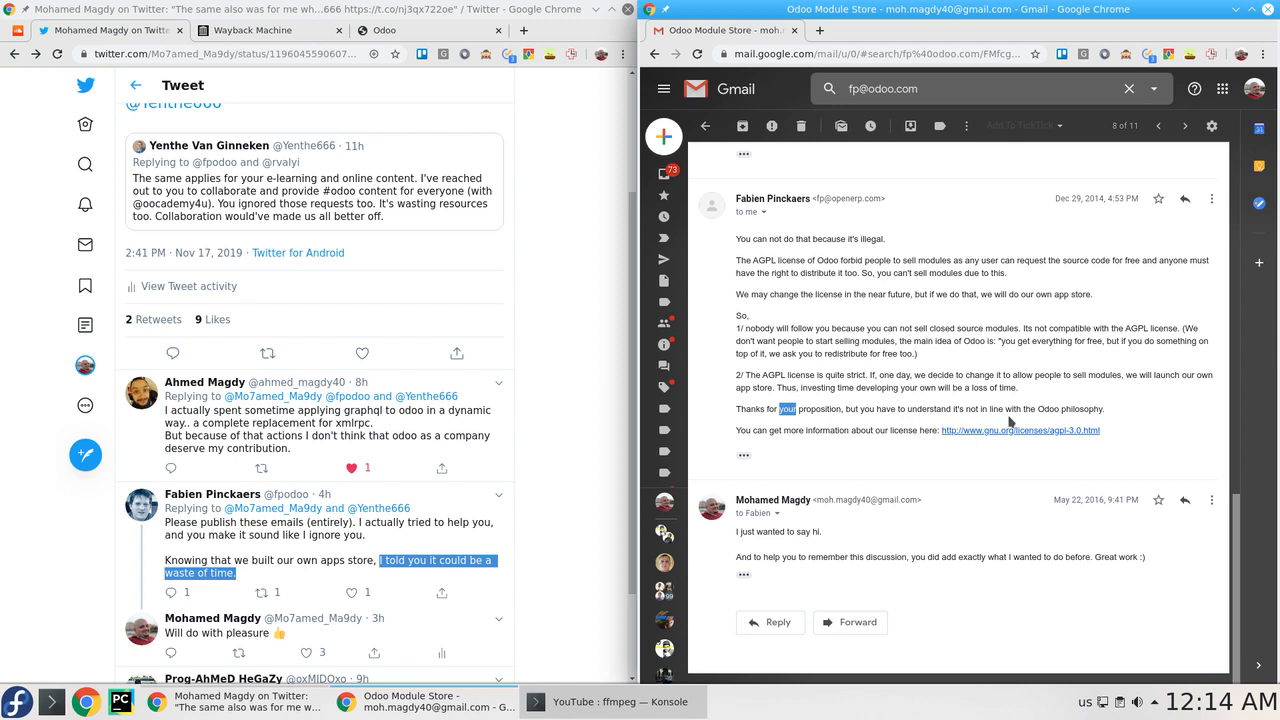
{"action": "mouse_move", "coordinate": [1078, 424]}
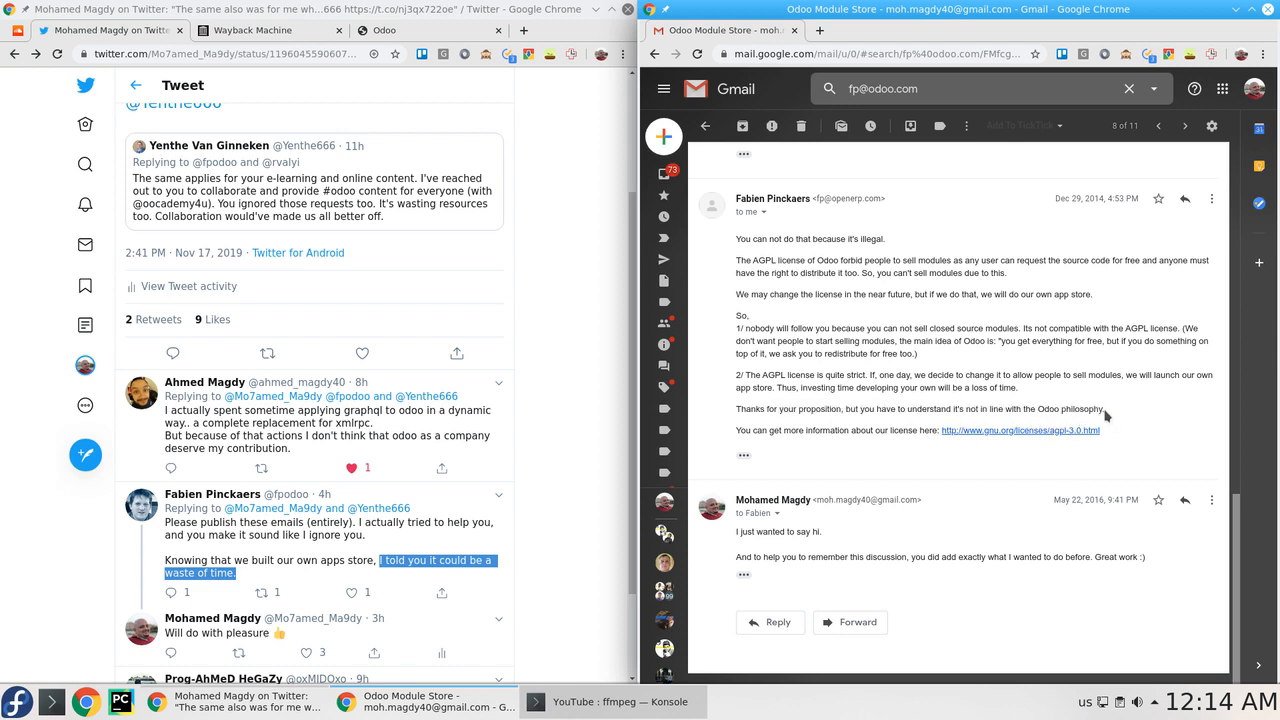
Select the sentence about the Odoo philosophy in the final reply and scroll further down.
{"action": "left_click_drag", "start_coordinate": [1008, 408], "coordinate": [1104, 408]}
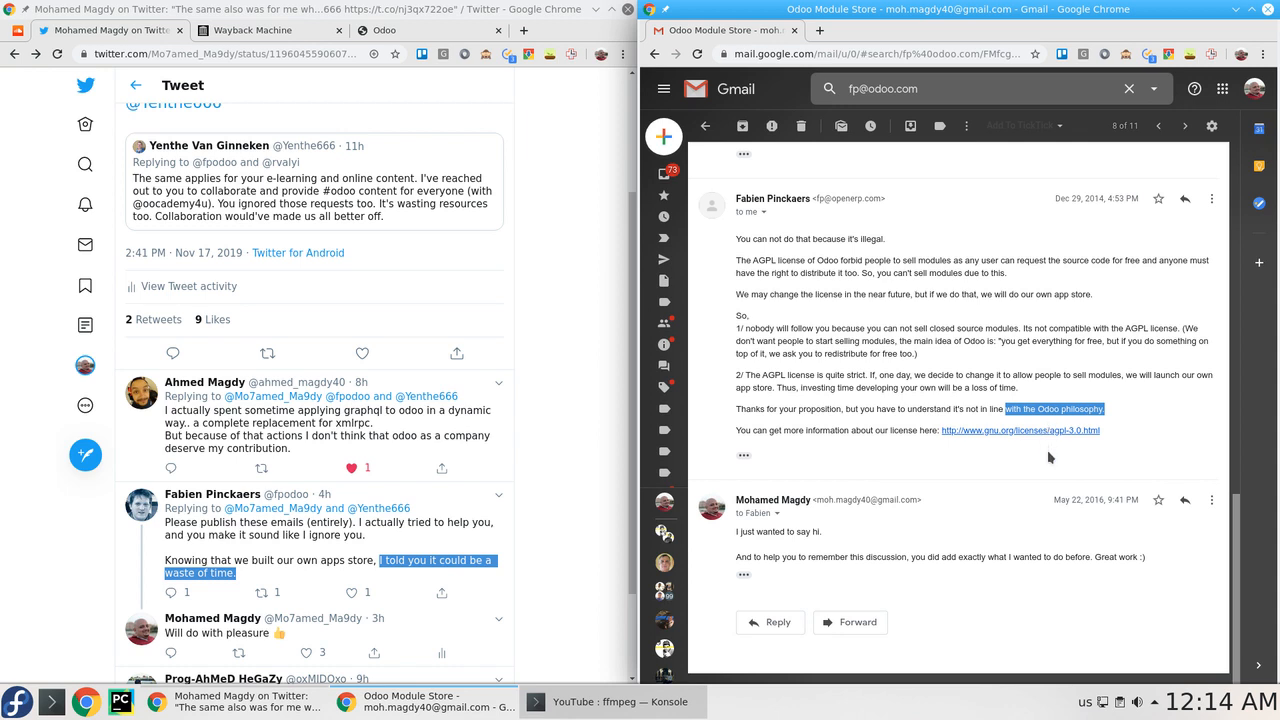
{"action": "mouse_move", "coordinate": [1060, 516]}
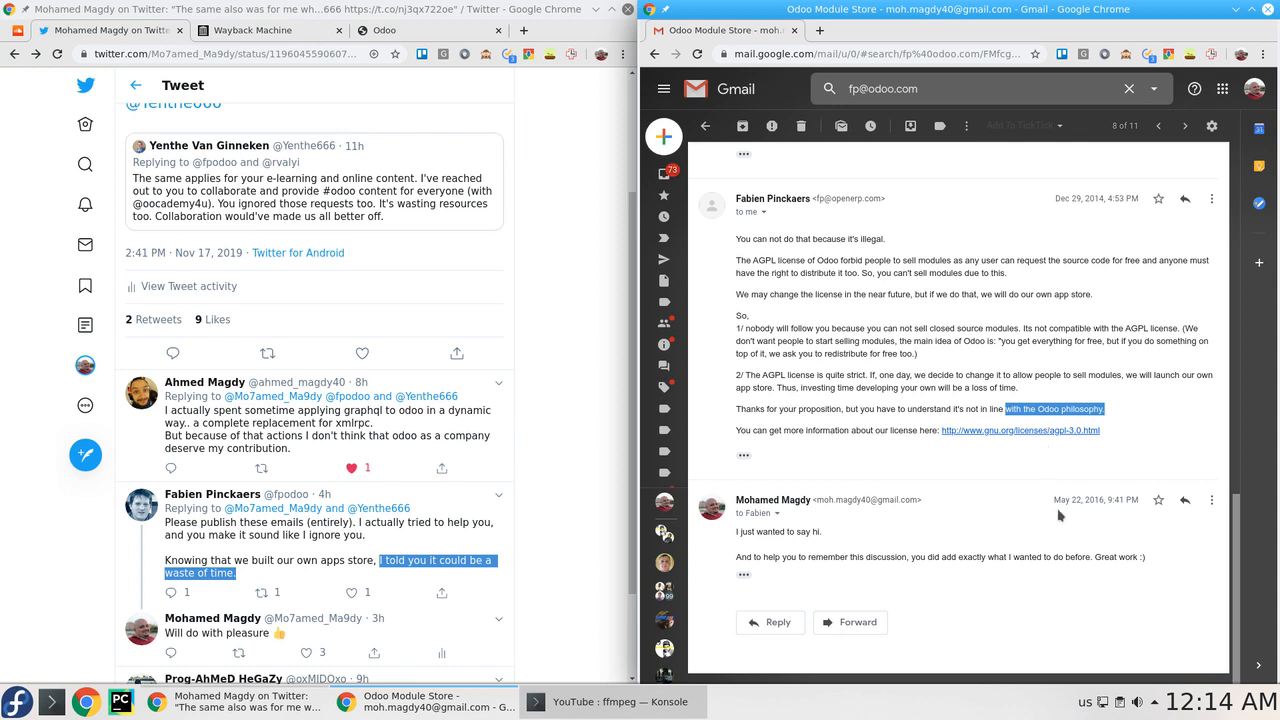
{"action": "mouse_move", "coordinate": [1088, 210]}
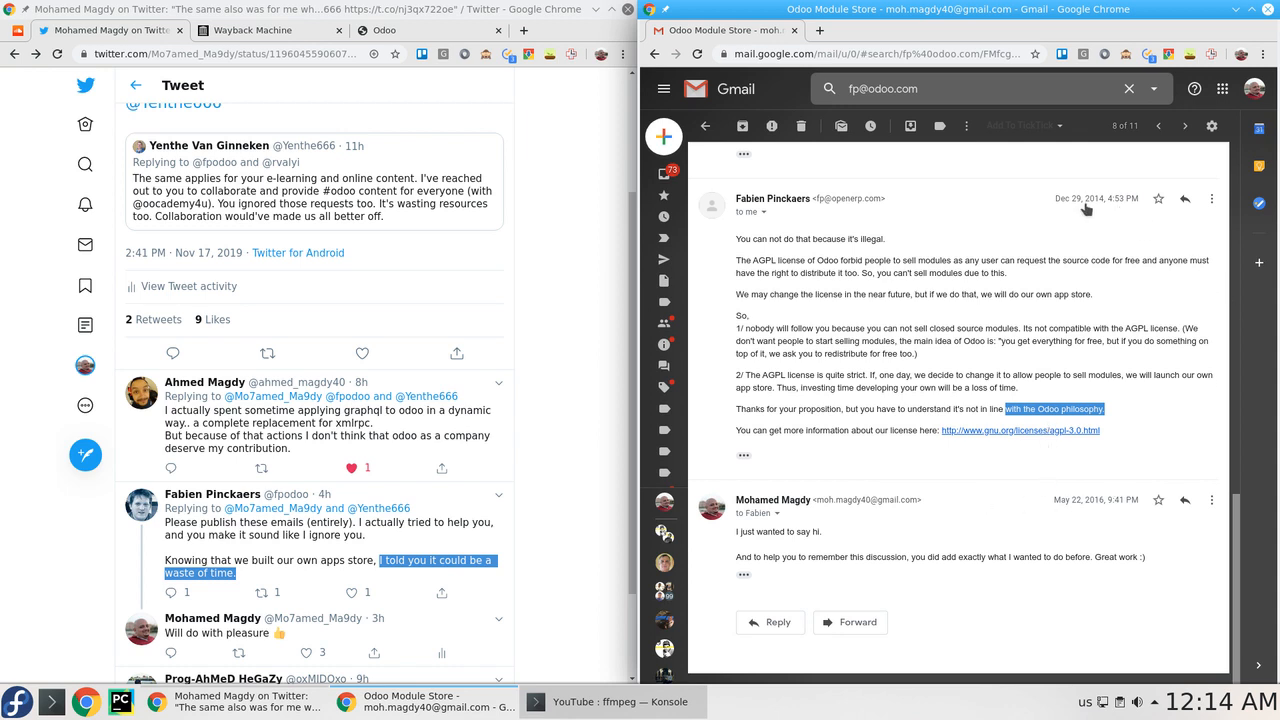
{"action": "mouse_move", "coordinate": [1132, 224]}
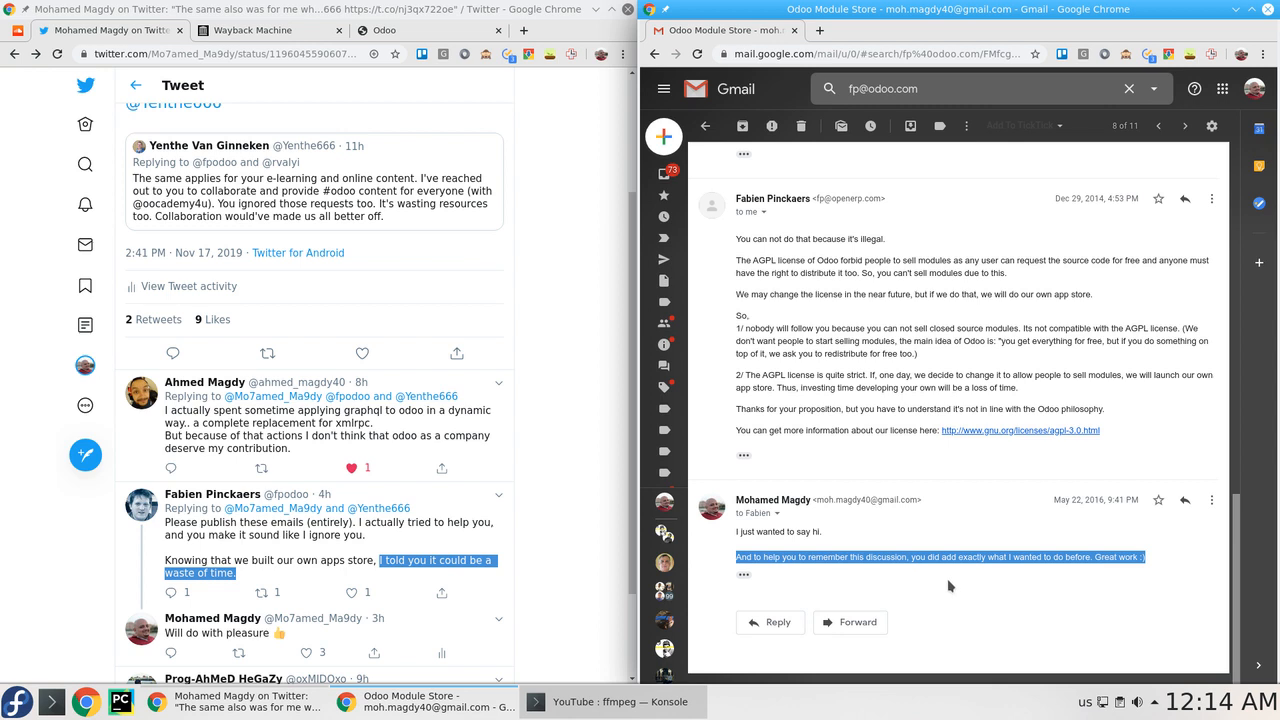
{"action": "mouse_move", "coordinate": [1032, 584]}
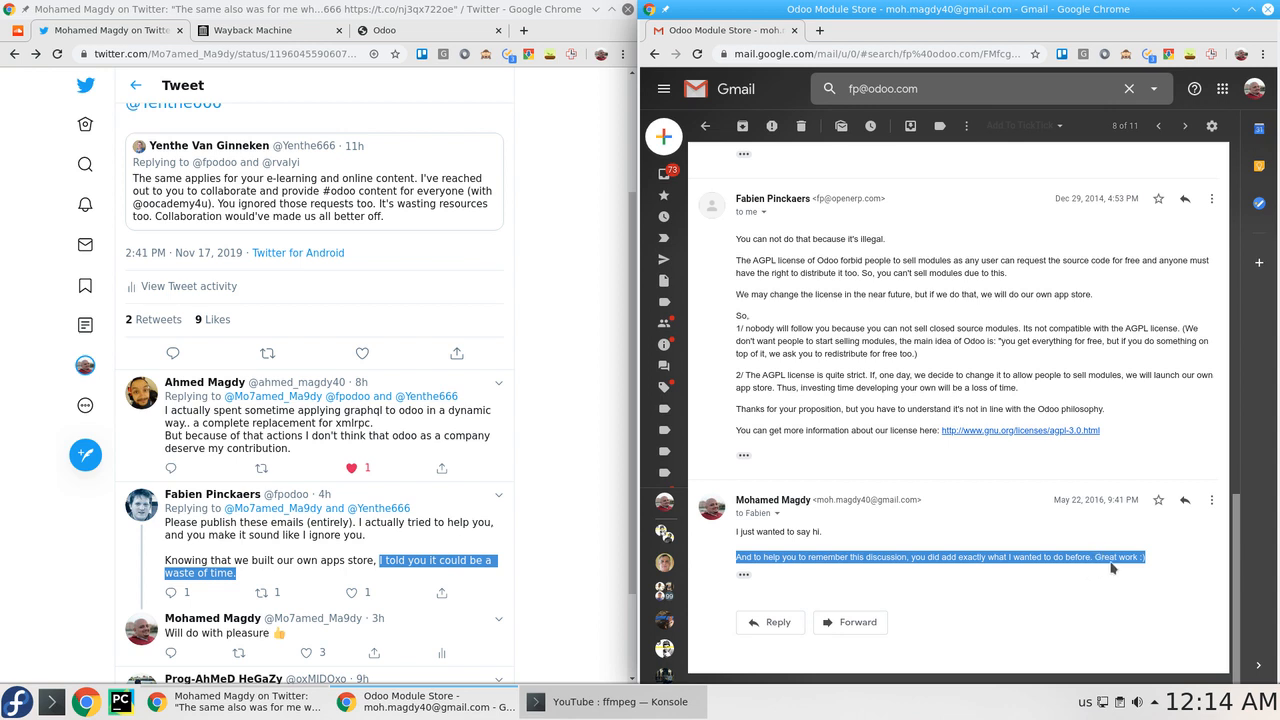
{"action": "mouse_move", "coordinate": [1092, 610]}
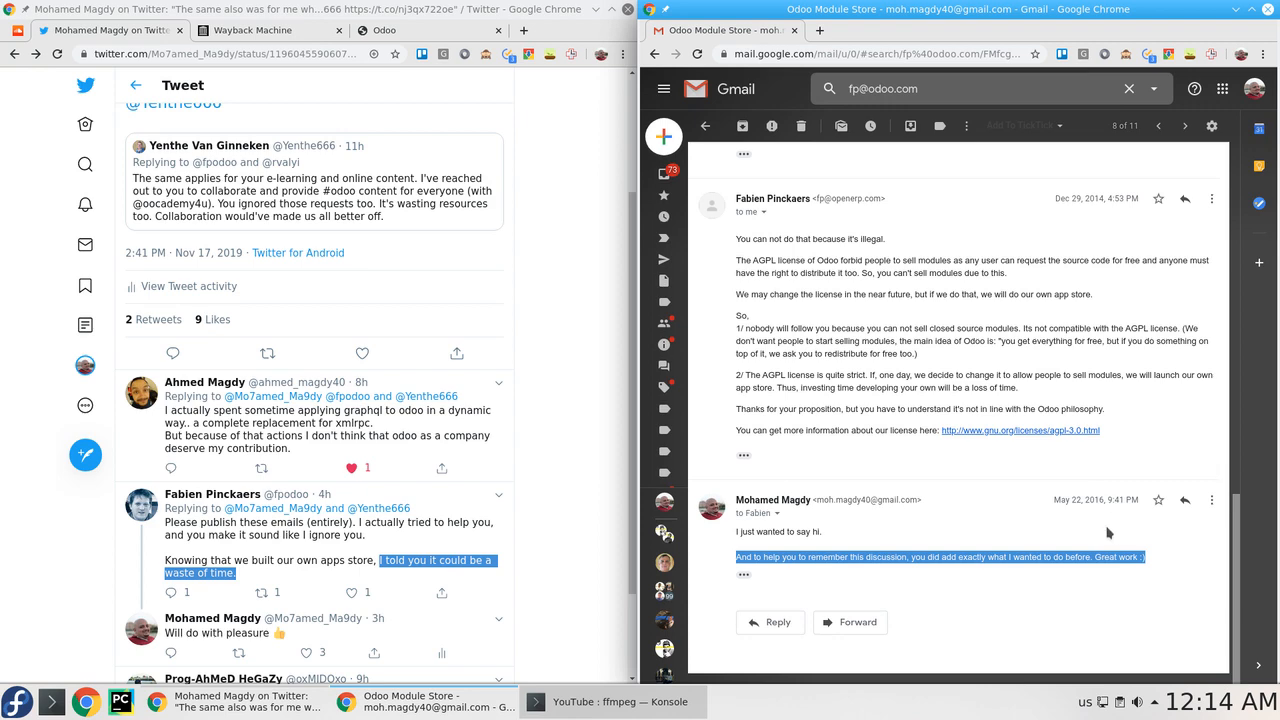
{"action": "scroll", "scroll_direction": "down", "scroll_amount": 3}
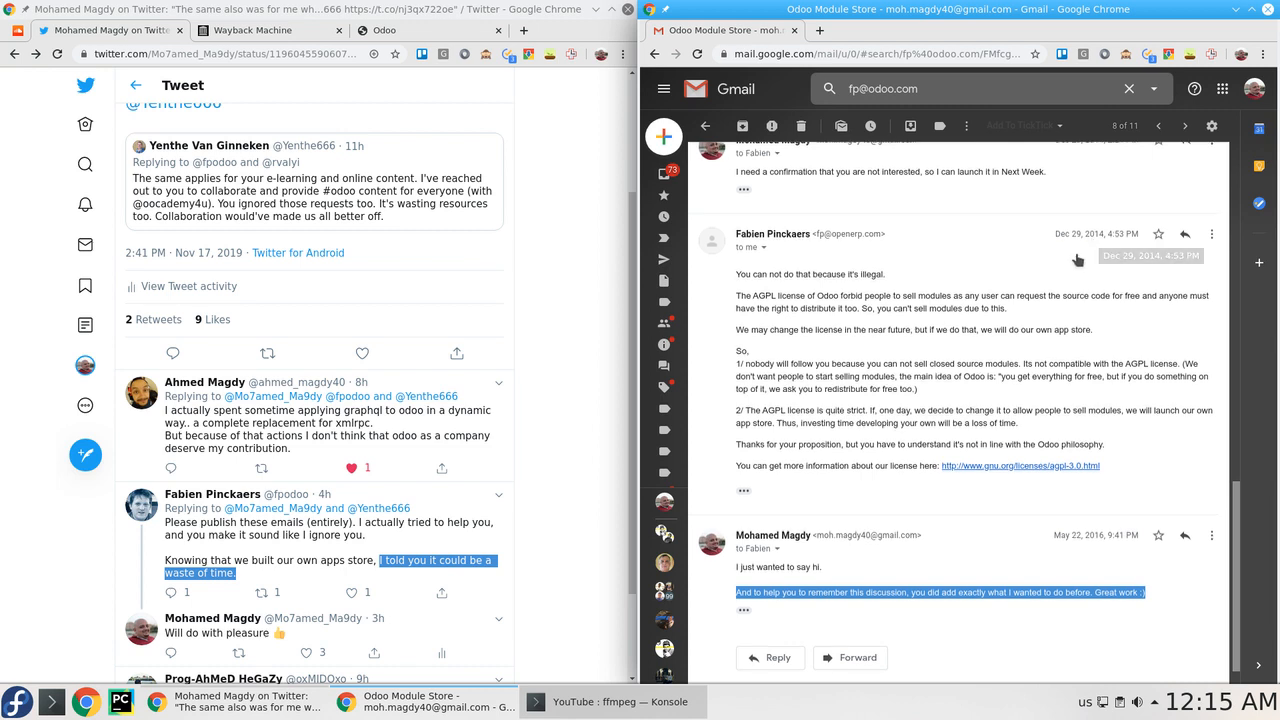
{"action": "mouse_move", "coordinate": [962, 512]}
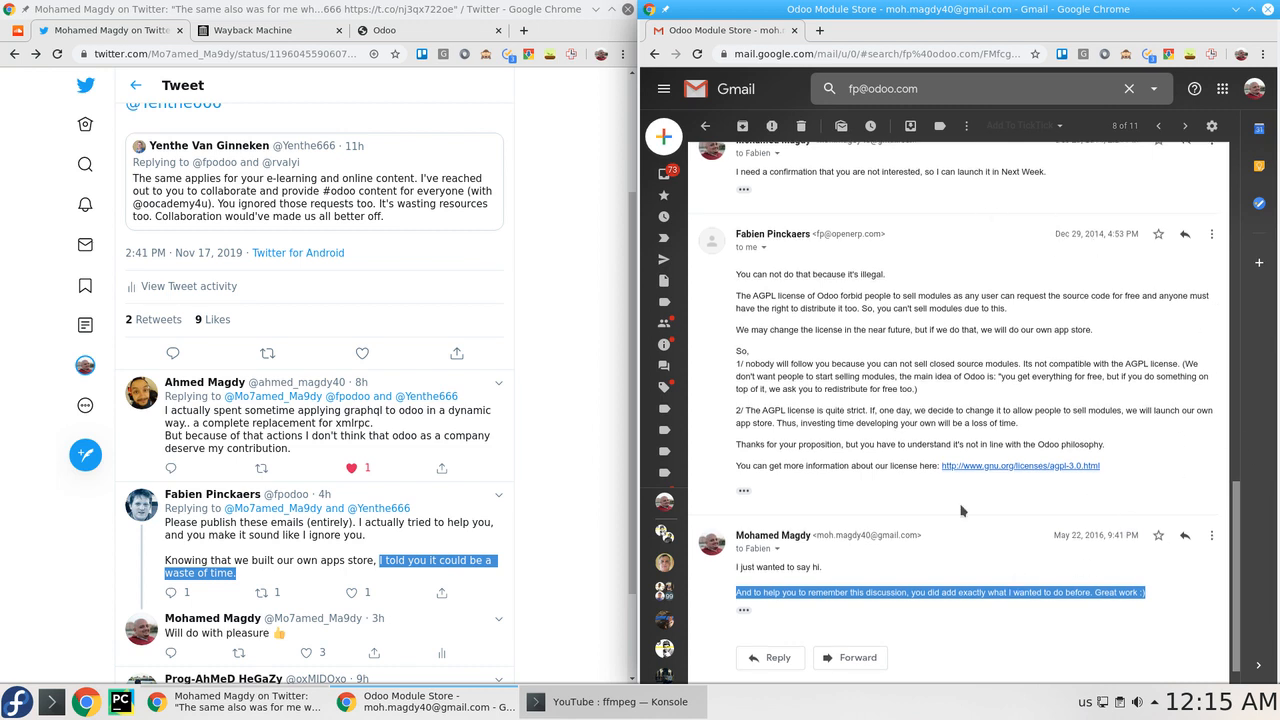
{"action": "mouse_move", "coordinate": [1094, 250]}
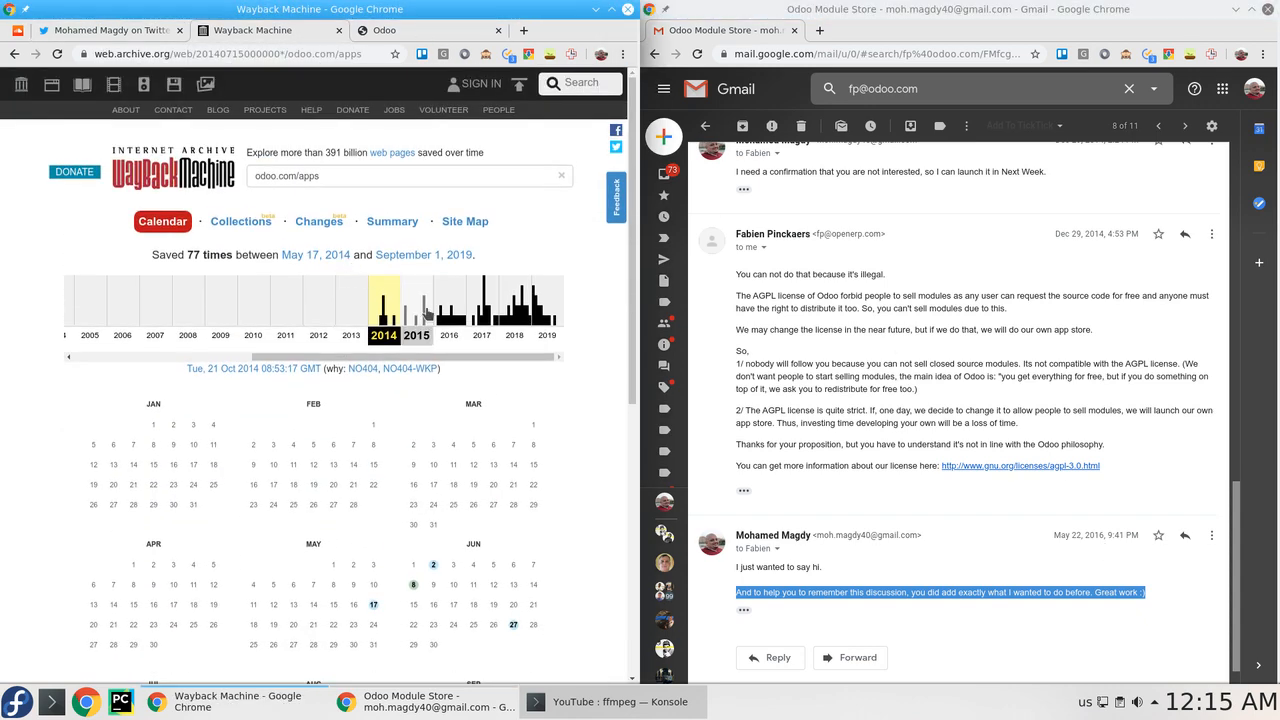
Load the September 26, 2015 capture of odoo.com/apps with its Free/Paid price filter.
{"action": "left_click", "coordinate": [416, 310]}
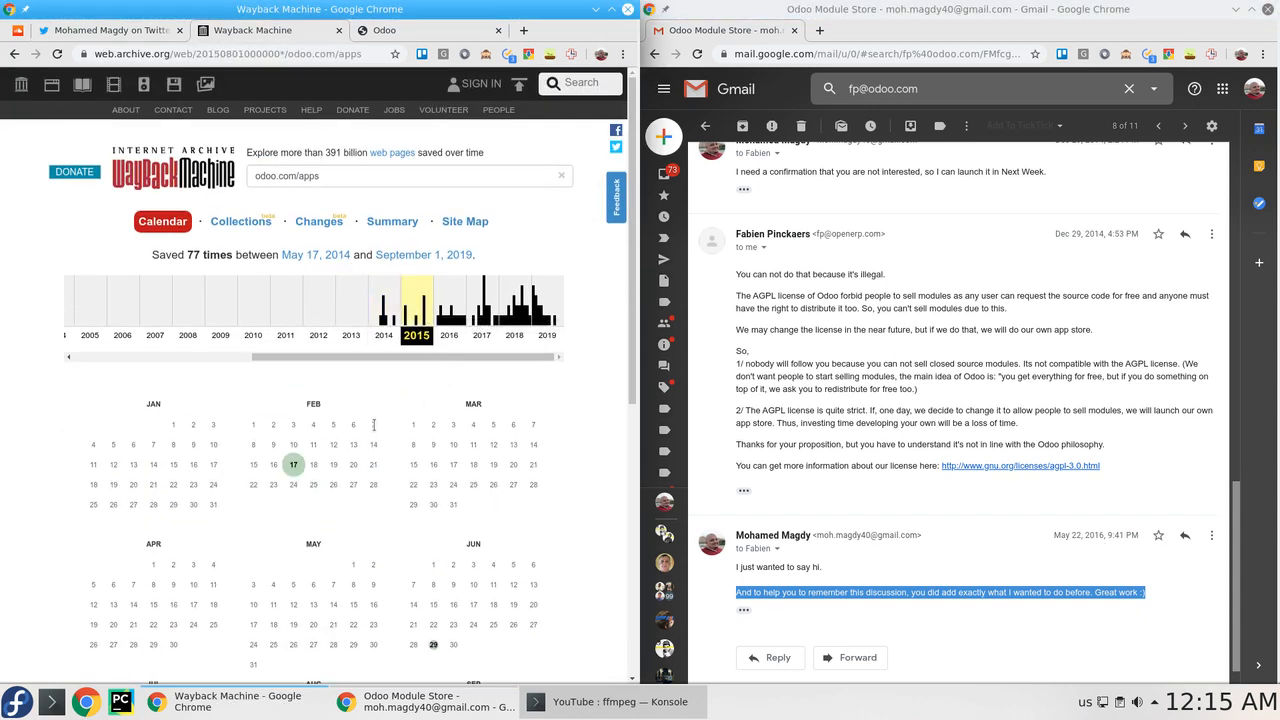
{"action": "scroll", "scroll_direction": "down", "scroll_amount": 3}
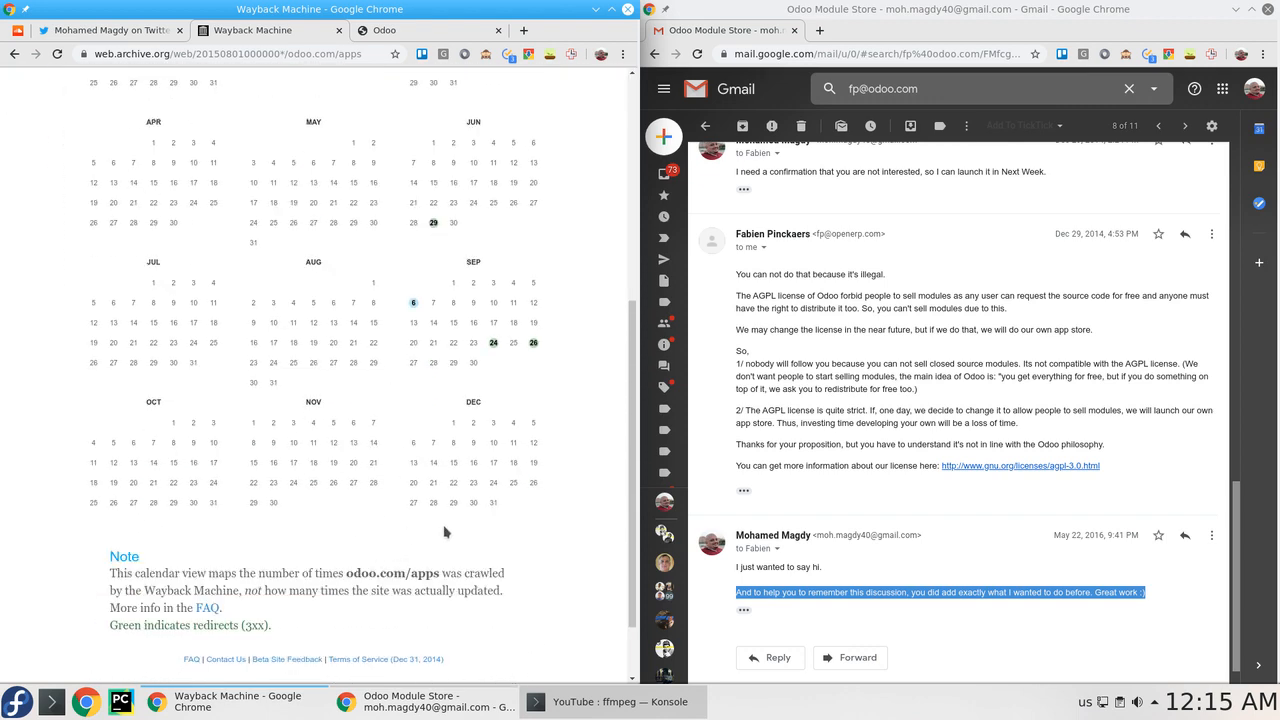
{"action": "mouse_move", "coordinate": [532, 340]}
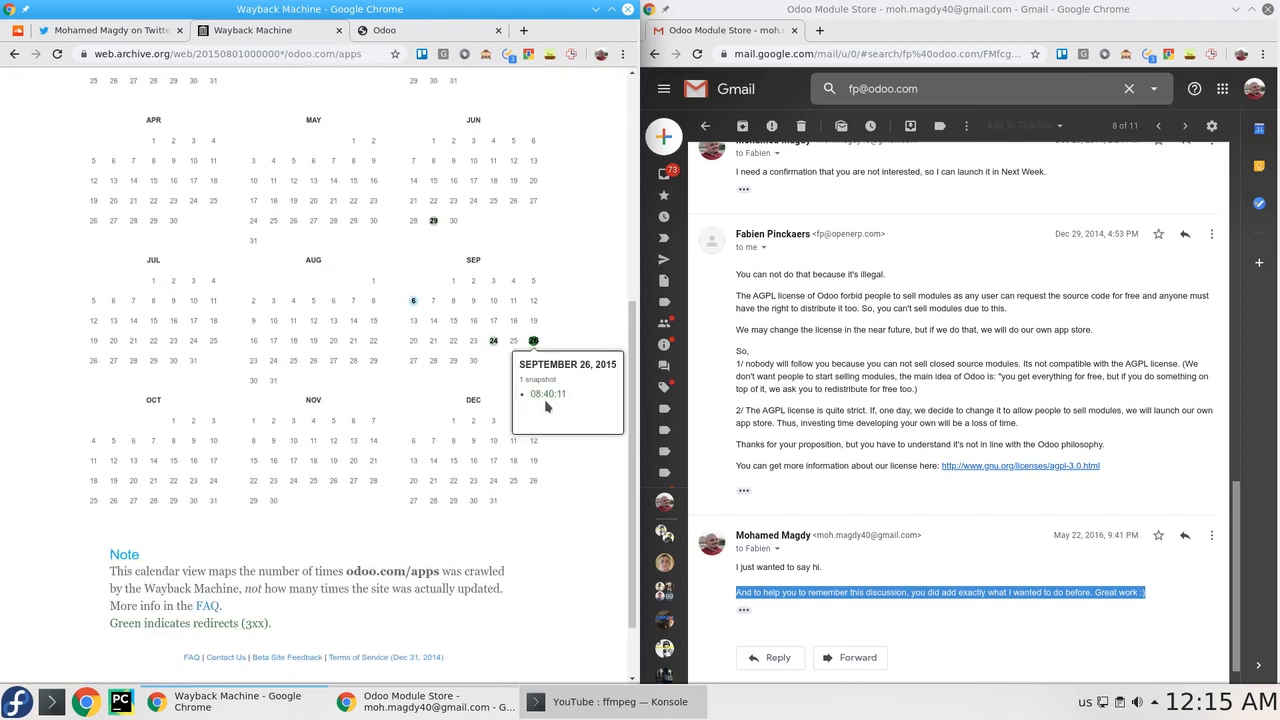
{"action": "left_click", "coordinate": [548, 392]}
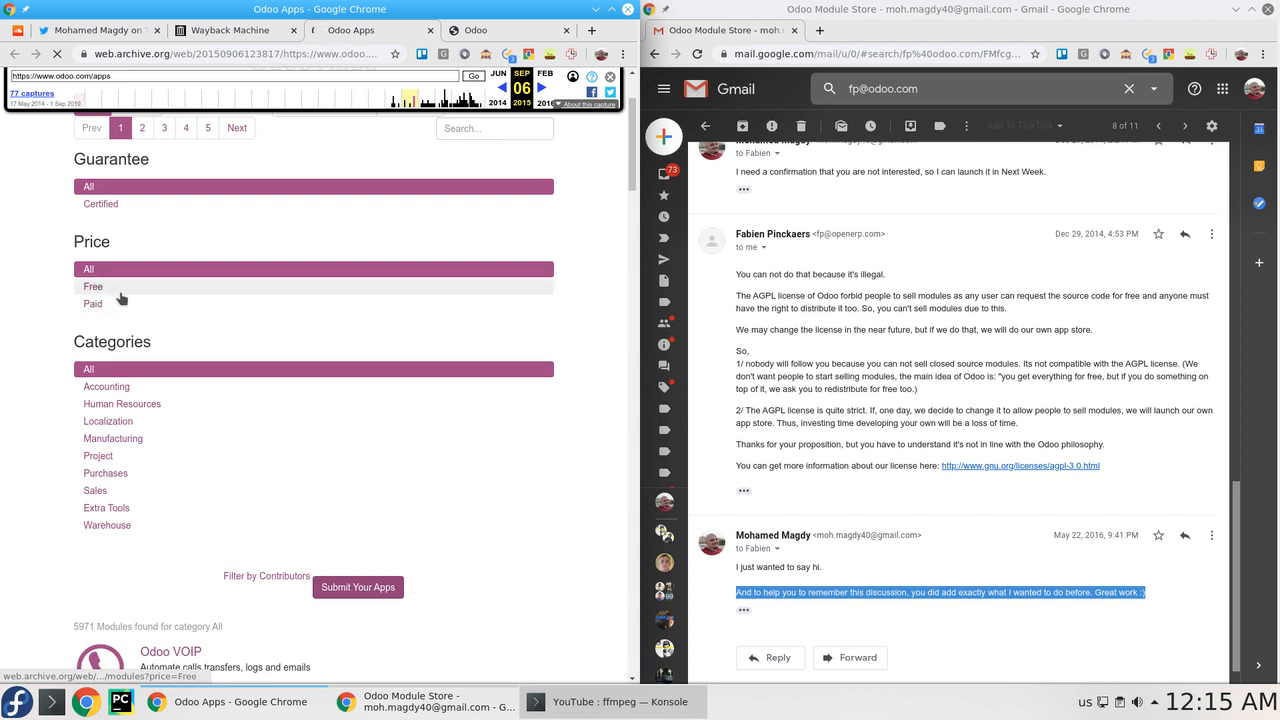
Bring up the October 21, 2014 capture of odoo.com/apps beside it and browse its listing.
{"action": "left_click", "coordinate": [92, 288]}
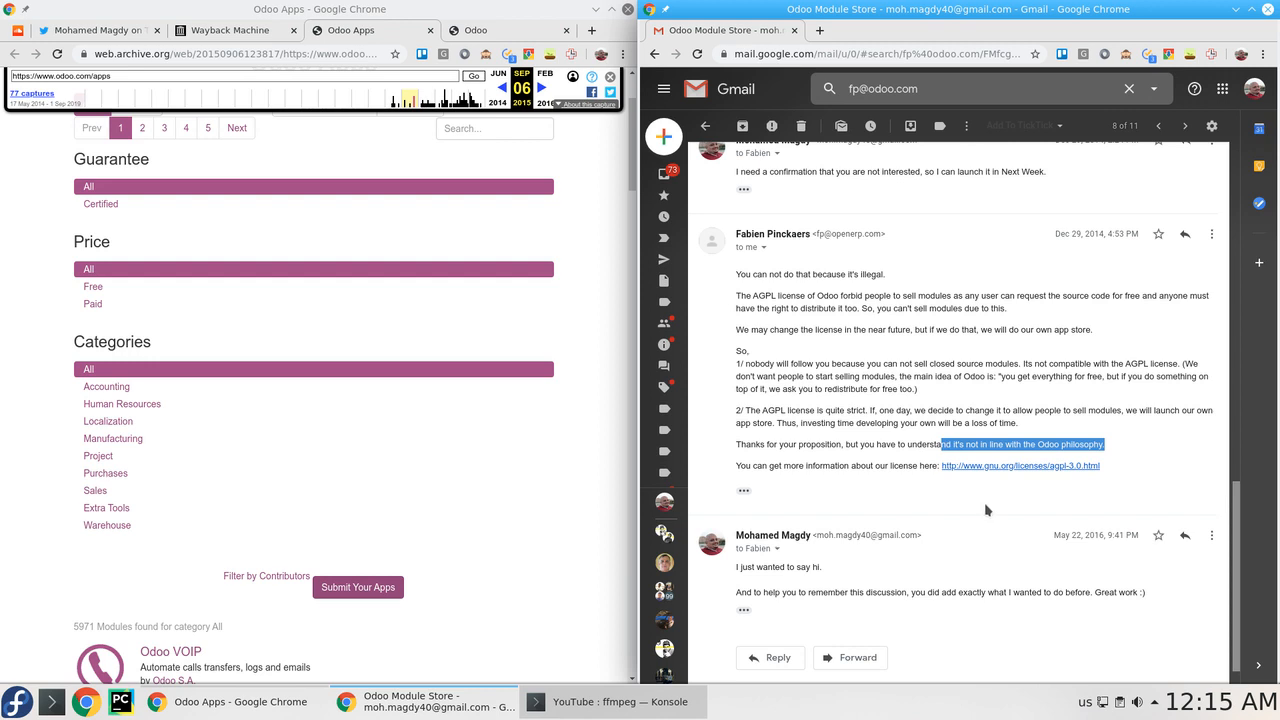
{"action": "mouse_move", "coordinate": [1040, 462]}
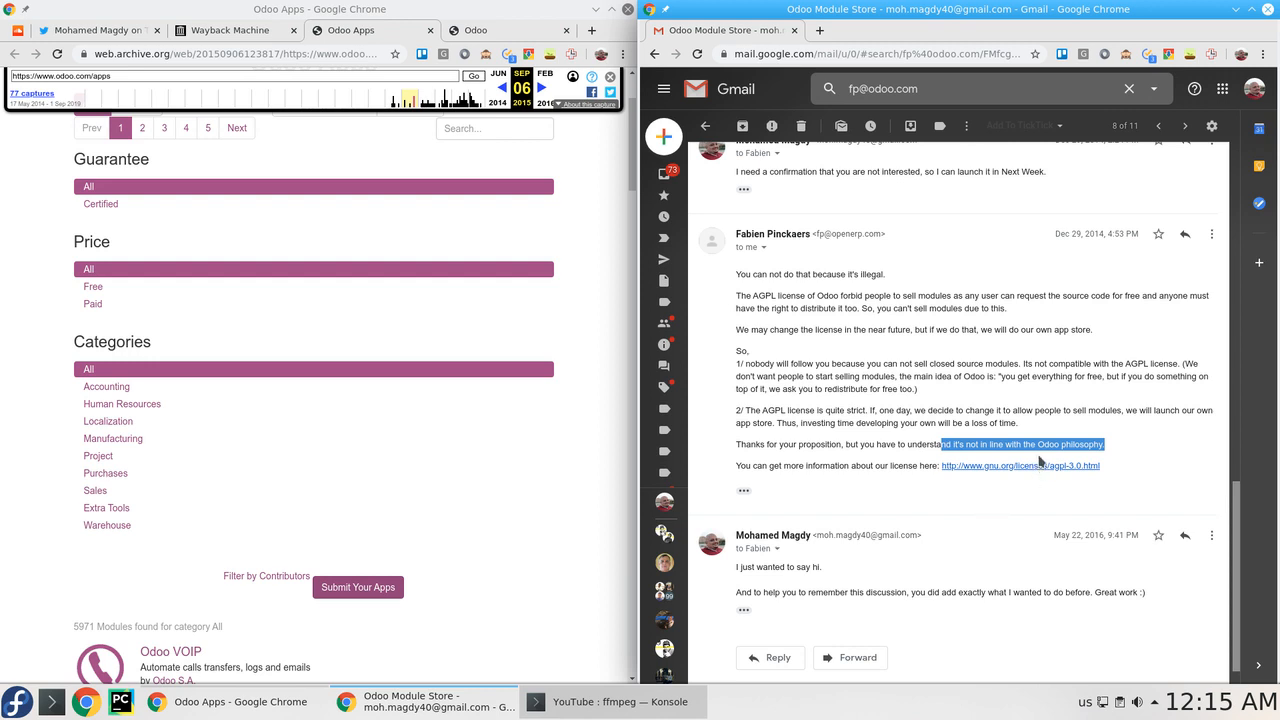
{"action": "scroll", "scroll_direction": "down", "scroll_amount": 3}
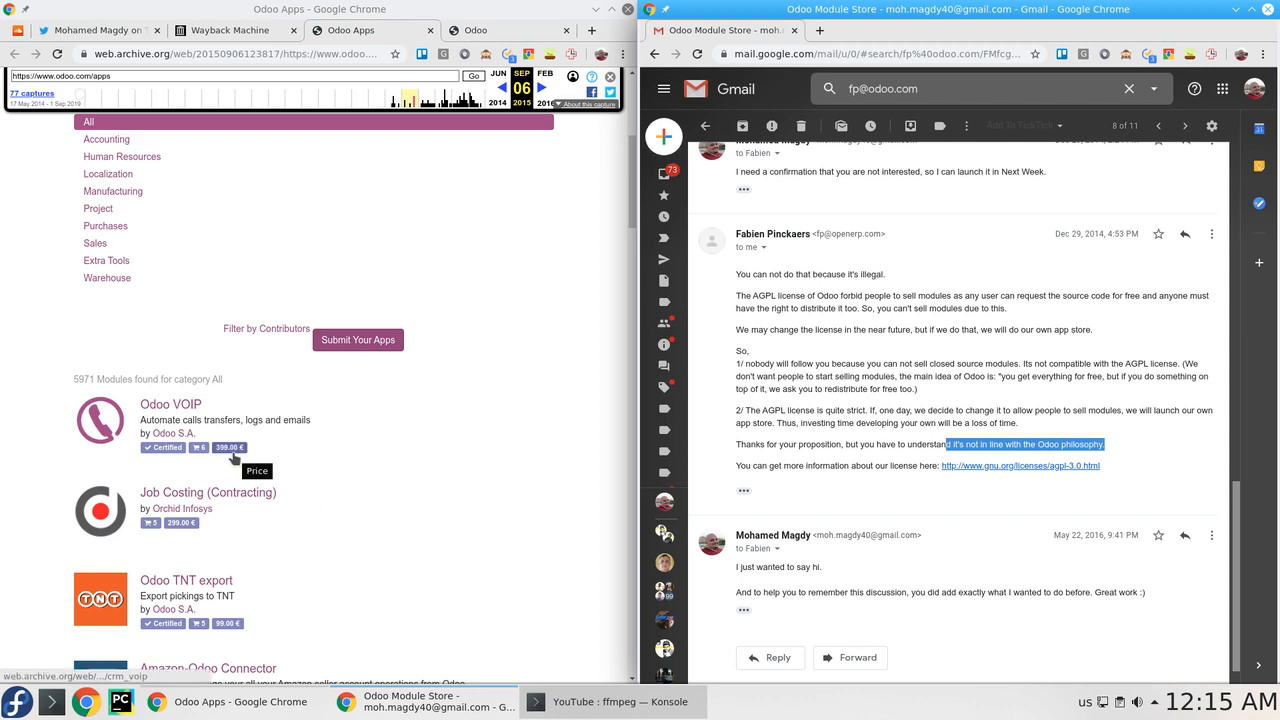
{"action": "scroll", "scroll_direction": "down", "scroll_amount": 3}
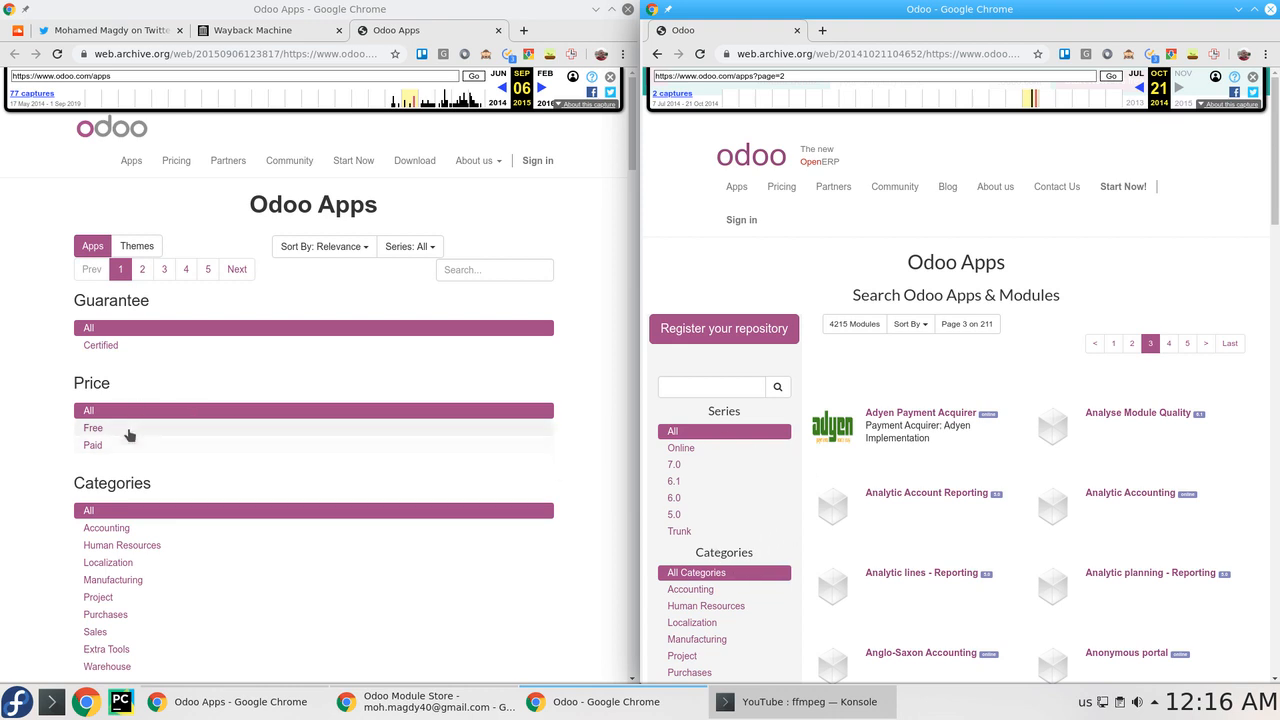
{"action": "mouse_move", "coordinate": [92, 428]}
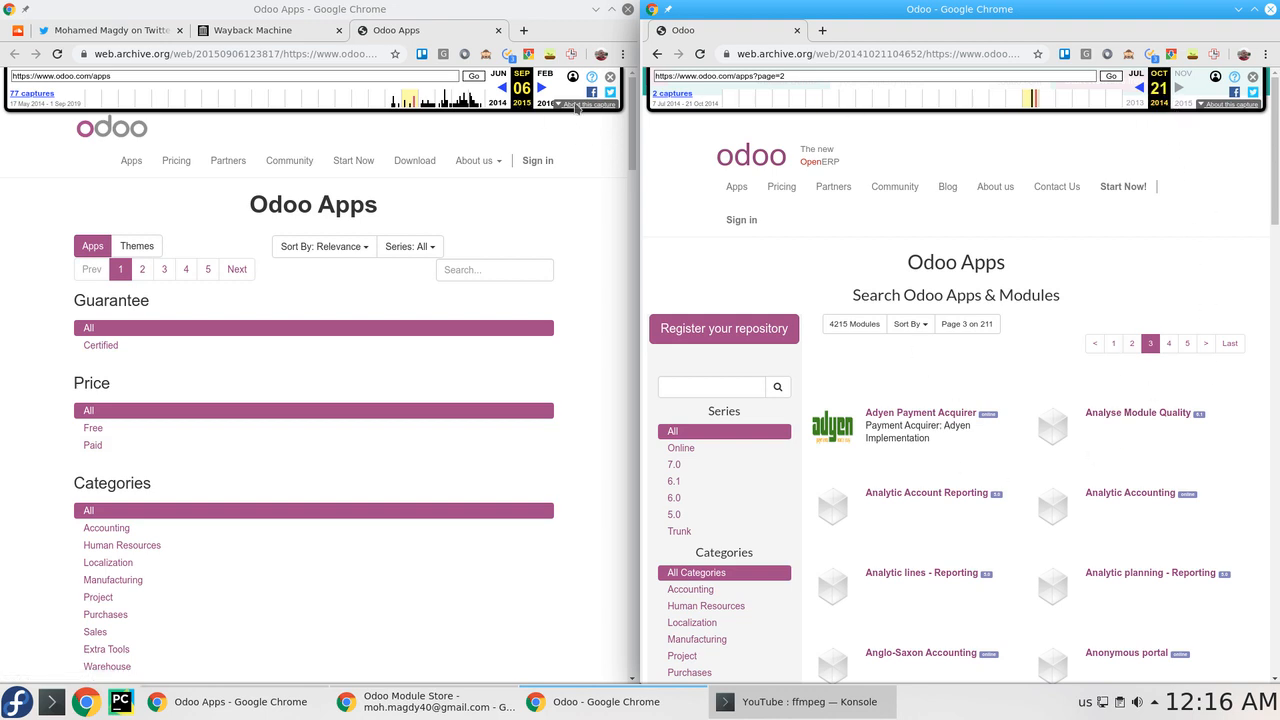
{"action": "mouse_move", "coordinate": [520, 98]}
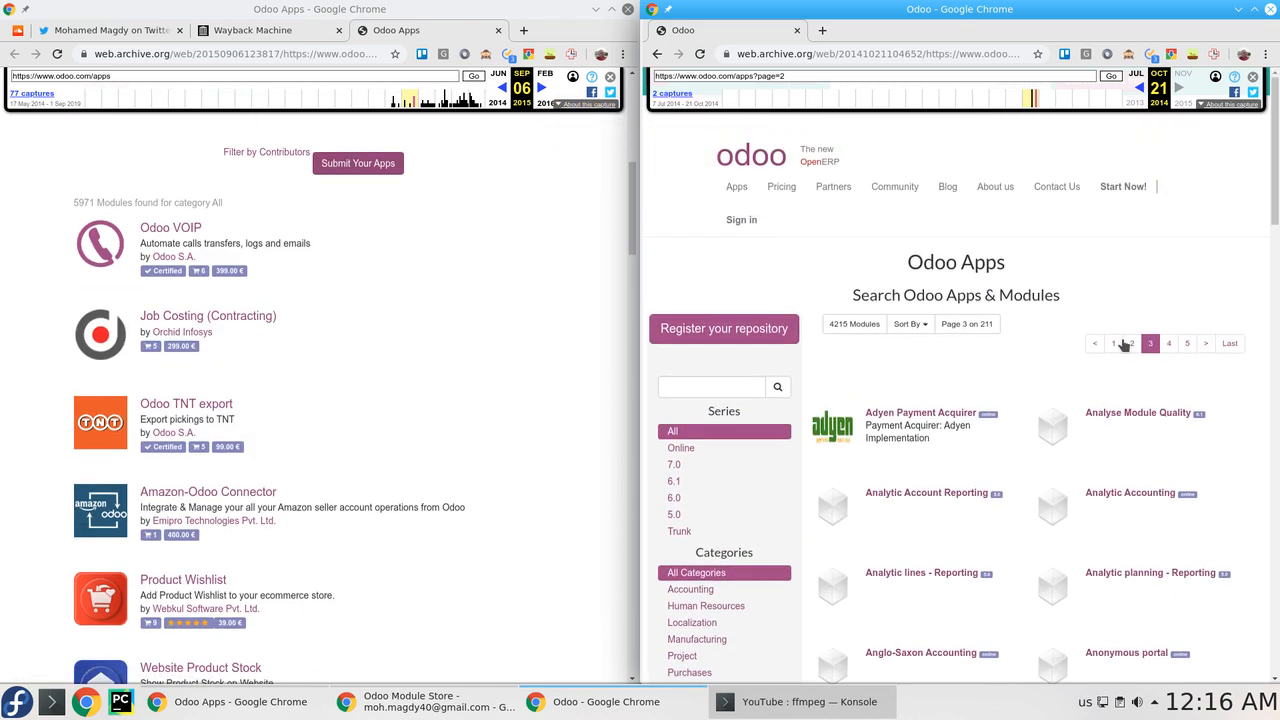
Show page 1 of the 2014 apps listing and browse down its modules.
{"action": "left_click", "coordinate": [1114, 344]}
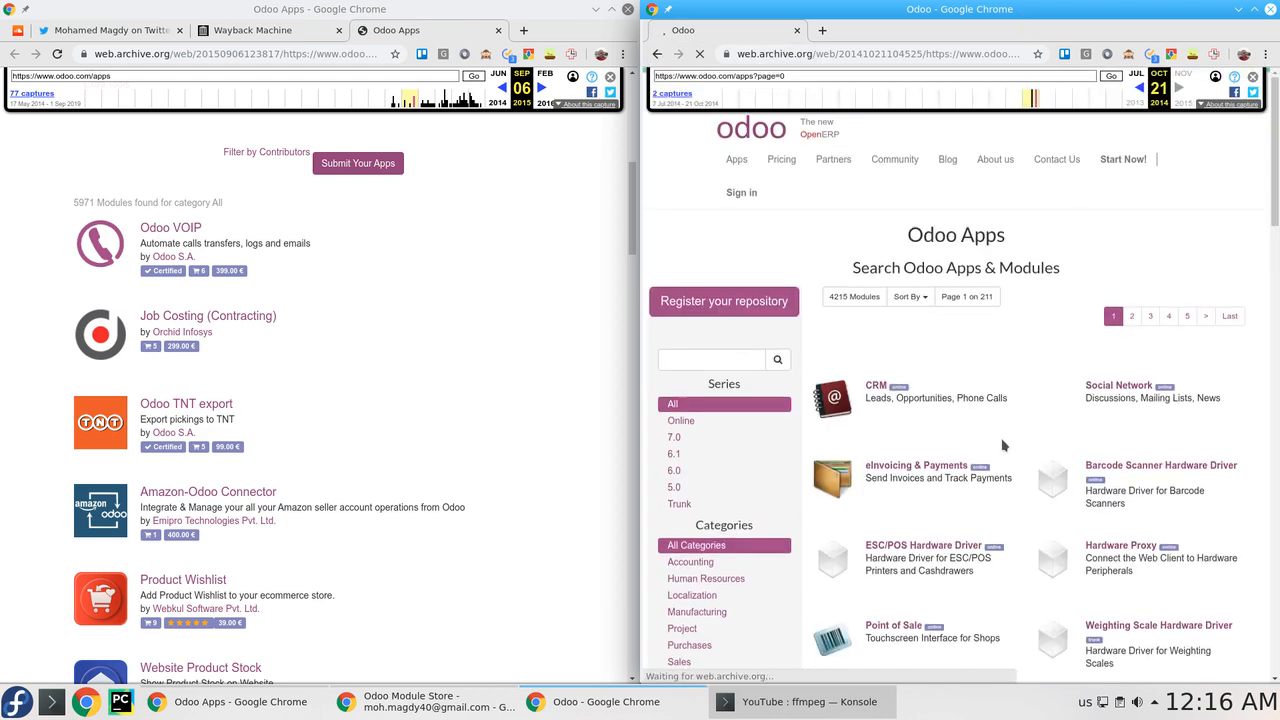
{"action": "scroll", "scroll_direction": "down", "scroll_amount": 3}
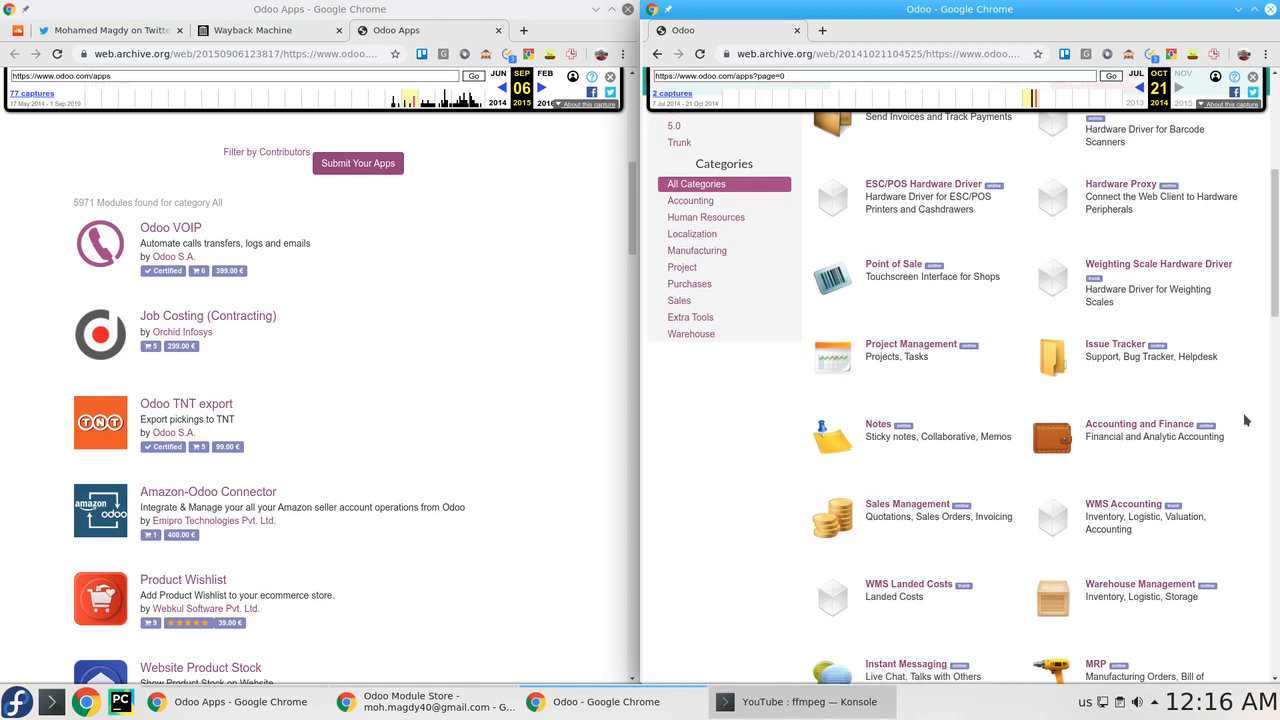
{"action": "scroll", "scroll_direction": "down", "scroll_amount": 3}
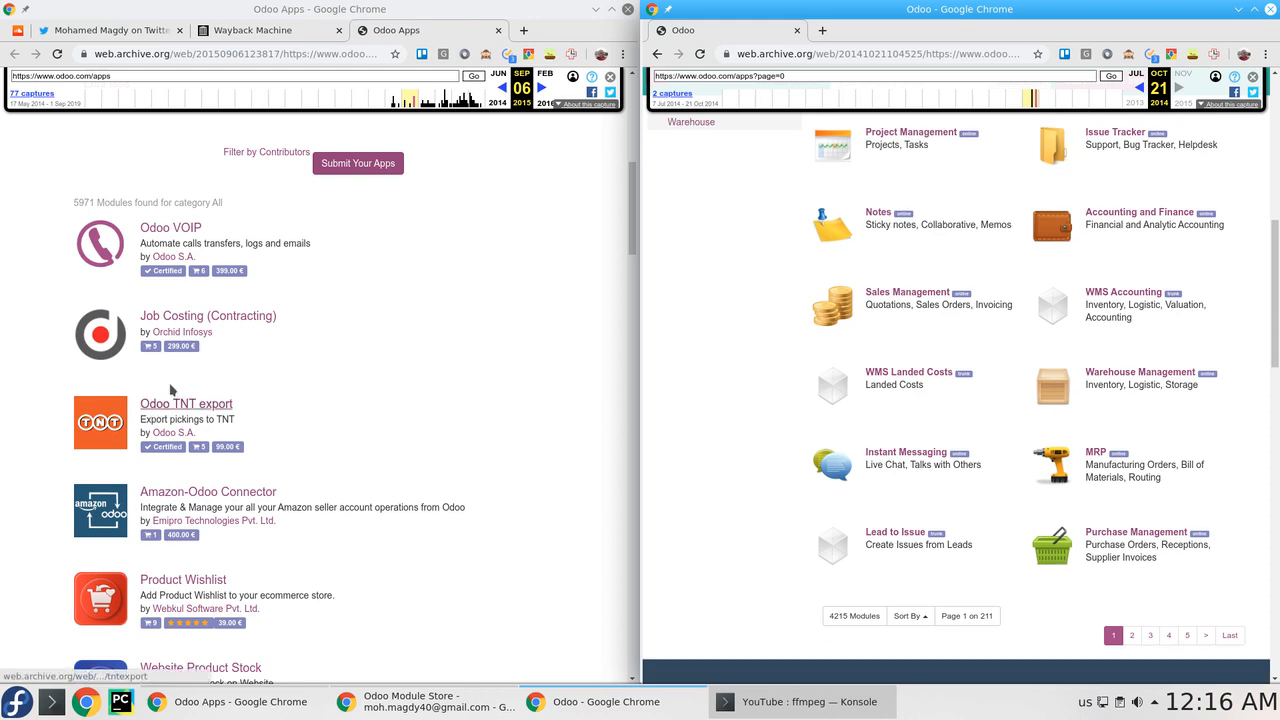
{"action": "scroll", "scroll_direction": "down", "scroll_amount": 3}
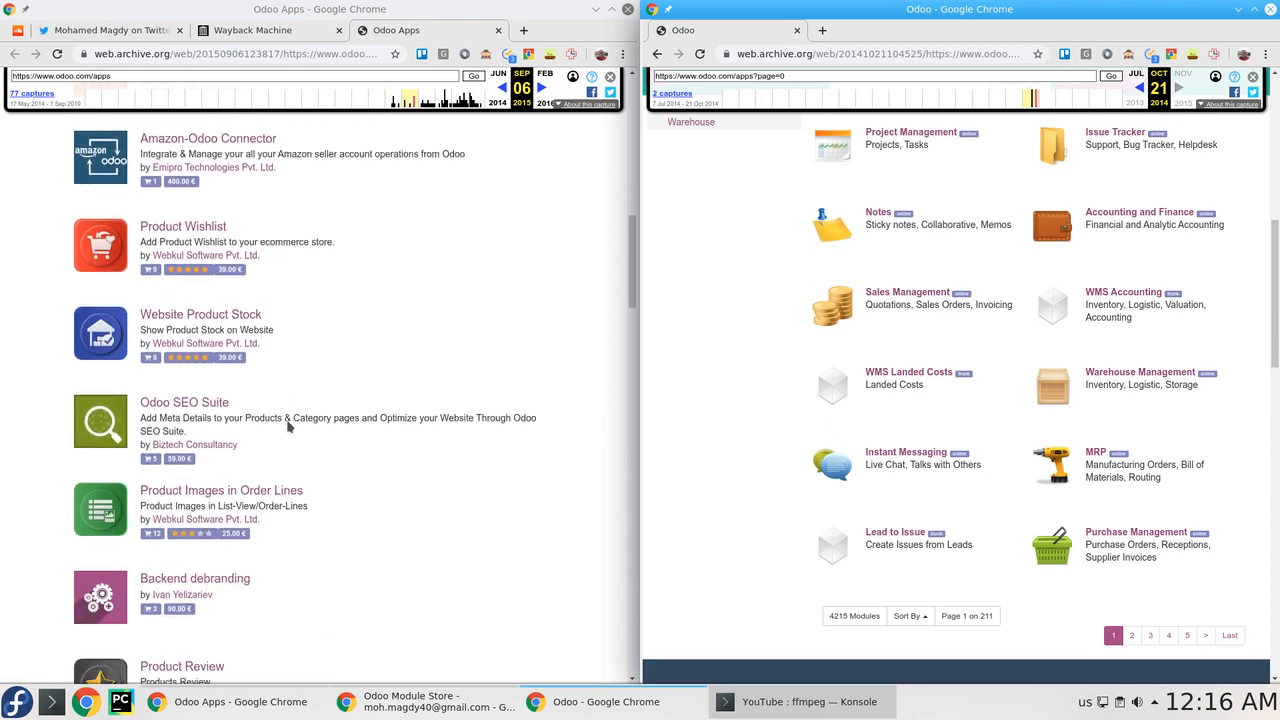
{"action": "scroll", "scroll_direction": "down", "scroll_amount": 3}
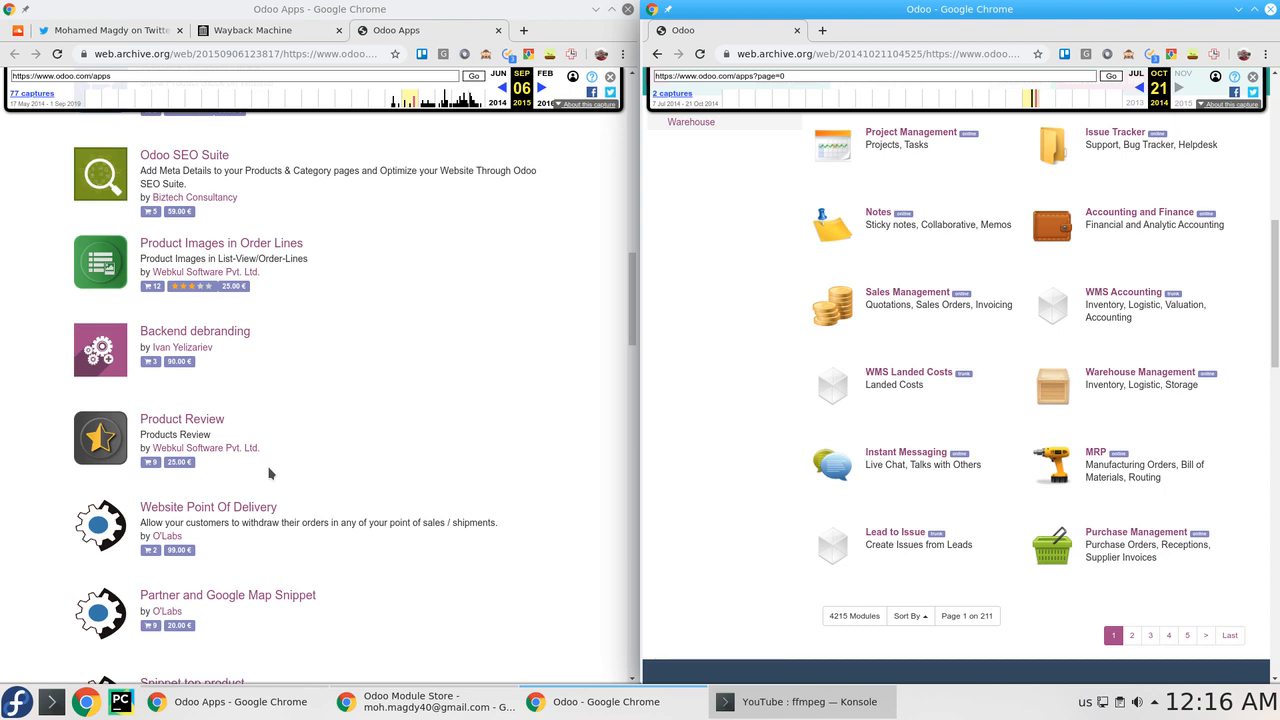
Browse the 2015 priced module list stacked above it, with the Gmail thread back alongside.
{"action": "scroll", "scroll_direction": "down", "scroll_amount": 3}
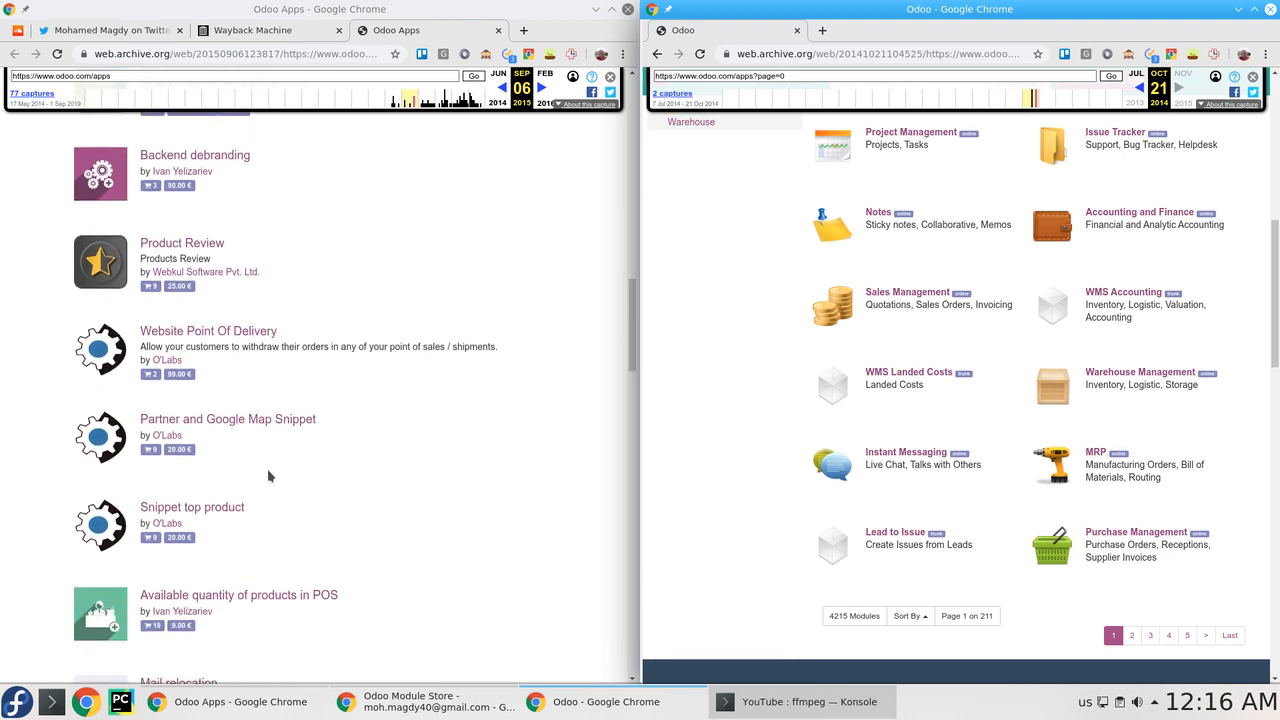
{"action": "scroll", "scroll_direction": "down", "scroll_amount": 3}
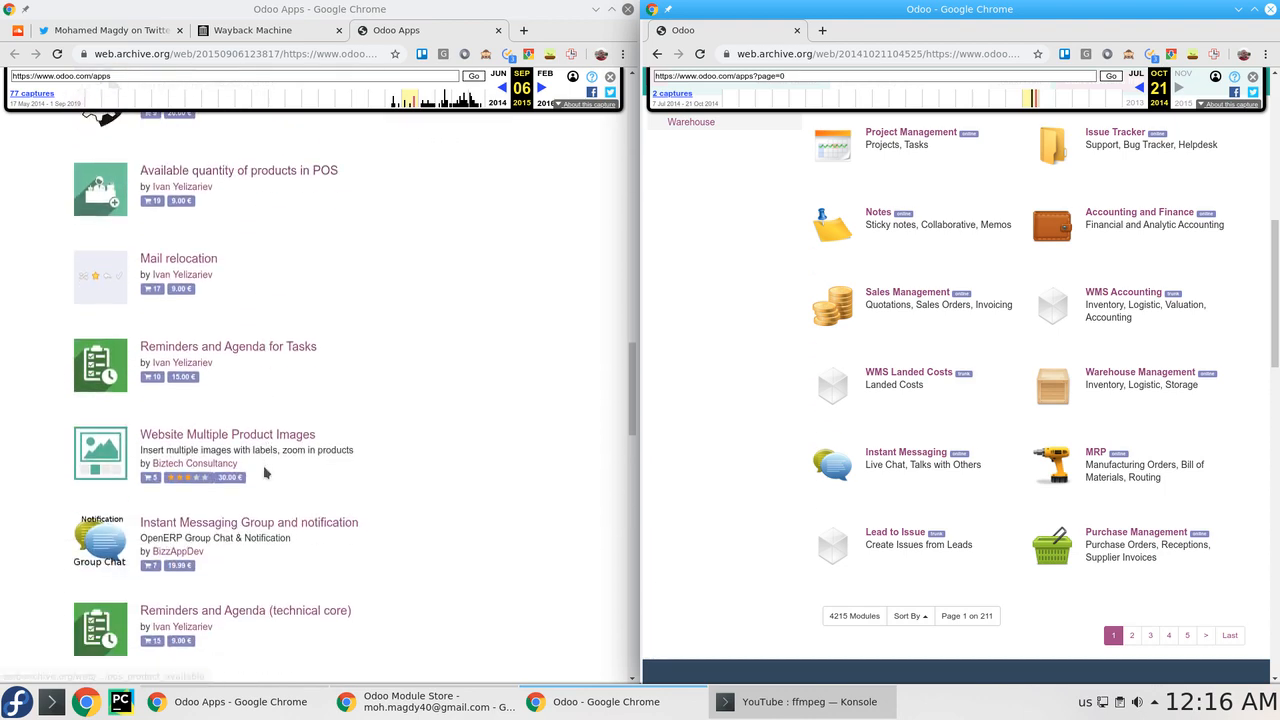
{"action": "scroll", "scroll_direction": "down", "scroll_amount": 3}
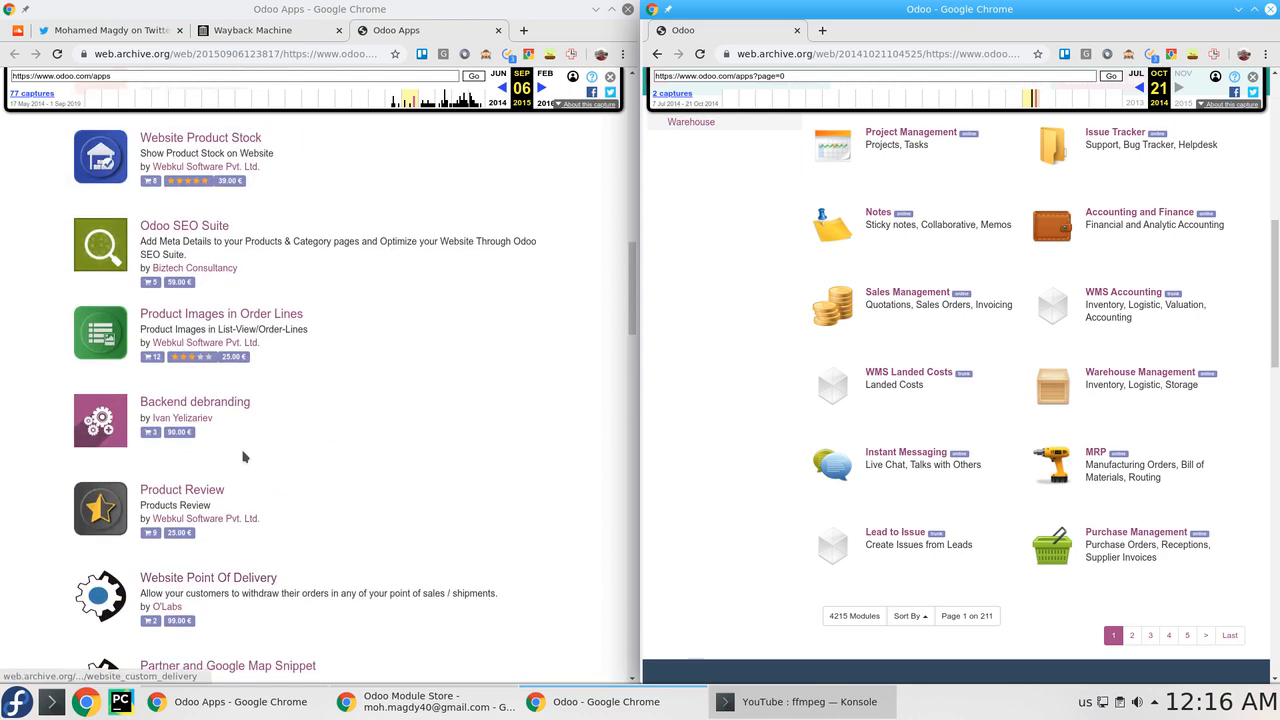
{"action": "mouse_move", "coordinate": [336, 424]}
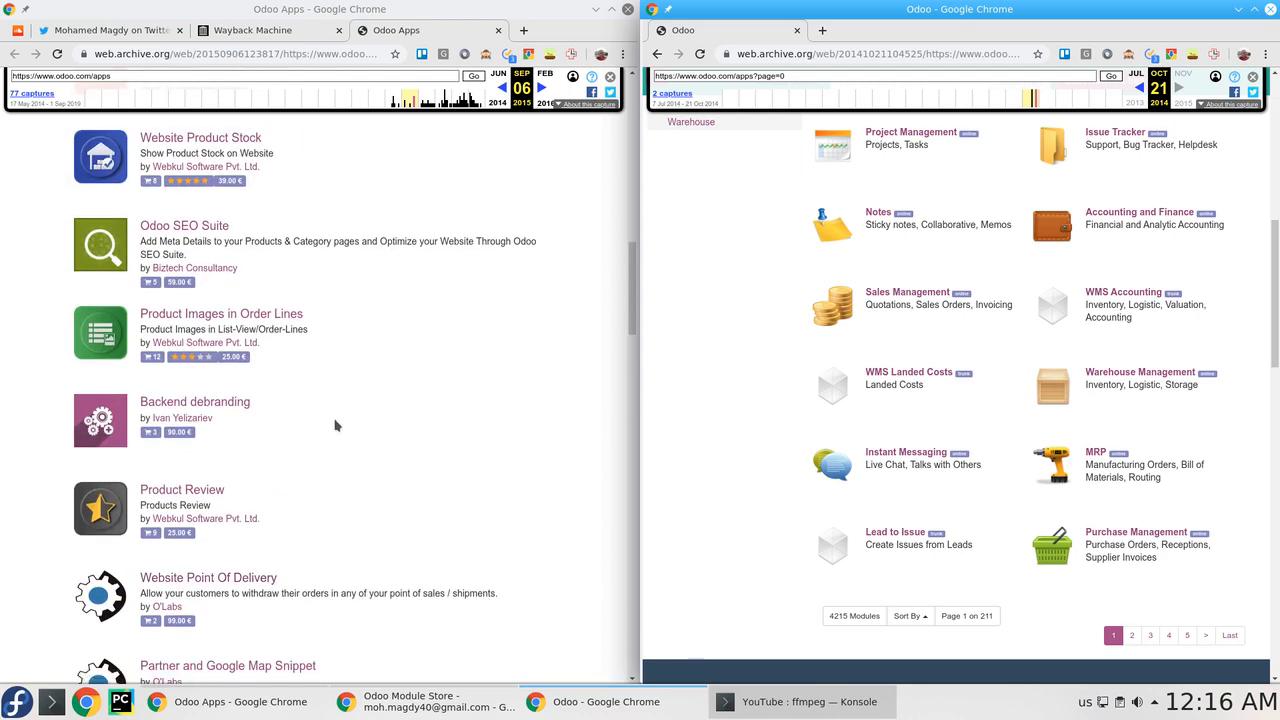
{"action": "scroll", "scroll_direction": "up", "scroll_amount": 3}
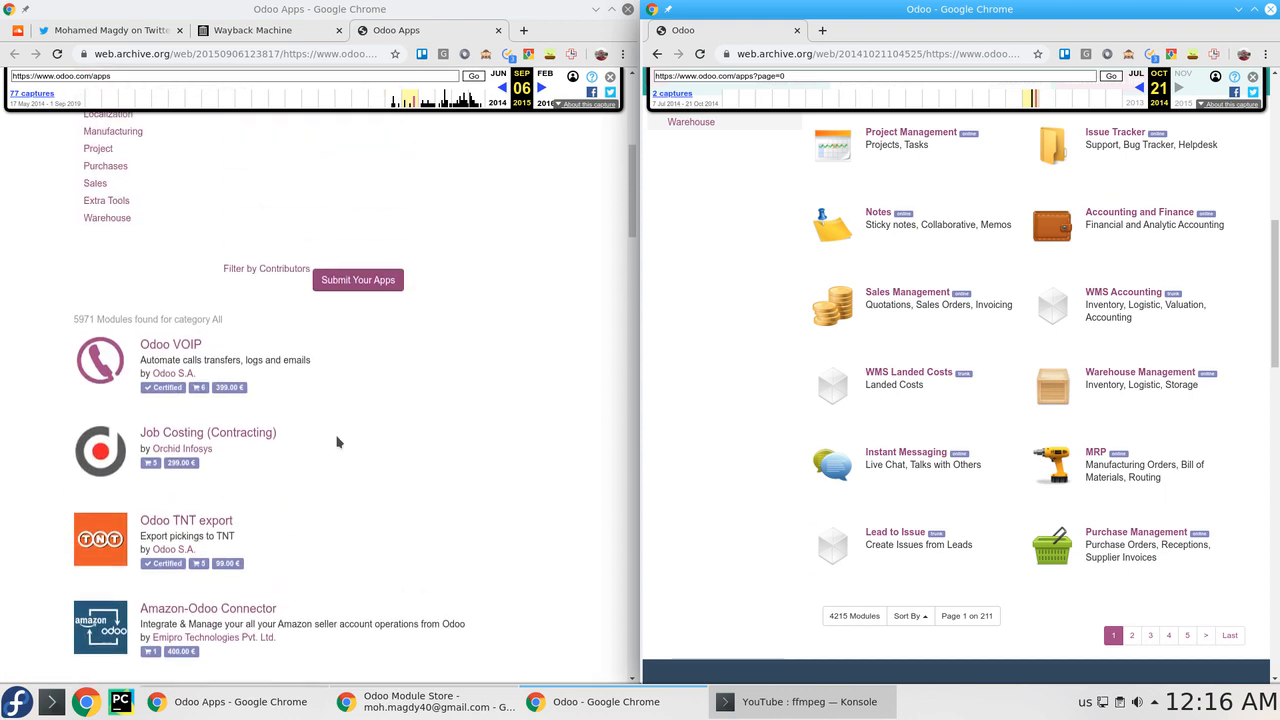
{"action": "scroll", "scroll_direction": "down", "scroll_amount": 3}
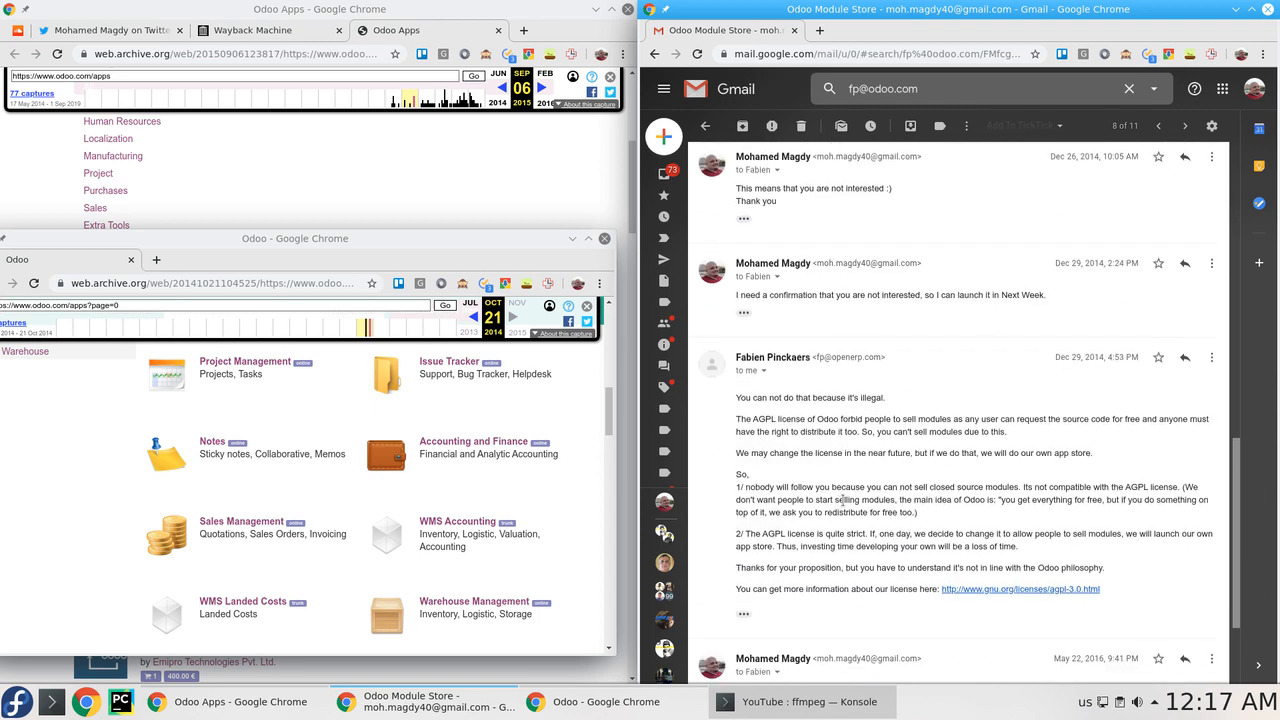
Show the December 2014 Odoo Module Store proposal email in the full-screen Gmail thread.
{"action": "scroll", "scroll_direction": "down", "scroll_amount": 3}
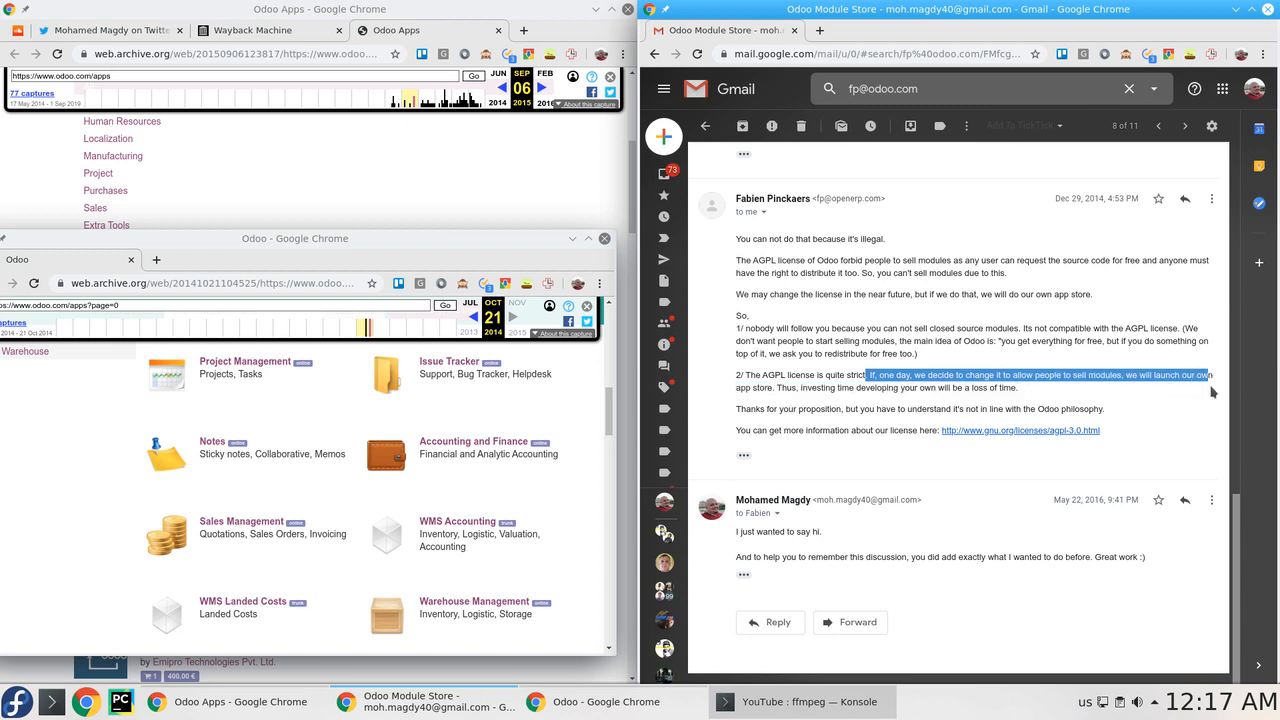
{"action": "mouse_move", "coordinate": [976, 392]}
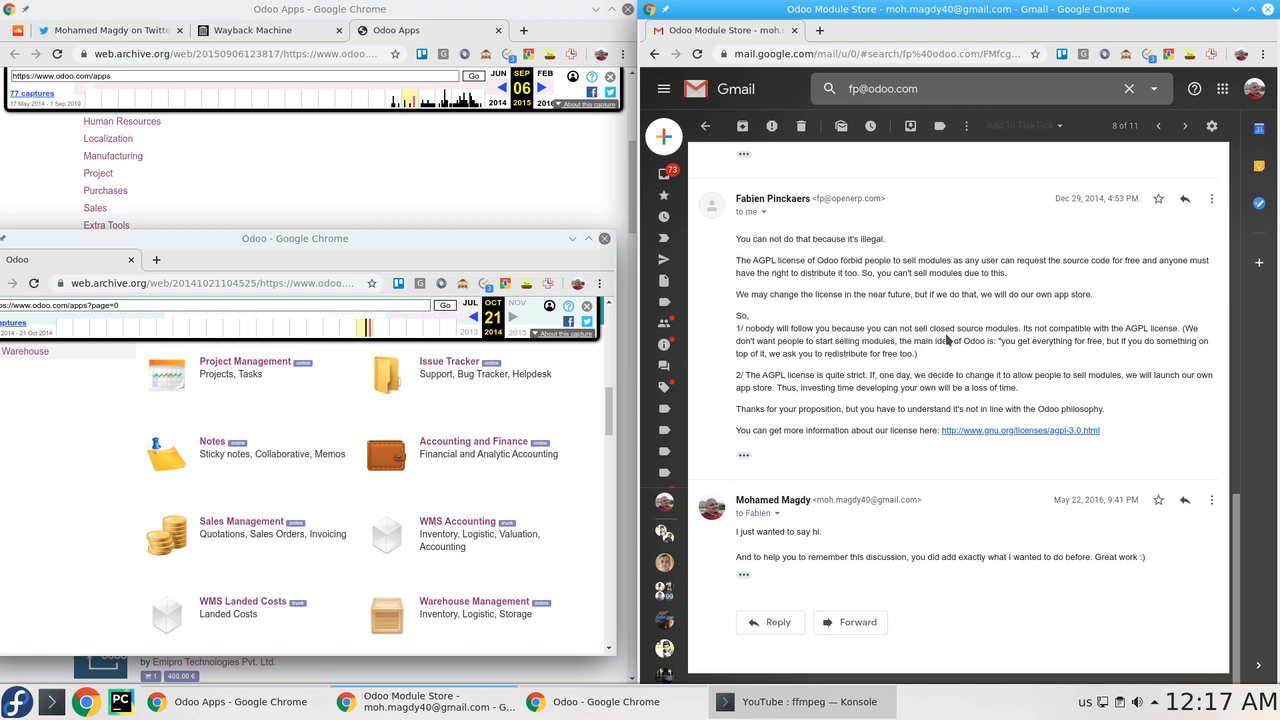
{"action": "mouse_move", "coordinate": [466, 656]}
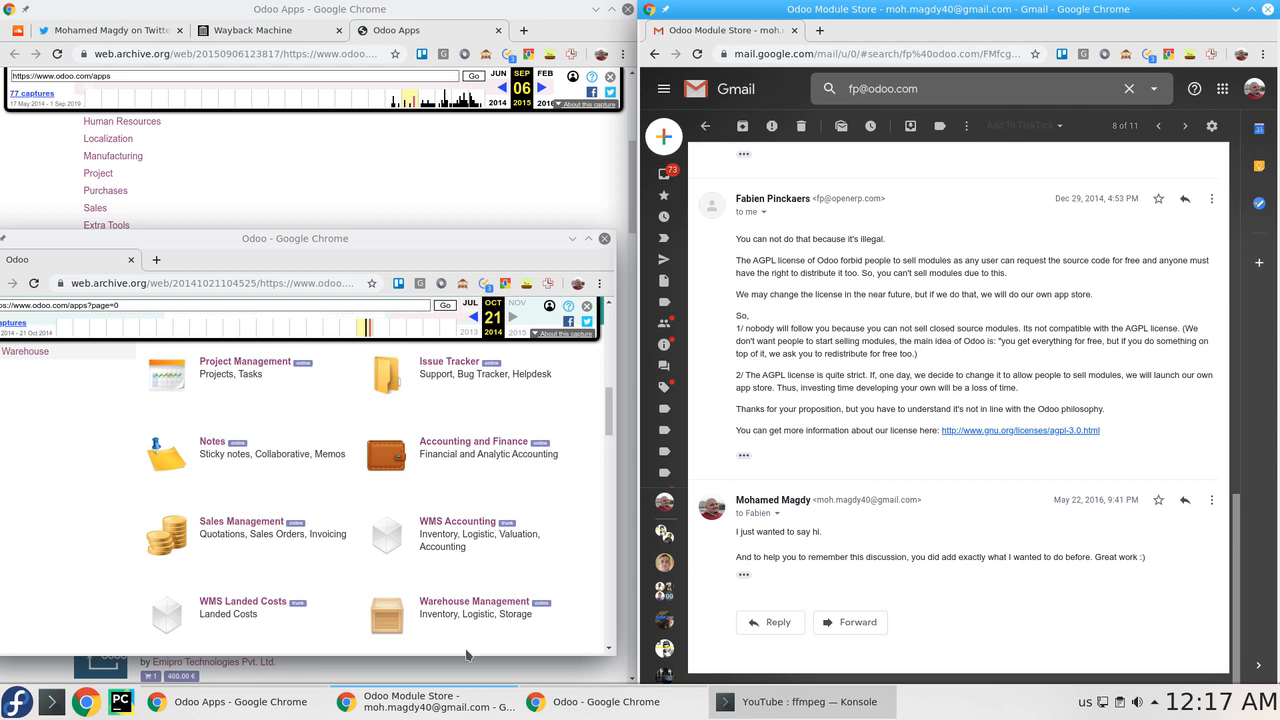
{"action": "mouse_move", "coordinate": [468, 624]}
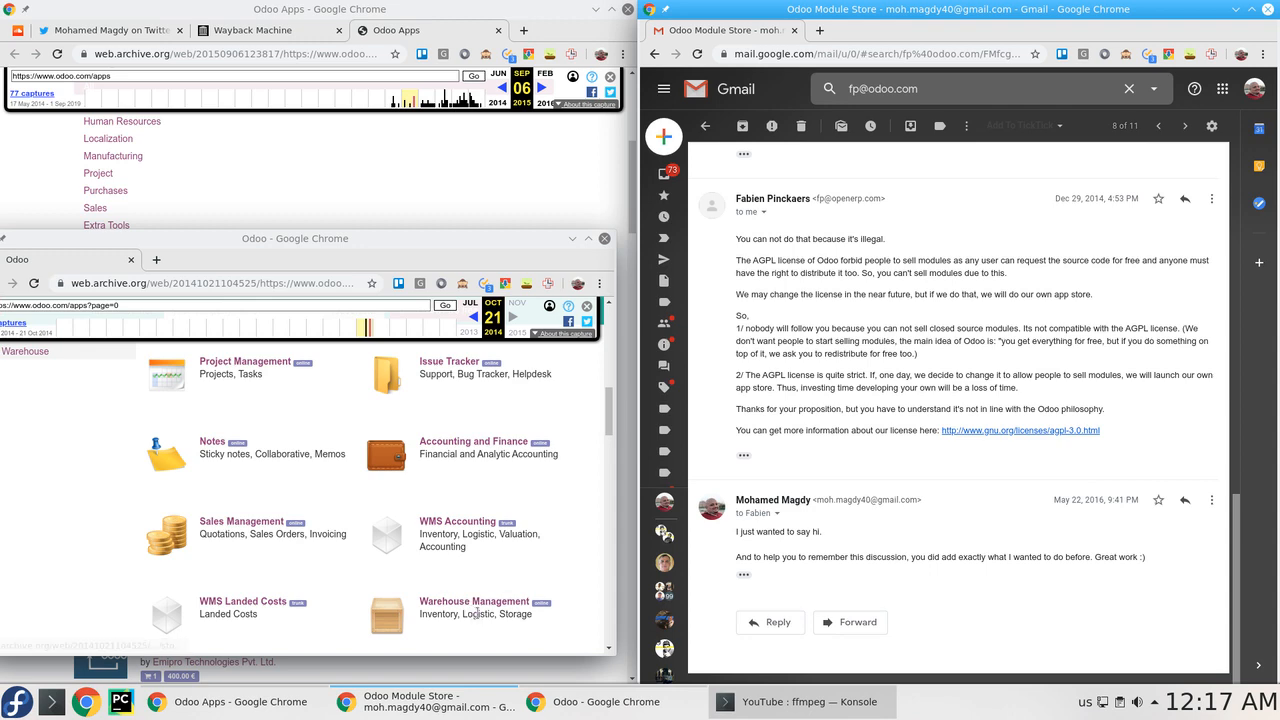
{"action": "mouse_move", "coordinate": [1092, 444]}
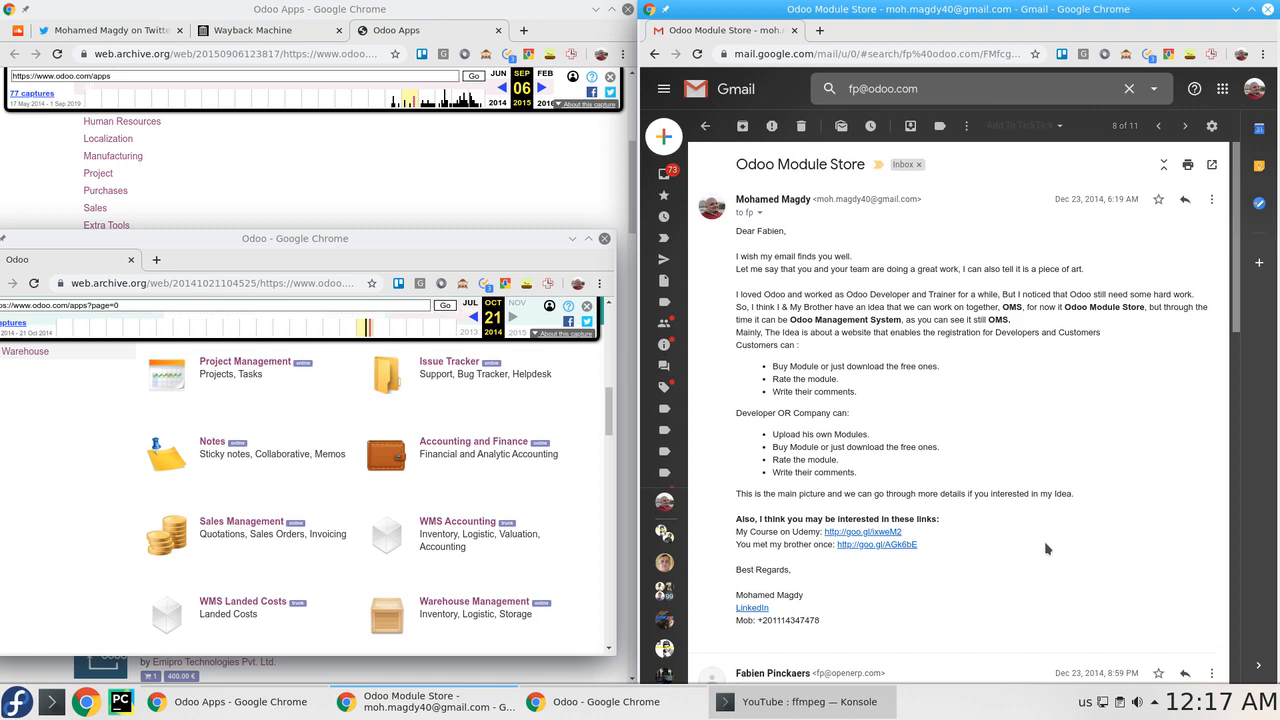
{"action": "mouse_move", "coordinate": [1046, 548]}
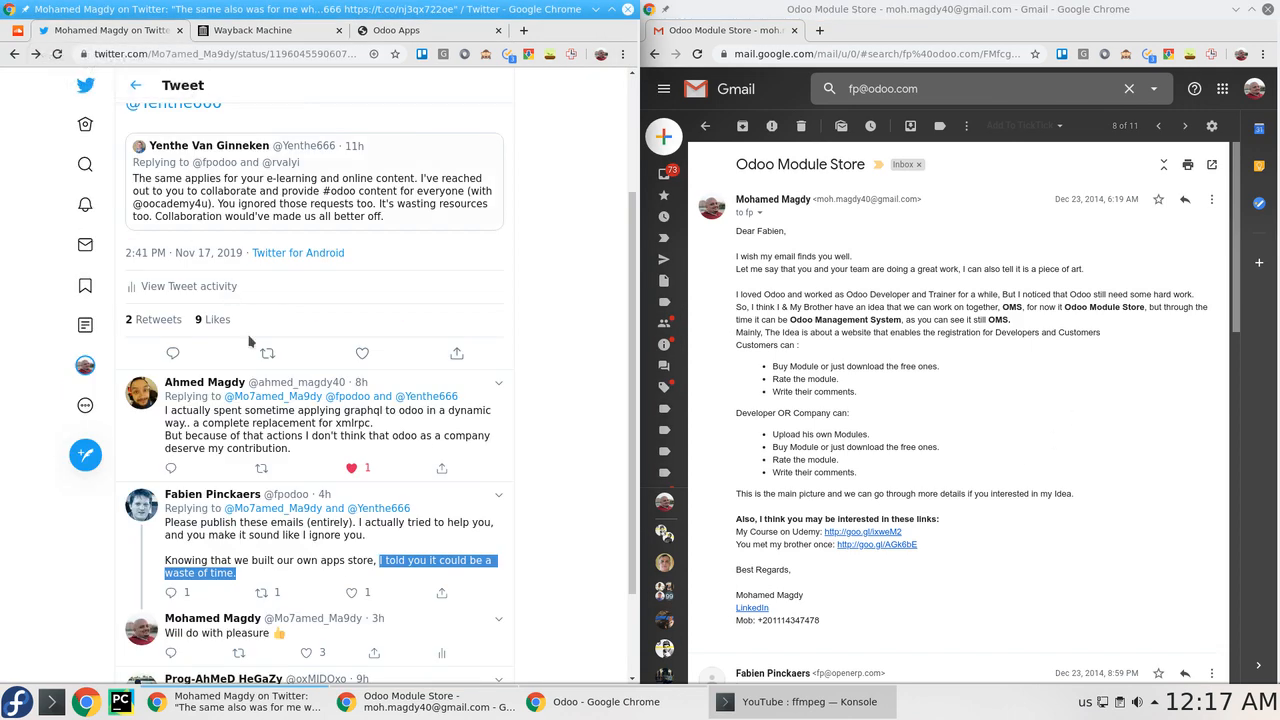
{"action": "scroll", "scroll_direction": "down", "scroll_amount": 3}
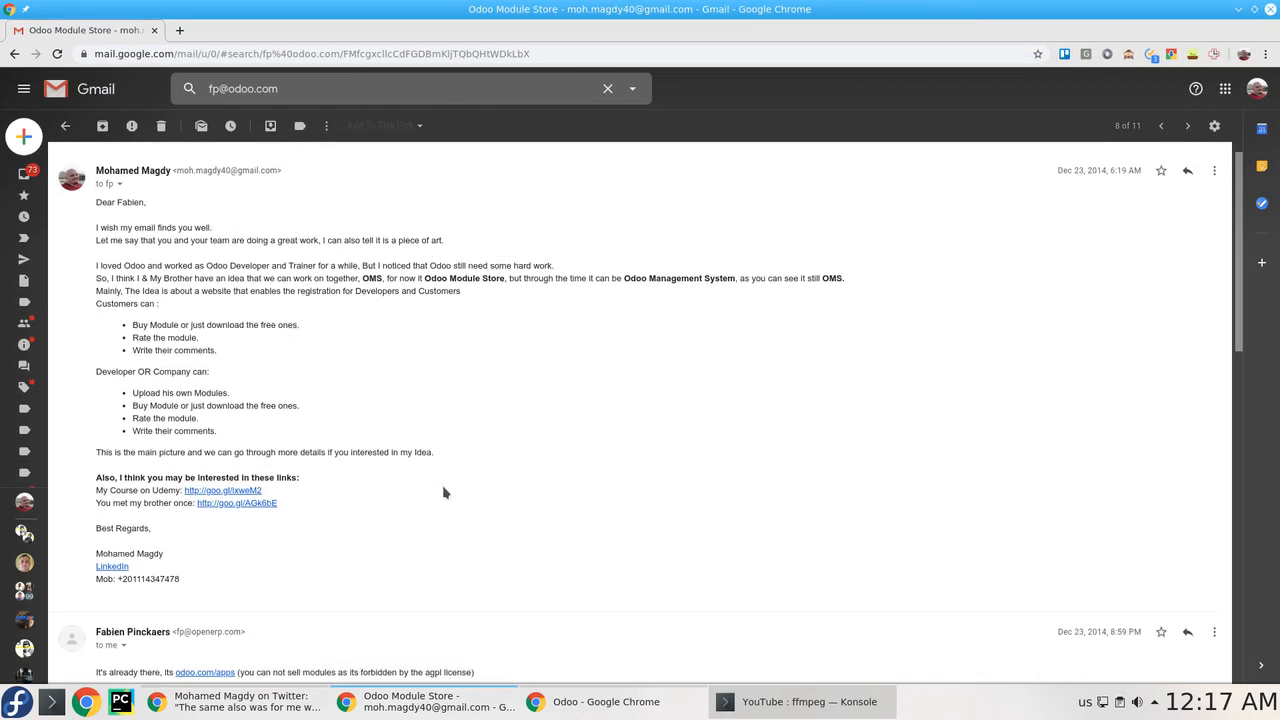
{"action": "scroll", "scroll_direction": "down", "scroll_amount": 3}
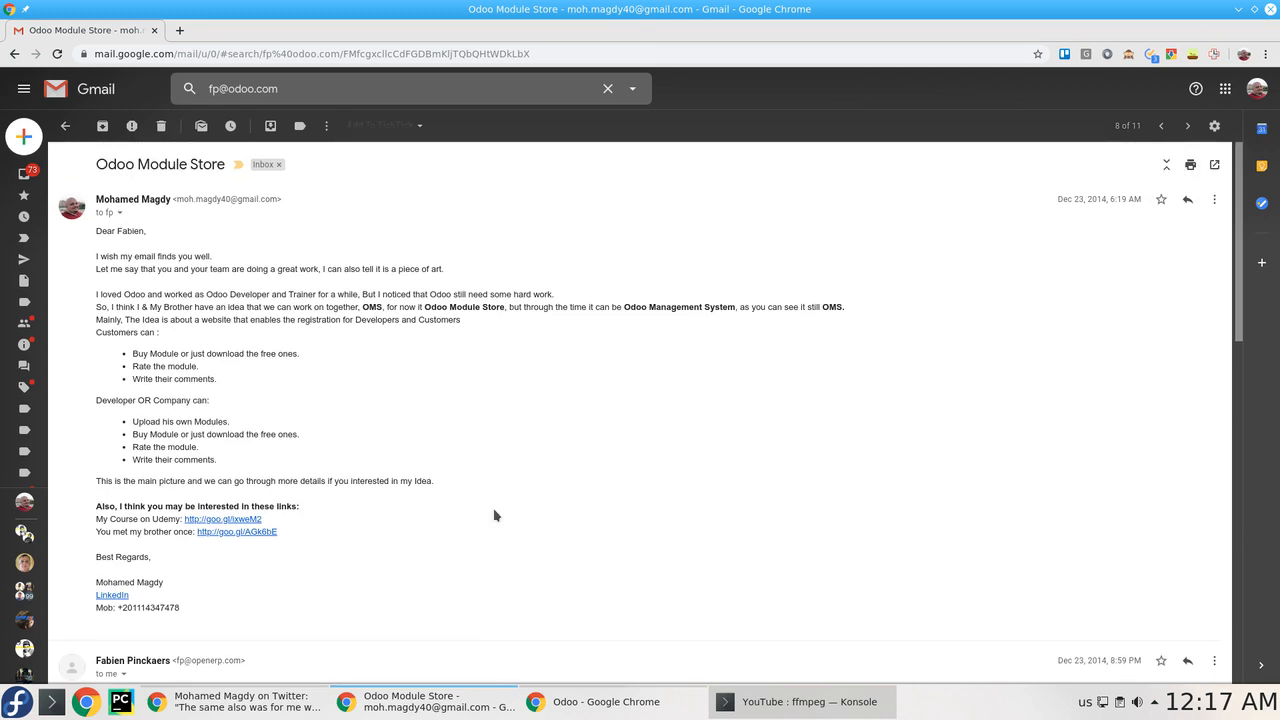
{"action": "scroll", "scroll_direction": "down", "scroll_amount": 3}
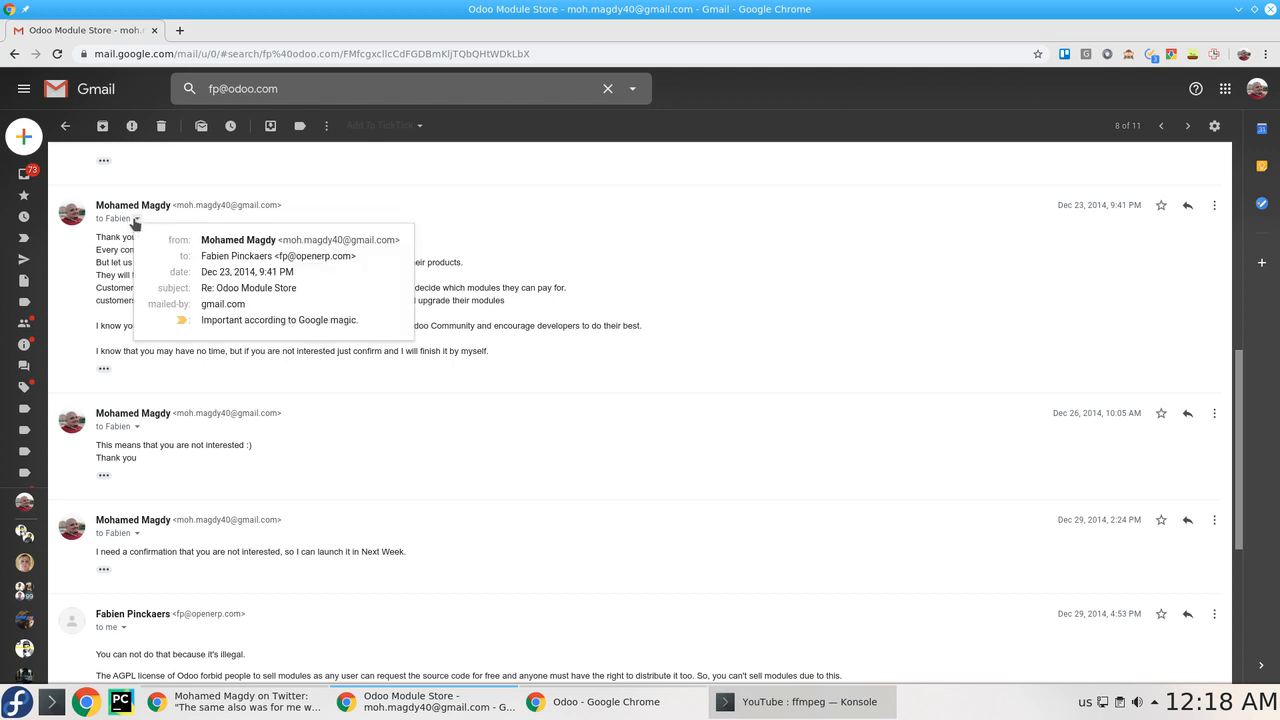
{"action": "mouse_move", "coordinate": [490, 288]}
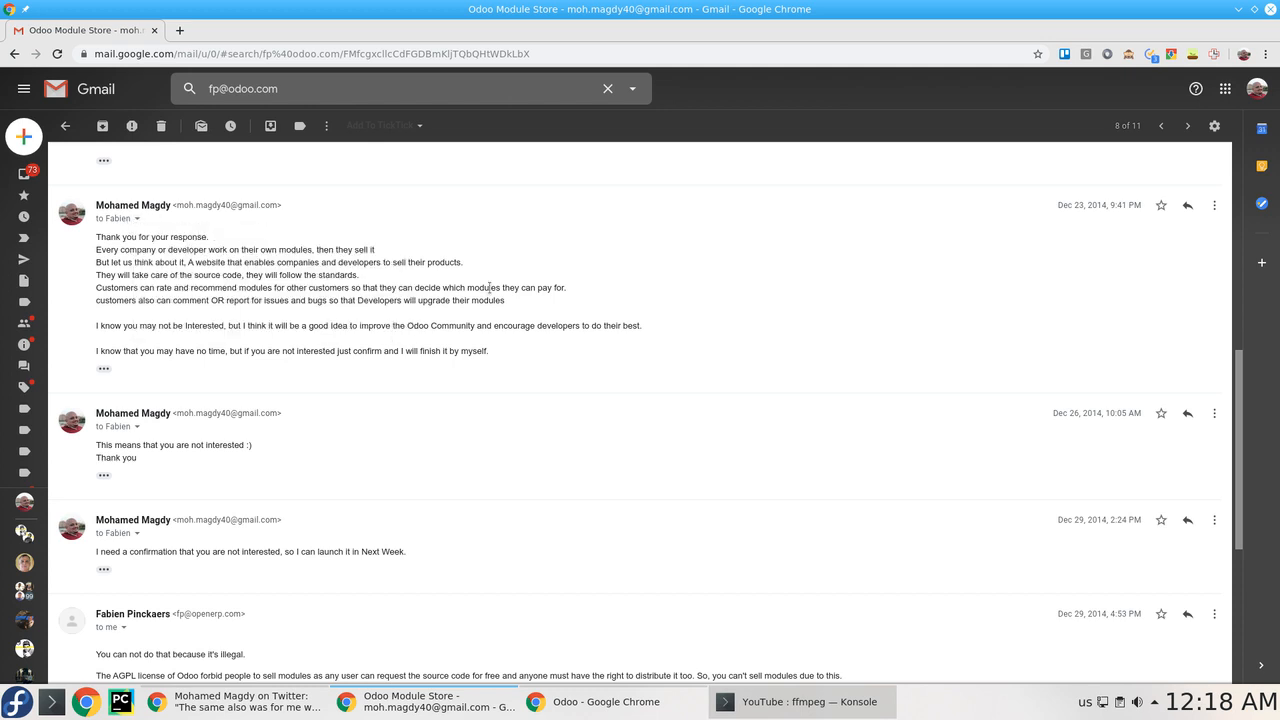
{"action": "scroll", "scroll_direction": "down", "scroll_amount": 3}
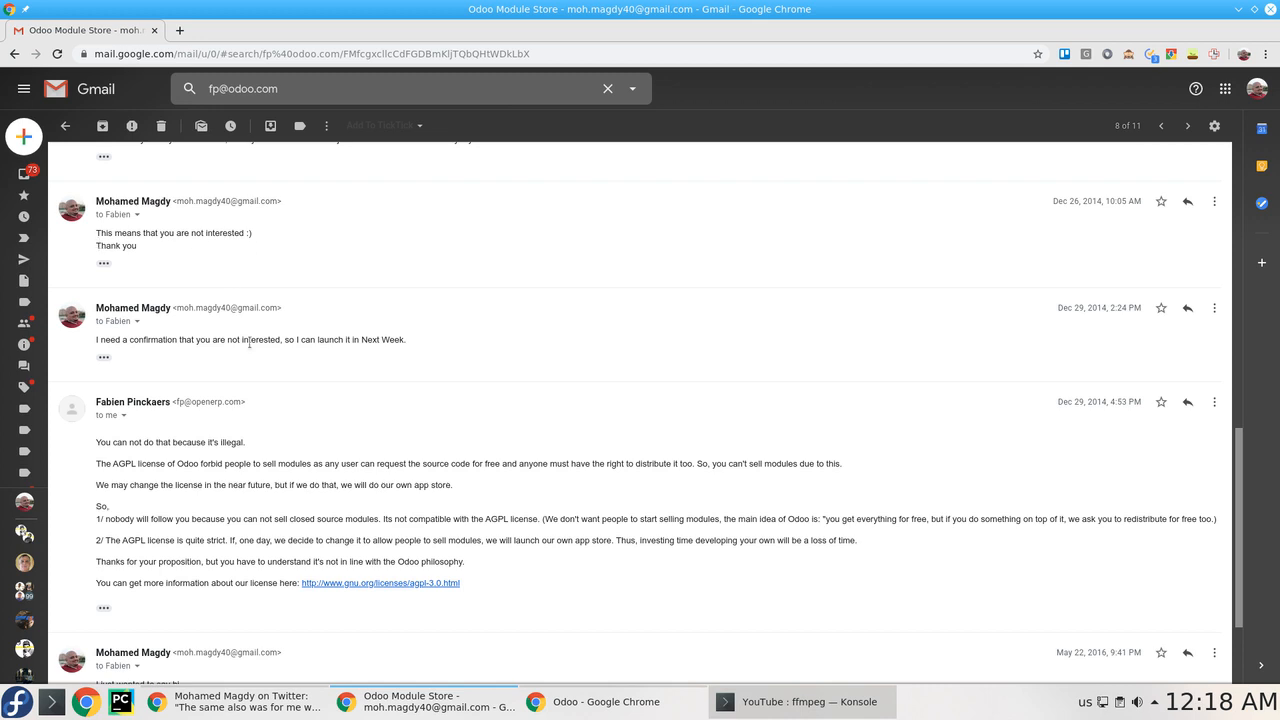
{"action": "mouse_move", "coordinate": [1048, 324]}
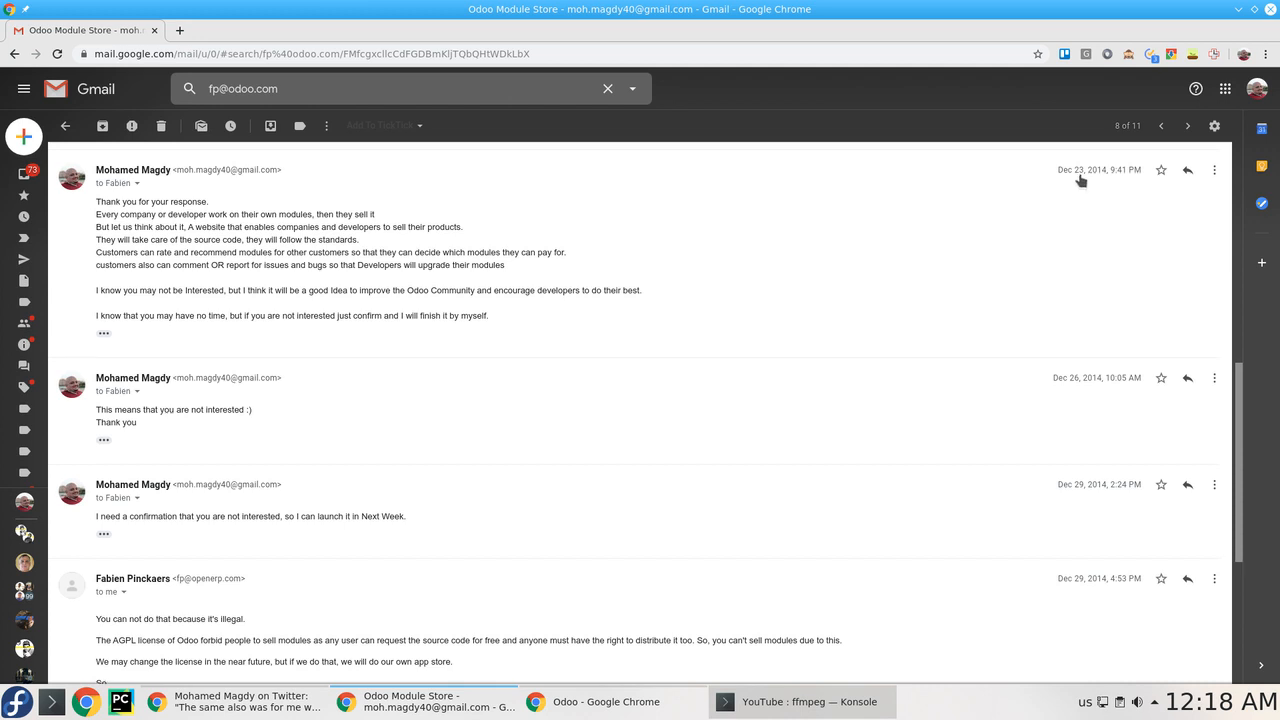
{"action": "mouse_move", "coordinate": [1088, 596]}
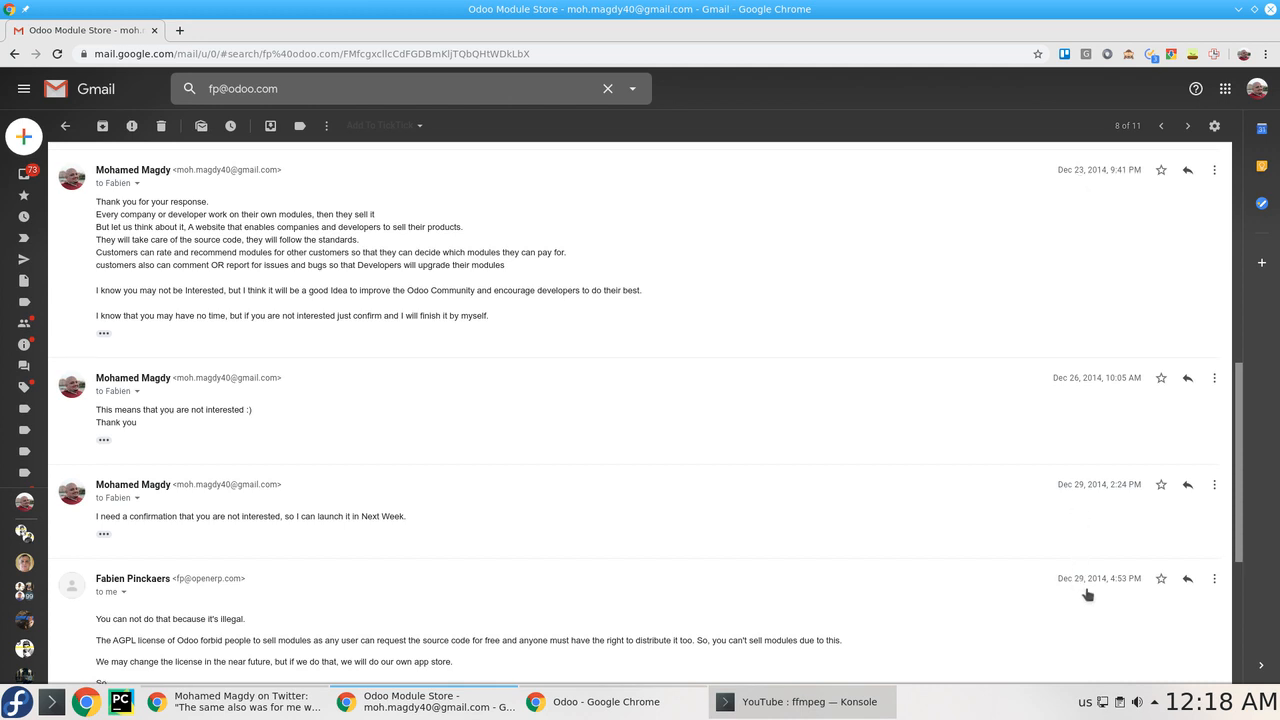
{"action": "scroll", "scroll_direction": "down", "scroll_amount": 3}
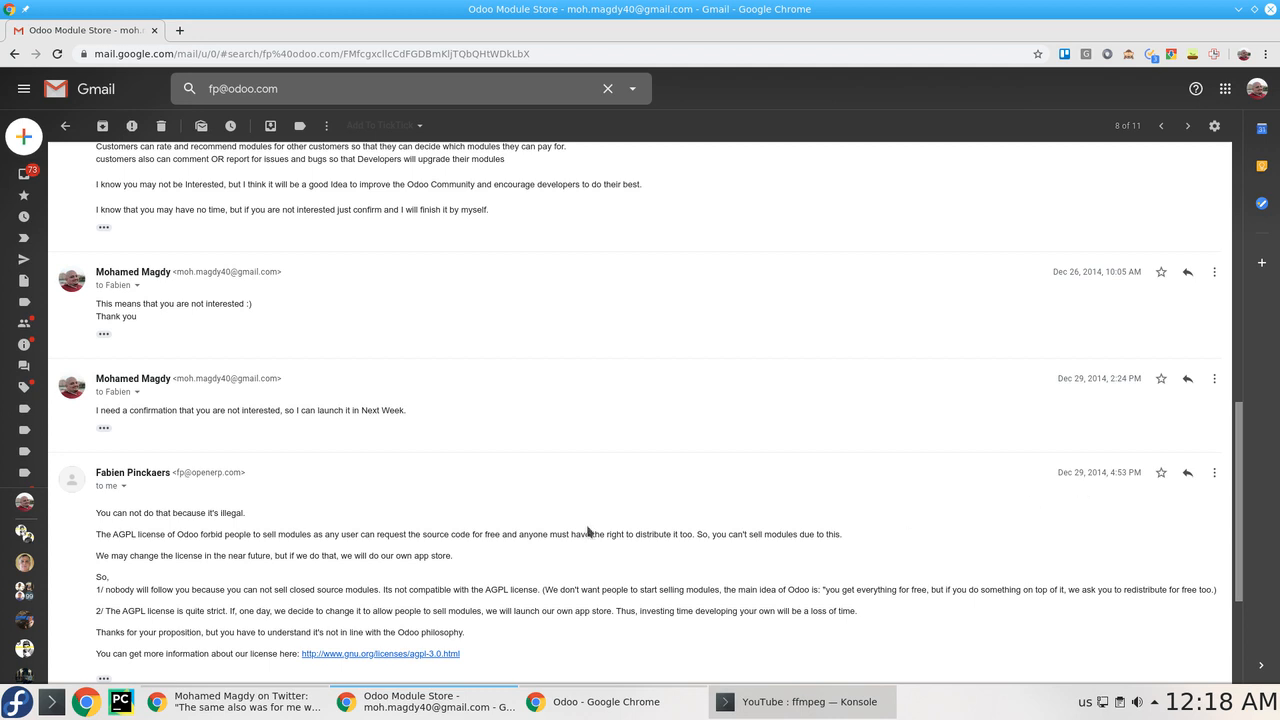
{"action": "scroll", "scroll_direction": "down", "scroll_amount": 3}
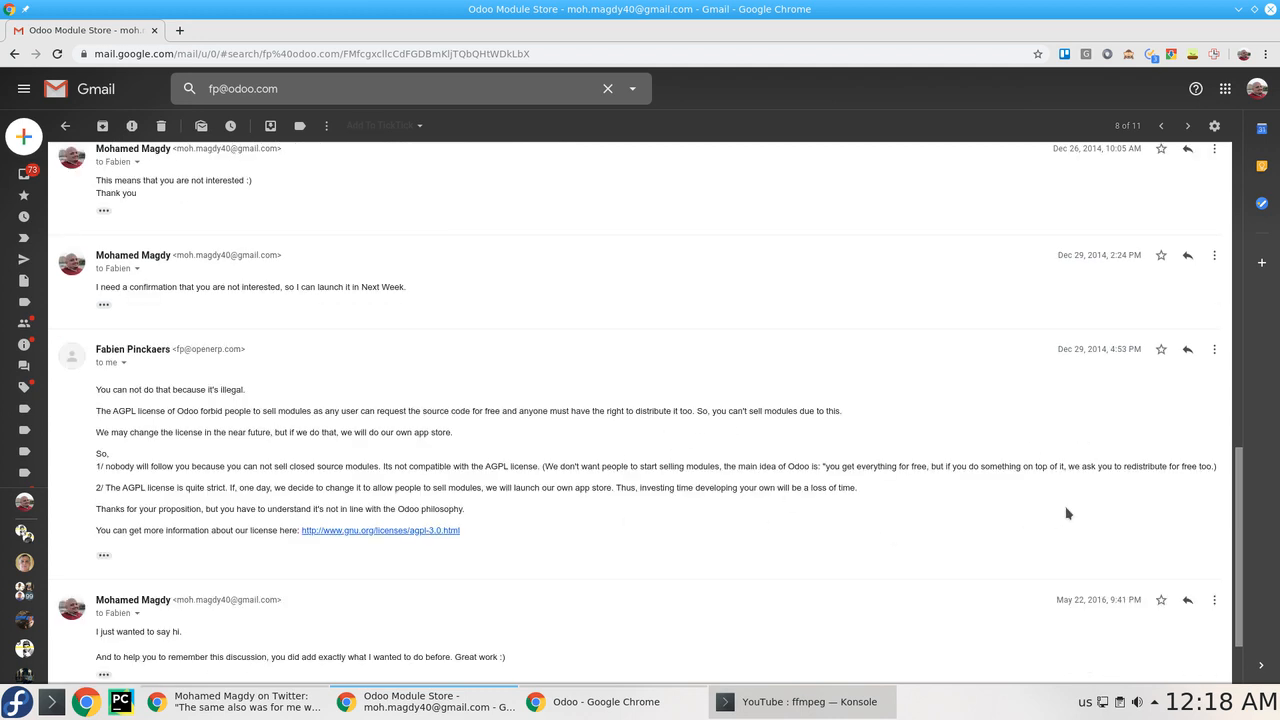
{"action": "mouse_move", "coordinate": [548, 552]}
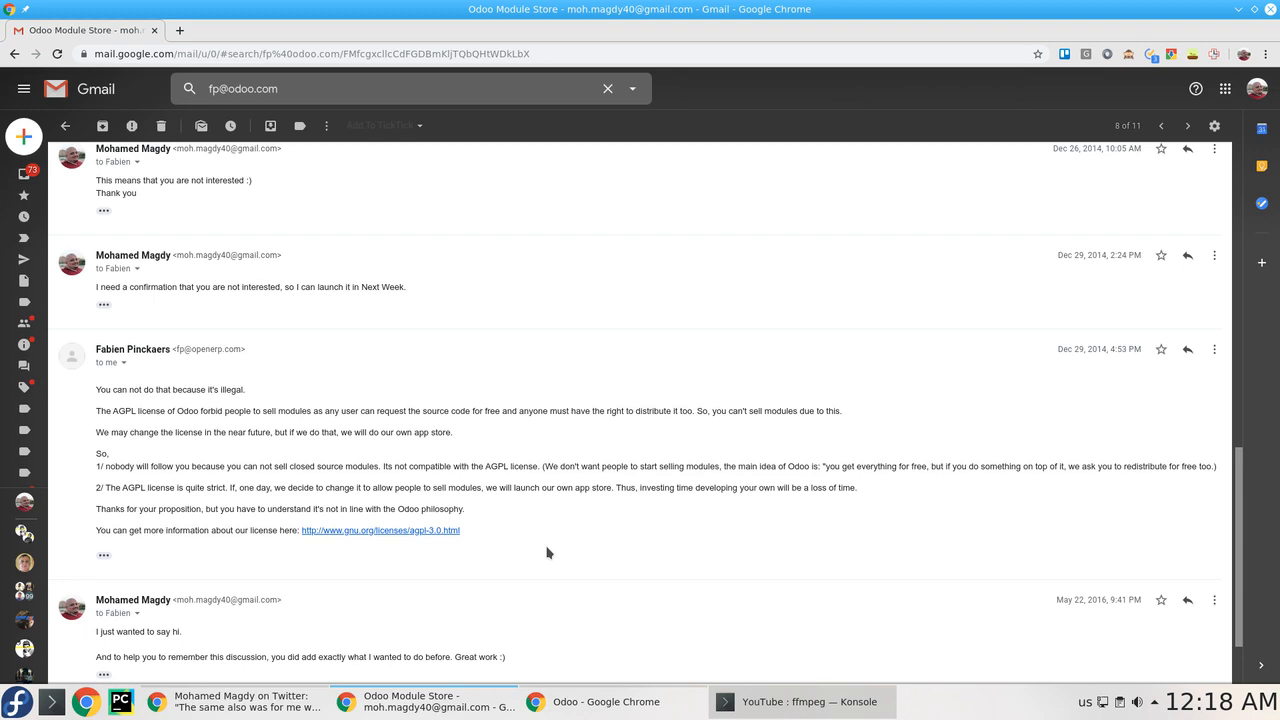
{"action": "scroll", "scroll_direction": "down", "scroll_amount": 3}
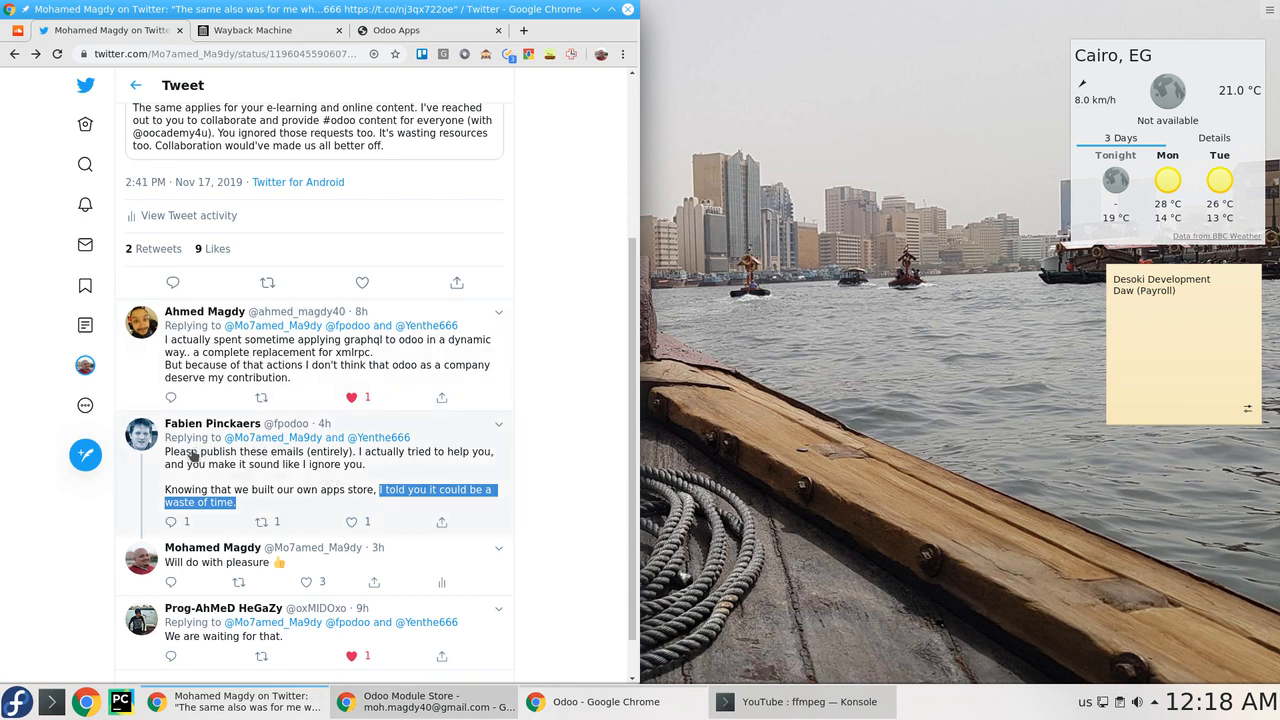
{"action": "mouse_move", "coordinate": [332, 464]}
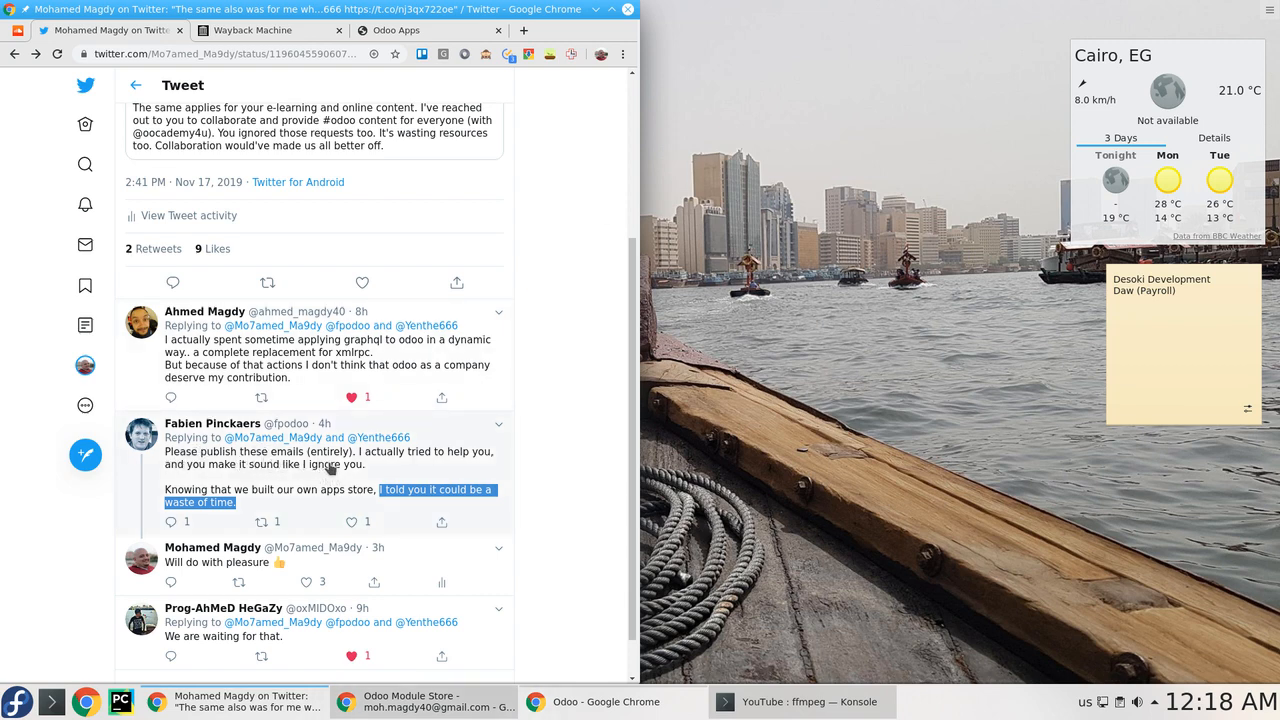
{"action": "mouse_move", "coordinate": [380, 464]}
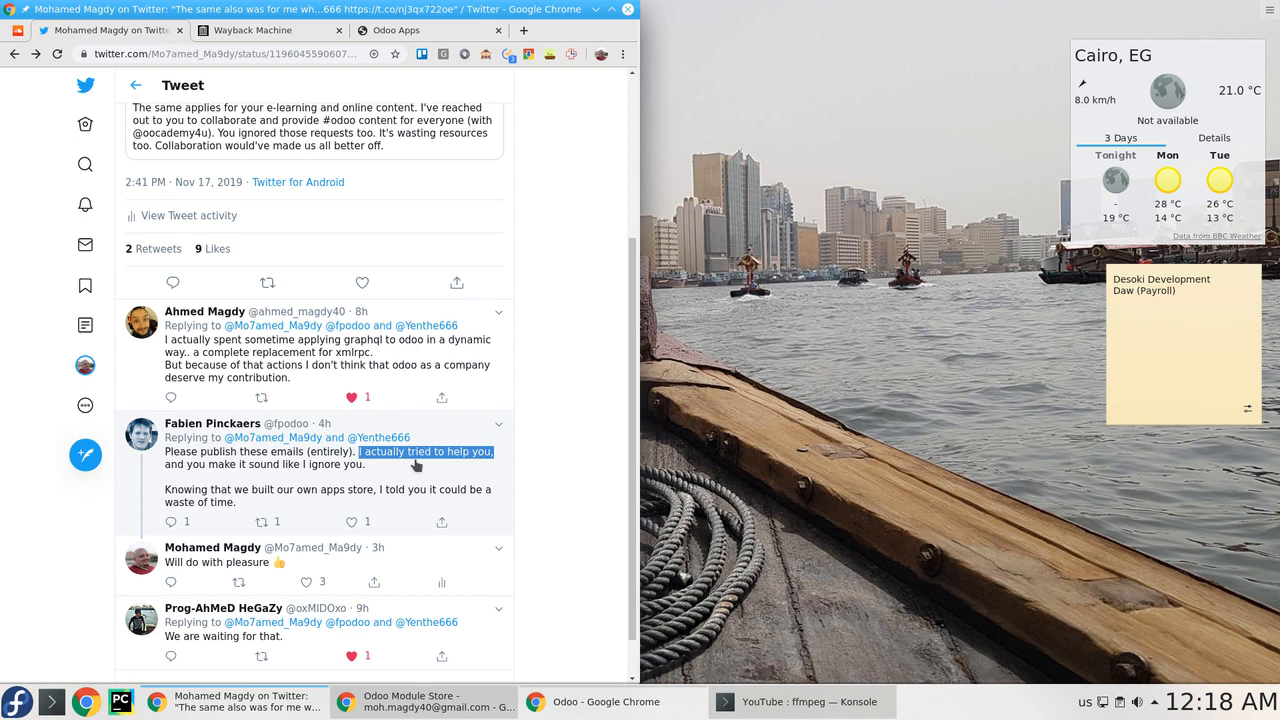
{"action": "mouse_move", "coordinate": [432, 468]}
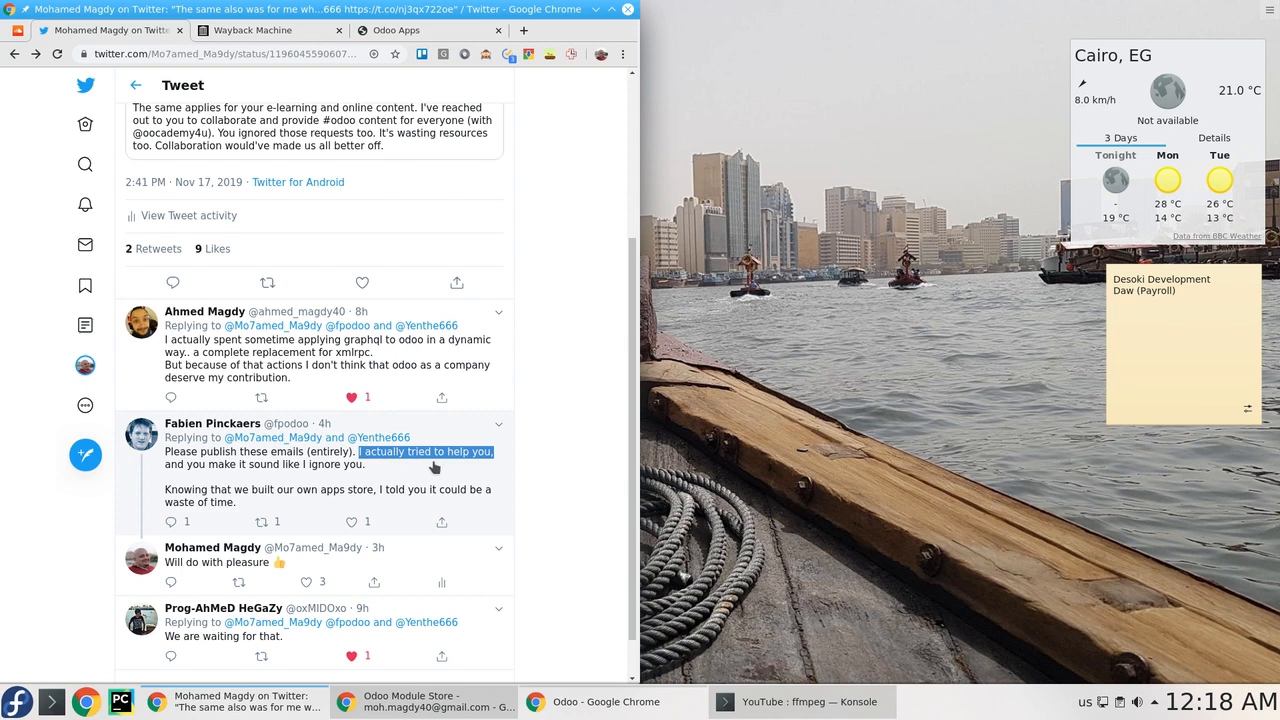
{"action": "mouse_move", "coordinate": [312, 490]}
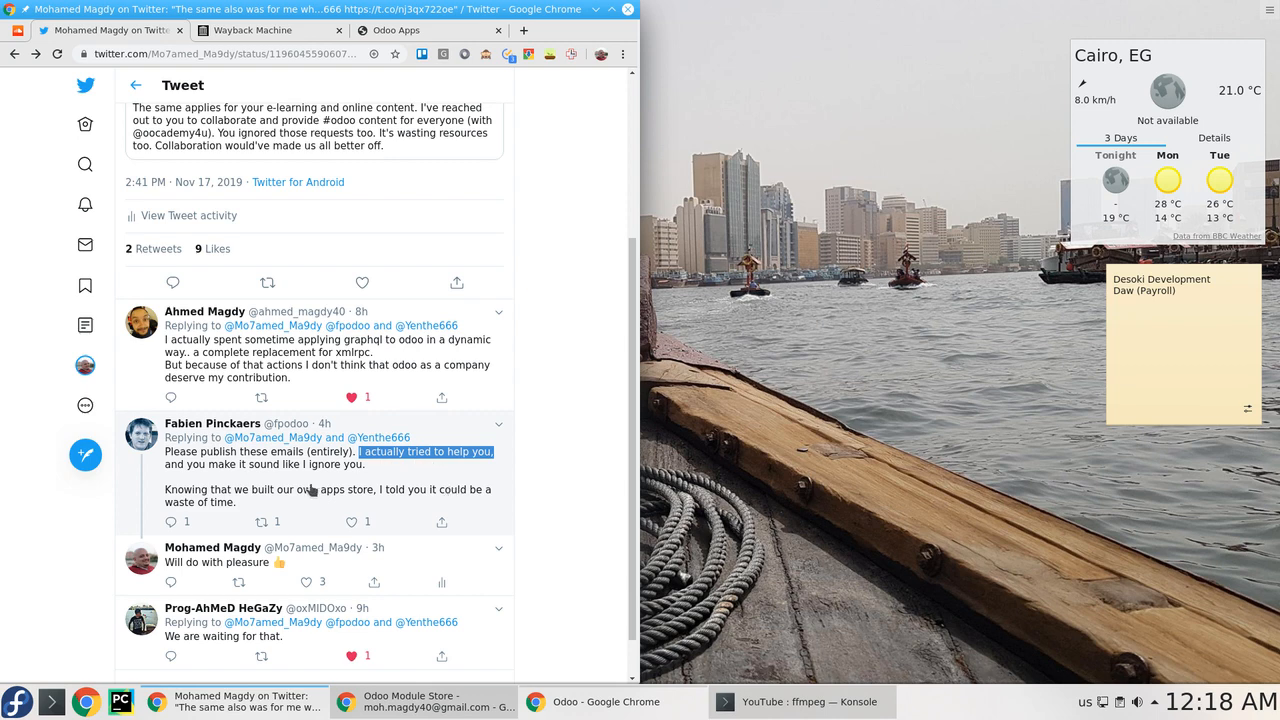
{"action": "mouse_move", "coordinate": [268, 478]}
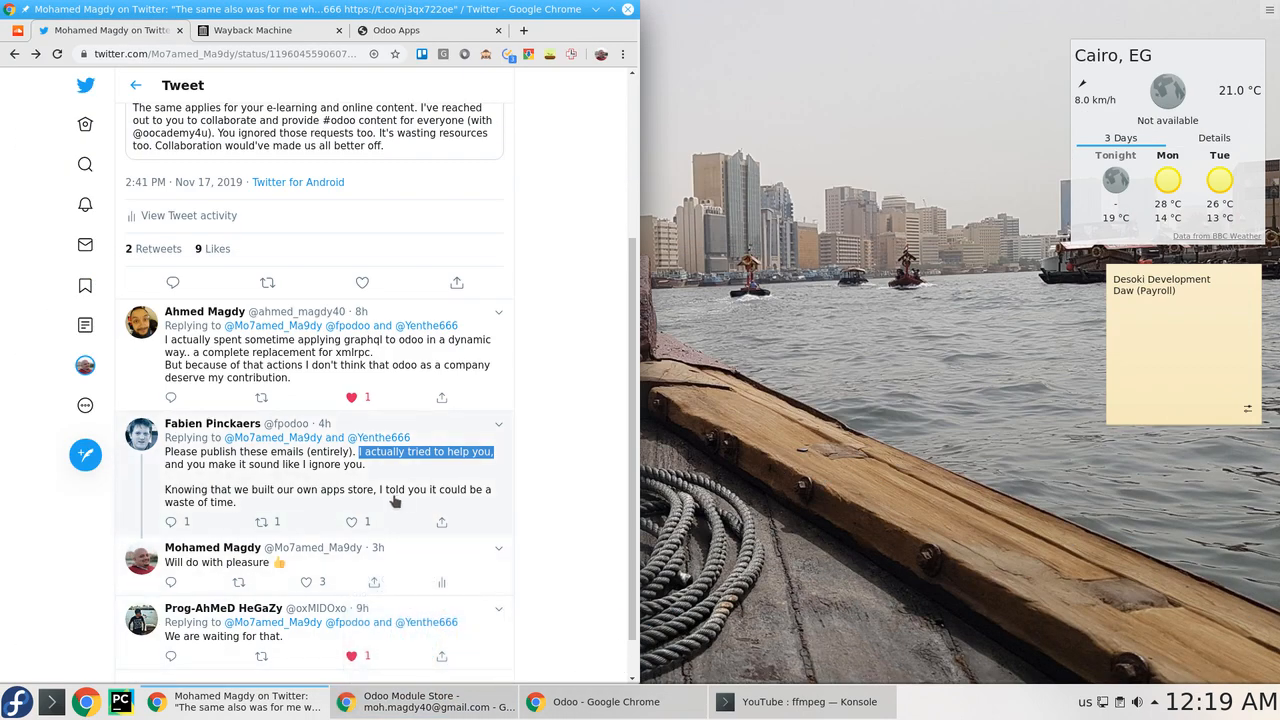
Scroll the Twitter replies down to the 'Will do with pleasure' reply.
{"action": "scroll", "scroll_direction": "down", "scroll_amount": 3}
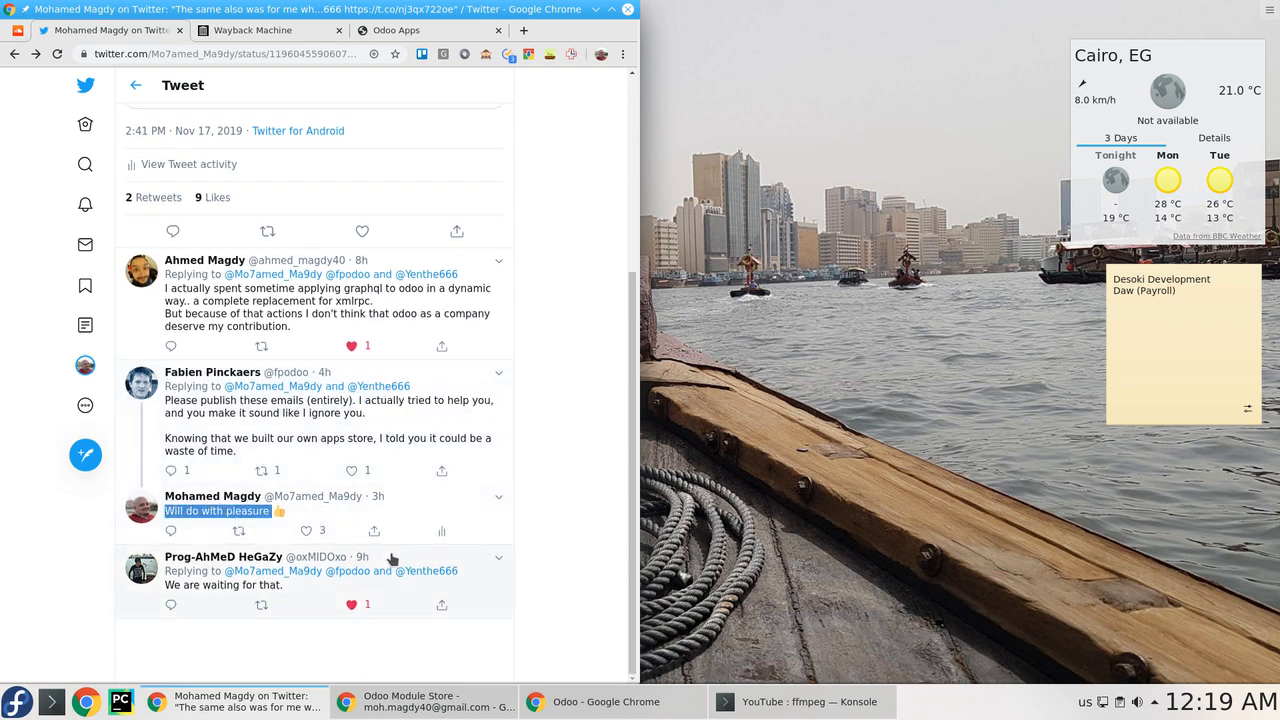
{"action": "mouse_move", "coordinate": [476, 556]}
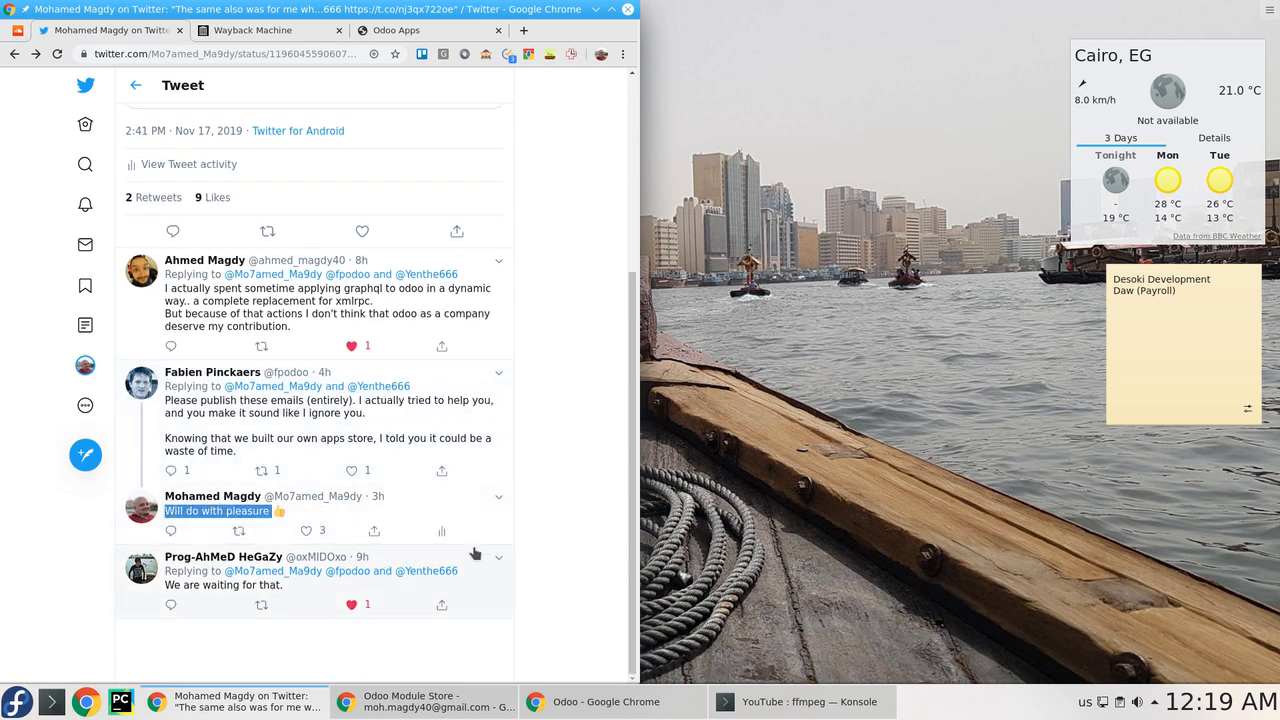